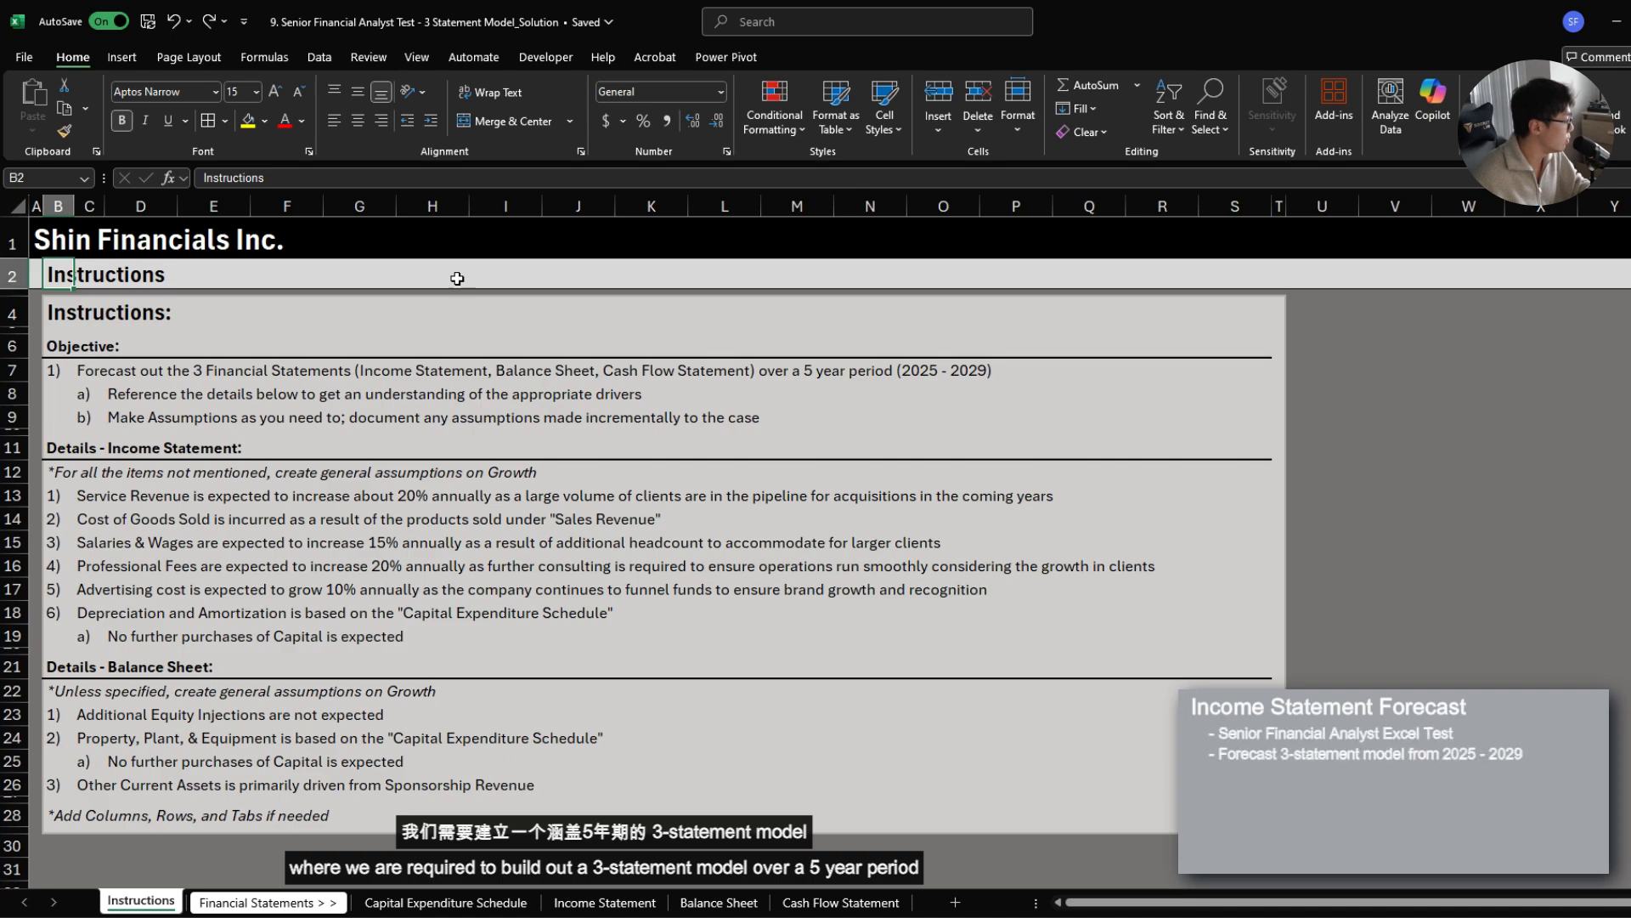
{"action": "mouse_move", "coordinate": [768, 317]}
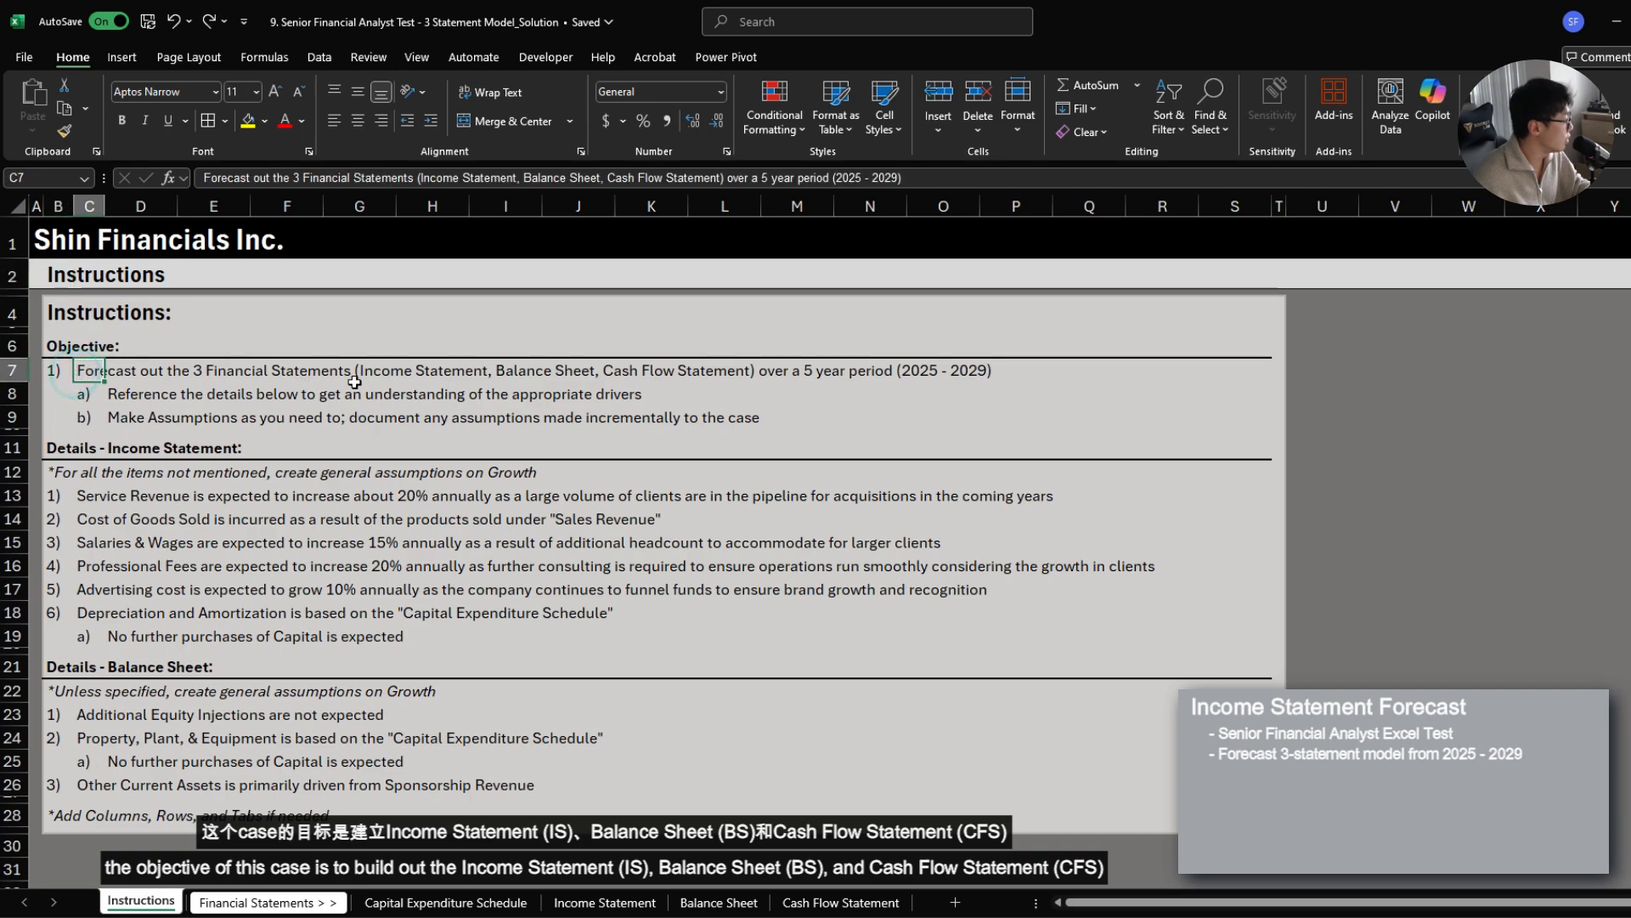
{"action": "mouse_move", "coordinate": [624, 387]}
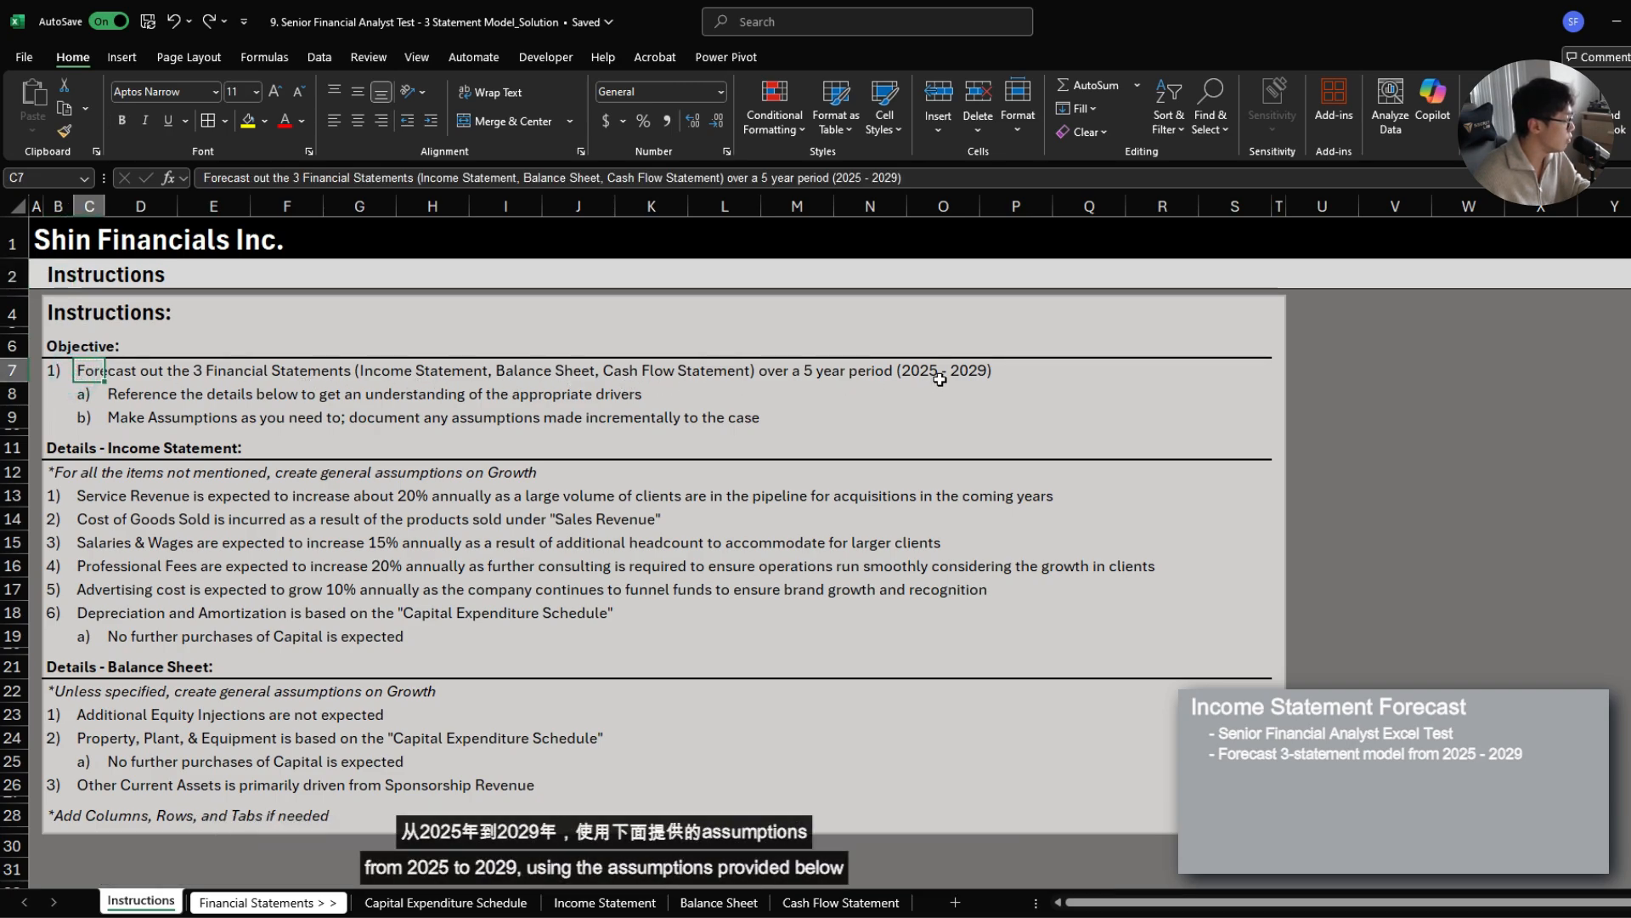
Review the historical Income Statement, Balance Sheet and Cash Flow Statement sheets.
{"action": "left_click", "coordinate": [90, 495]}
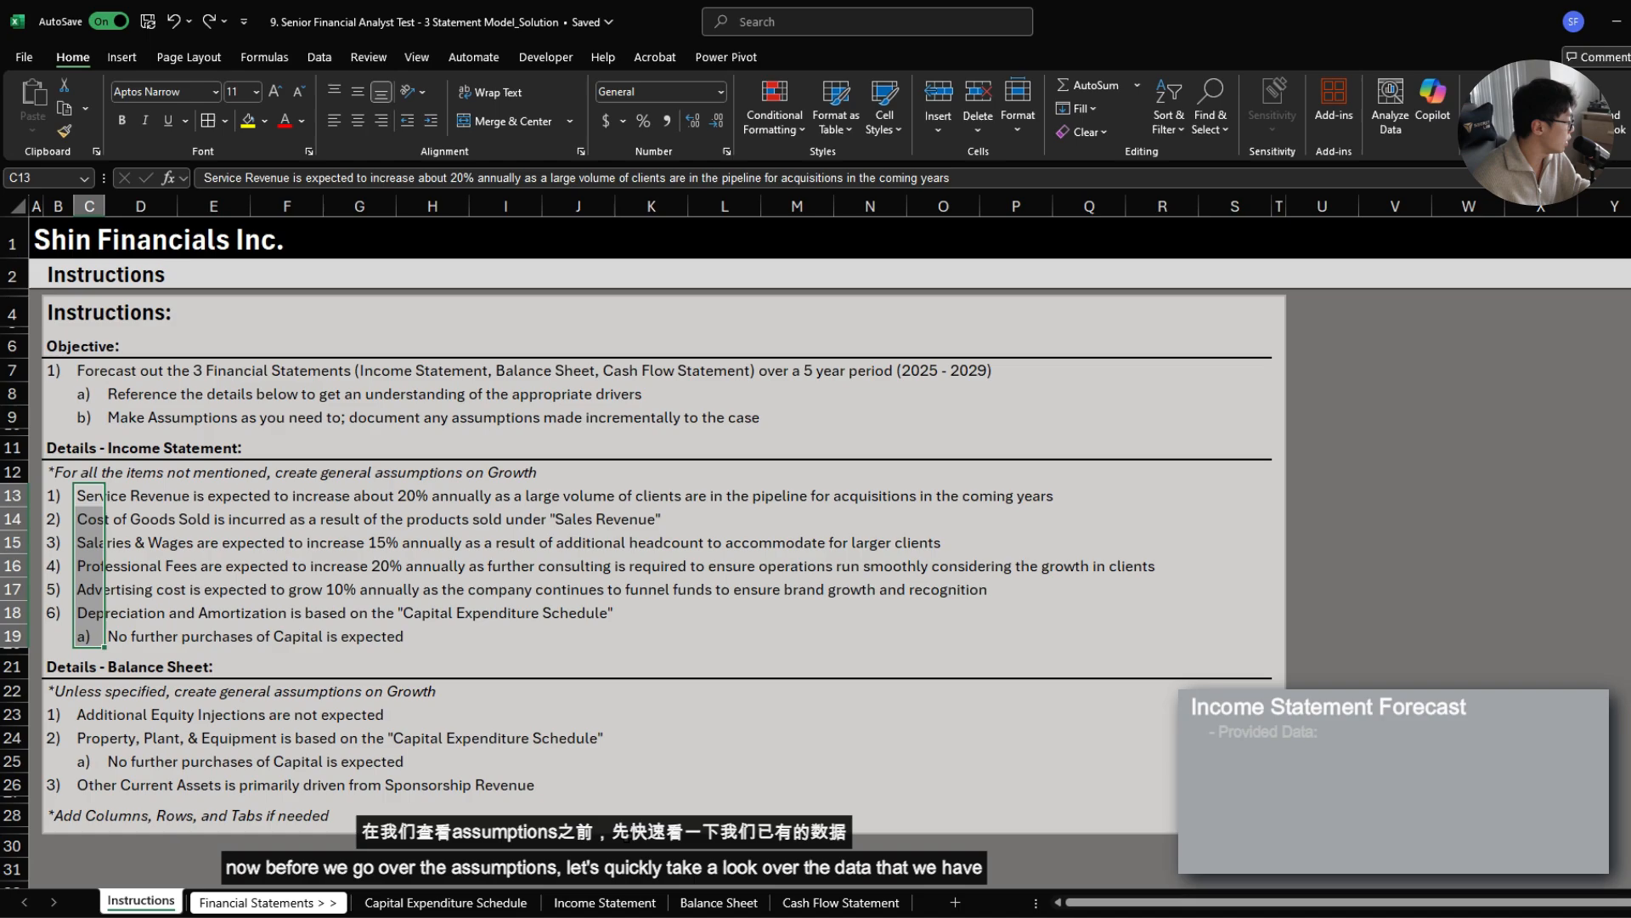
{"action": "left_click", "coordinate": [603, 902]}
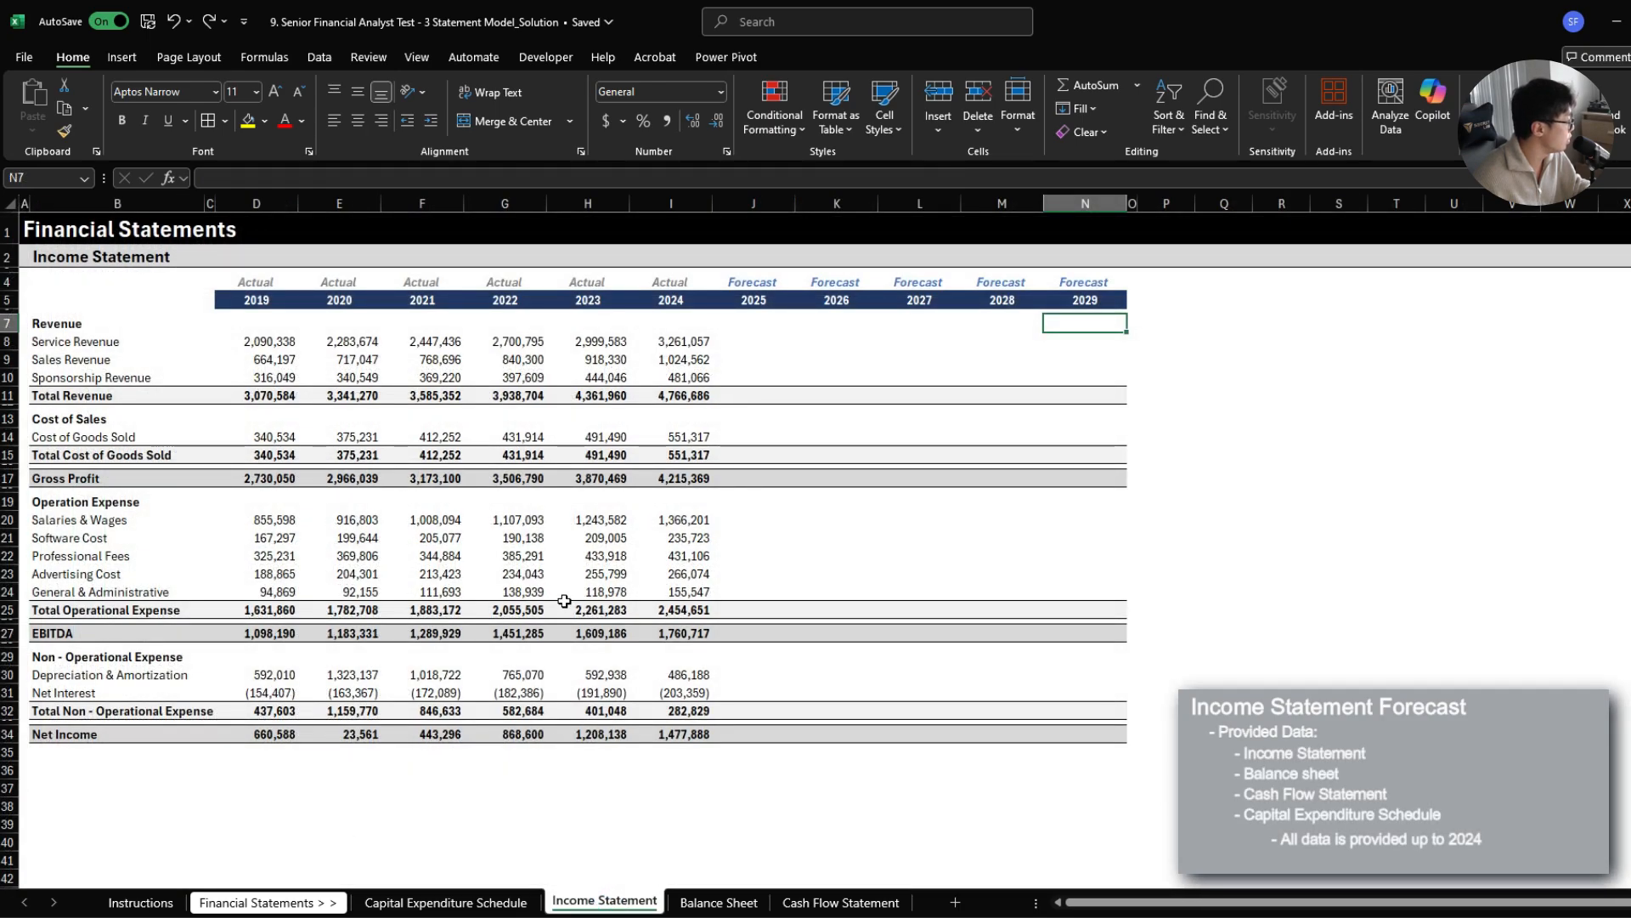
{"action": "left_click", "coordinate": [717, 902]}
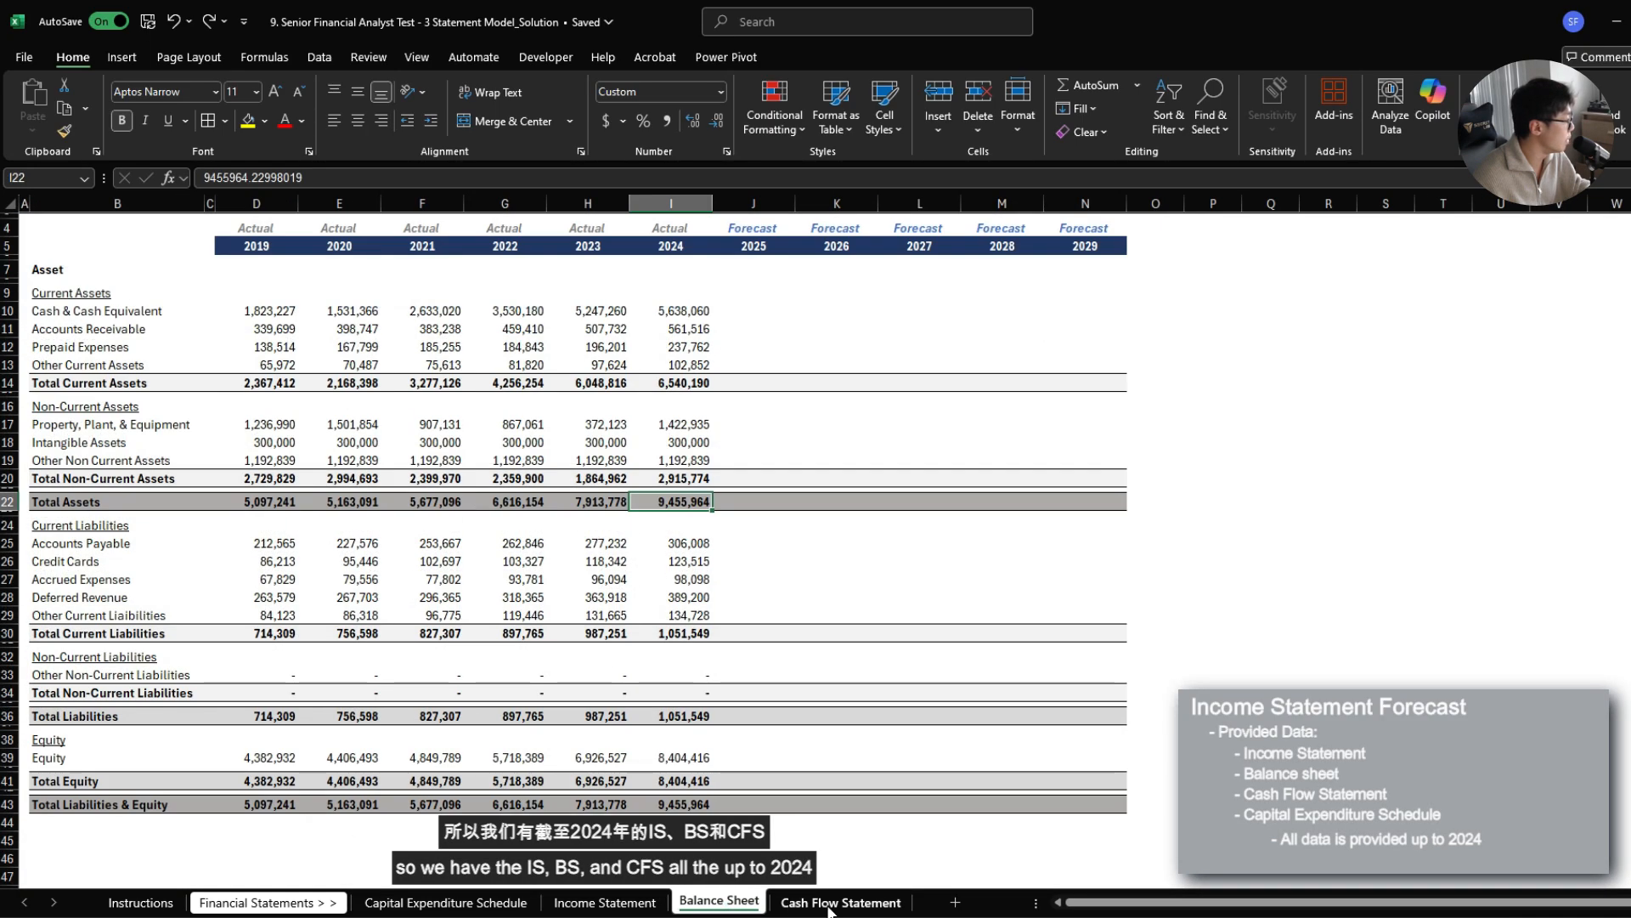
{"action": "left_click", "coordinate": [841, 902]}
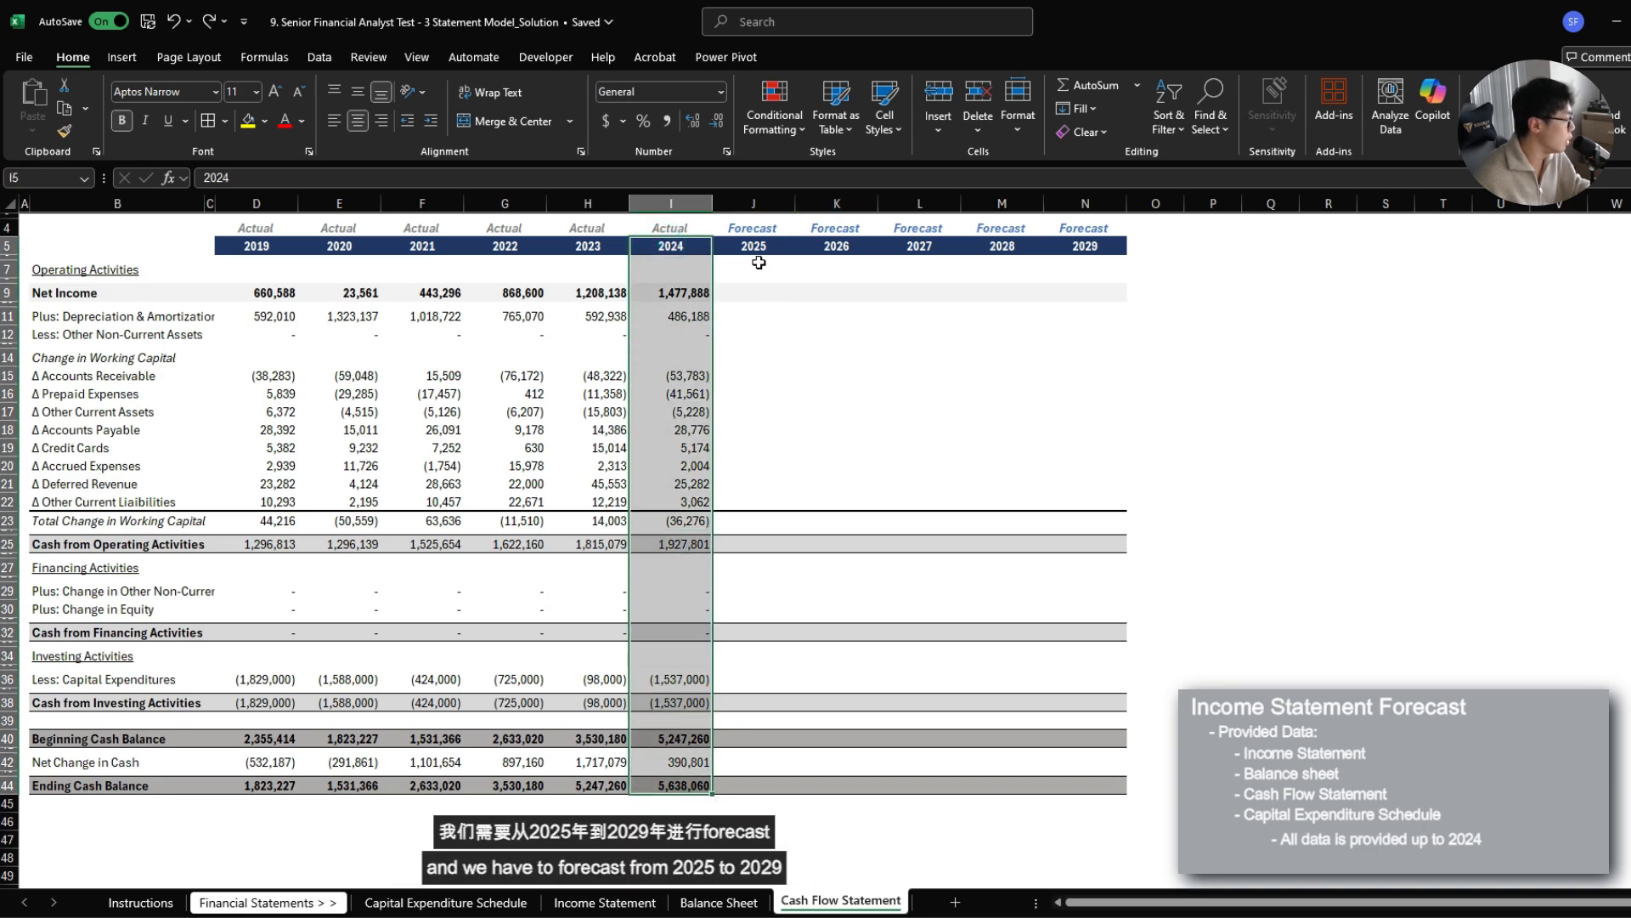
Note 2025–2029 as the forecast years and bring up the Capital Expenditure Schedule sheet.
{"action": "left_click", "coordinate": [752, 245]}
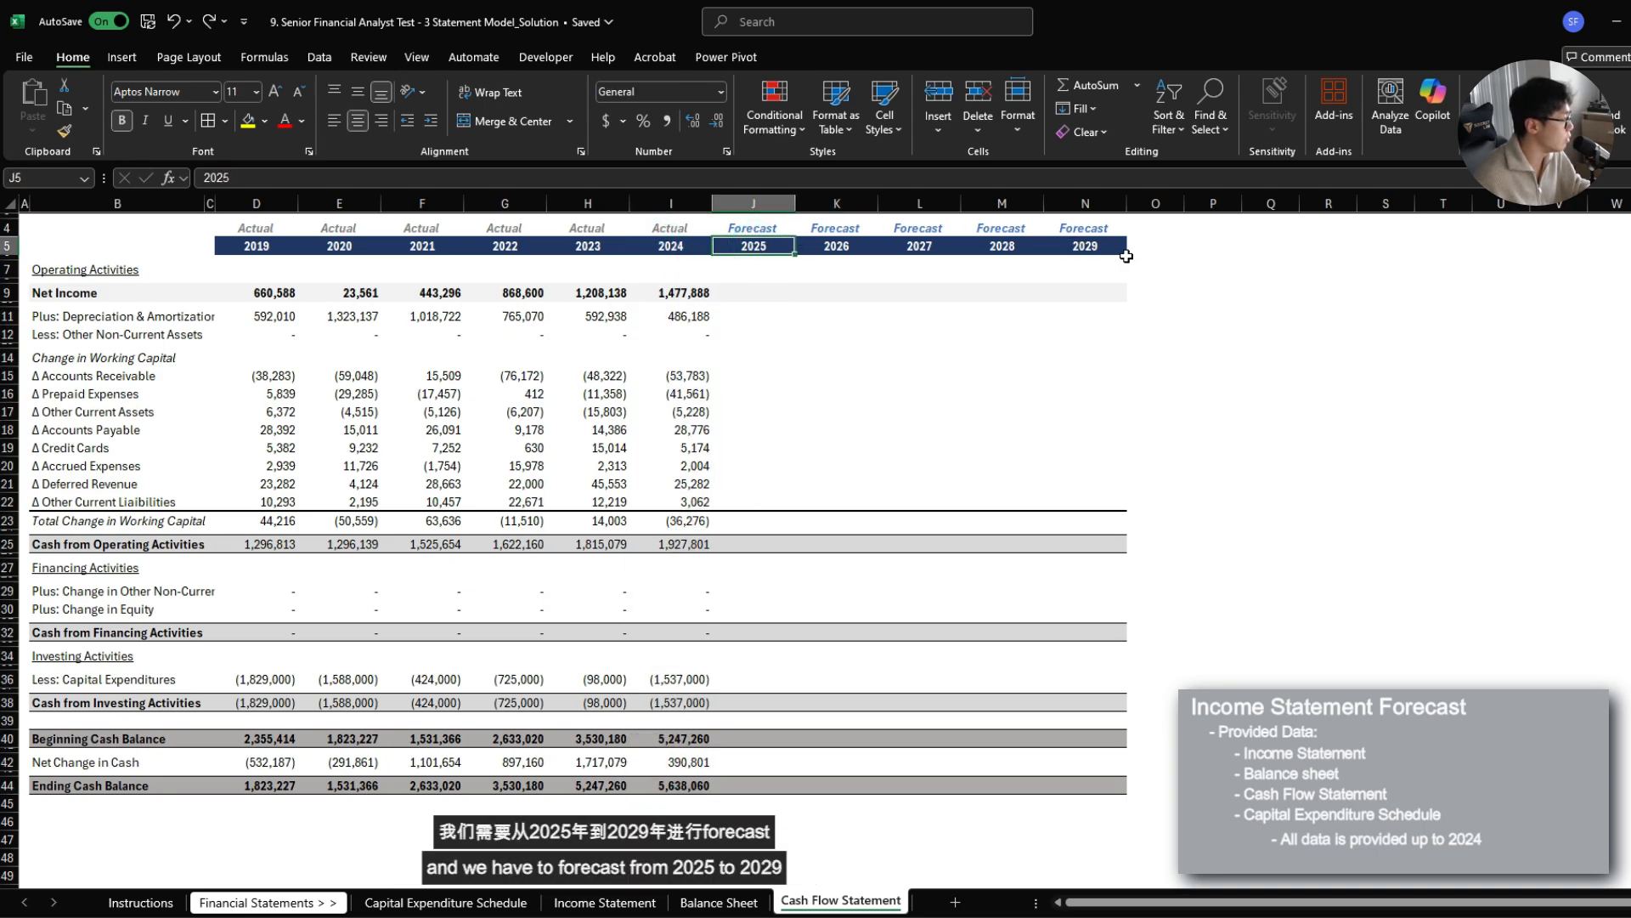
{"action": "left_click", "coordinate": [1084, 245]}
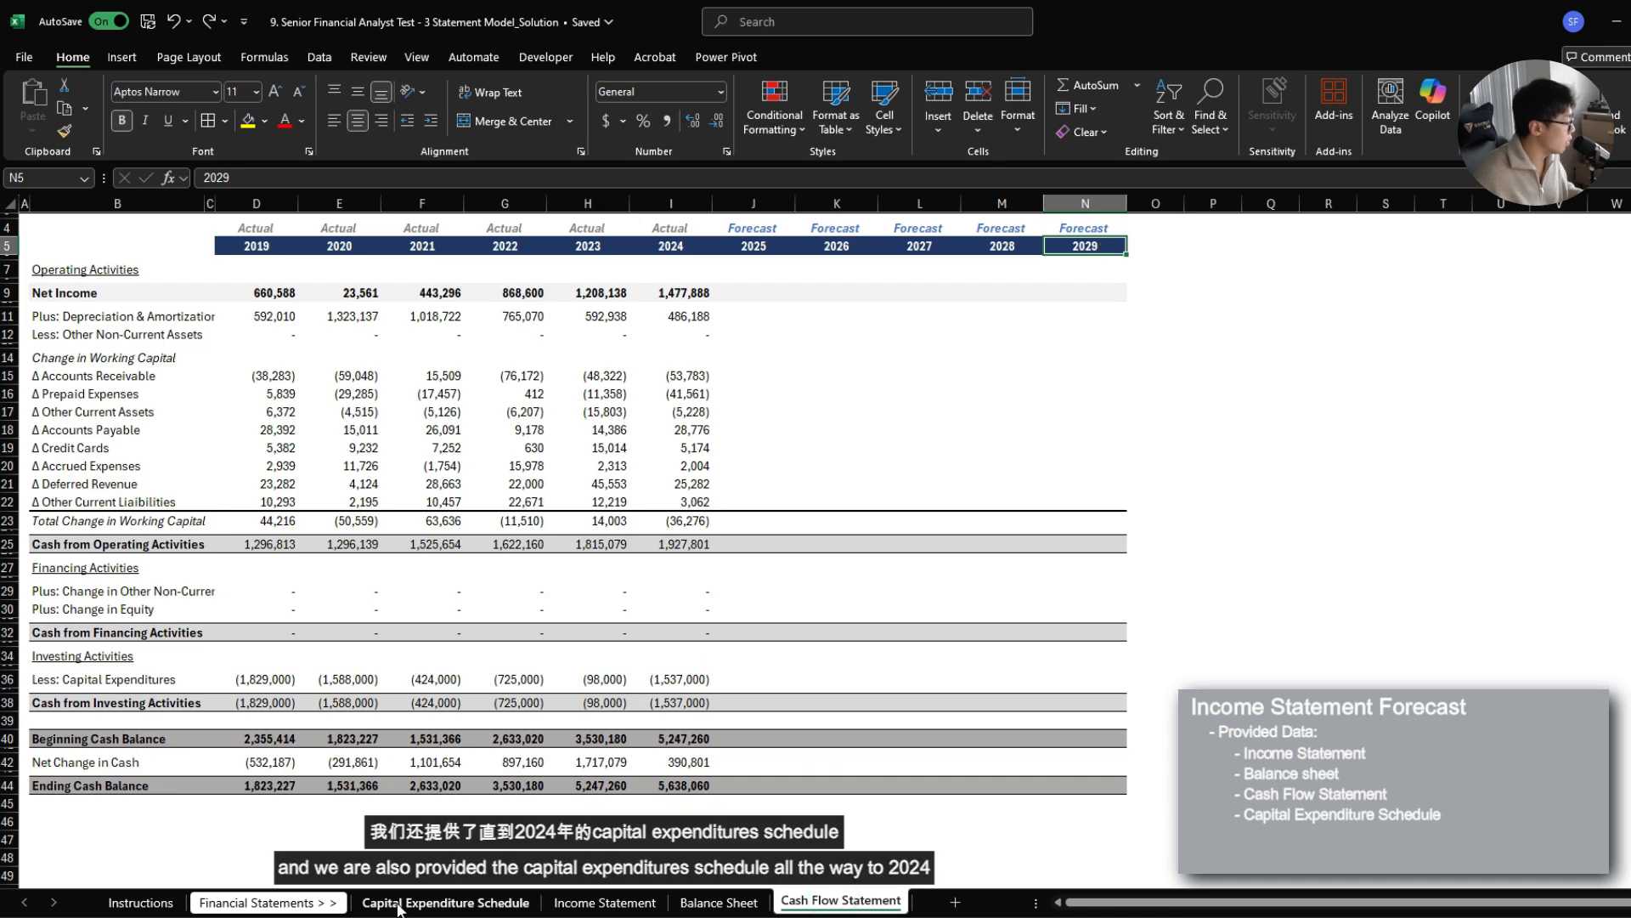
{"action": "left_click", "coordinate": [445, 902]}
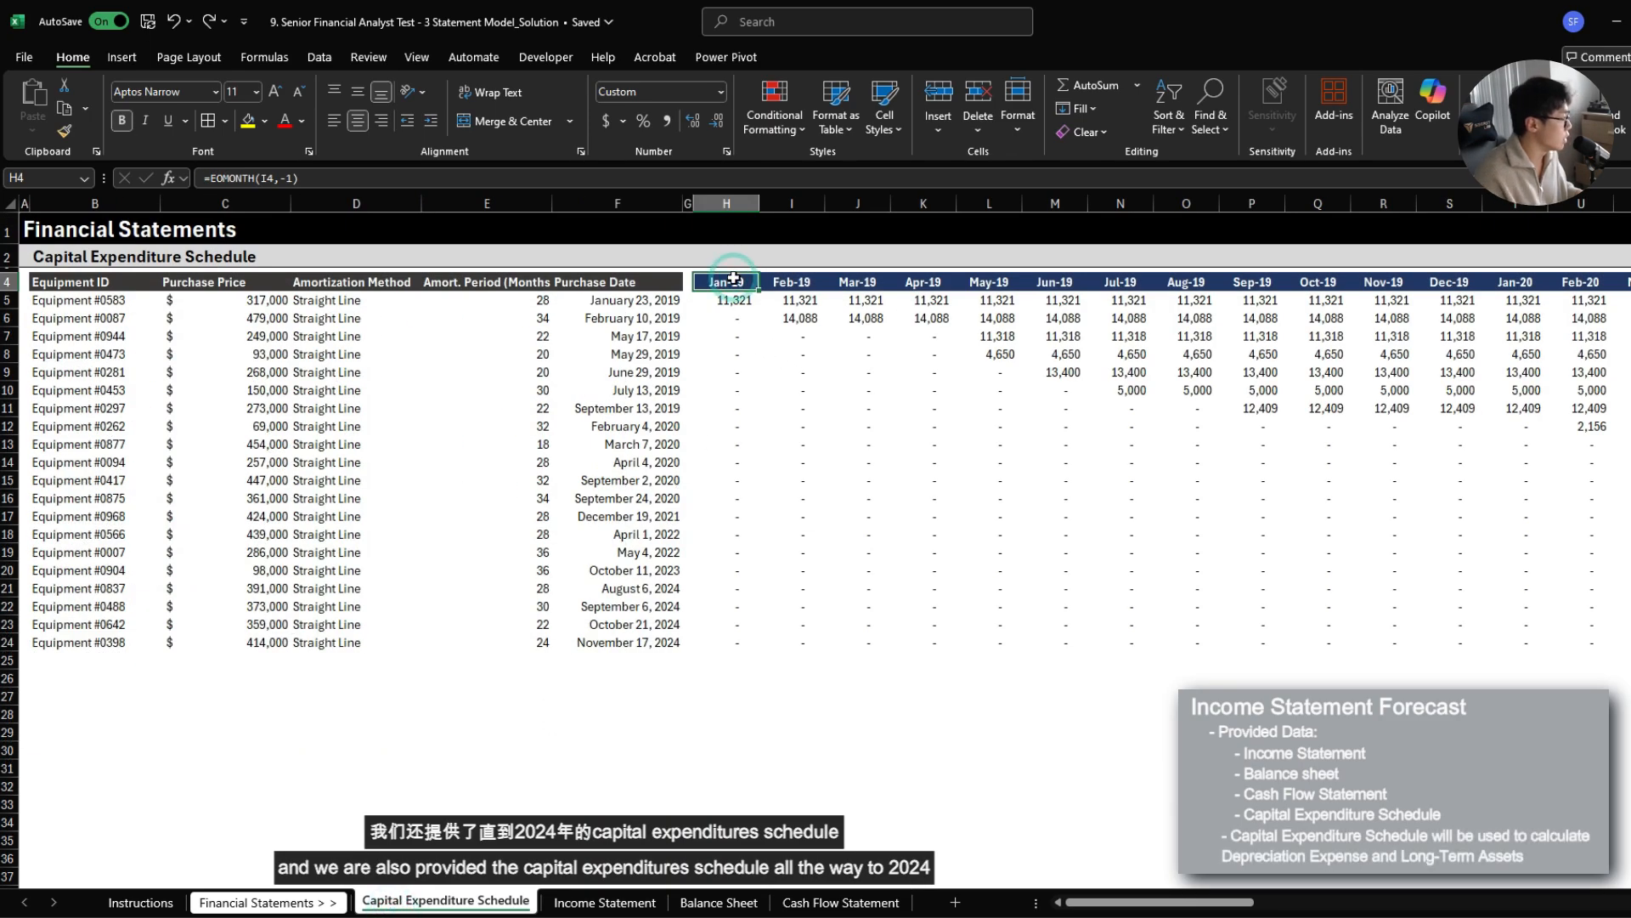
{"action": "scroll", "scroll_direction": "right", "scroll_amount": 3}
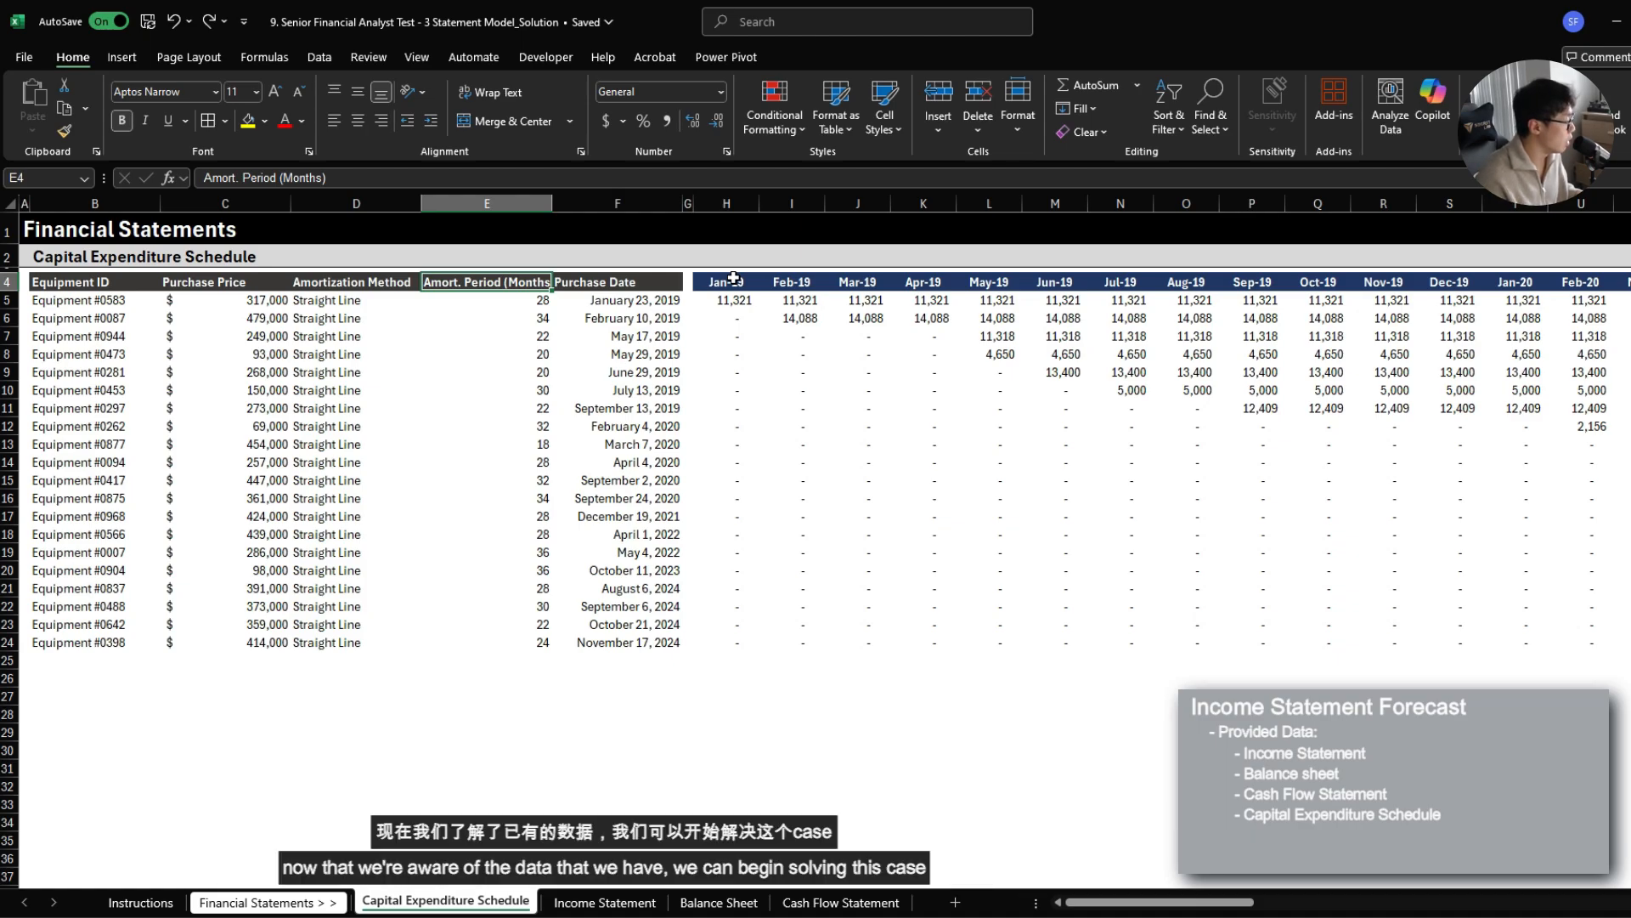
Compare the three statements' empty forecast columns, noting the Balance Sheet cash row for later.
{"action": "left_click", "coordinate": [603, 903]}
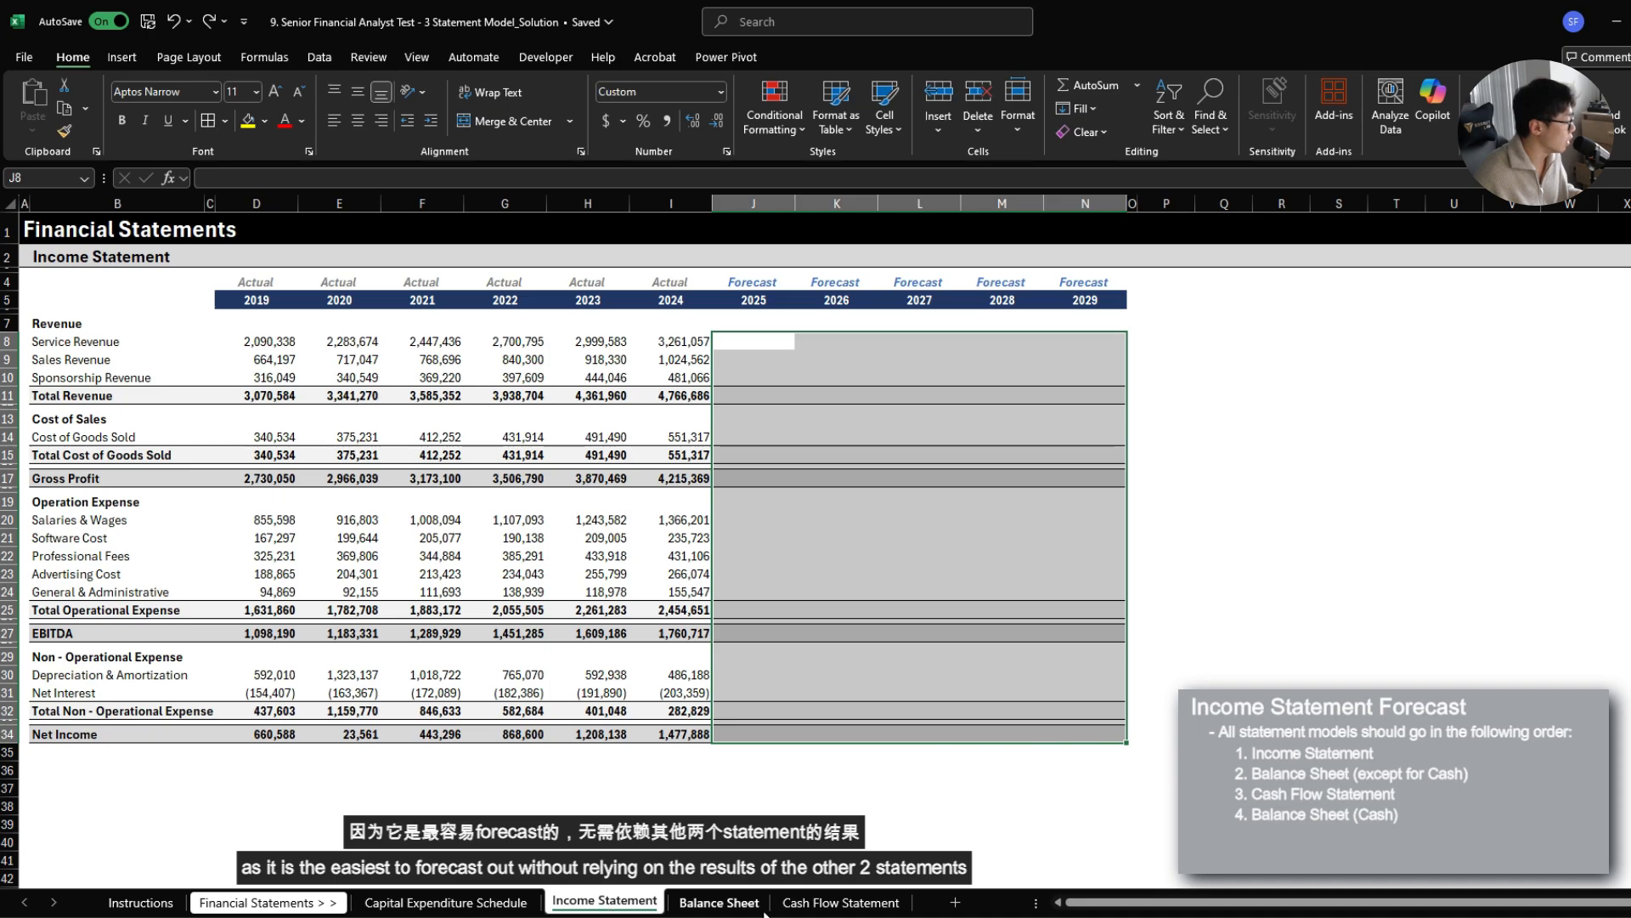
{"action": "left_click", "coordinate": [838, 902]}
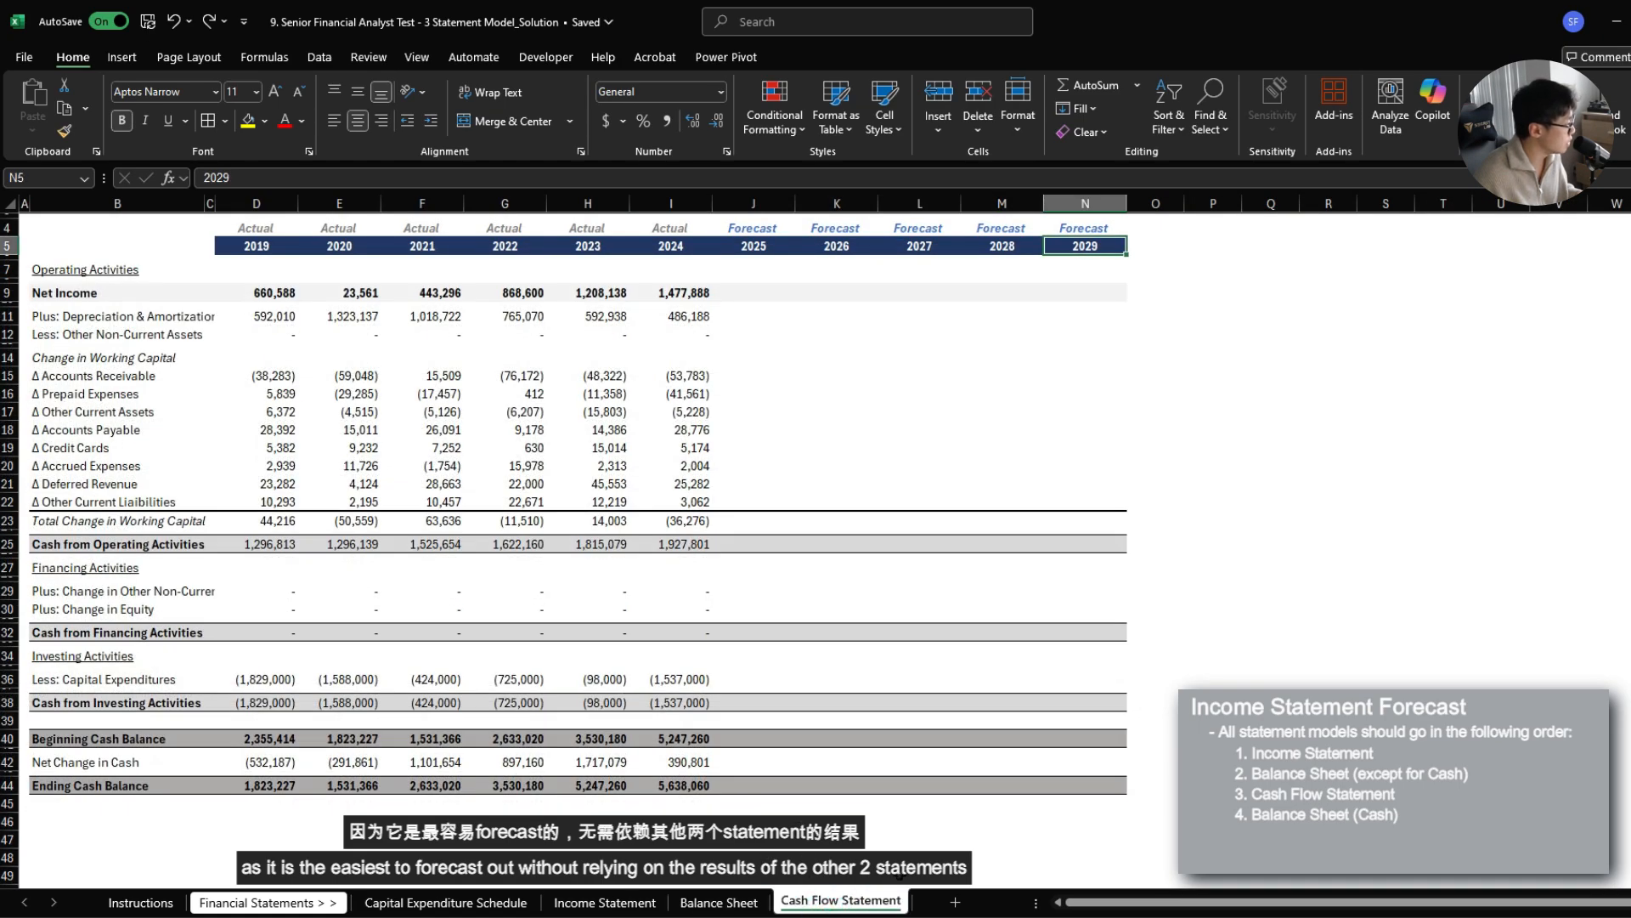
{"action": "left_click", "coordinate": [605, 902]}
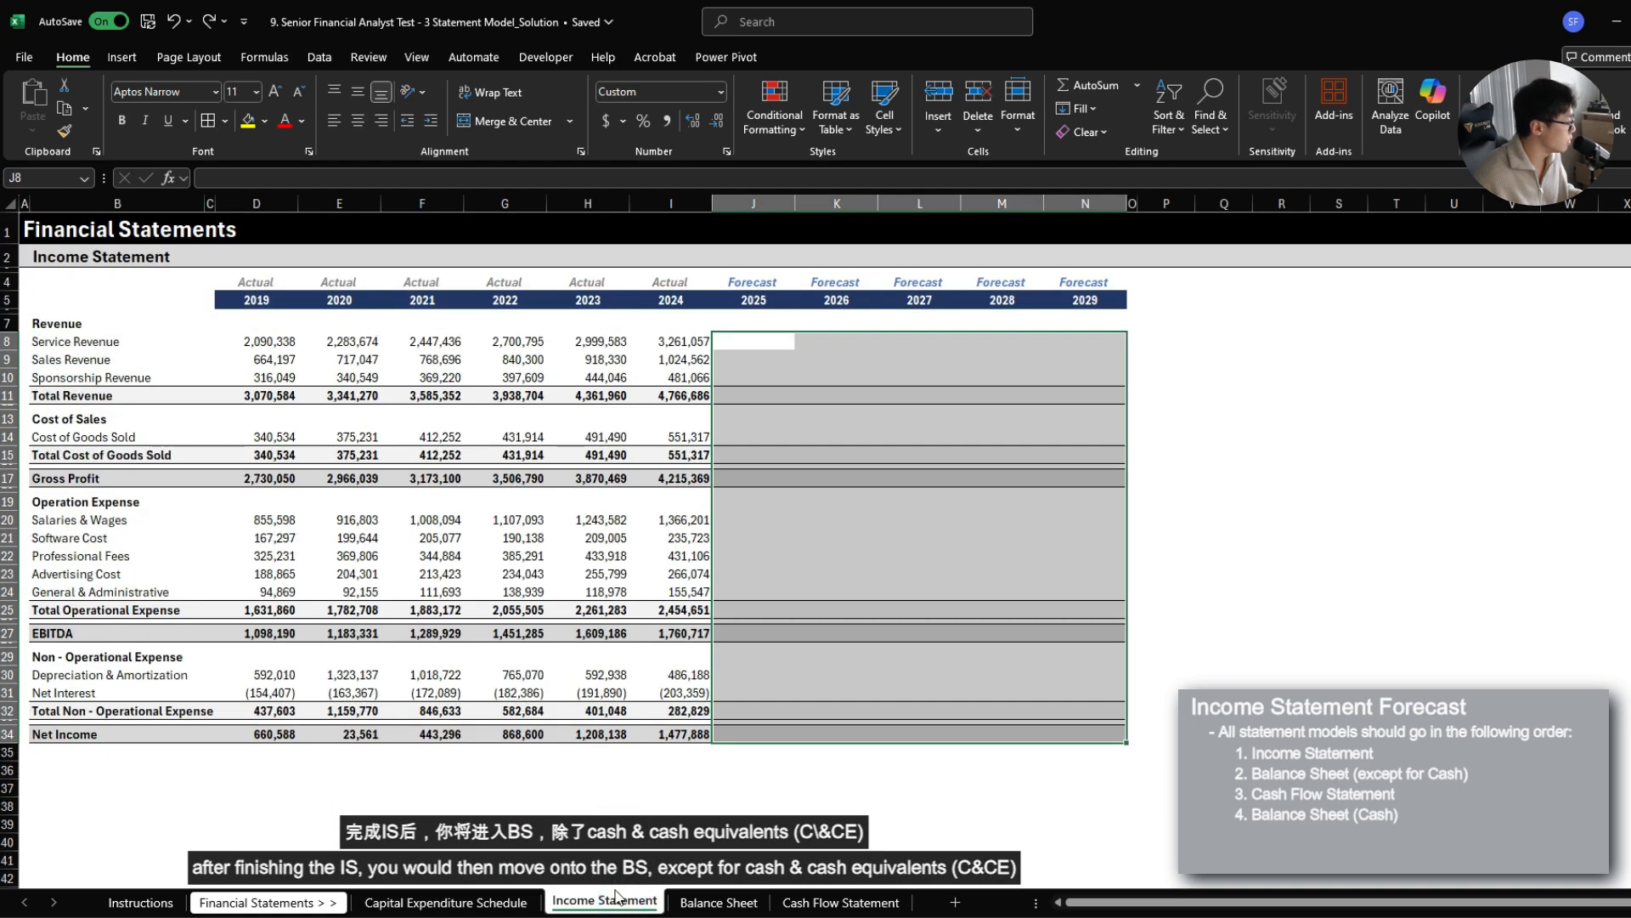
{"action": "left_click", "coordinate": [717, 903]}
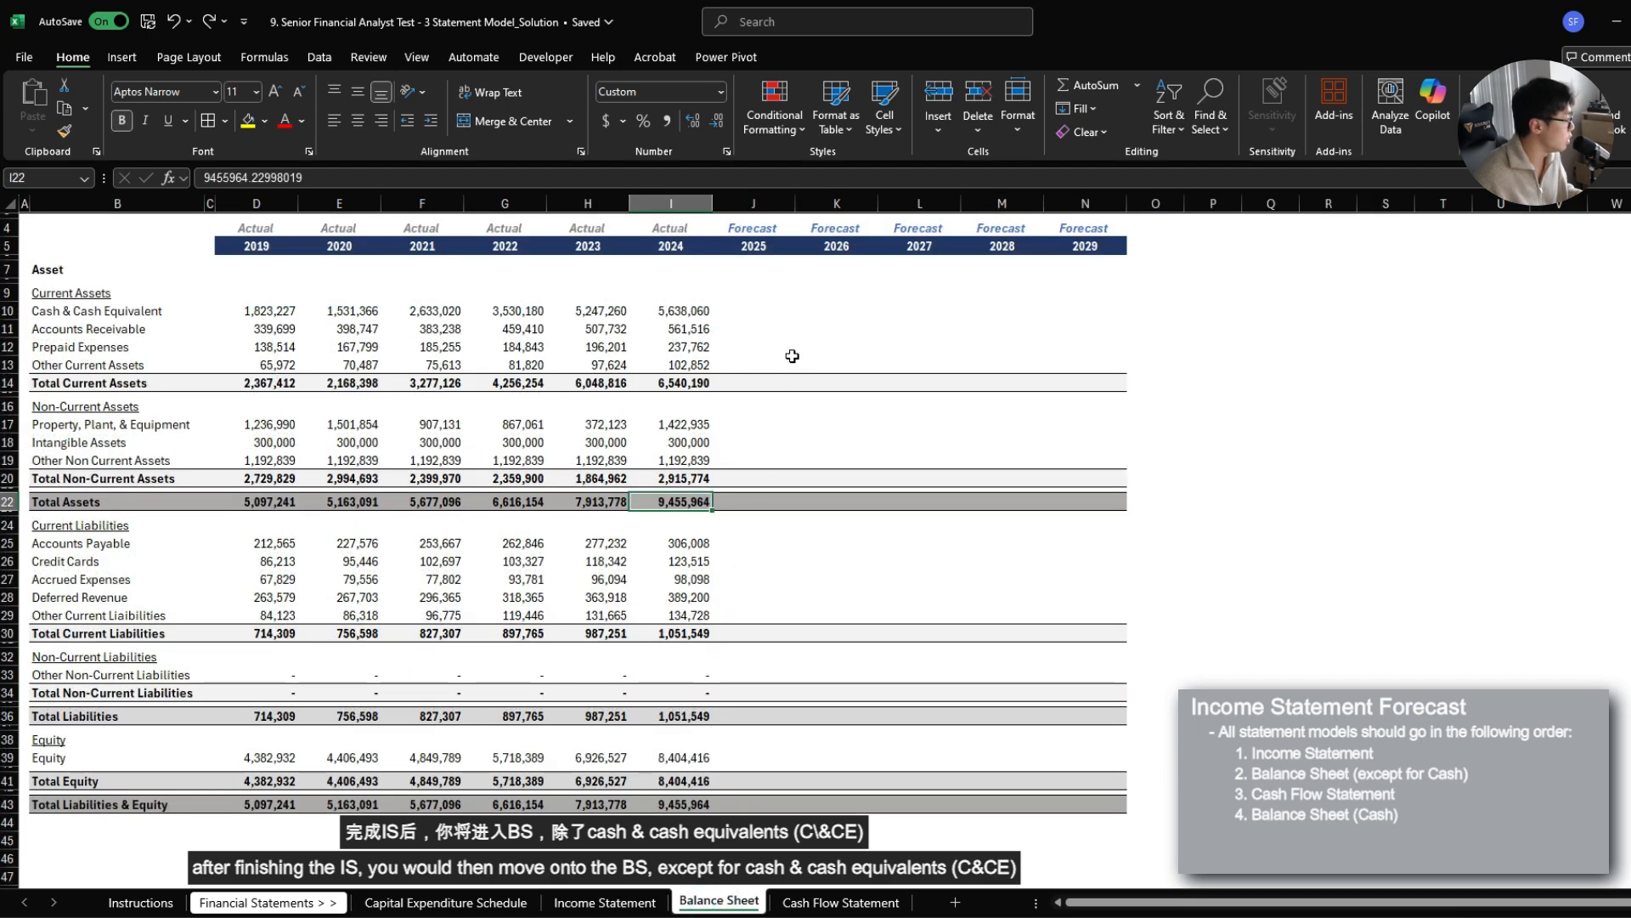
{"action": "left_click", "coordinate": [752, 309]}
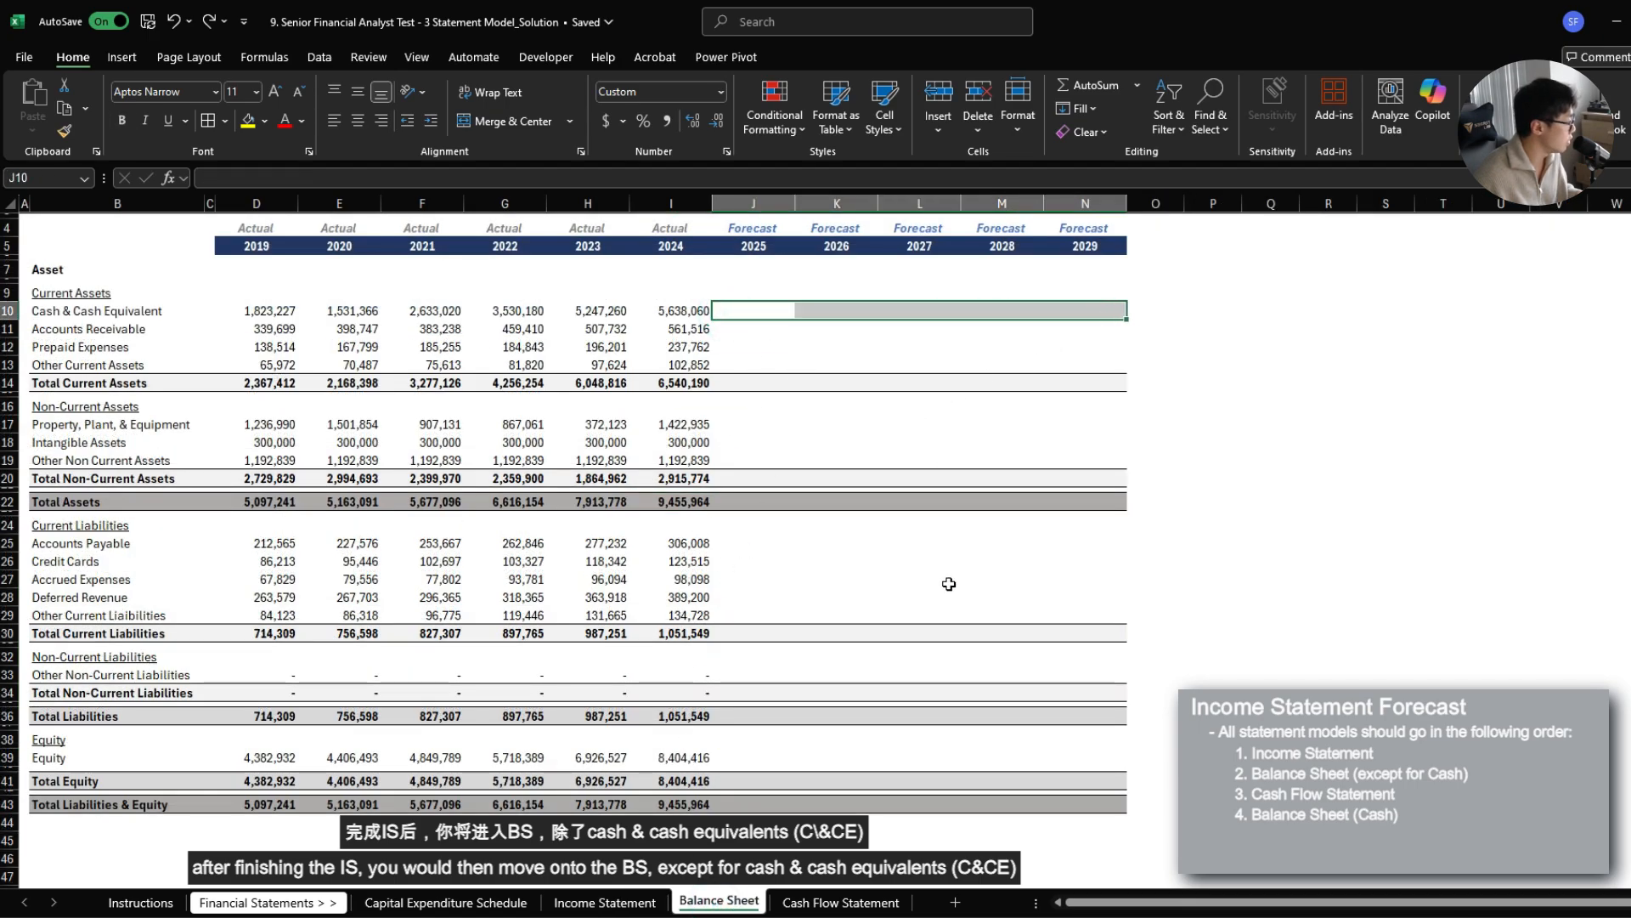
Cycle through the Balance Sheet and Cash Flow Statement, settling on the Income Statement to build first.
{"action": "left_click", "coordinate": [839, 903]}
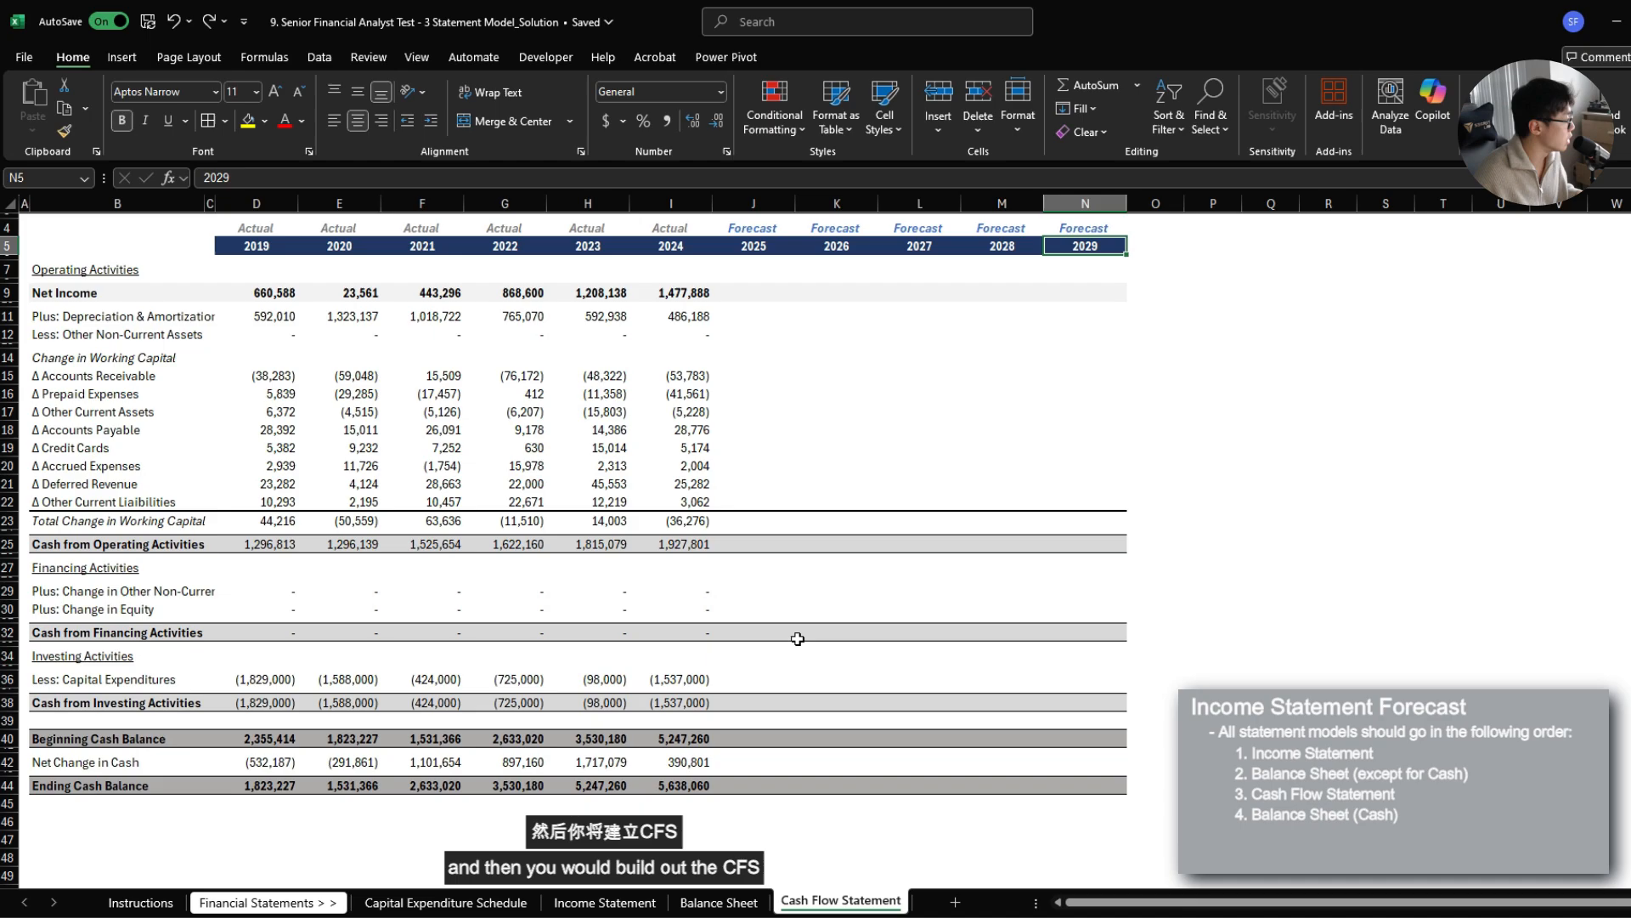
{"action": "left_click", "coordinate": [717, 902]}
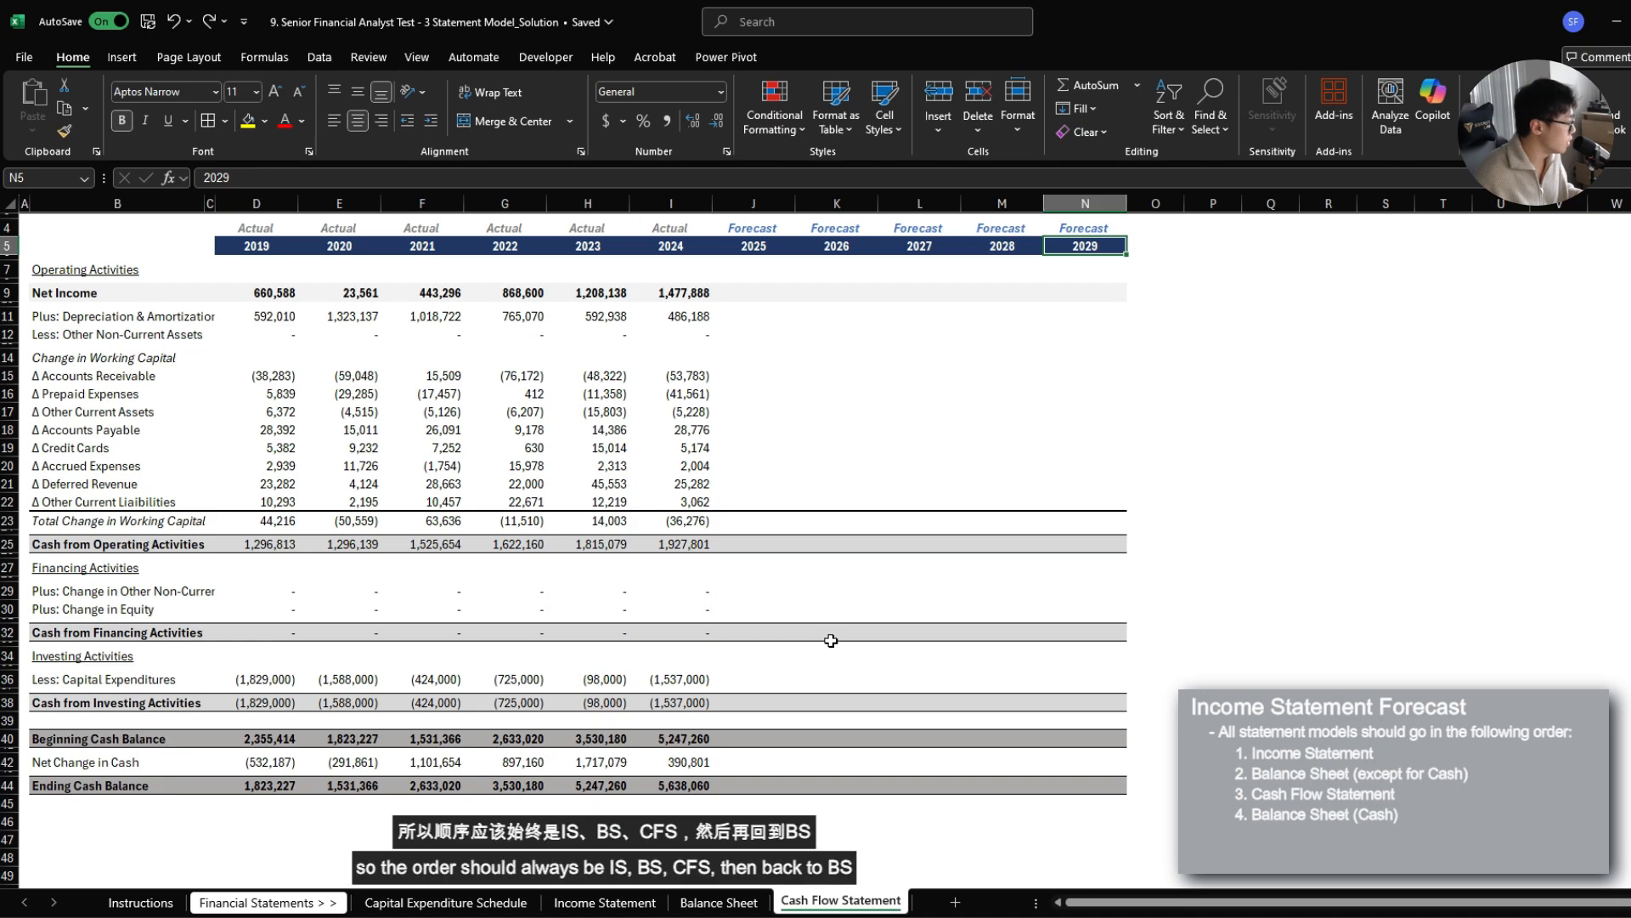
{"action": "left_click", "coordinate": [717, 902]}
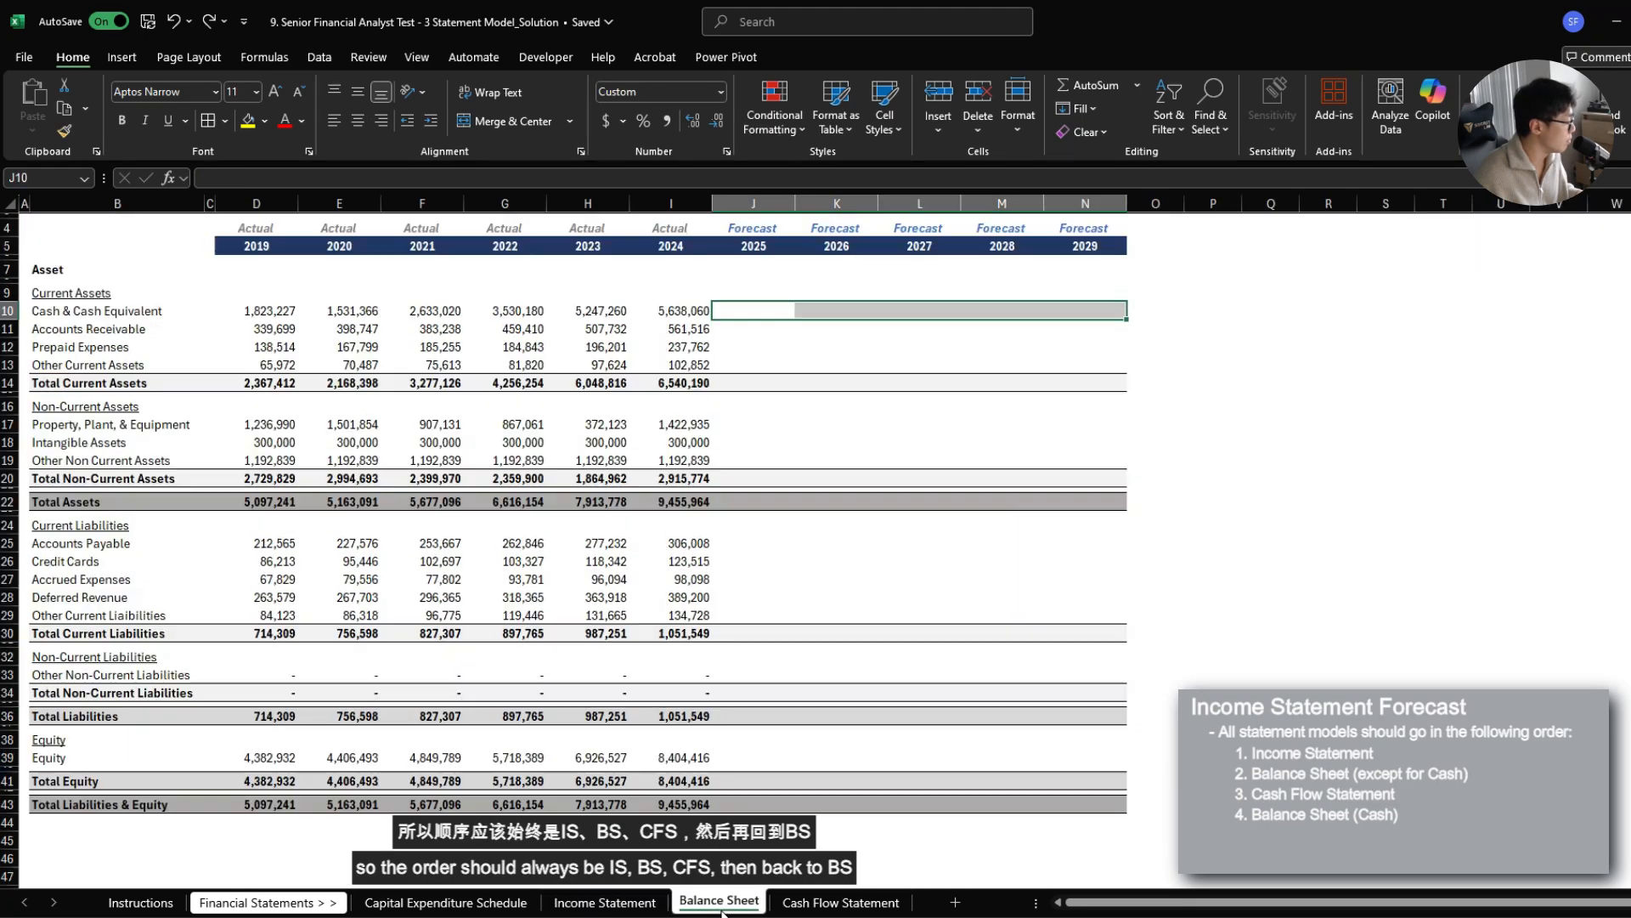
{"action": "left_click", "coordinate": [840, 900]}
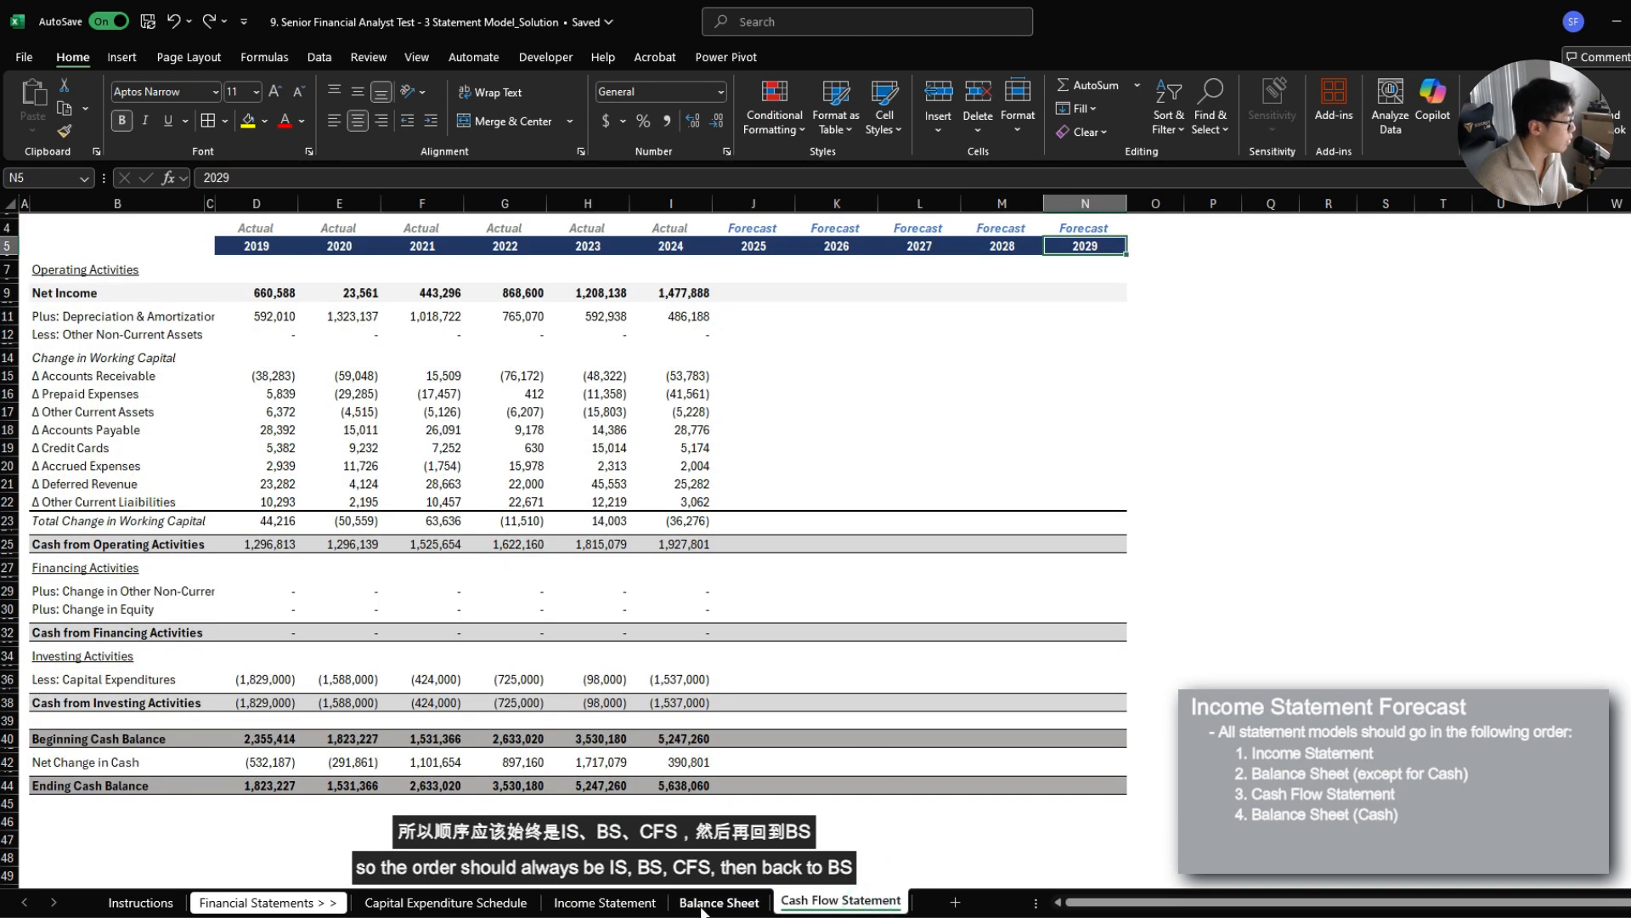
{"action": "left_click", "coordinate": [603, 902]}
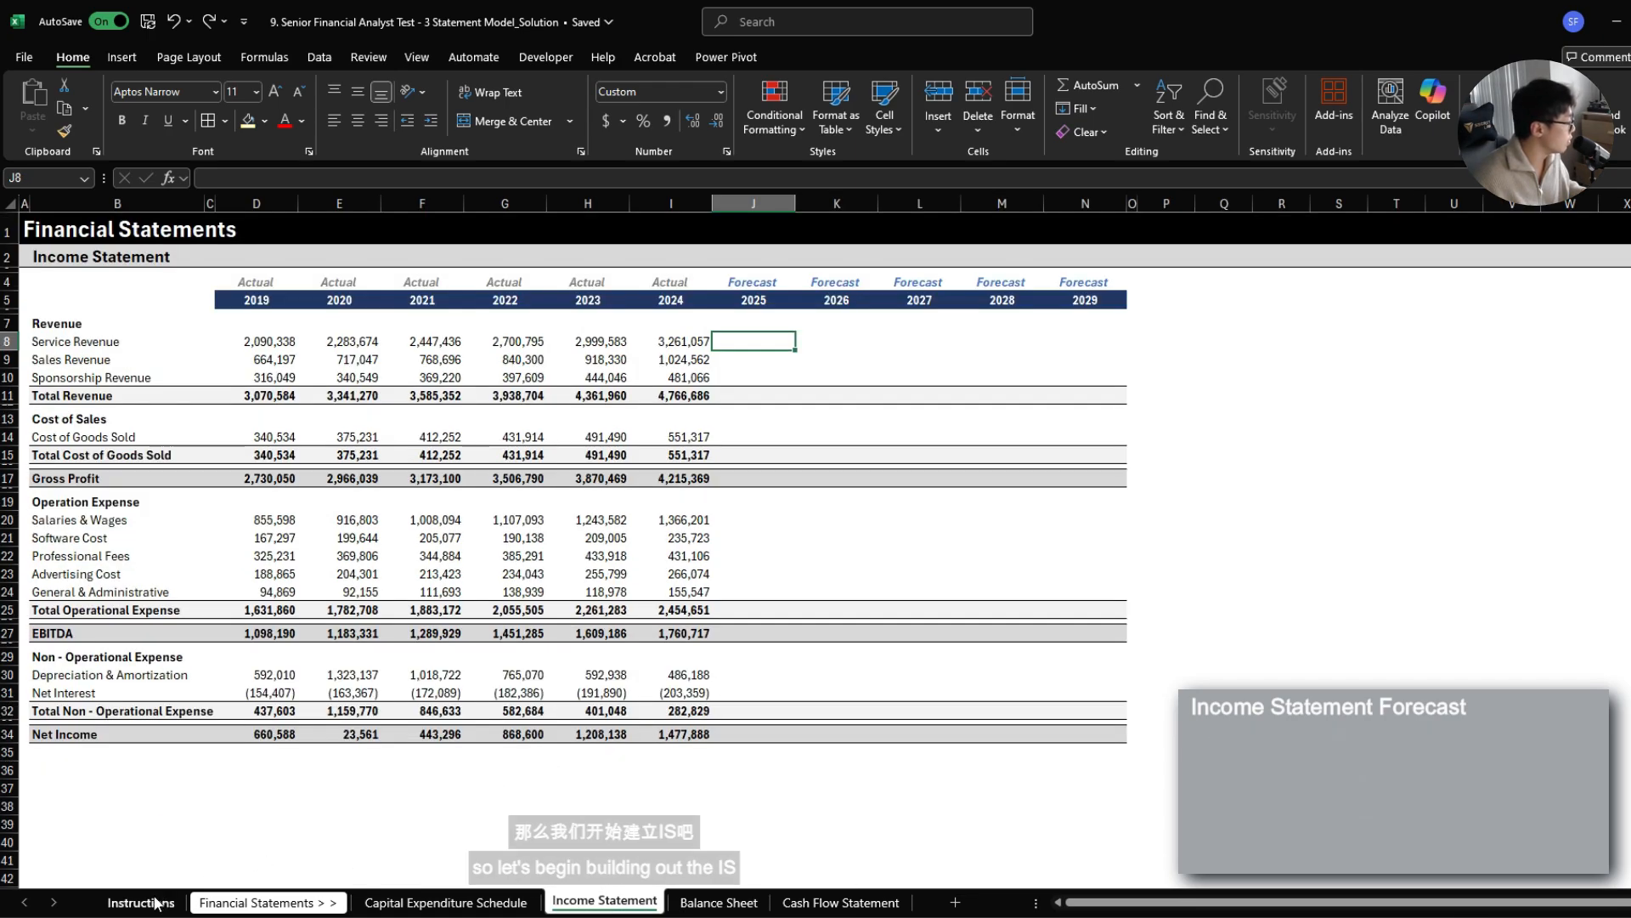
{"action": "left_click", "coordinate": [141, 902]}
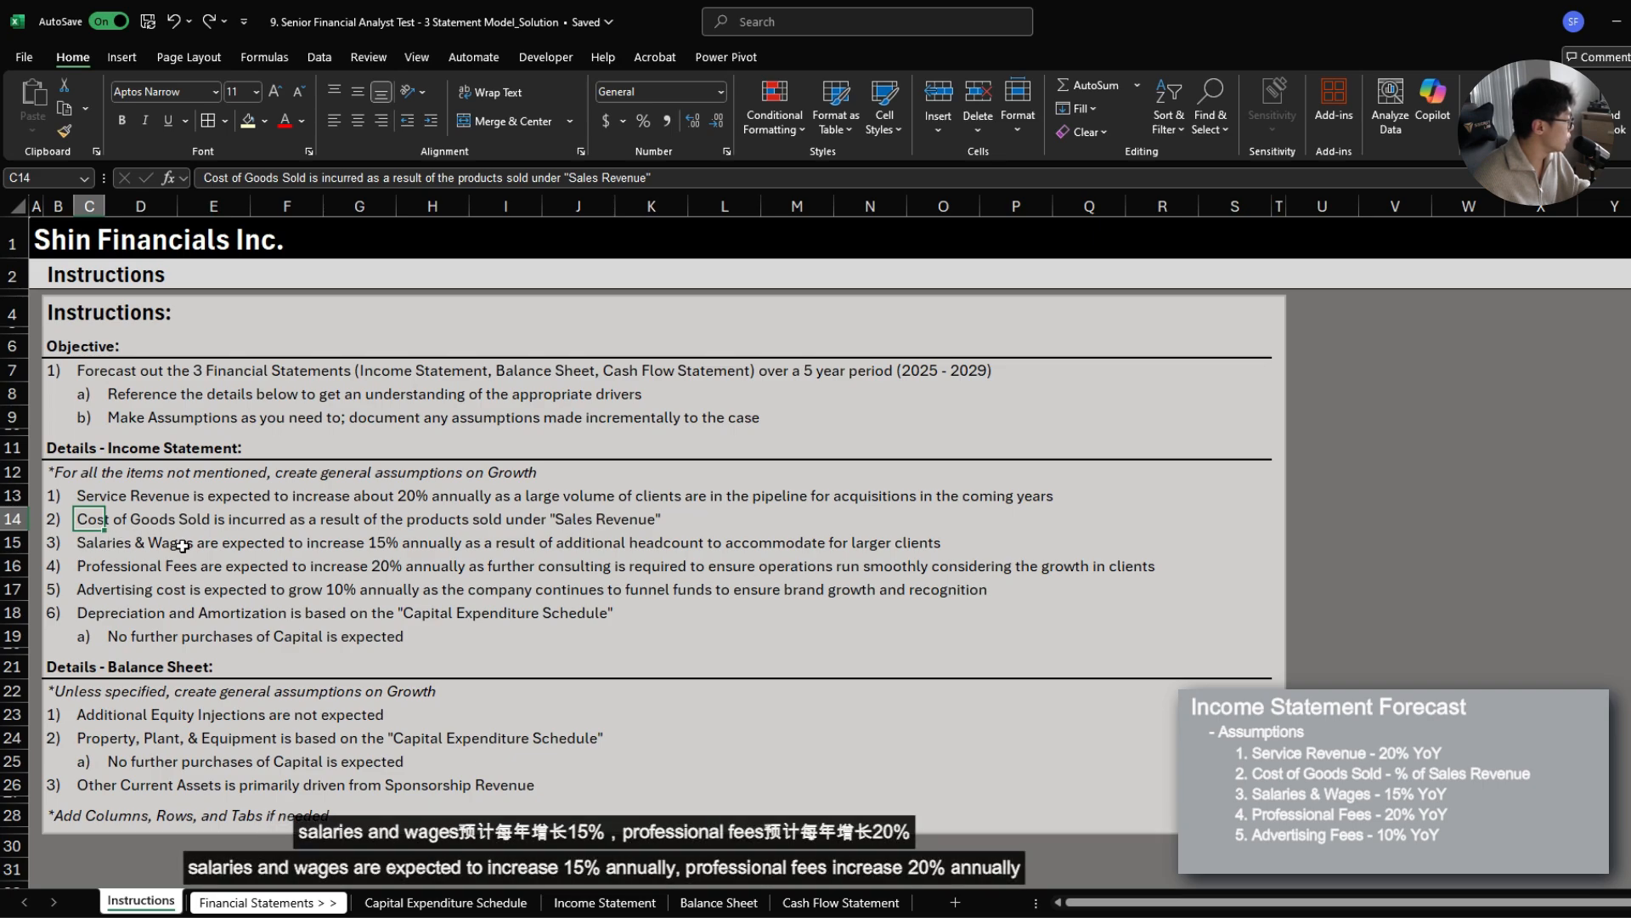
{"action": "mouse_move", "coordinate": [349, 552]}
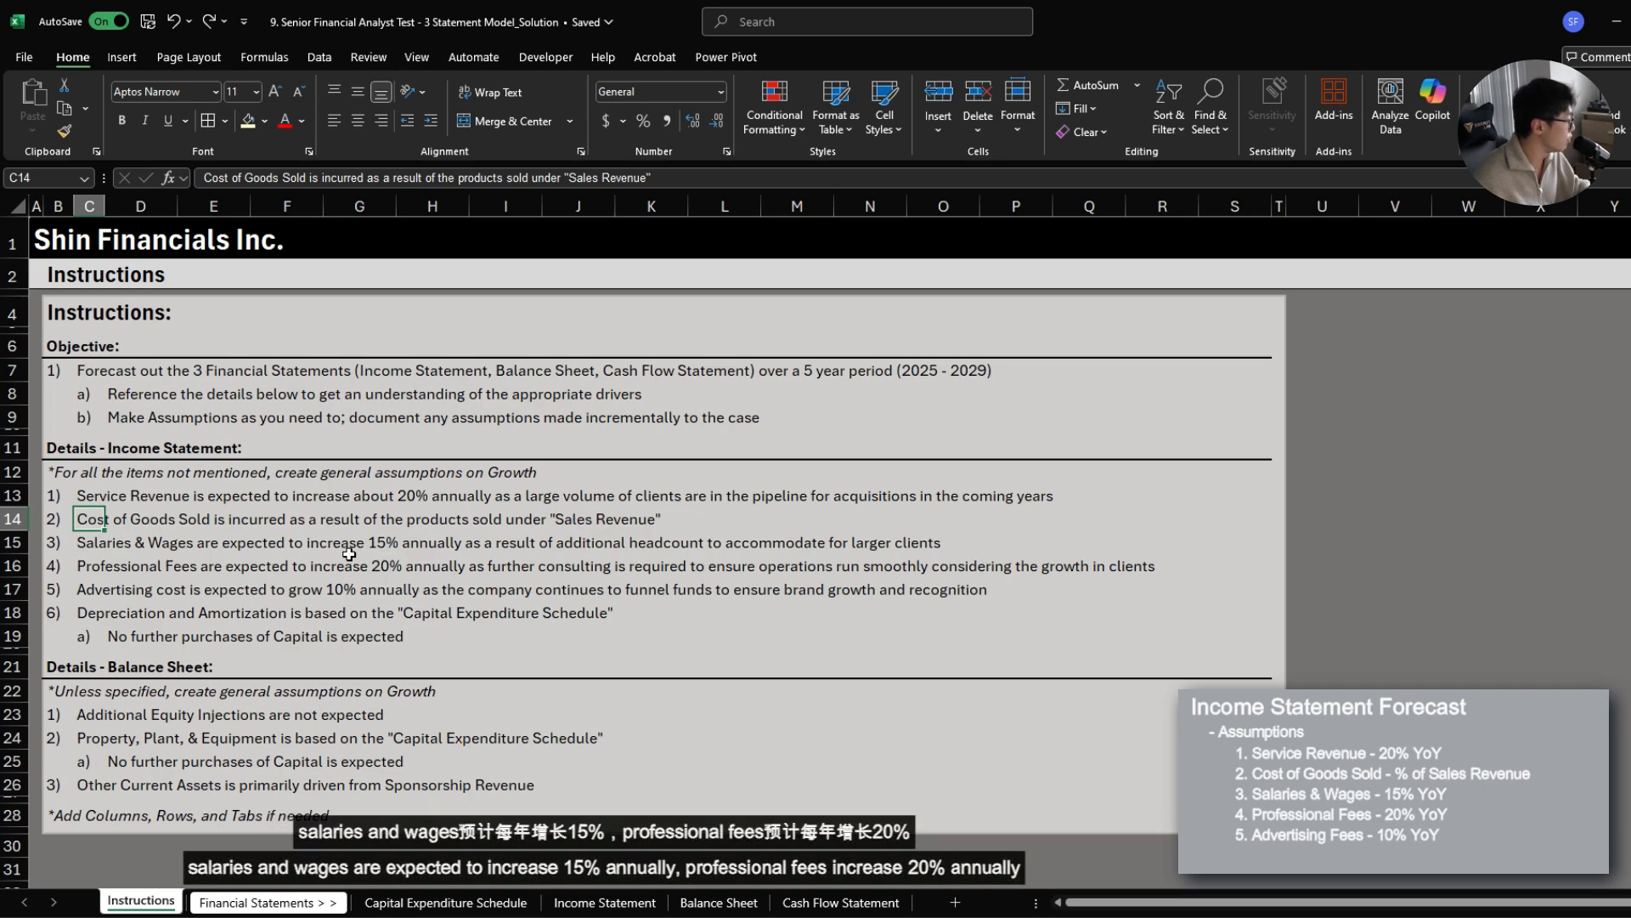
{"action": "mouse_move", "coordinate": [211, 570]}
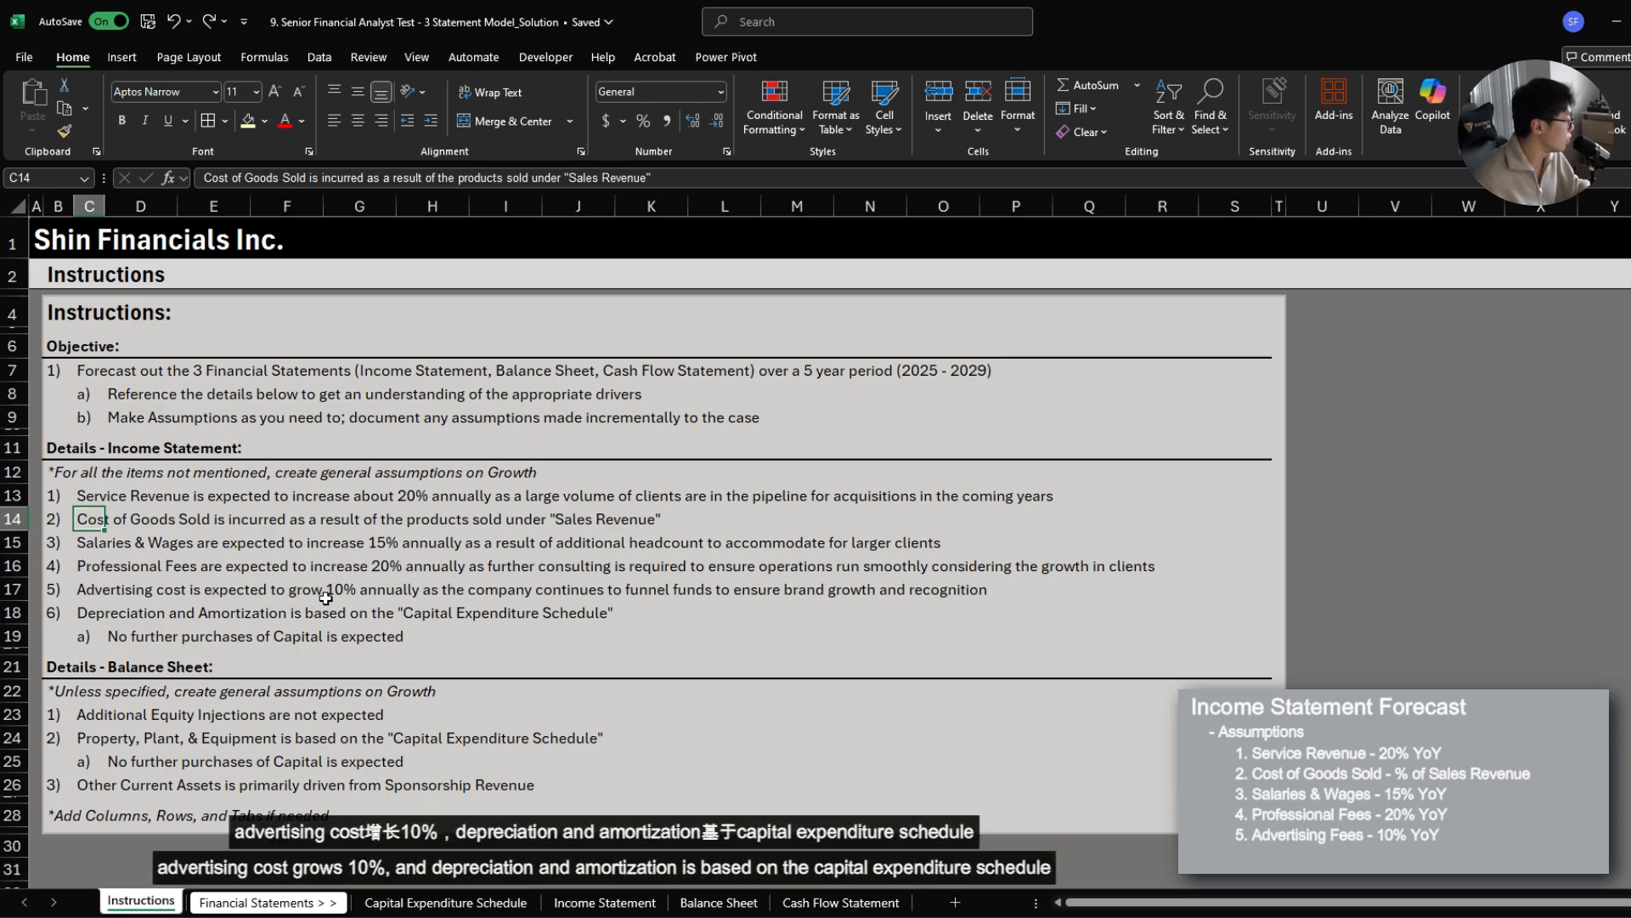
{"action": "mouse_move", "coordinate": [233, 614]}
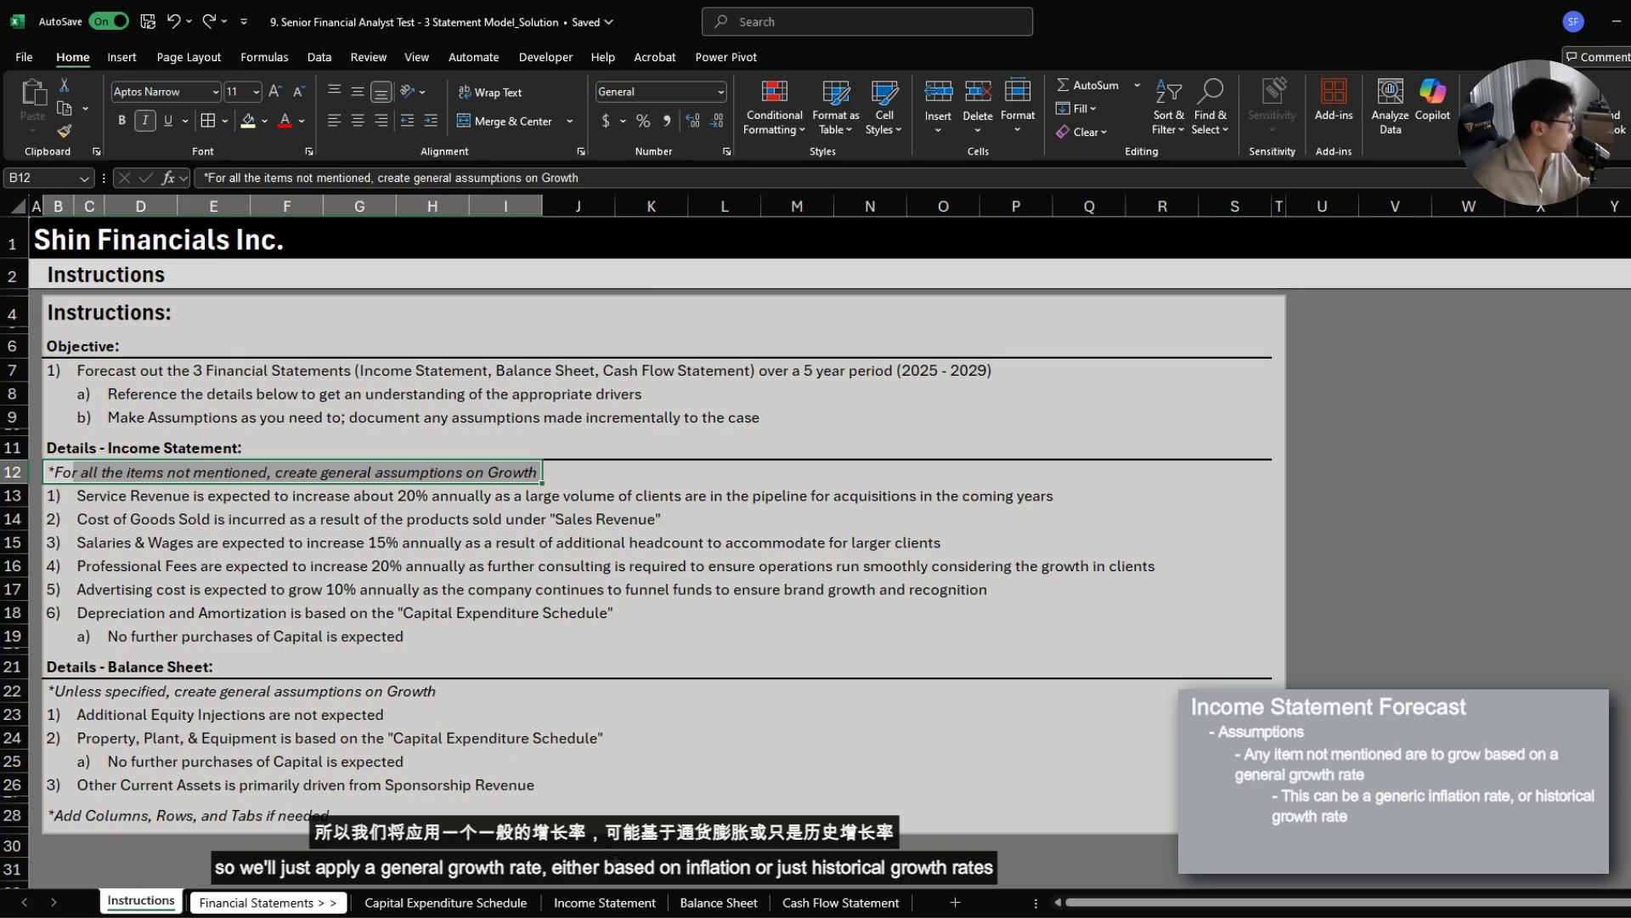
{"action": "left_click", "coordinate": [604, 902]}
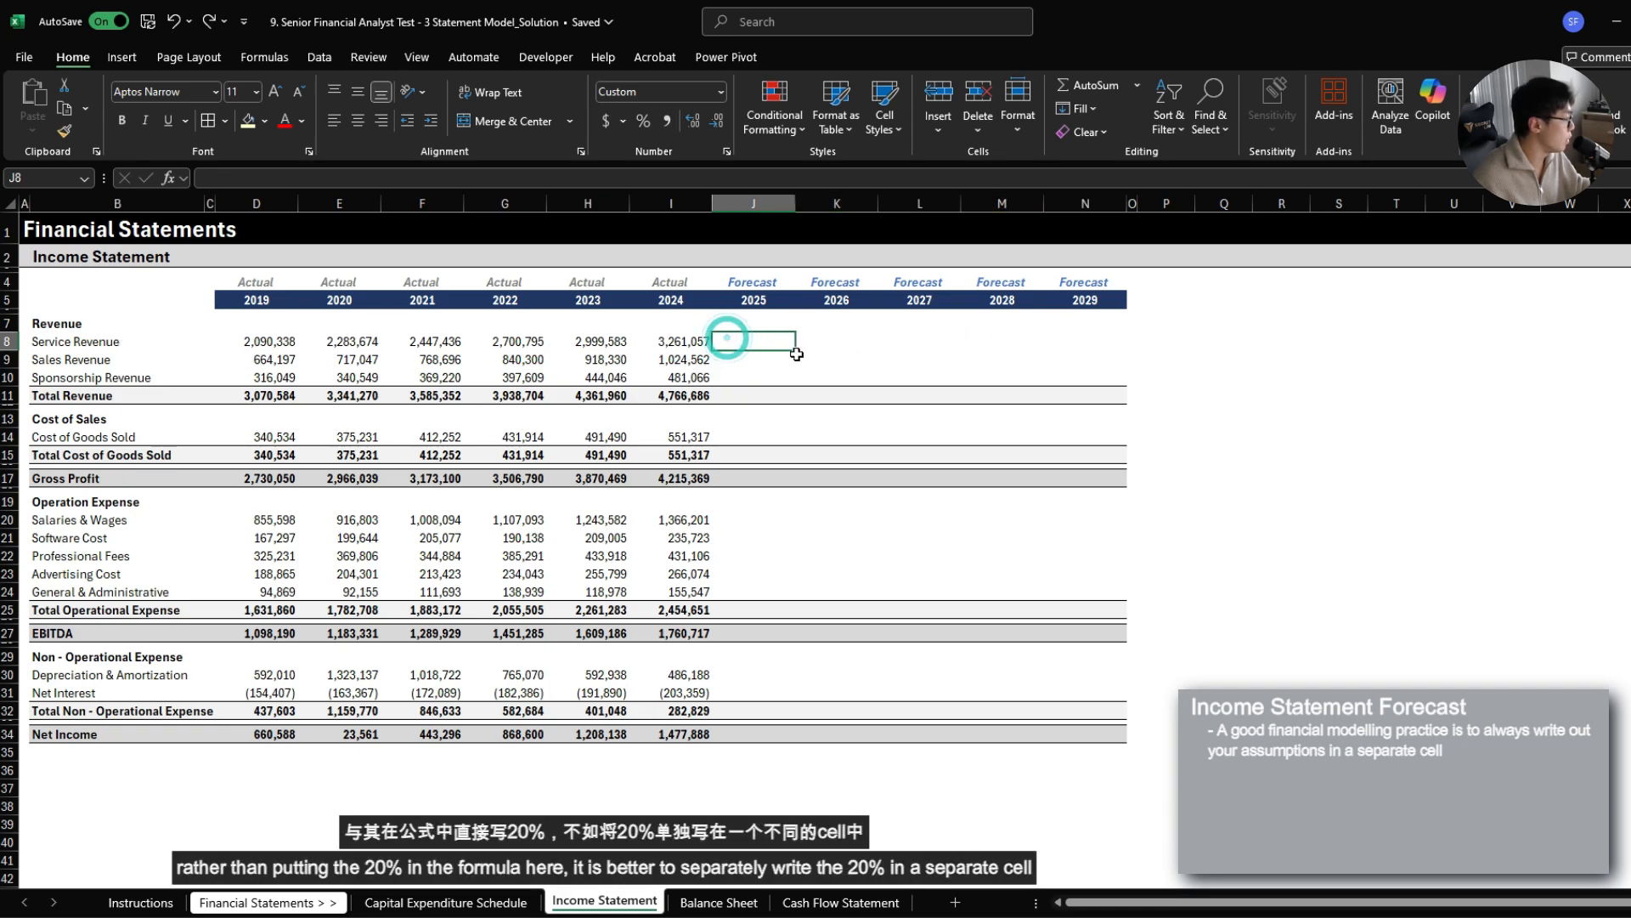
Add a 20% growth assumption beside Service Revenue in a separate Assumptions column.
{"action": "left_click", "coordinate": [1156, 337]}
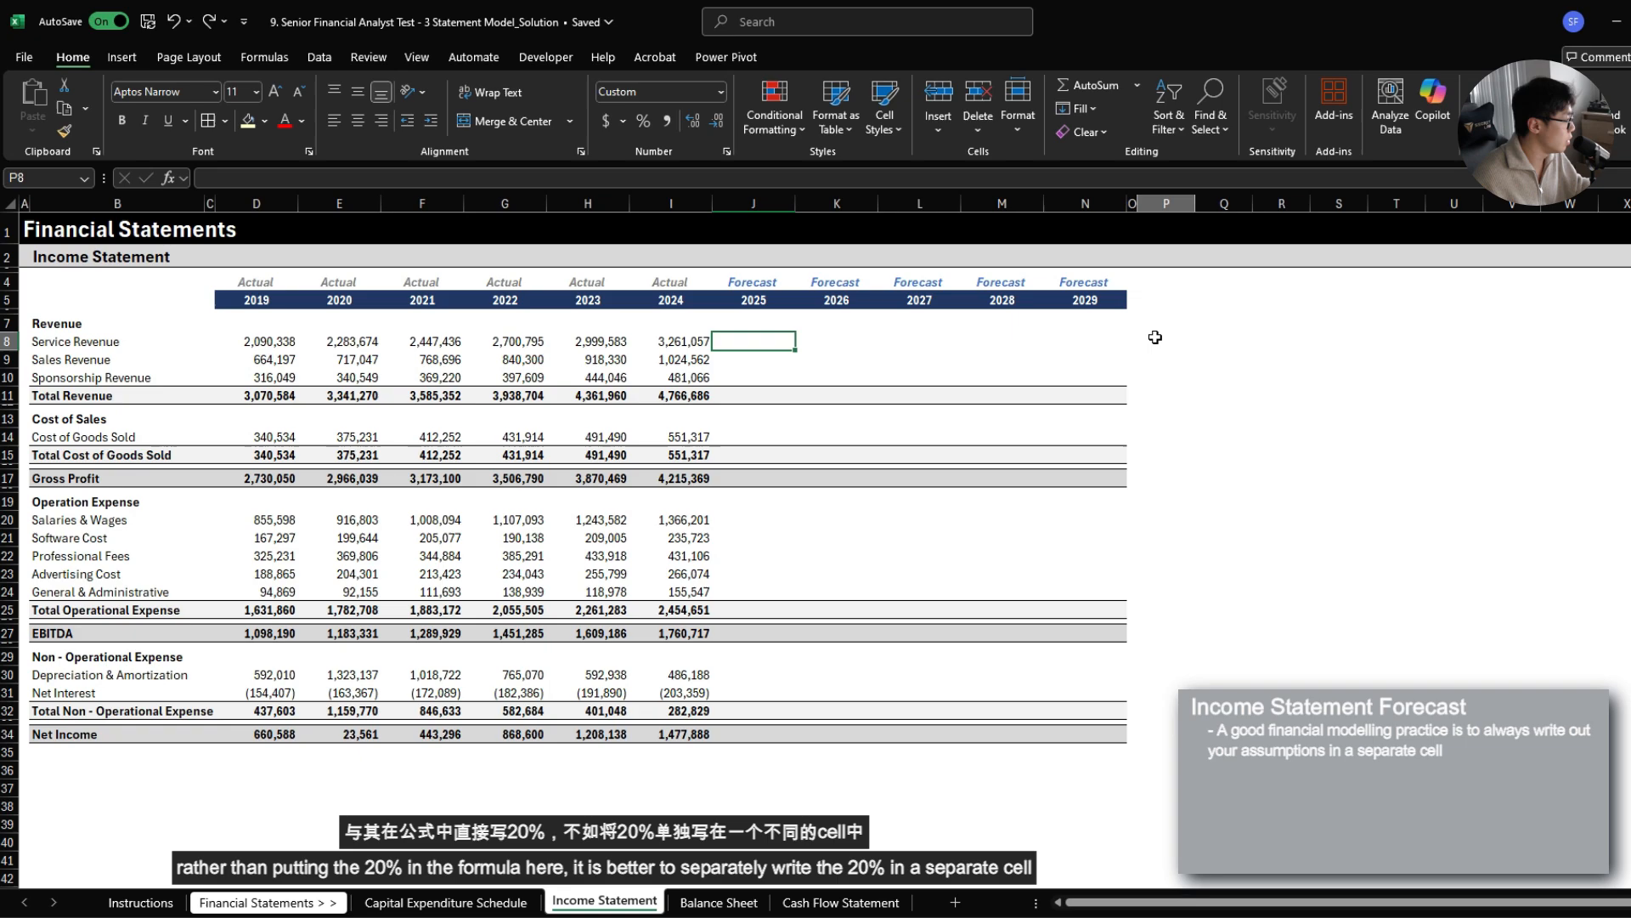
{"action": "left_click", "coordinate": [1166, 339]}
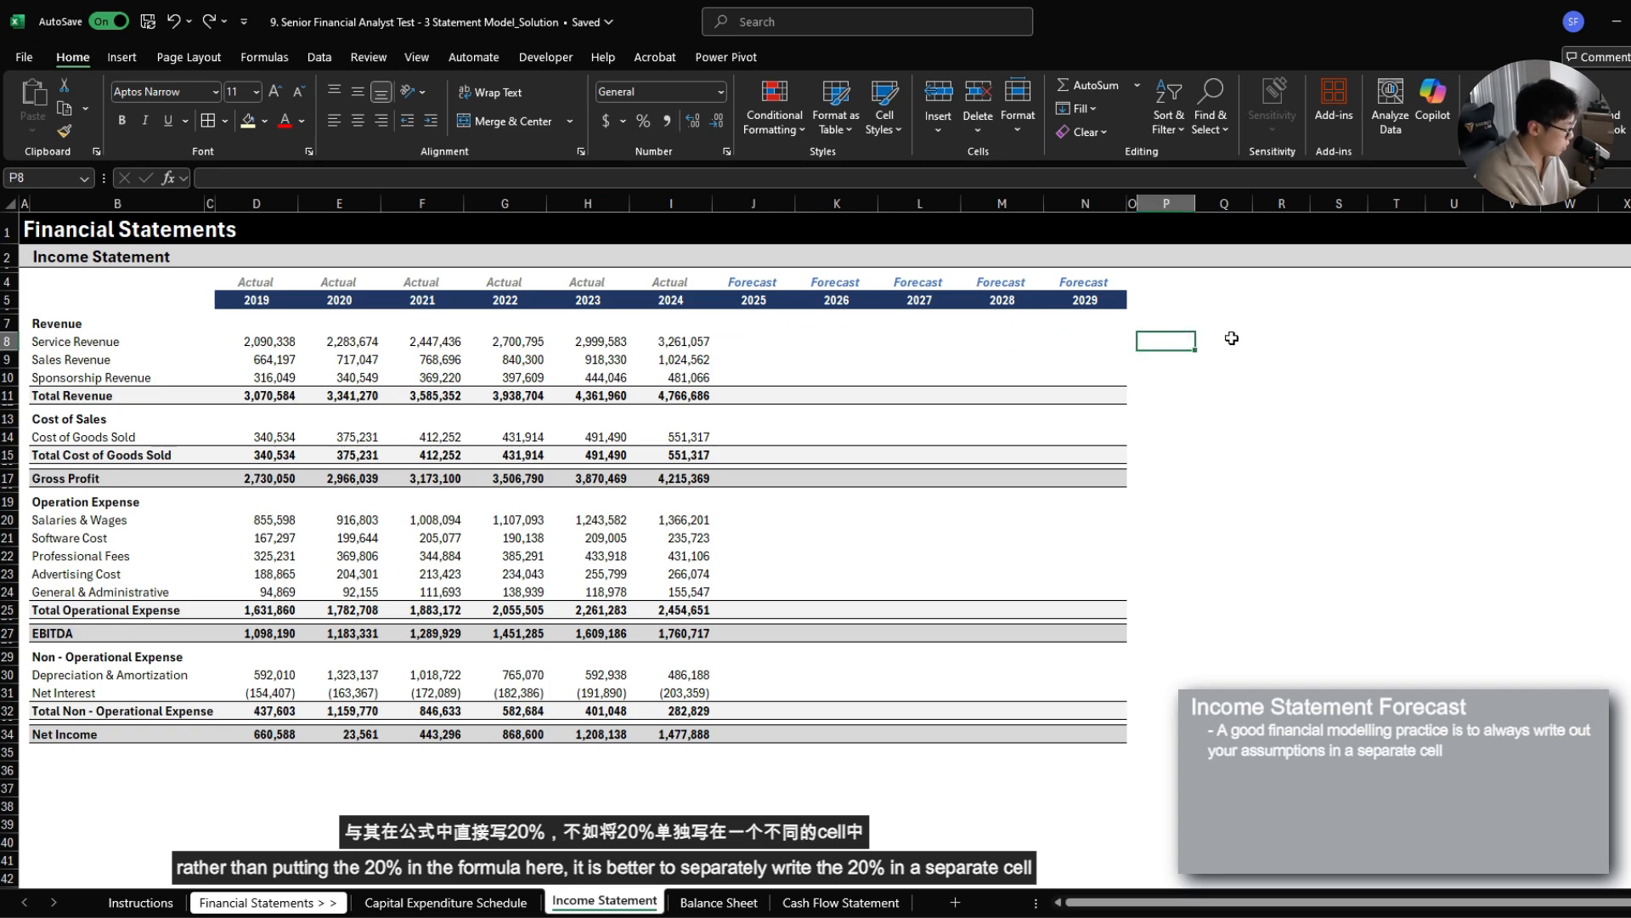
{"action": "type", "text": "20%"}
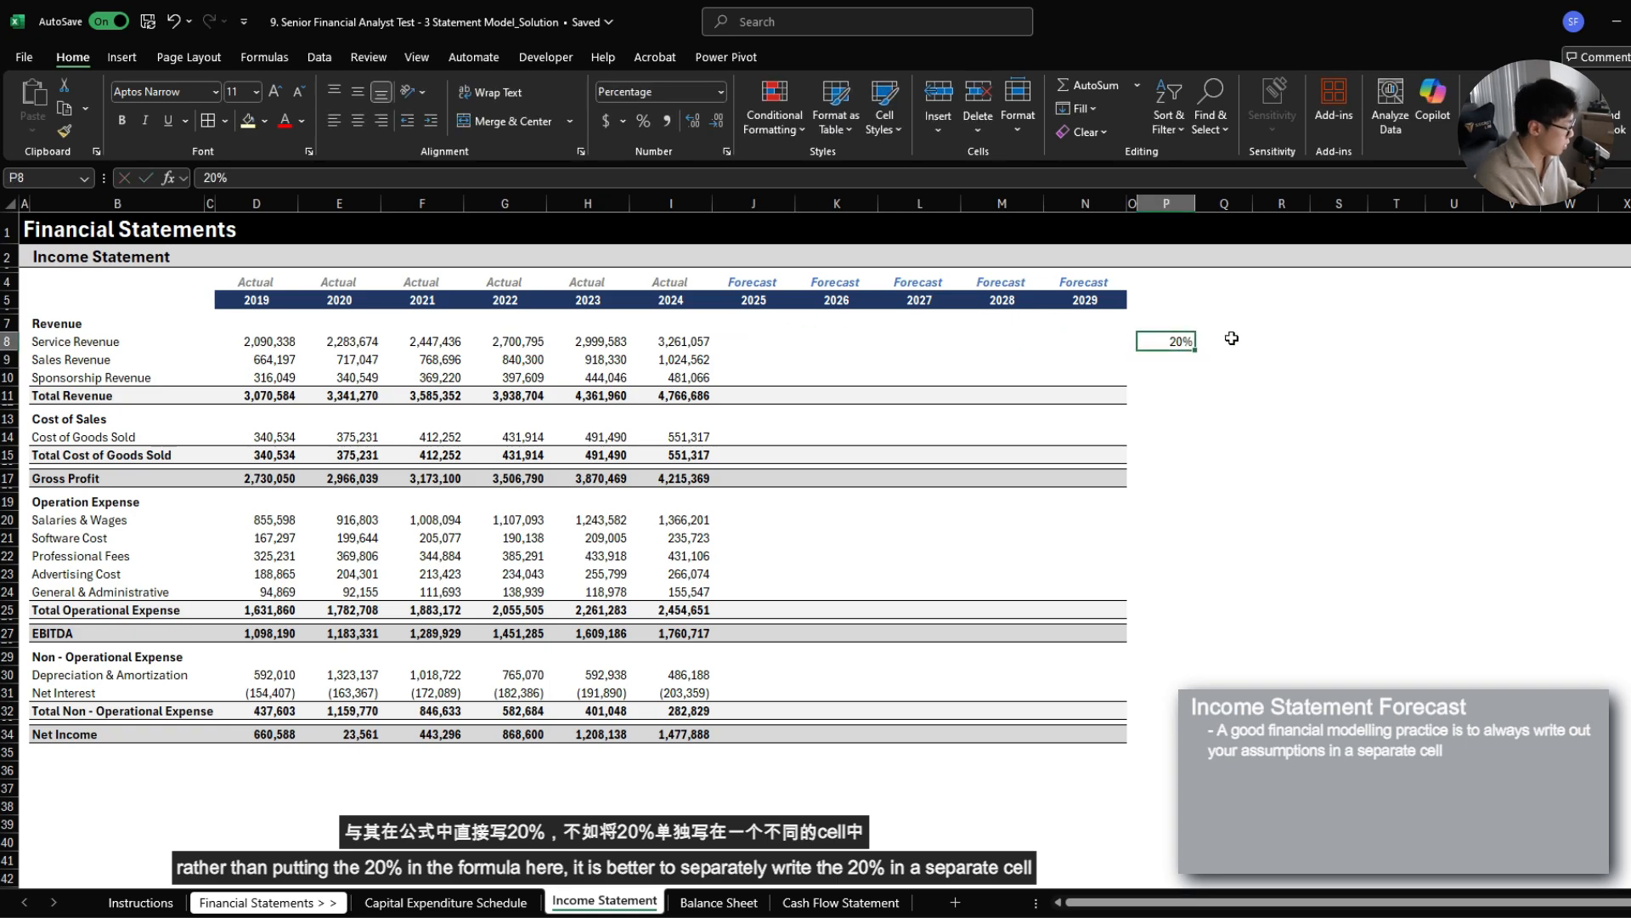
{"action": "left_click", "coordinate": [1166, 299]}
{"action": "type", "text": "Assumptions"}
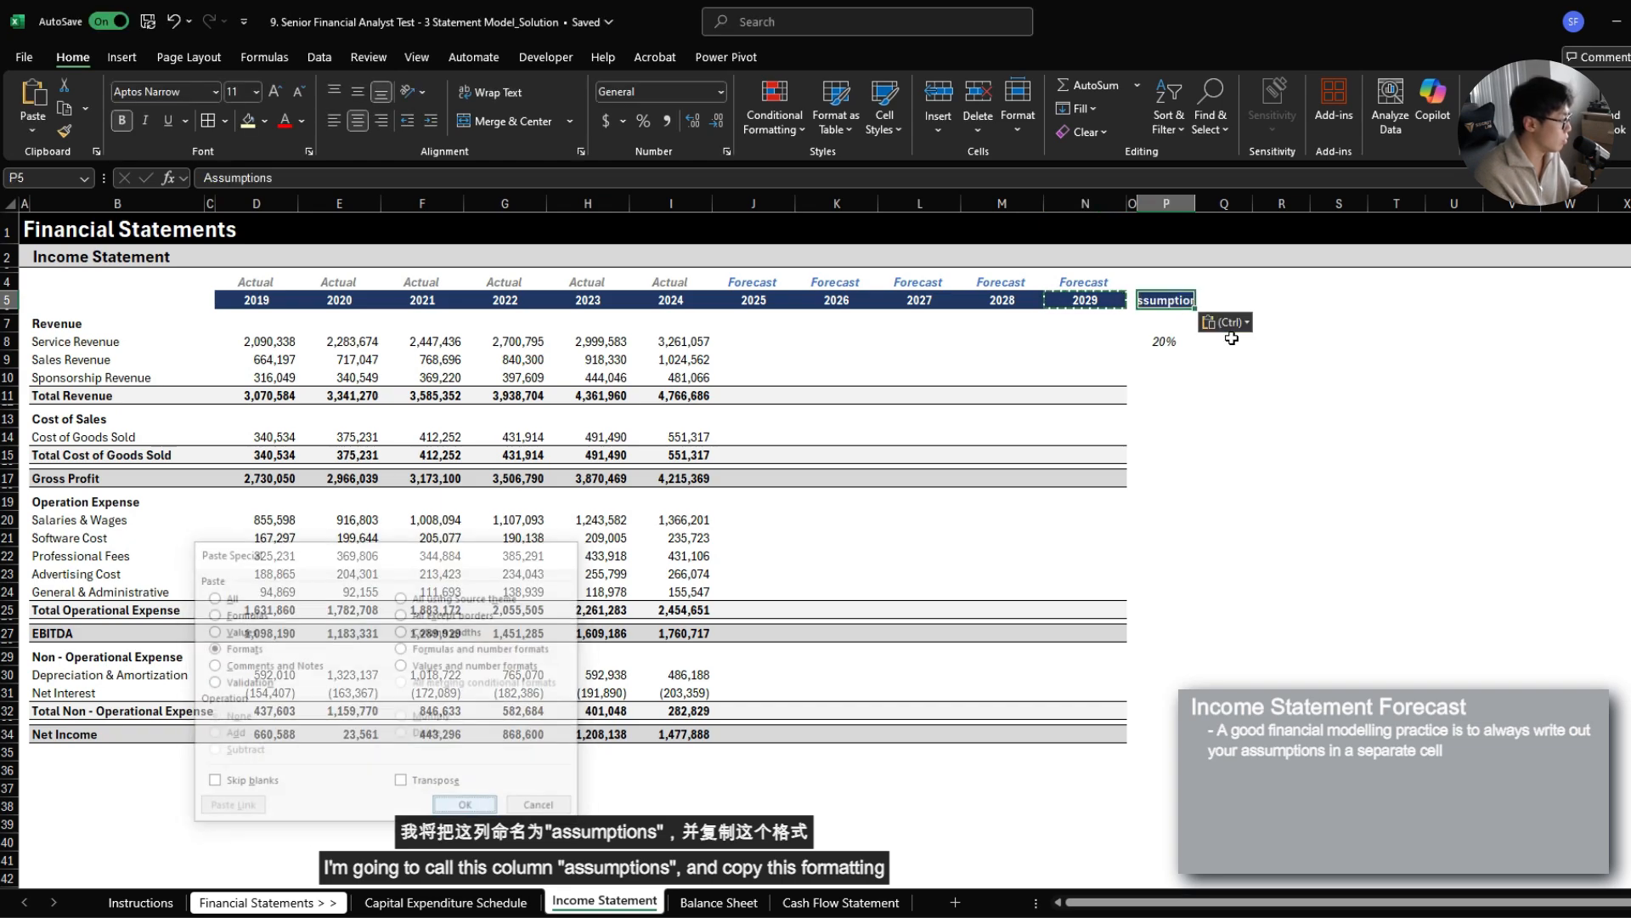
Forecast Service Revenue 2025–2029 as =I8*(1+$P8) copied across J8:N8.
{"action": "left_click", "coordinate": [462, 804]}
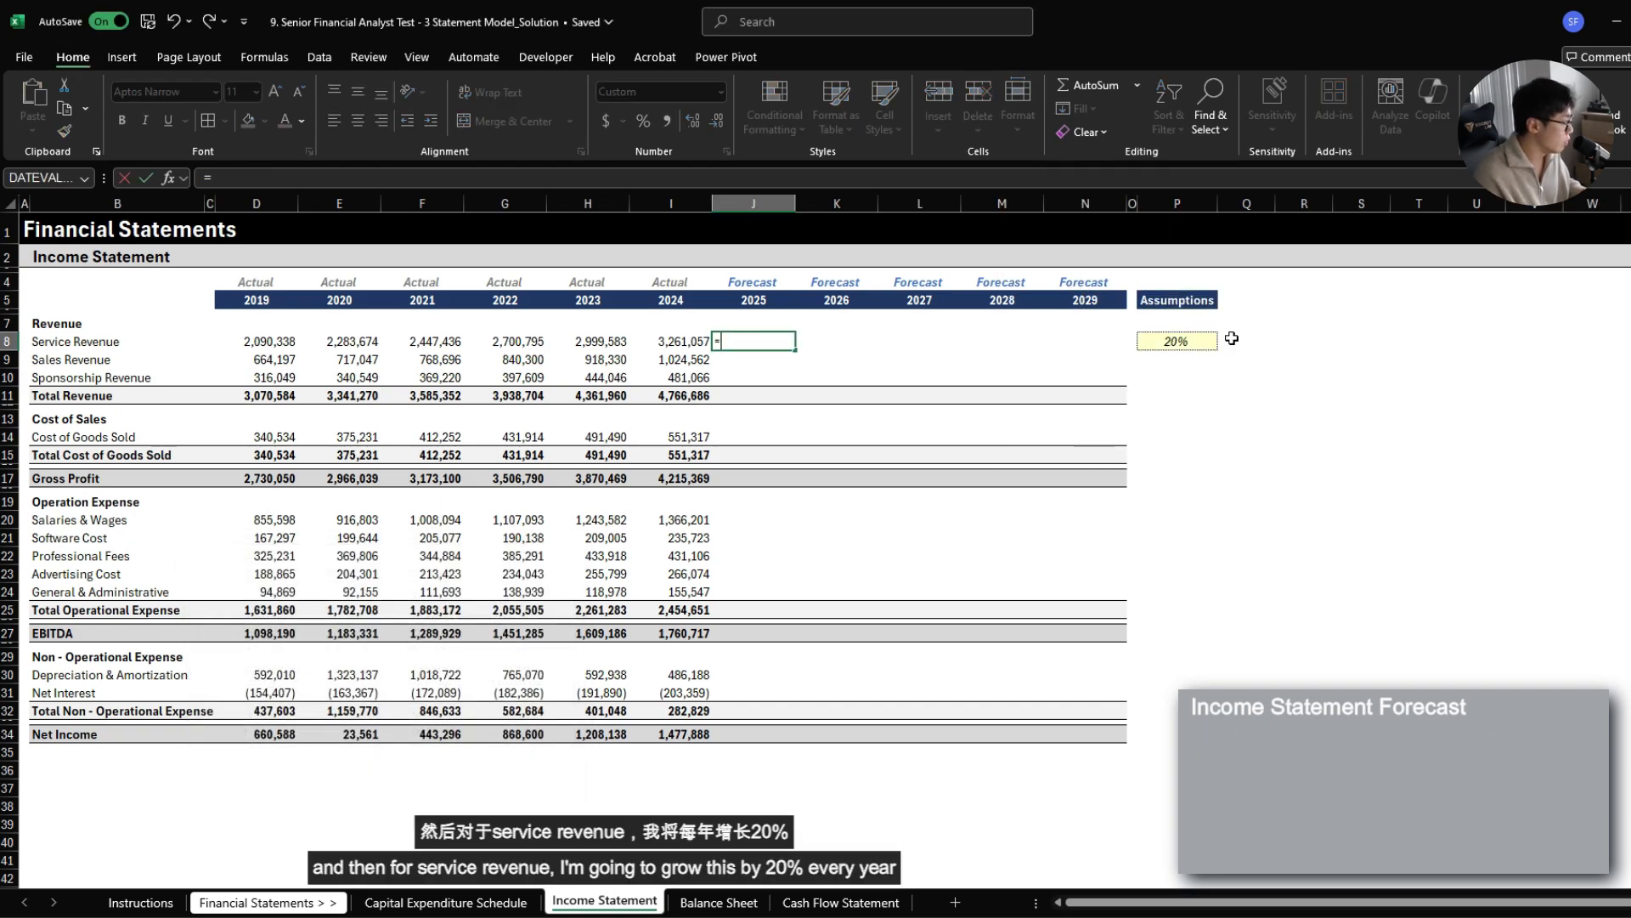
{"action": "type", "text": "I8*("}
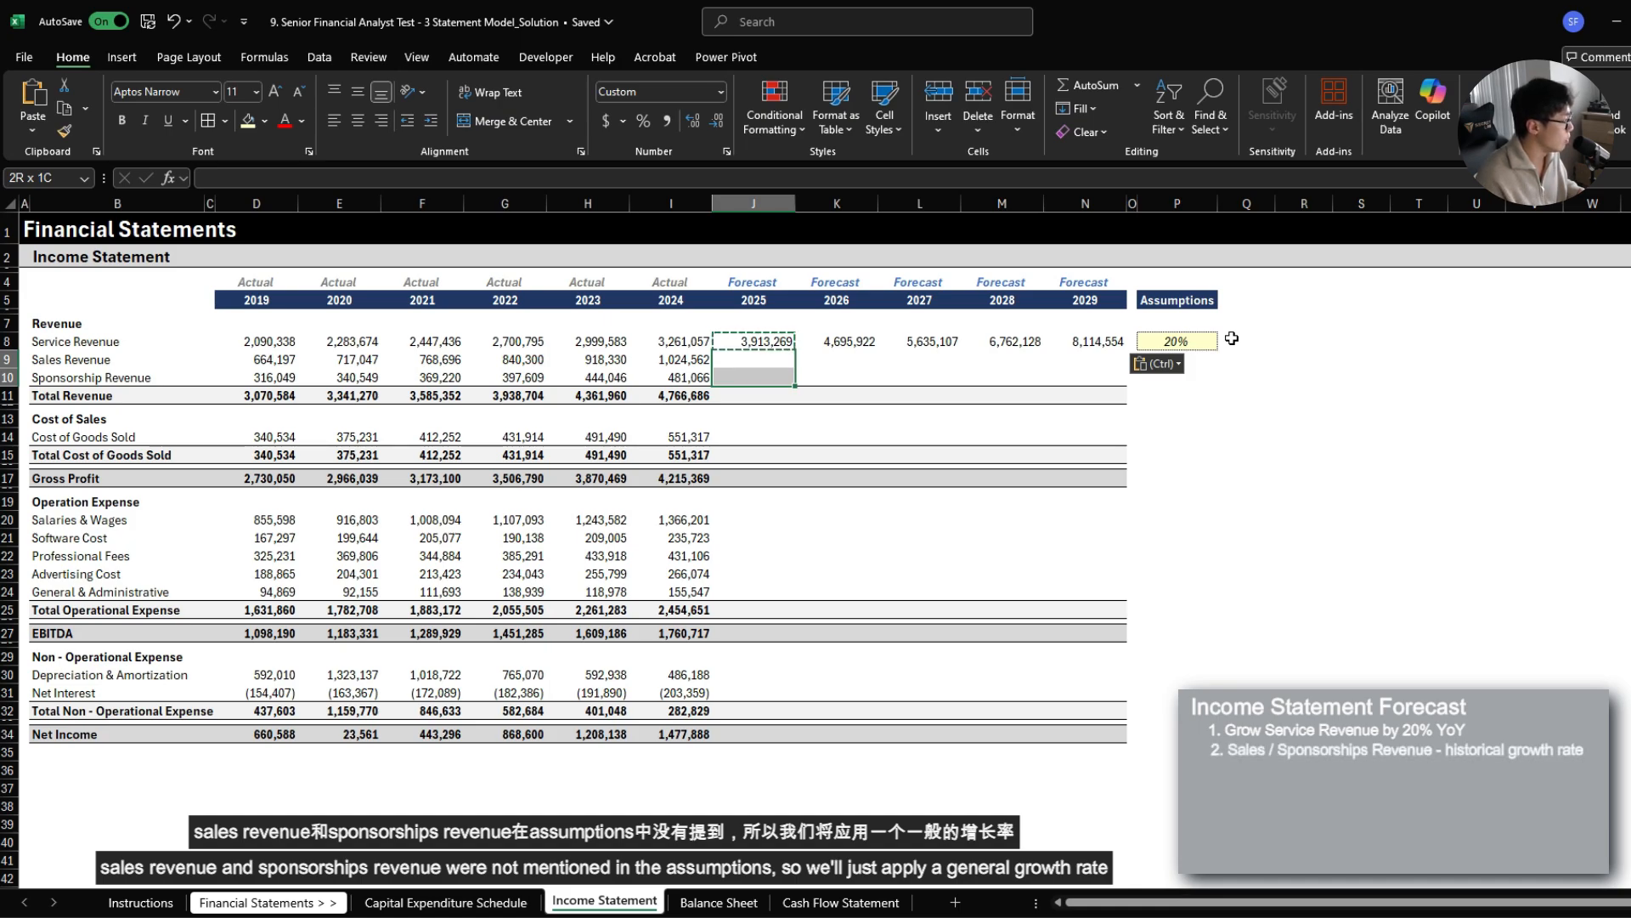
{"action": "left_click", "coordinate": [1175, 359]}
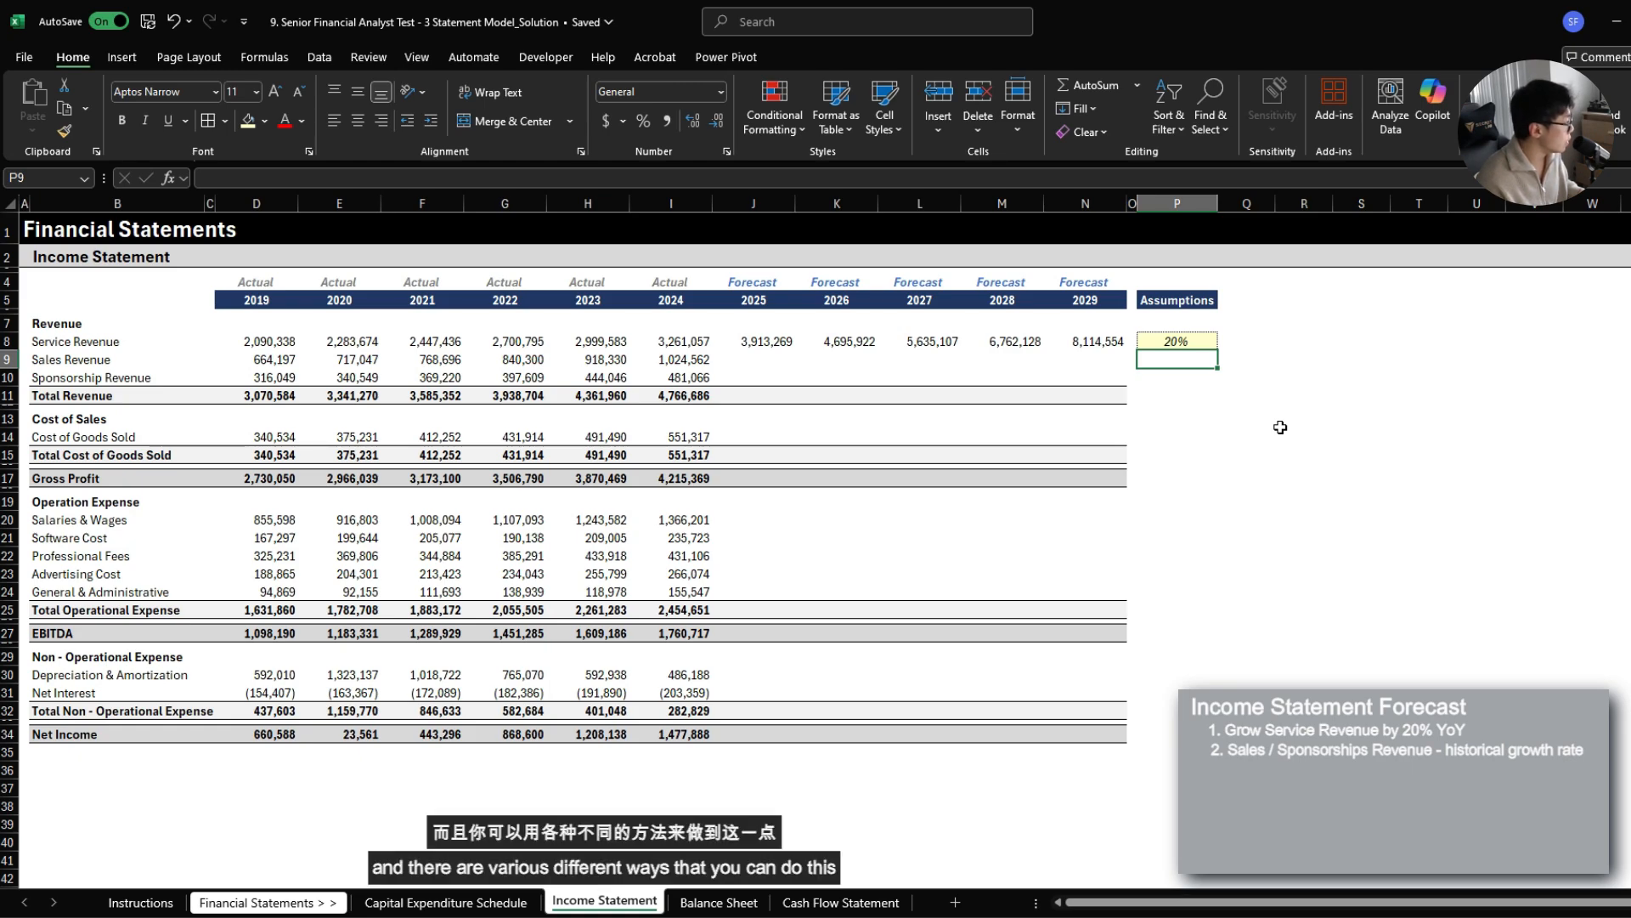
Add a Historicals section with year-over-year growth and =AVERAGE(E39:I39) forecast rates.
{"action": "left_click", "coordinate": [114, 787]}
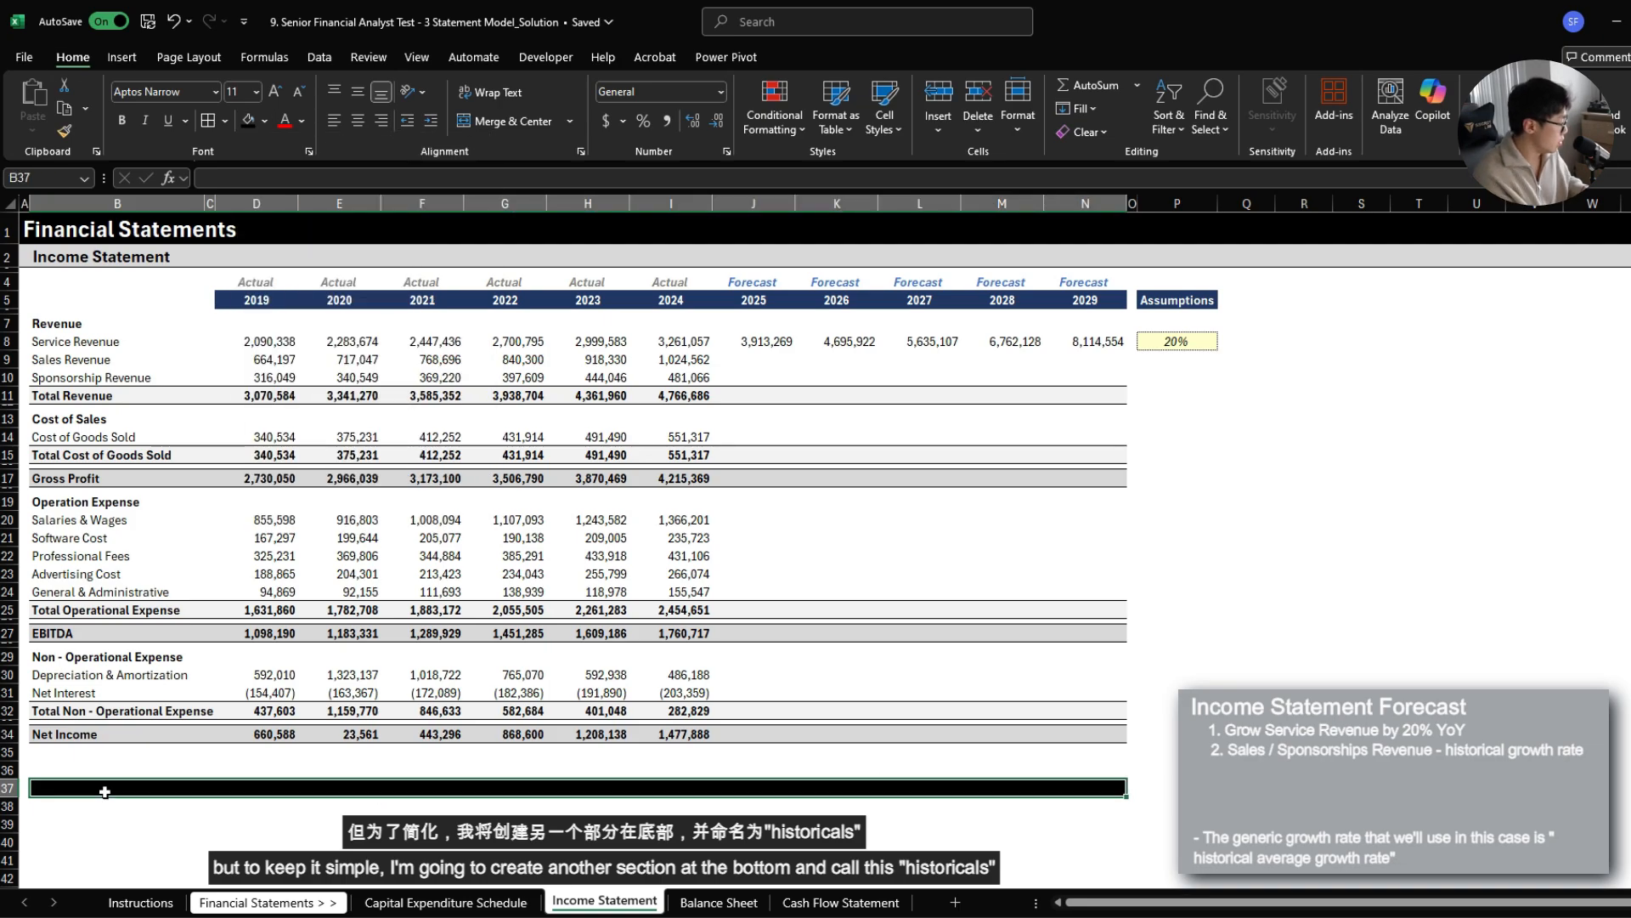
{"action": "type", "text": "Historicals"}
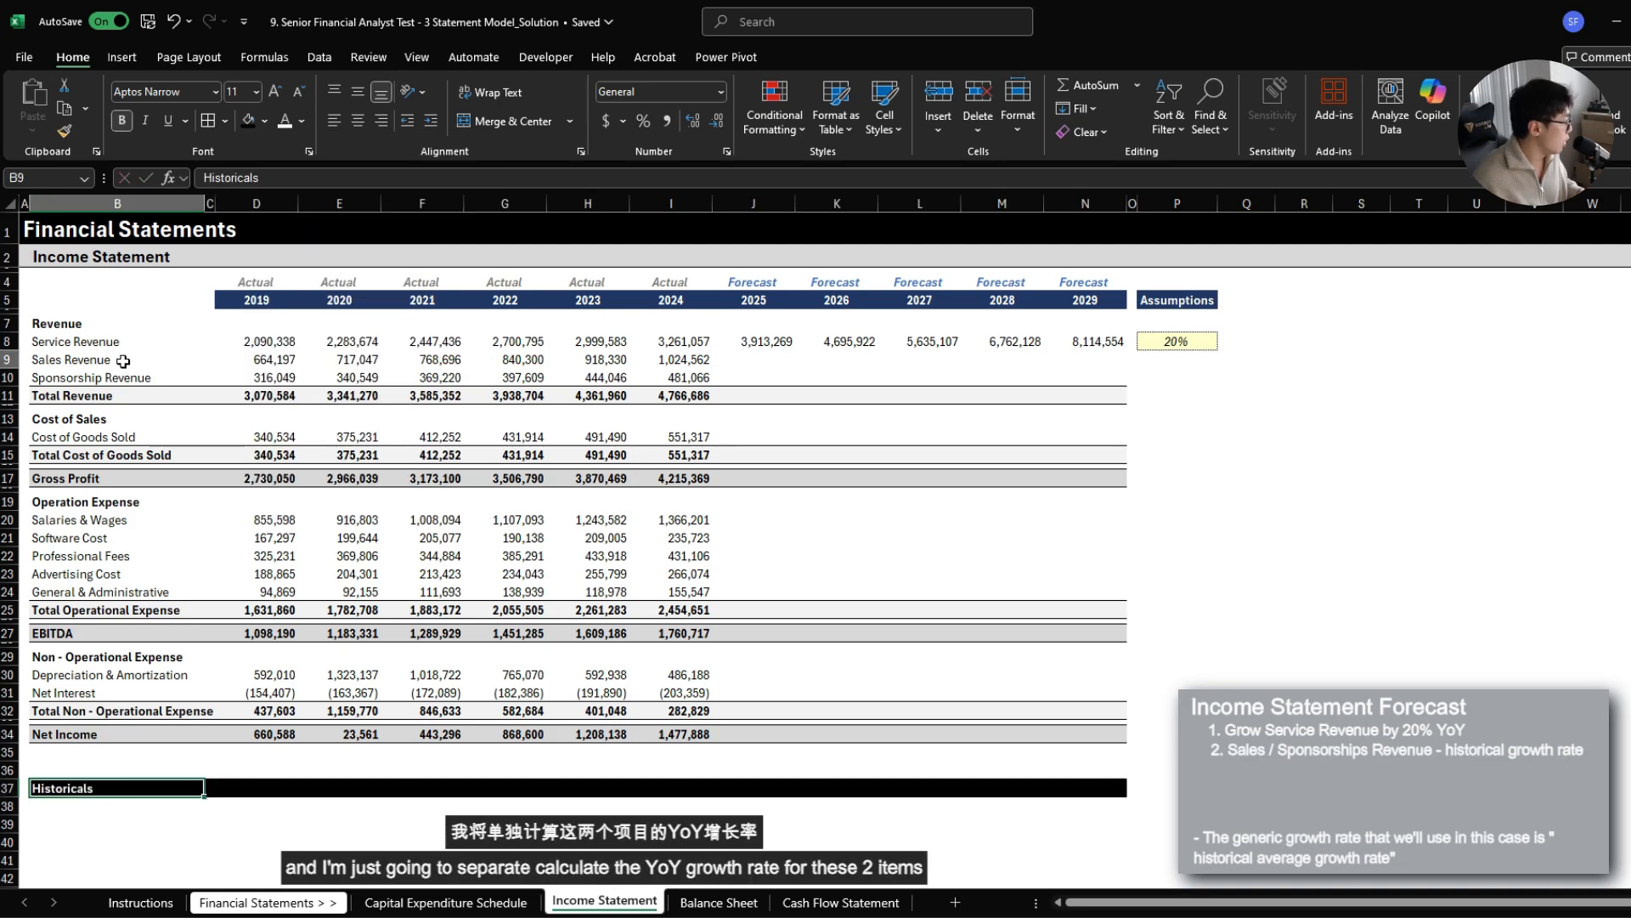
{"action": "left_click", "coordinate": [117, 823]}
{"action": "type", "text": "="}
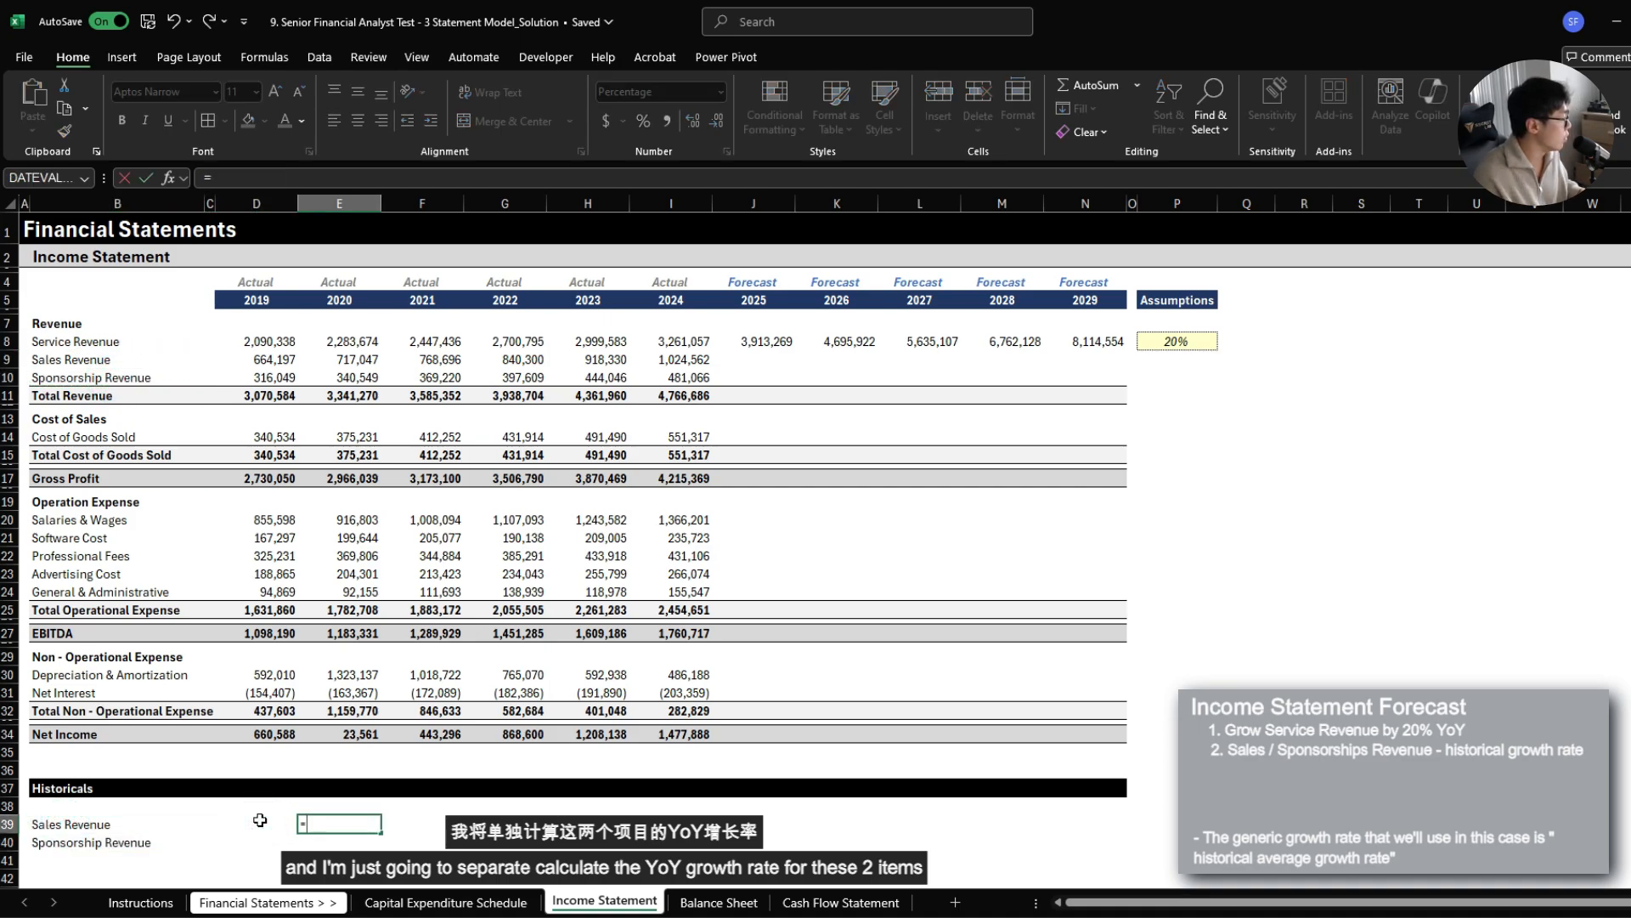
{"action": "left_click", "coordinate": [336, 358]}
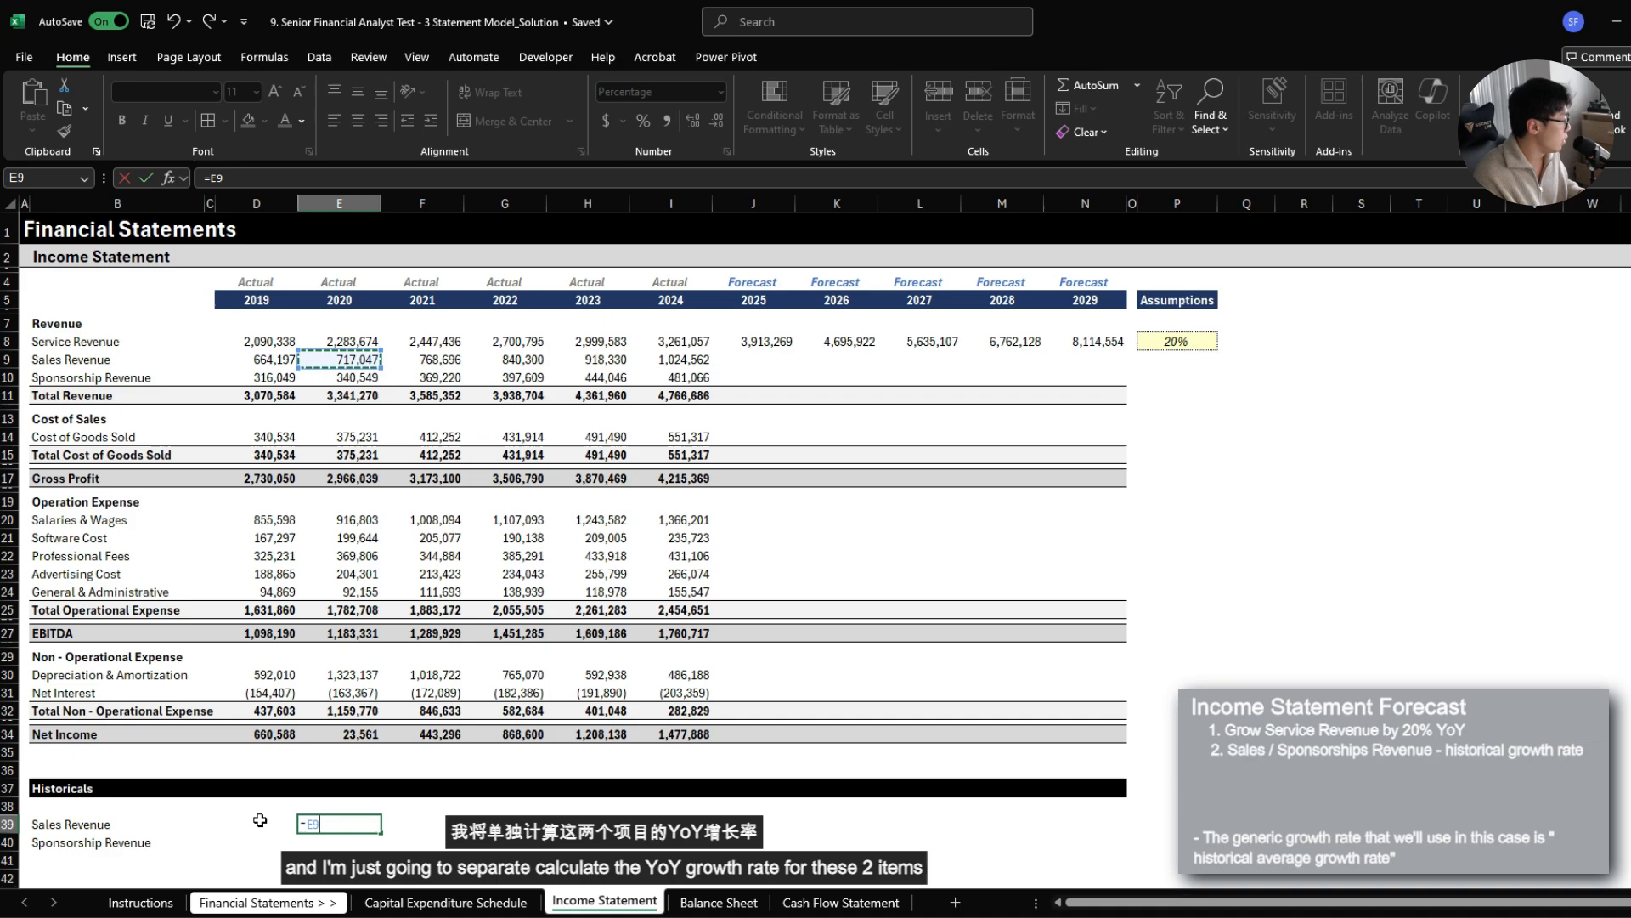
{"action": "left_click", "coordinate": [257, 358]}
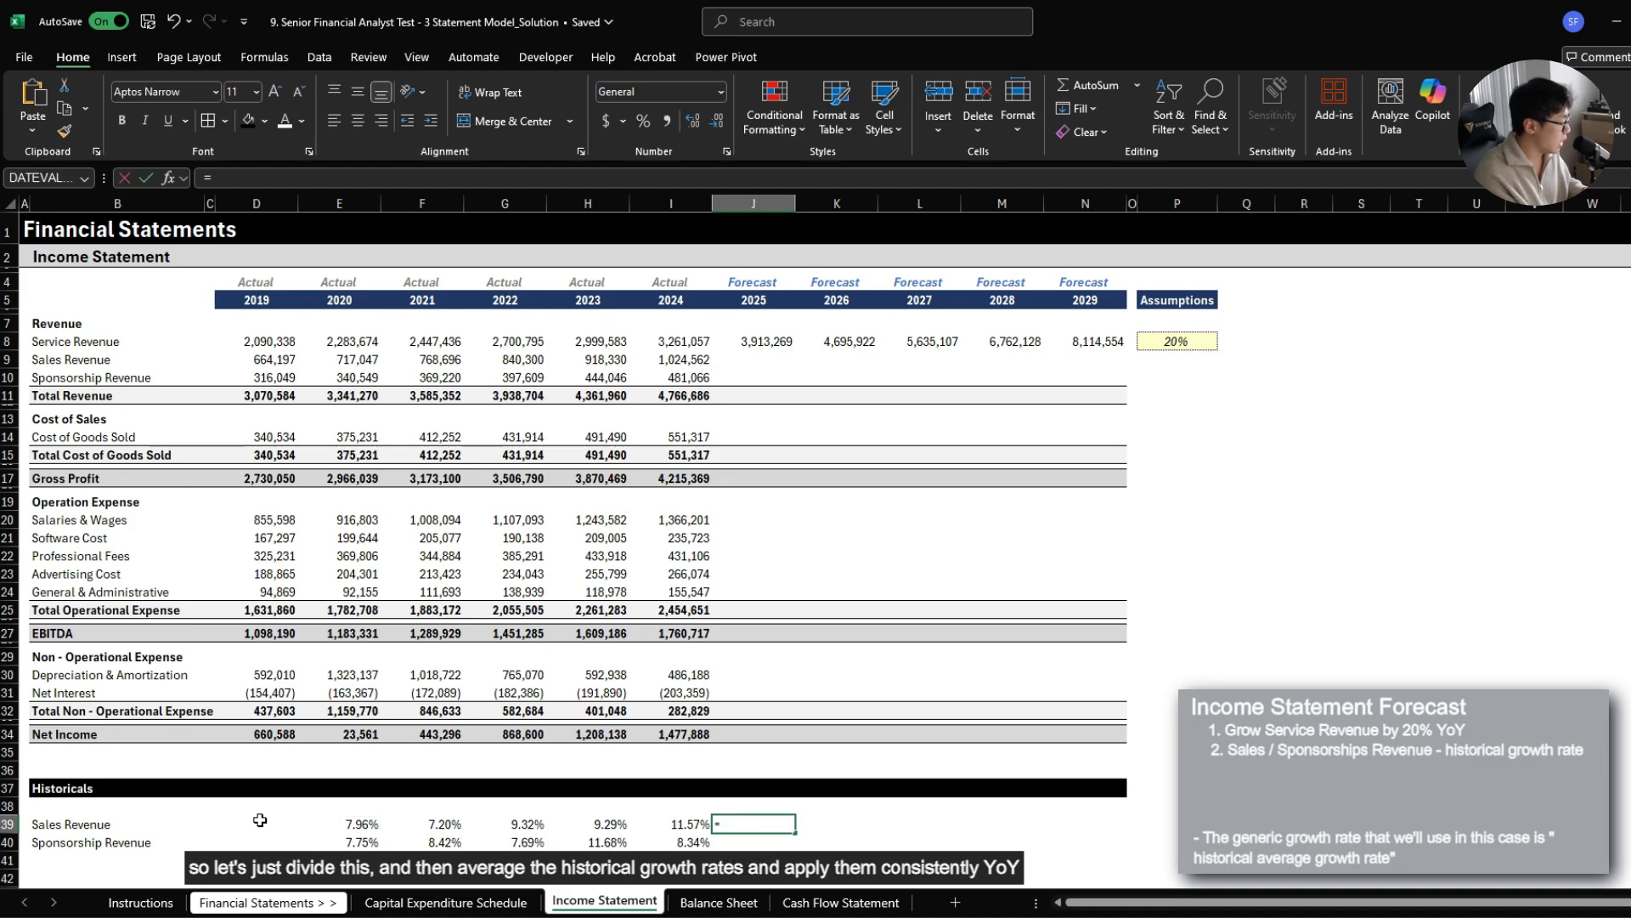
{"action": "type", "text": "=AVERAGE(E39:I39"}
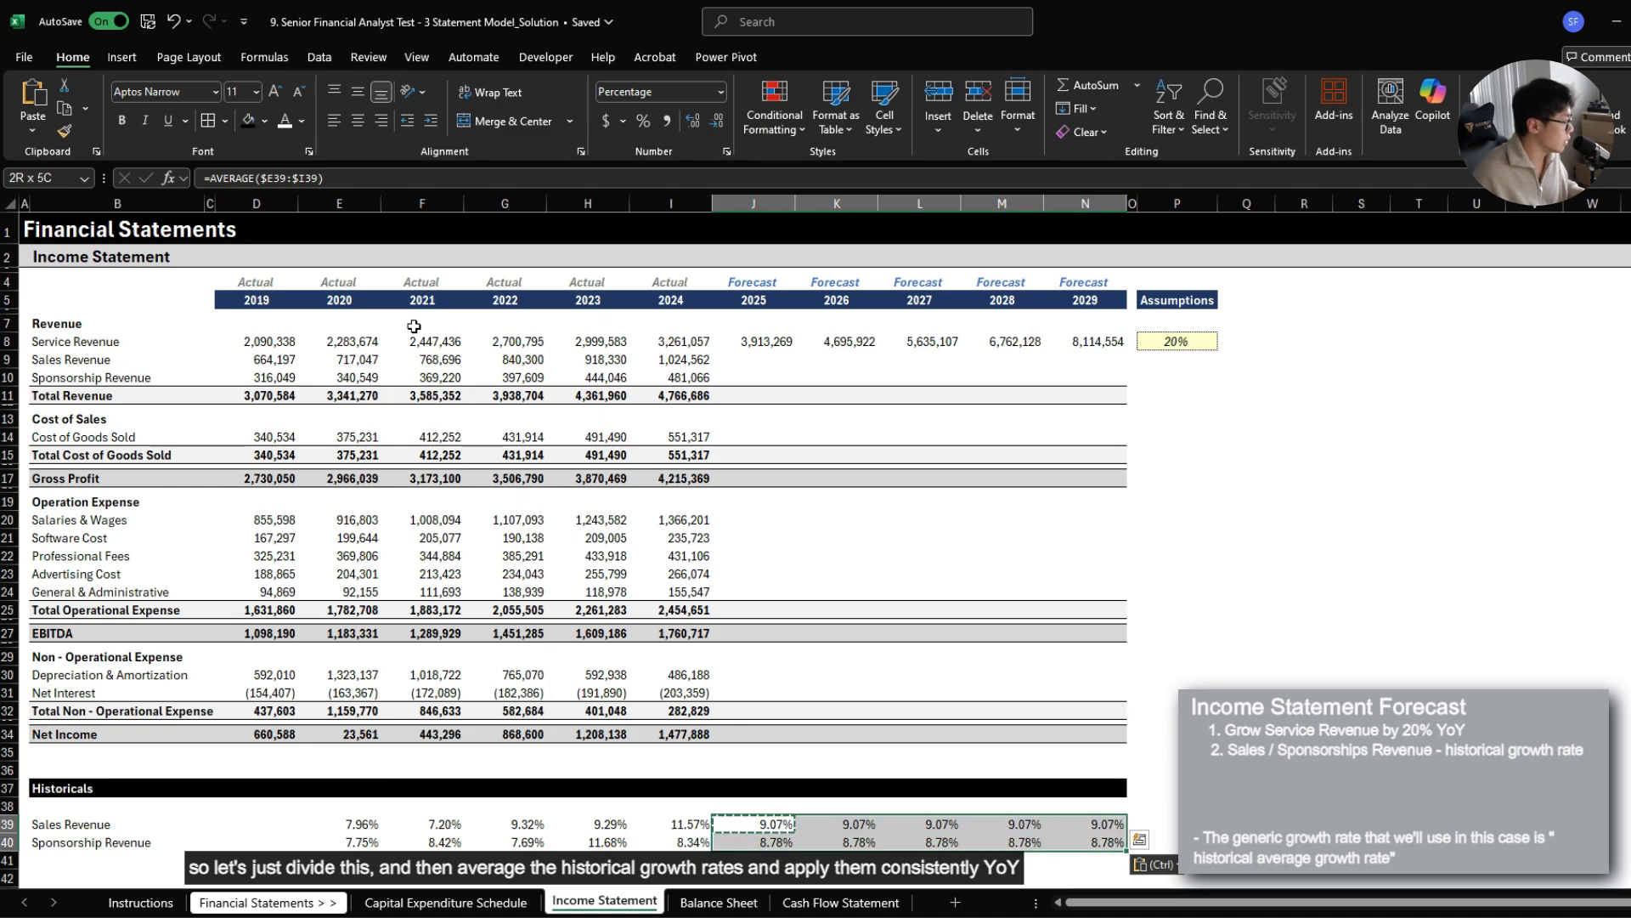
Forecast Sales and Sponsorship Revenue 2025–2029 at 9.07% and 8.78% average growth.
{"action": "left_click", "coordinate": [753, 359]}
{"action": "type", "text": "=I9*("}
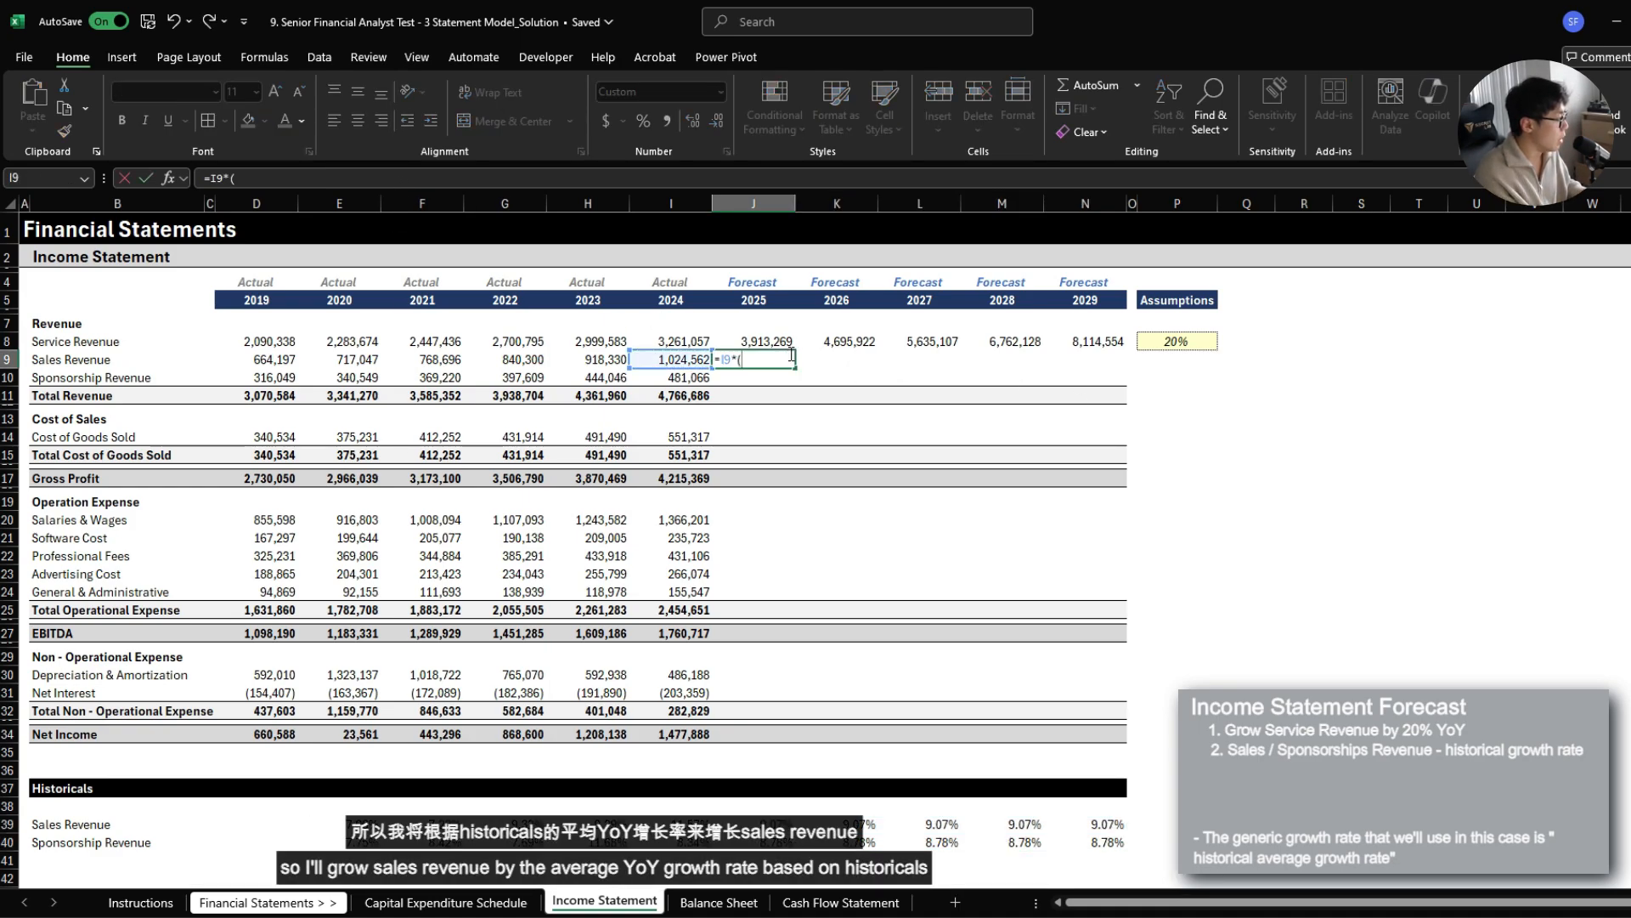
{"action": "left_click", "coordinate": [755, 824]}
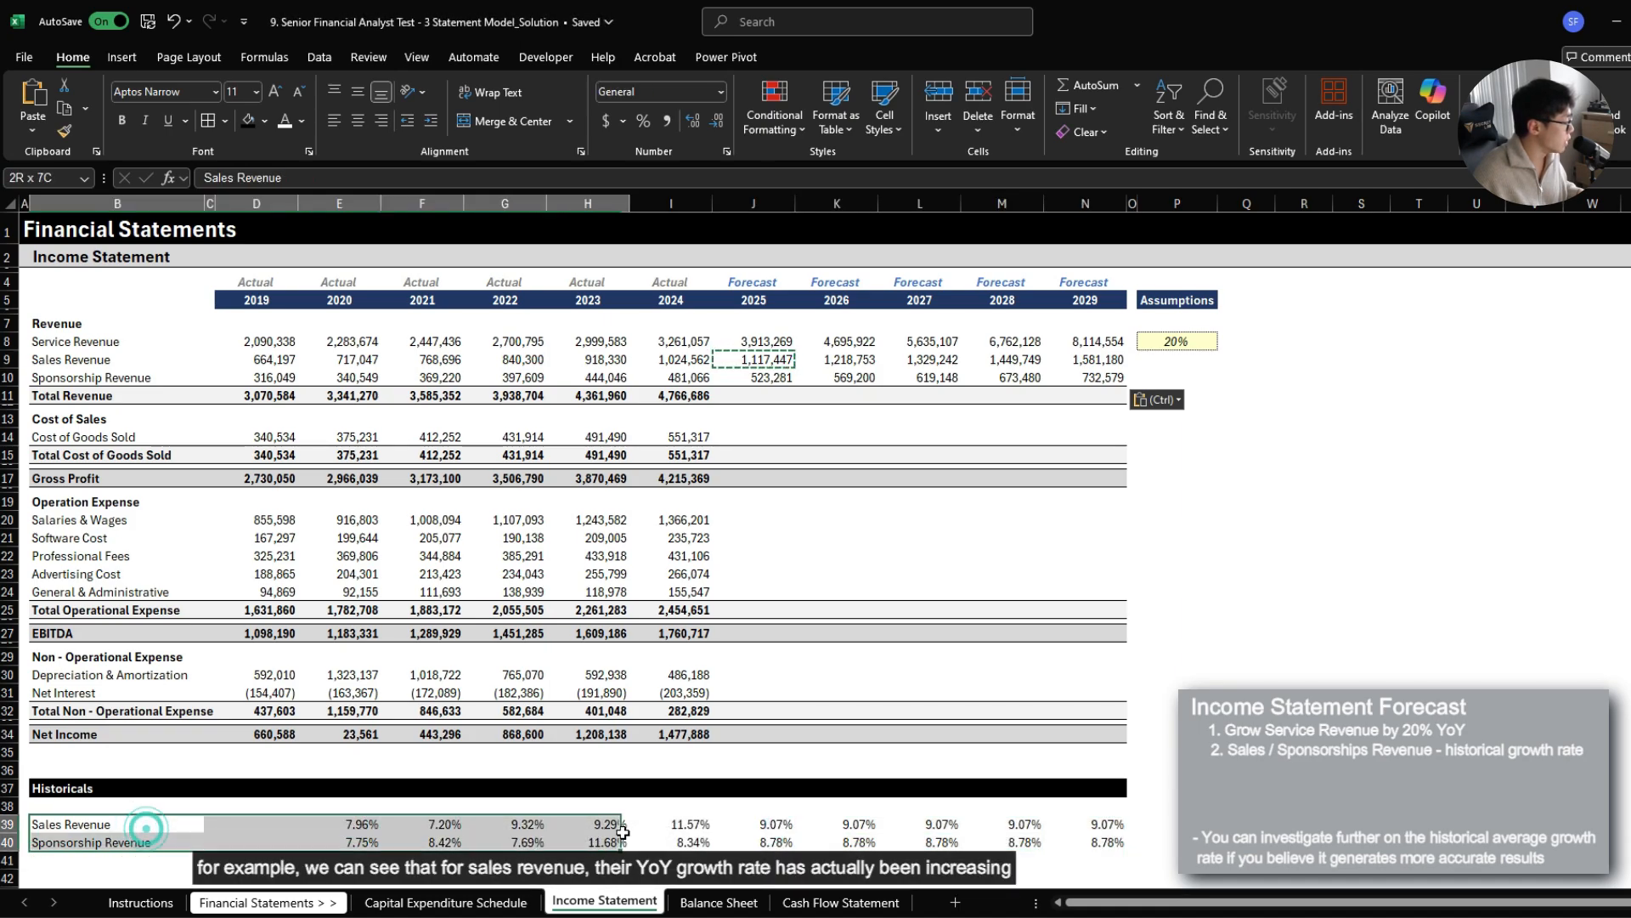
{"action": "left_click", "coordinate": [670, 824]}
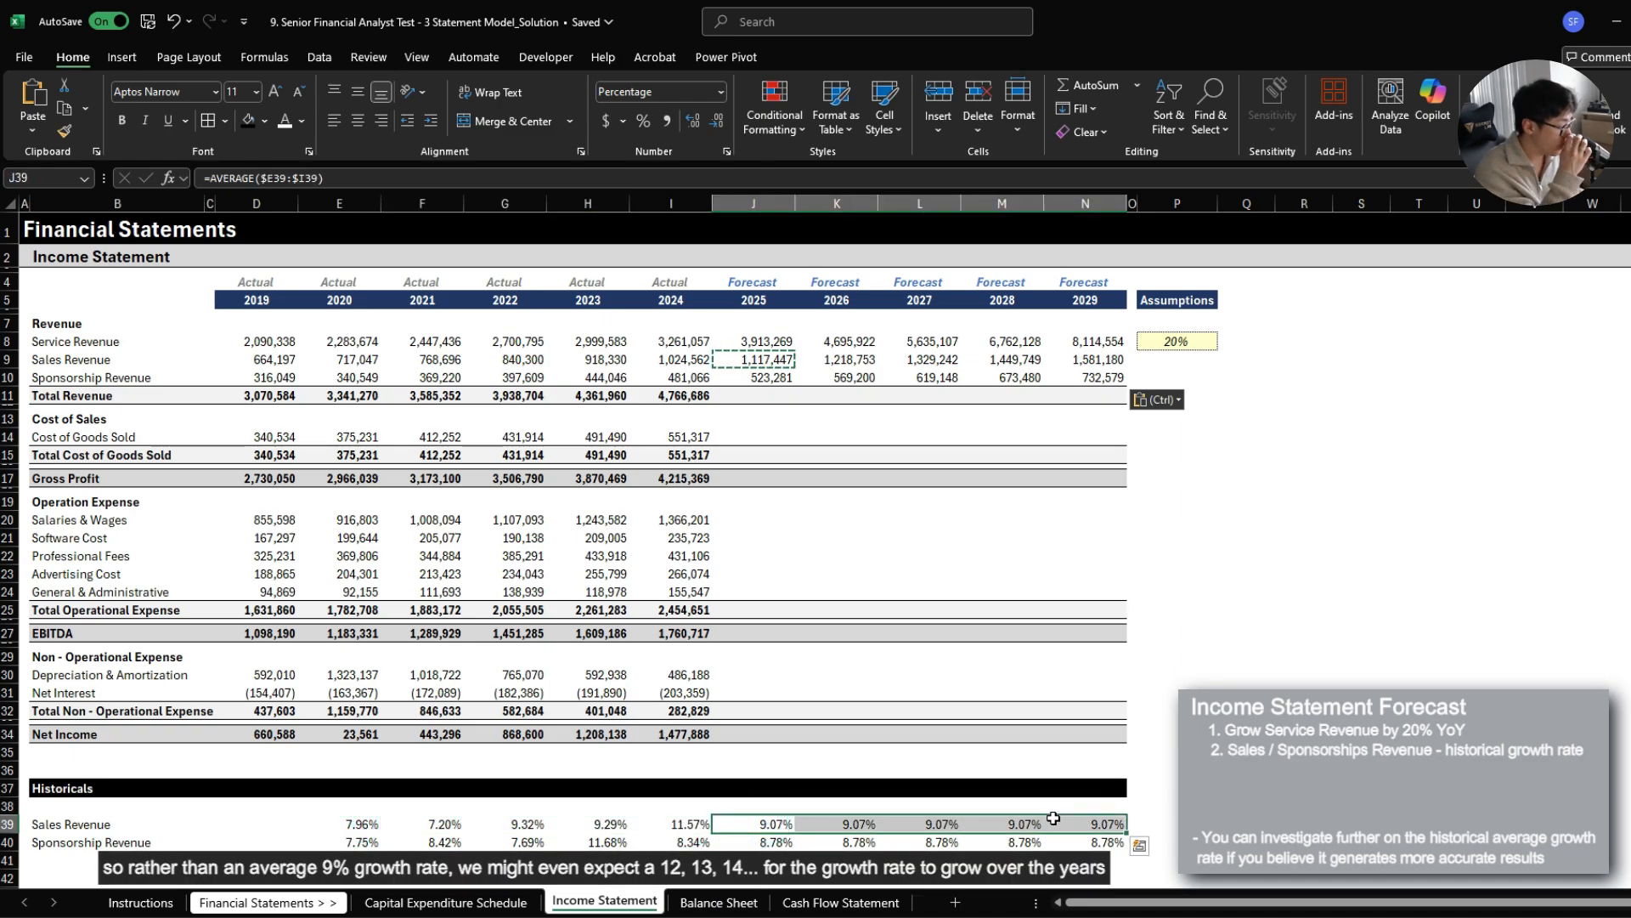
{"action": "left_click", "coordinate": [751, 822]}
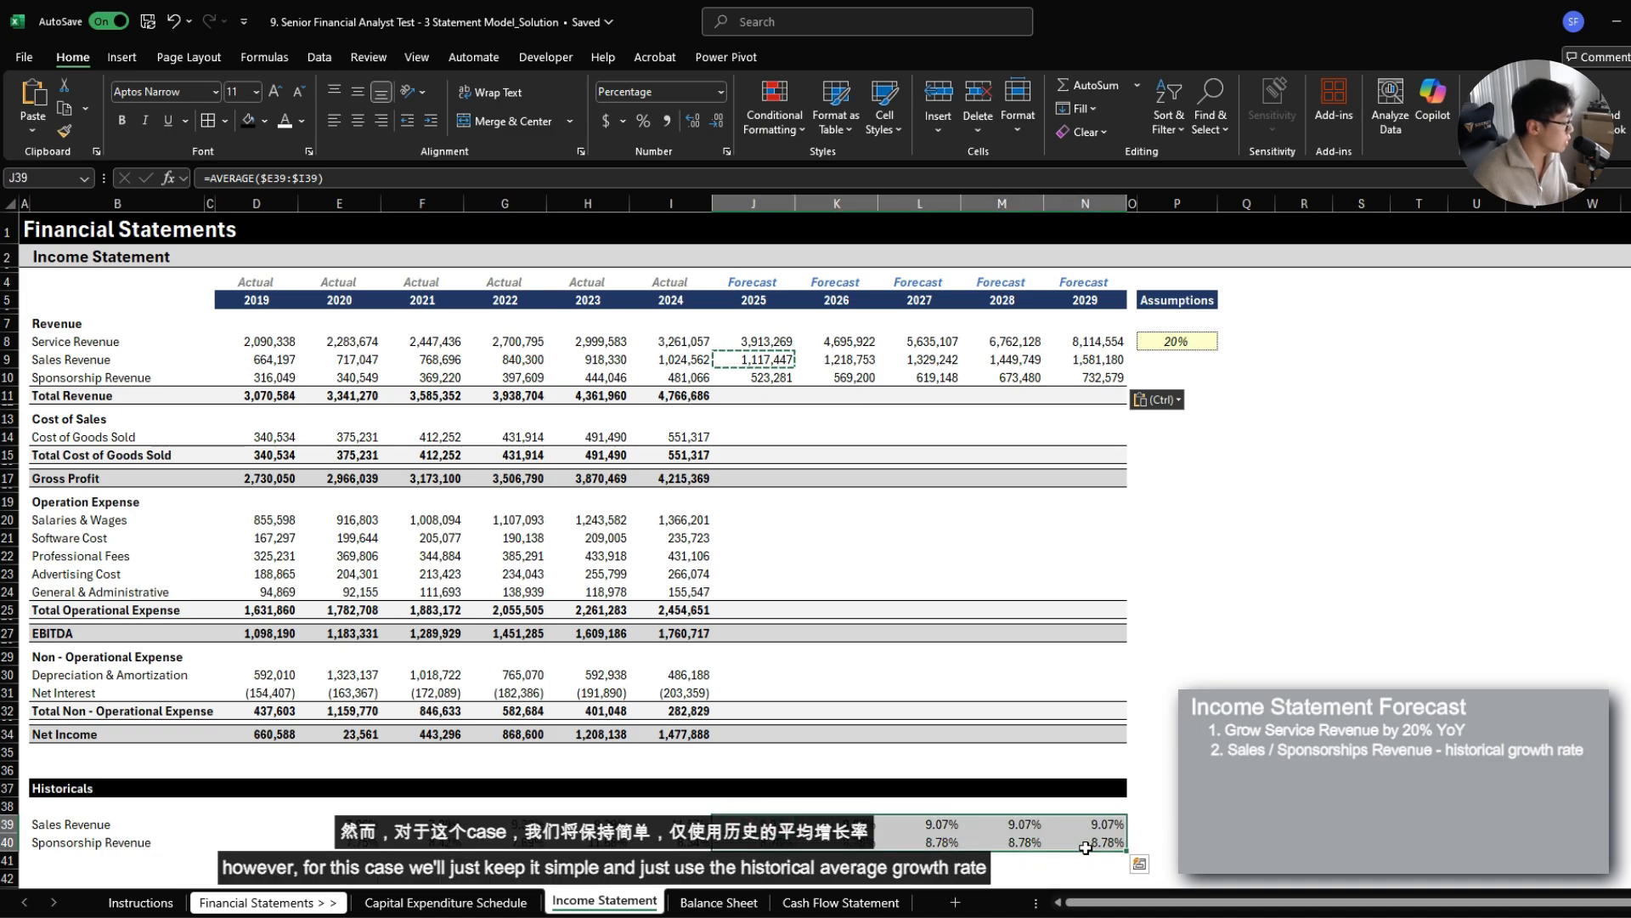
{"action": "mouse_move", "coordinate": [1072, 853]}
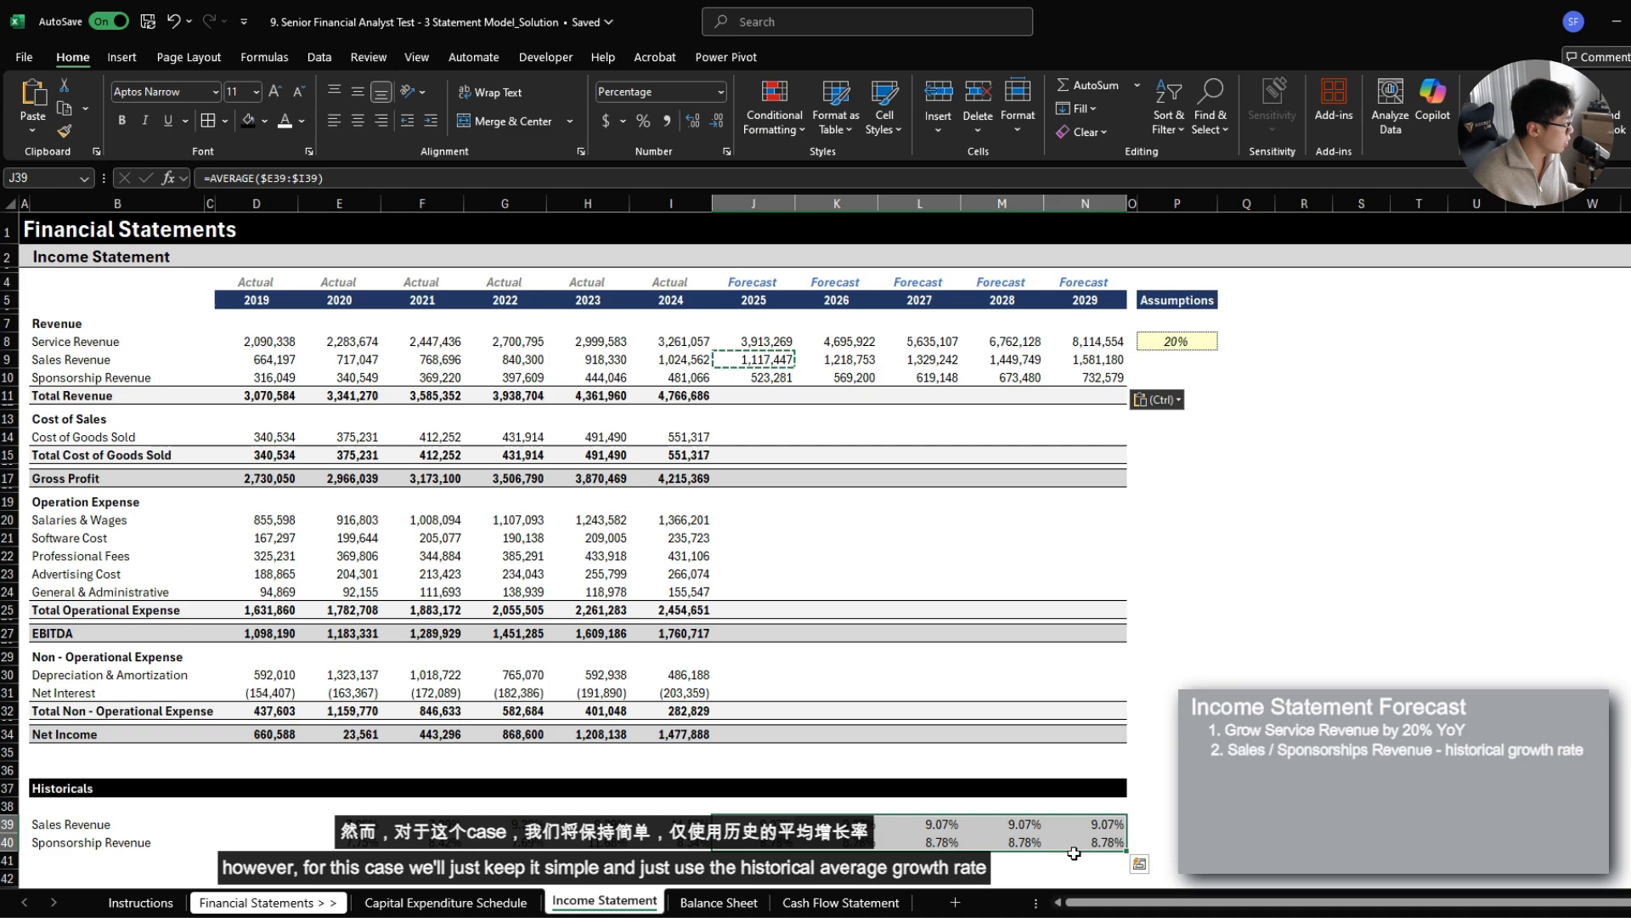
{"action": "left_click", "coordinate": [444, 903]}
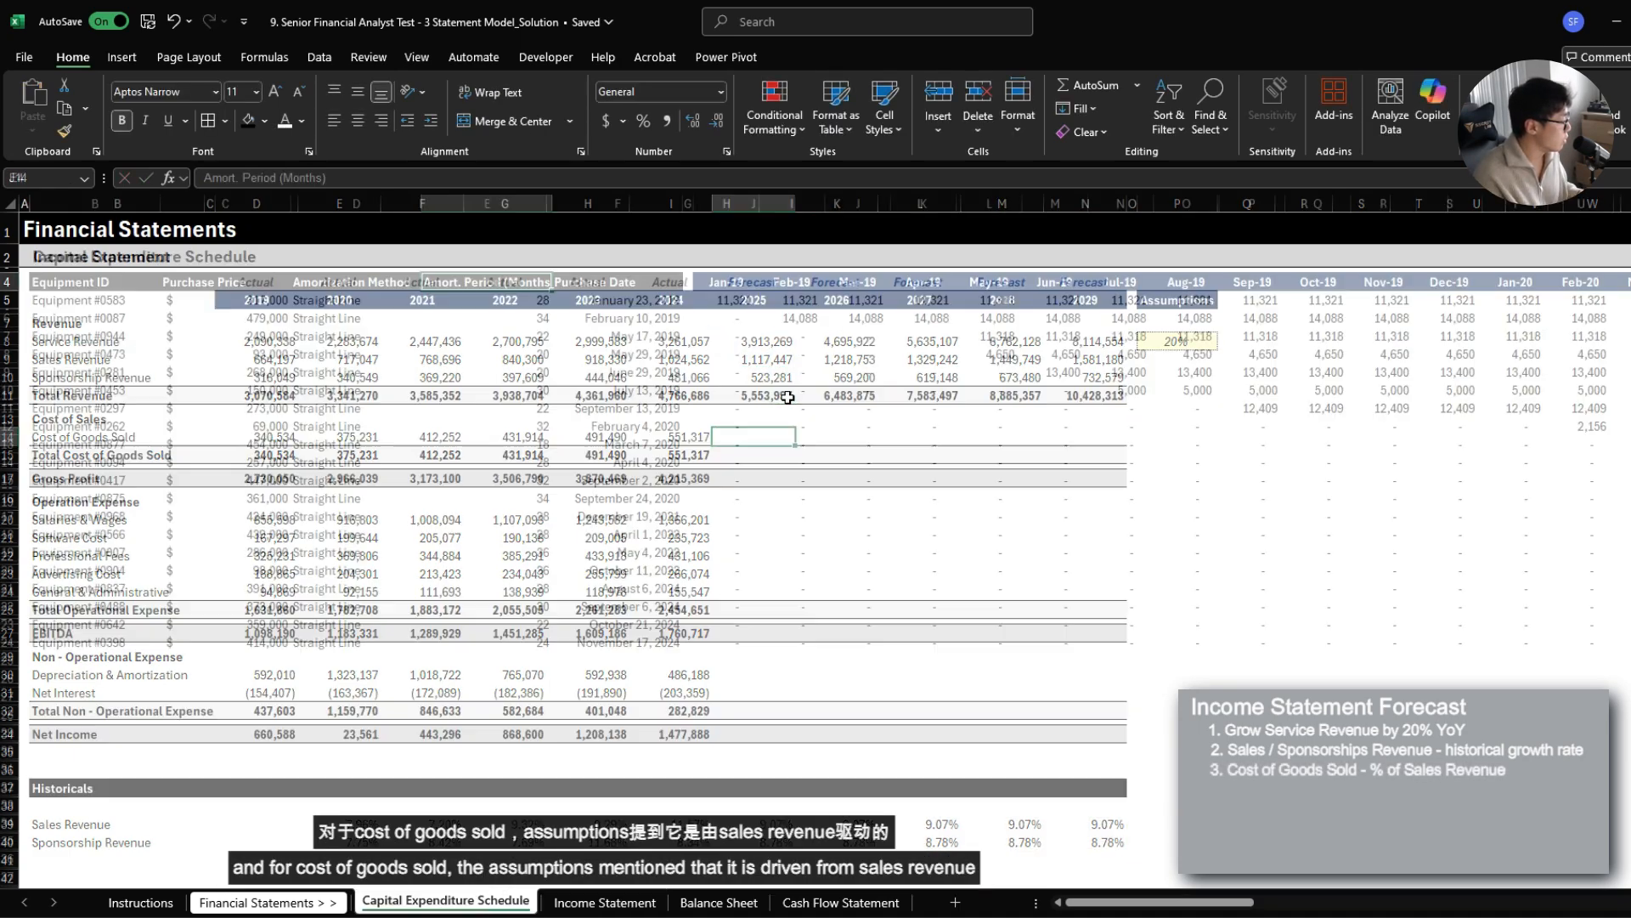
Add a Cost of Goods Sold to Sales Revenue ratio row (=E14/E9) with its 52.94% average.
{"action": "left_click", "coordinate": [140, 902]}
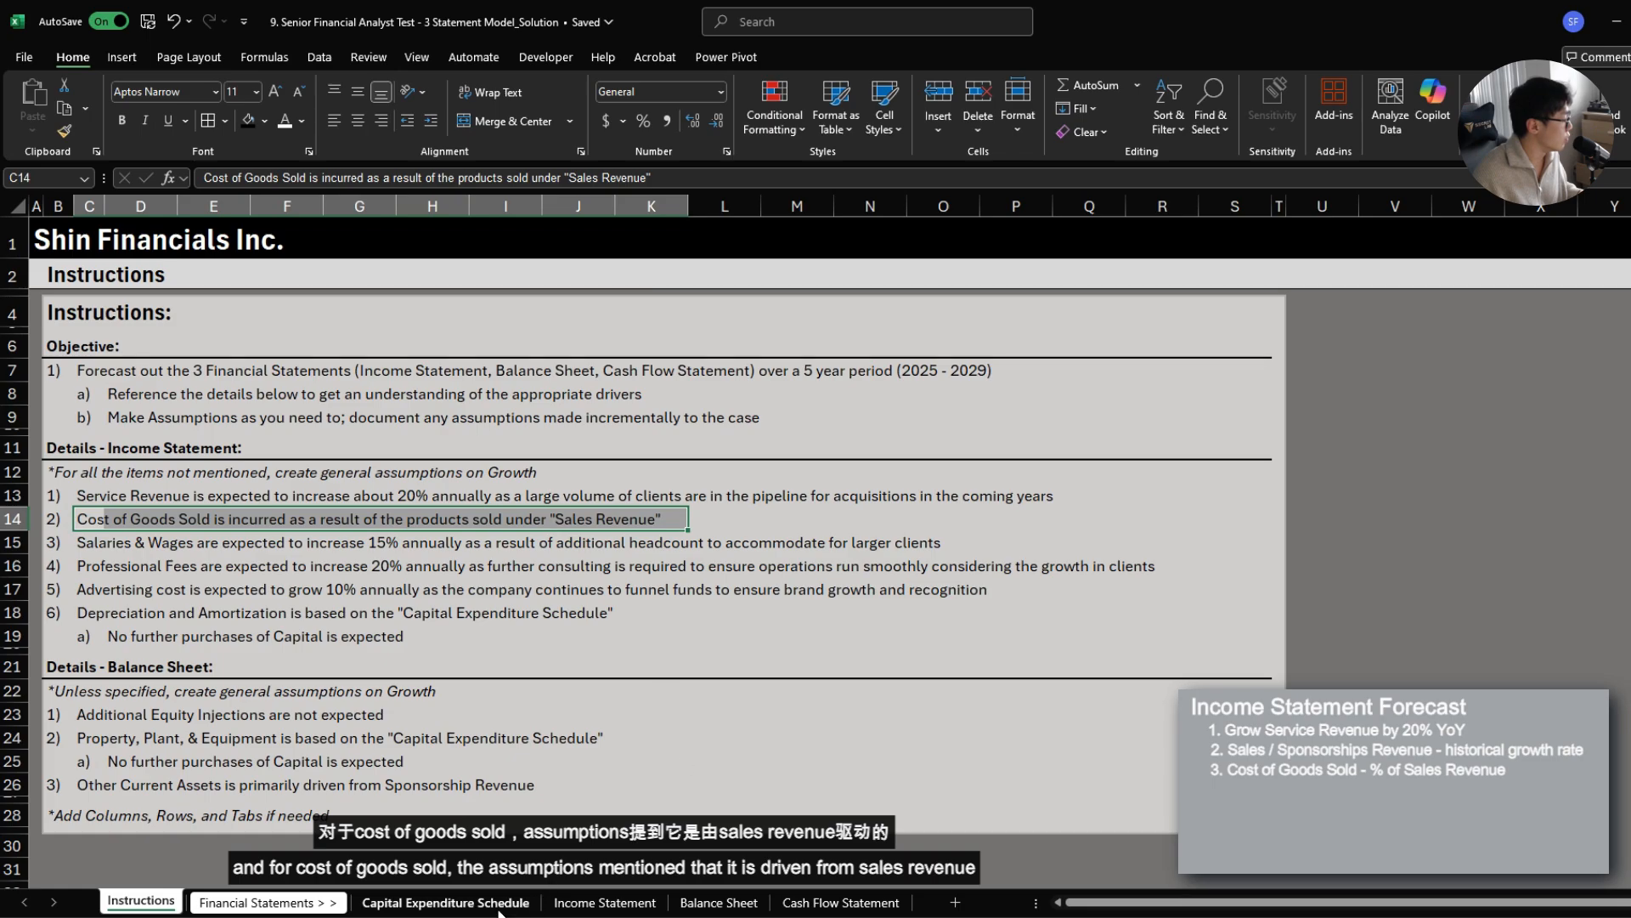
{"action": "left_click", "coordinate": [603, 903]}
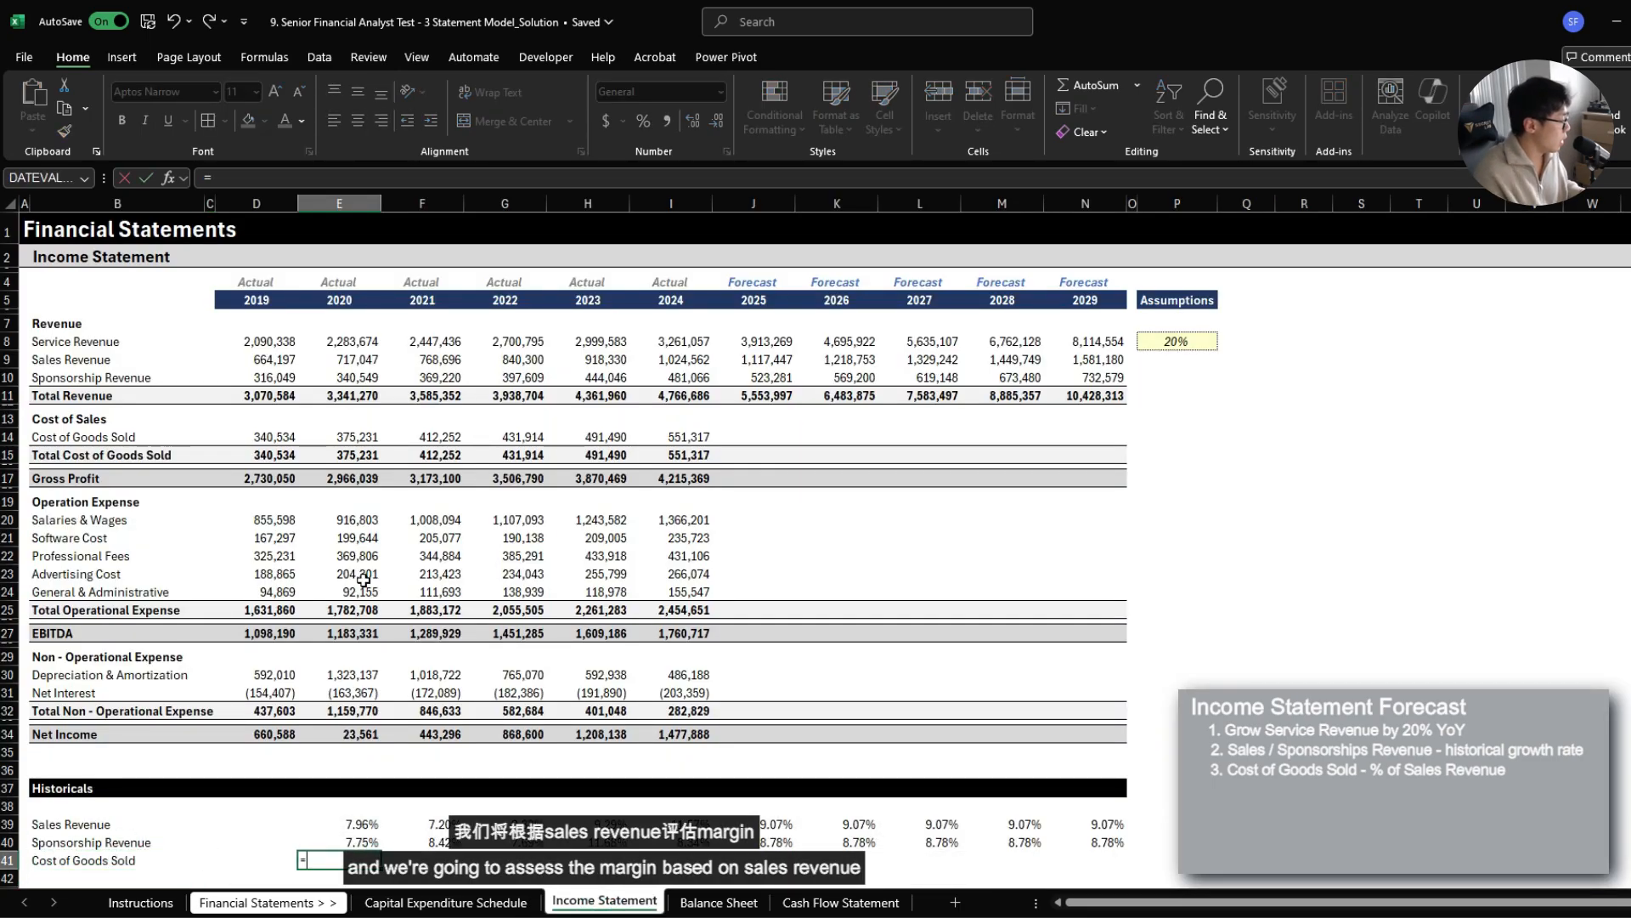
{"action": "left_click", "coordinate": [338, 437]}
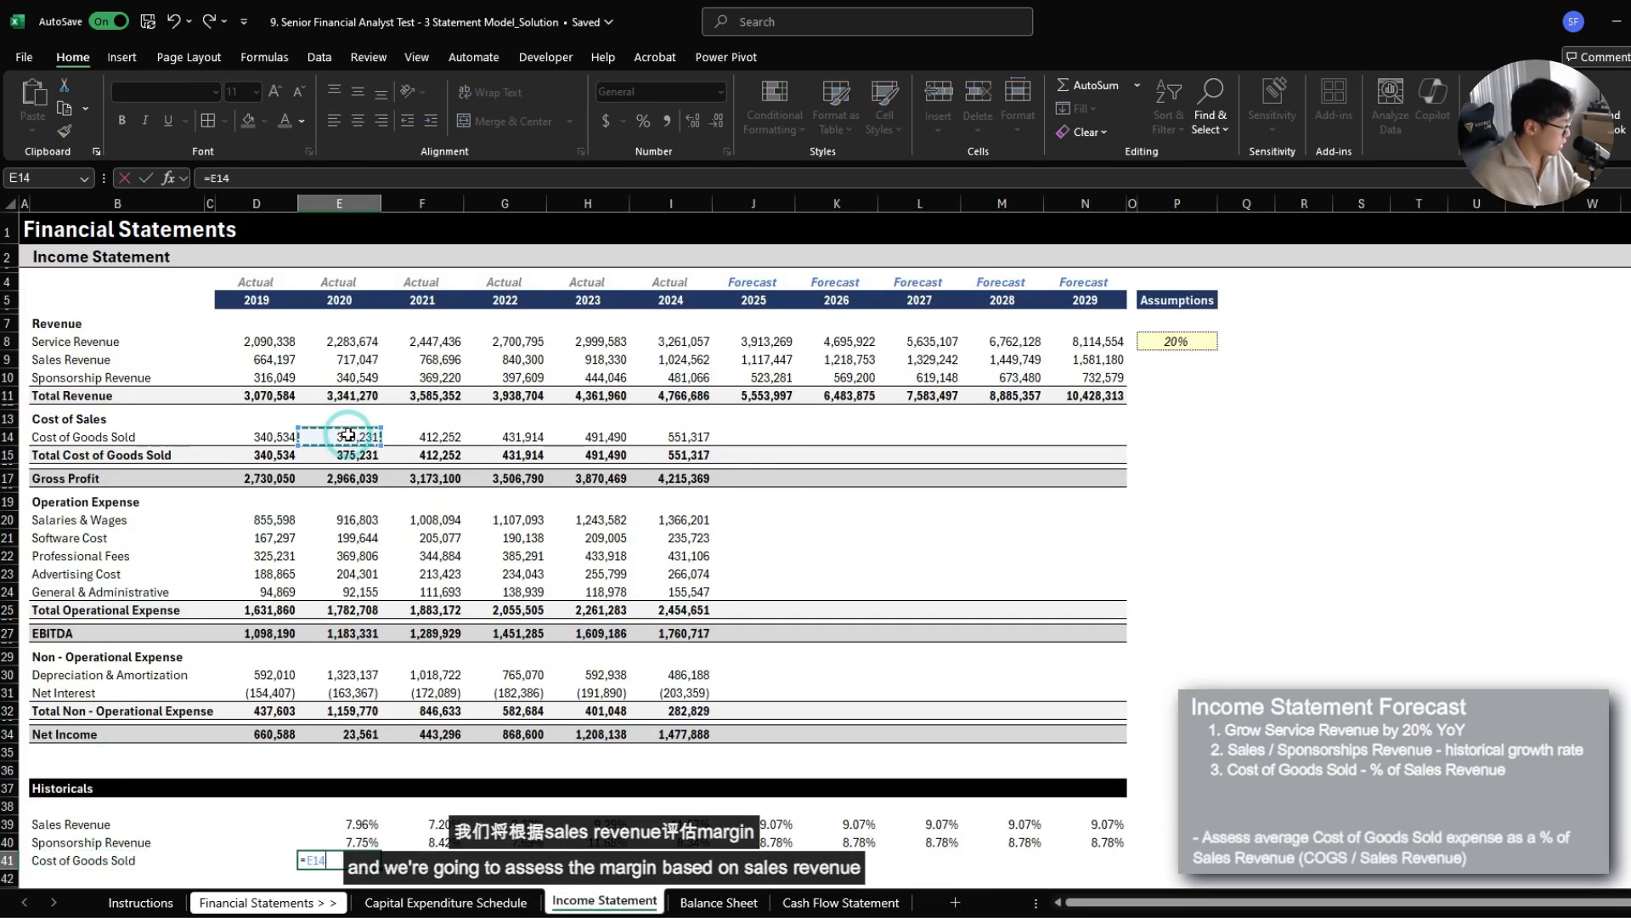
{"action": "left_click", "coordinate": [338, 361]}
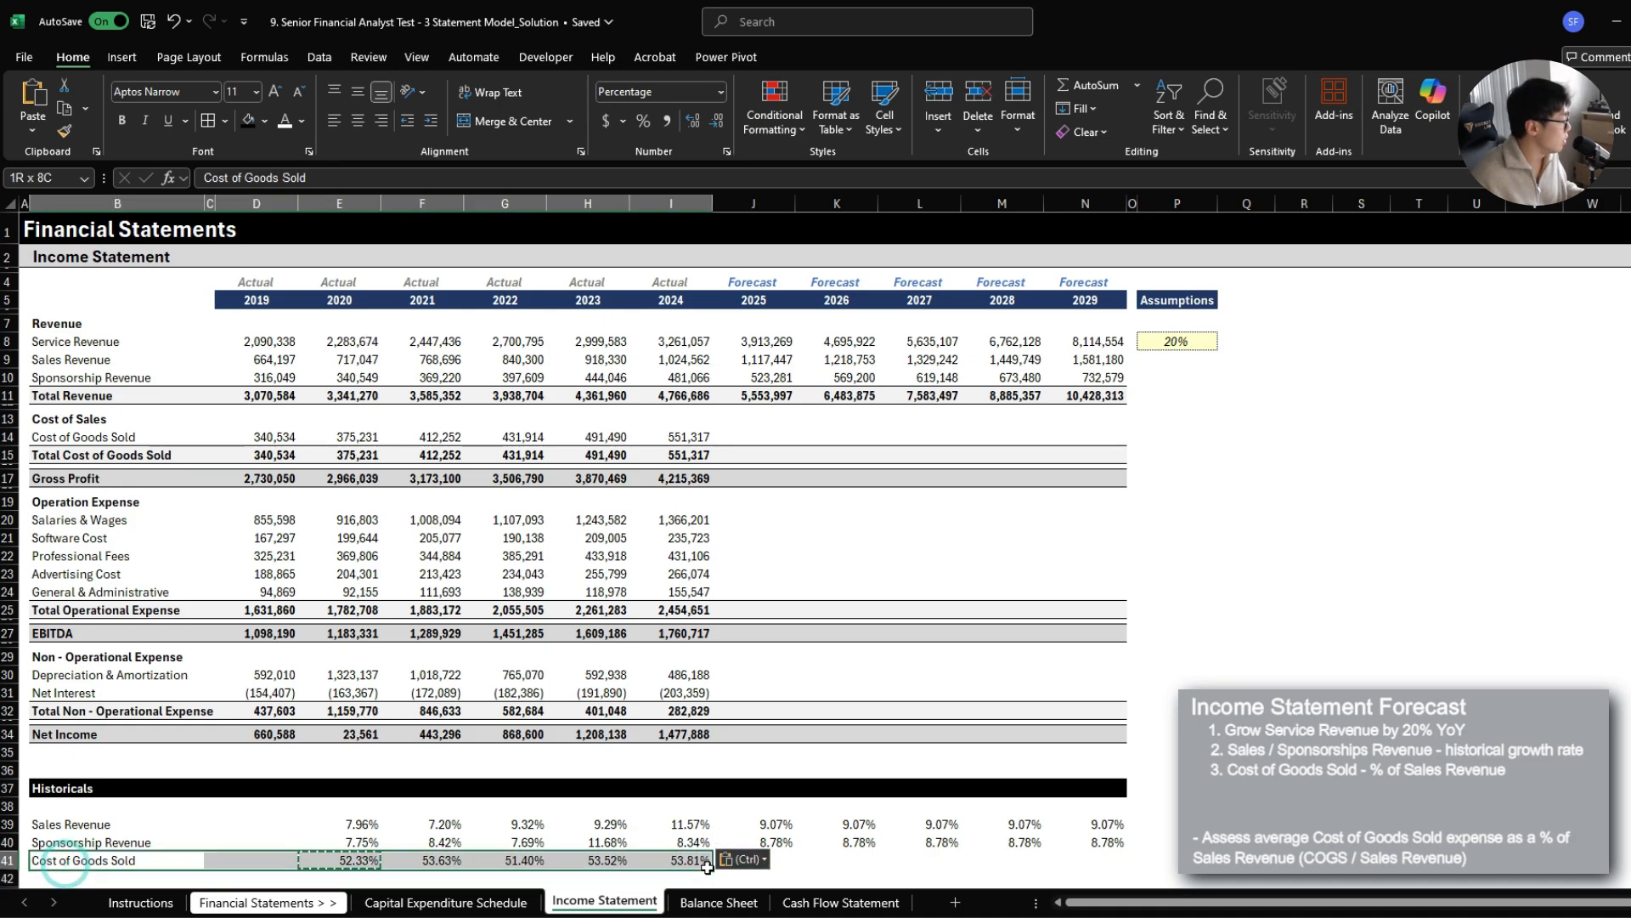
{"action": "left_click", "coordinate": [117, 358]}
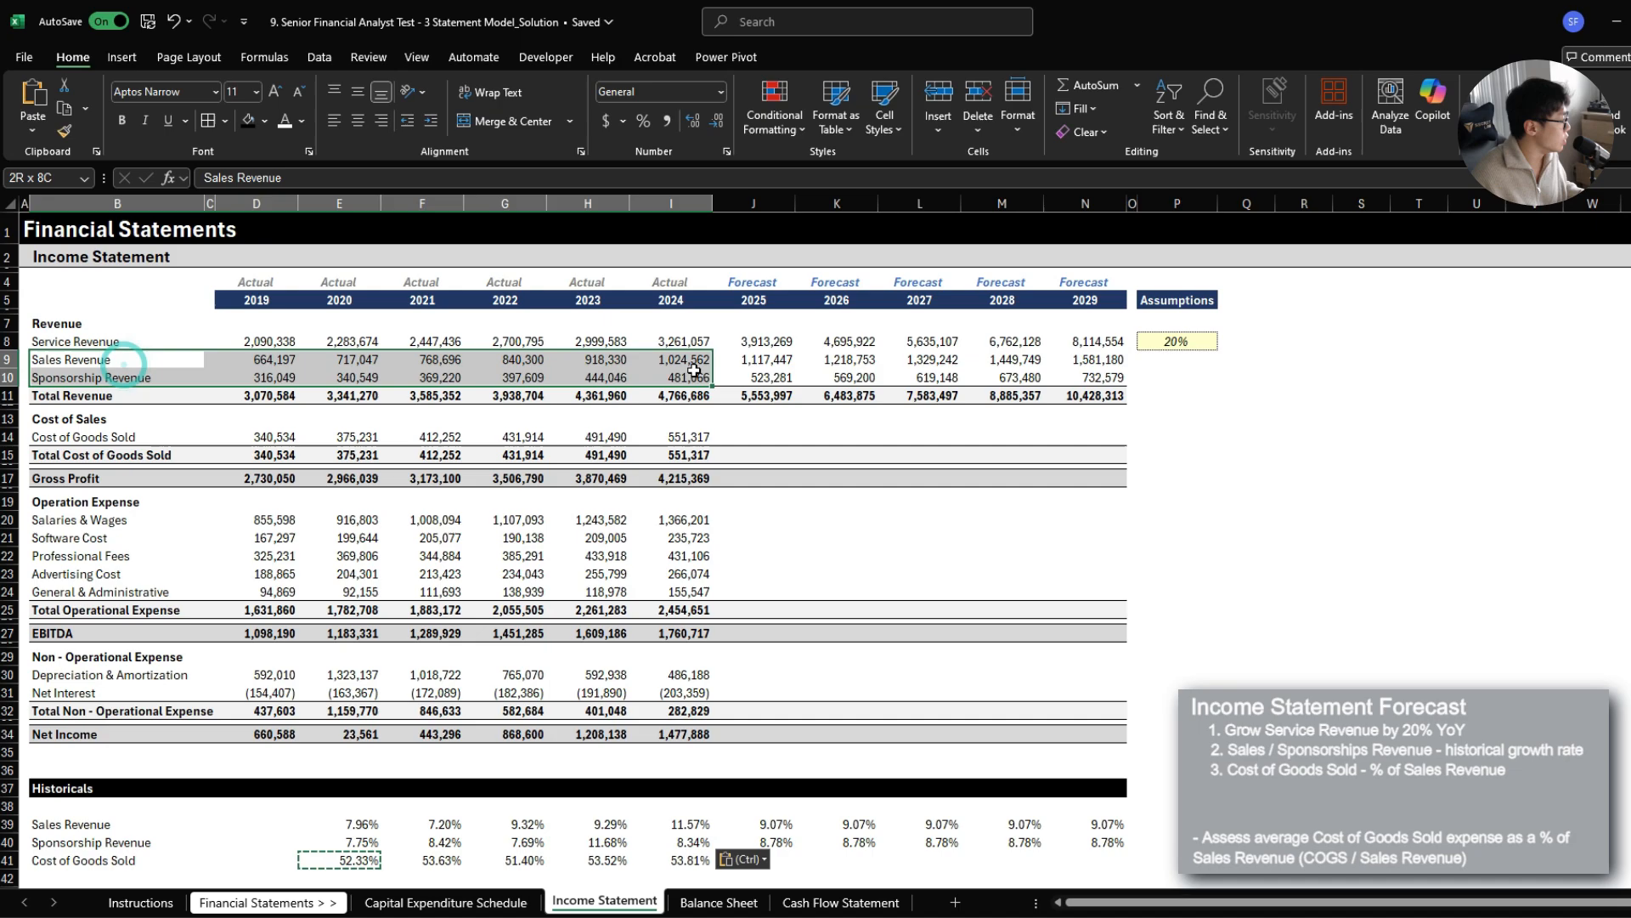
{"action": "left_click", "coordinate": [752, 841]}
{"action": "type", "text": "="}
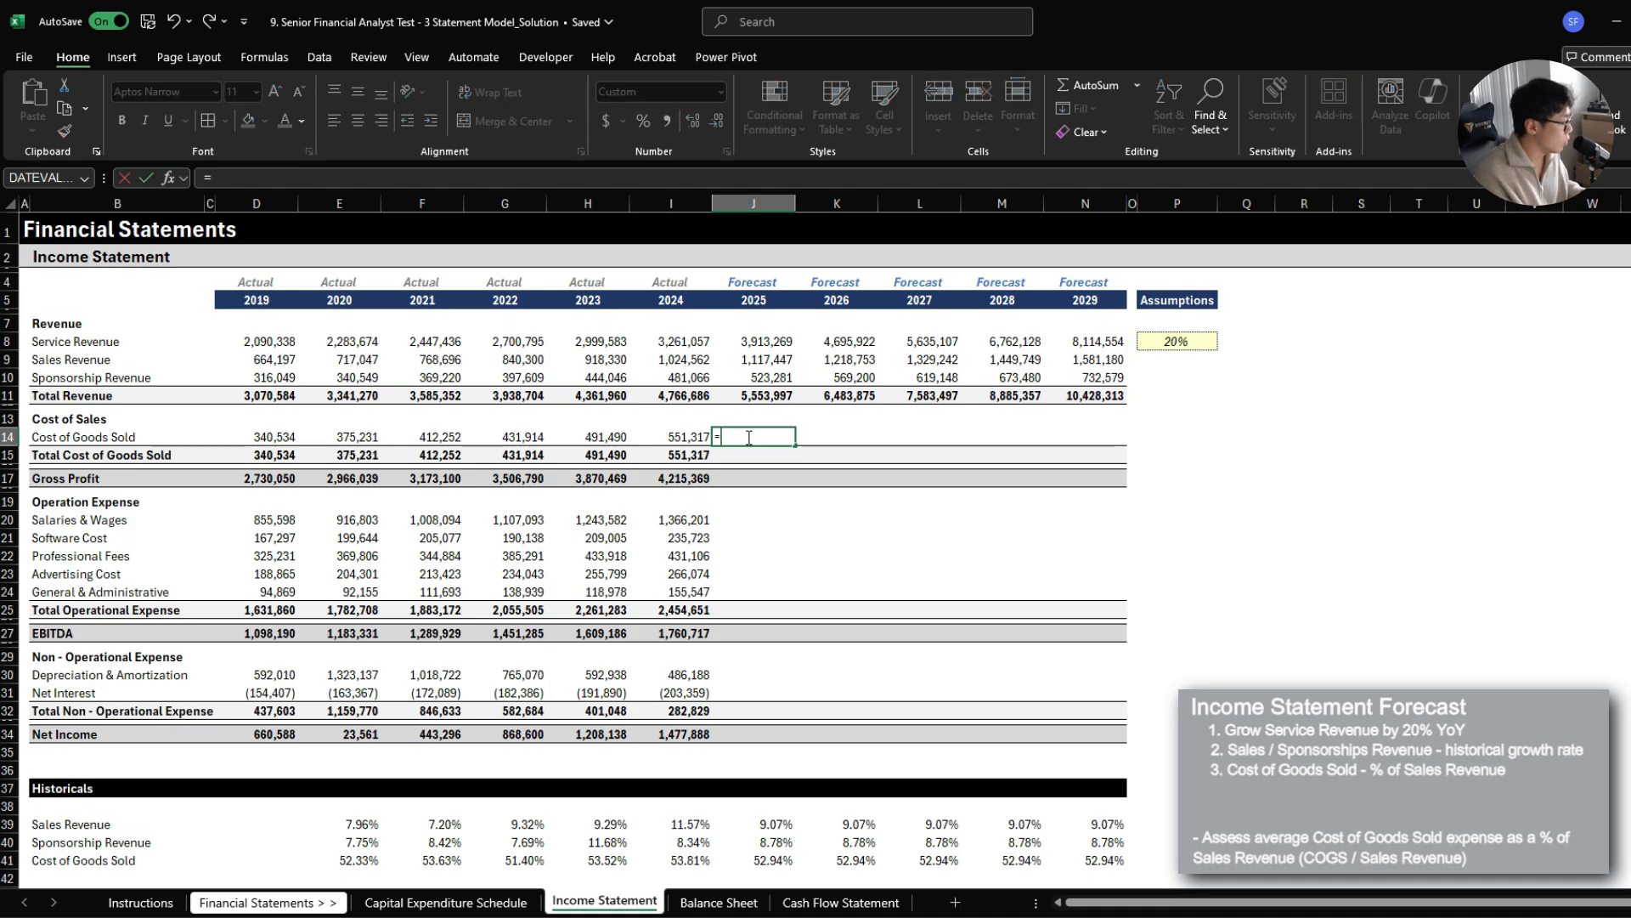
Forecast Cost of Goods Sold 2025–2029 as =J9*J41, updating Gross Profit.
{"action": "left_click", "coordinate": [752, 359]}
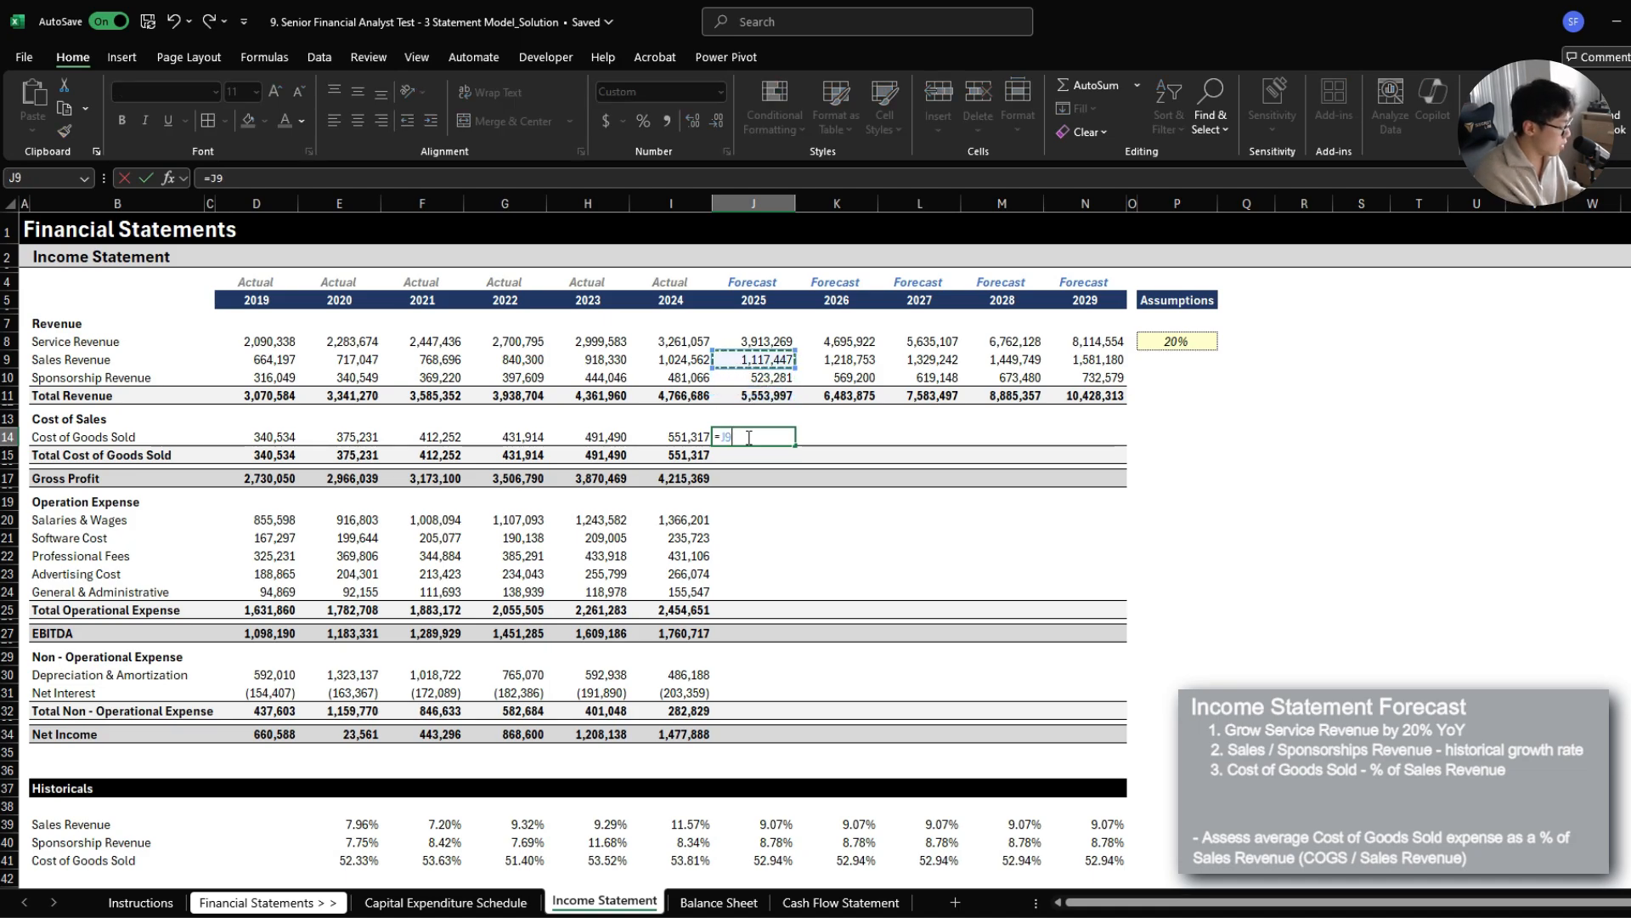
{"action": "left_click", "coordinate": [775, 860]}
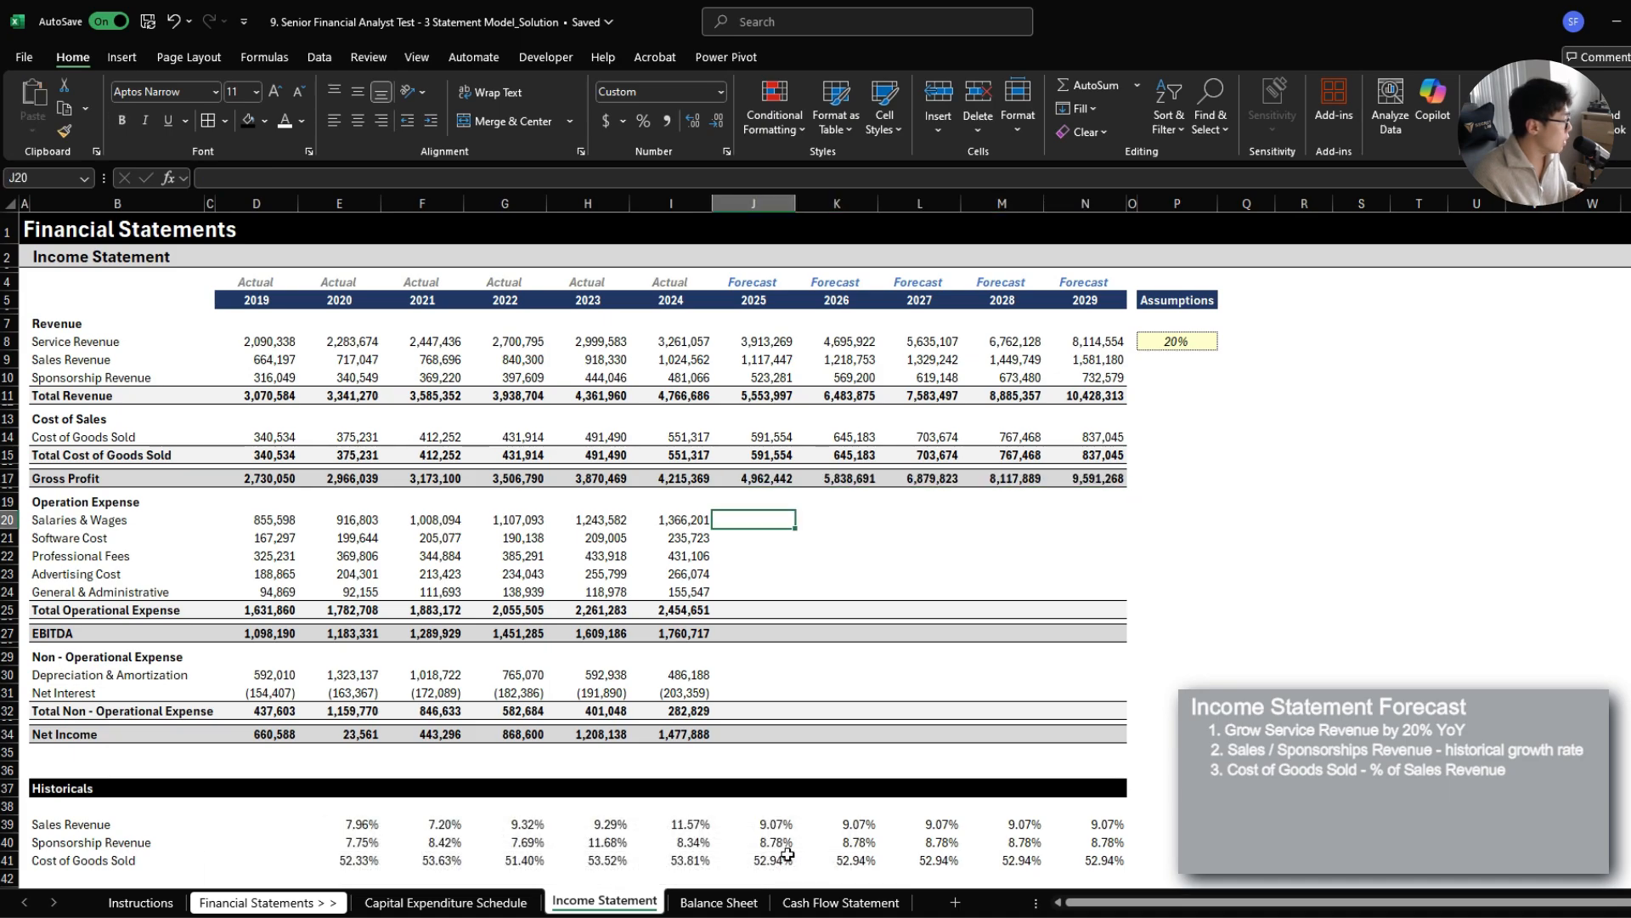
Forecast Salaries & Wages and Professional Fees at 15% and 20% growth from the case instructions.
{"action": "left_click", "coordinate": [141, 903]}
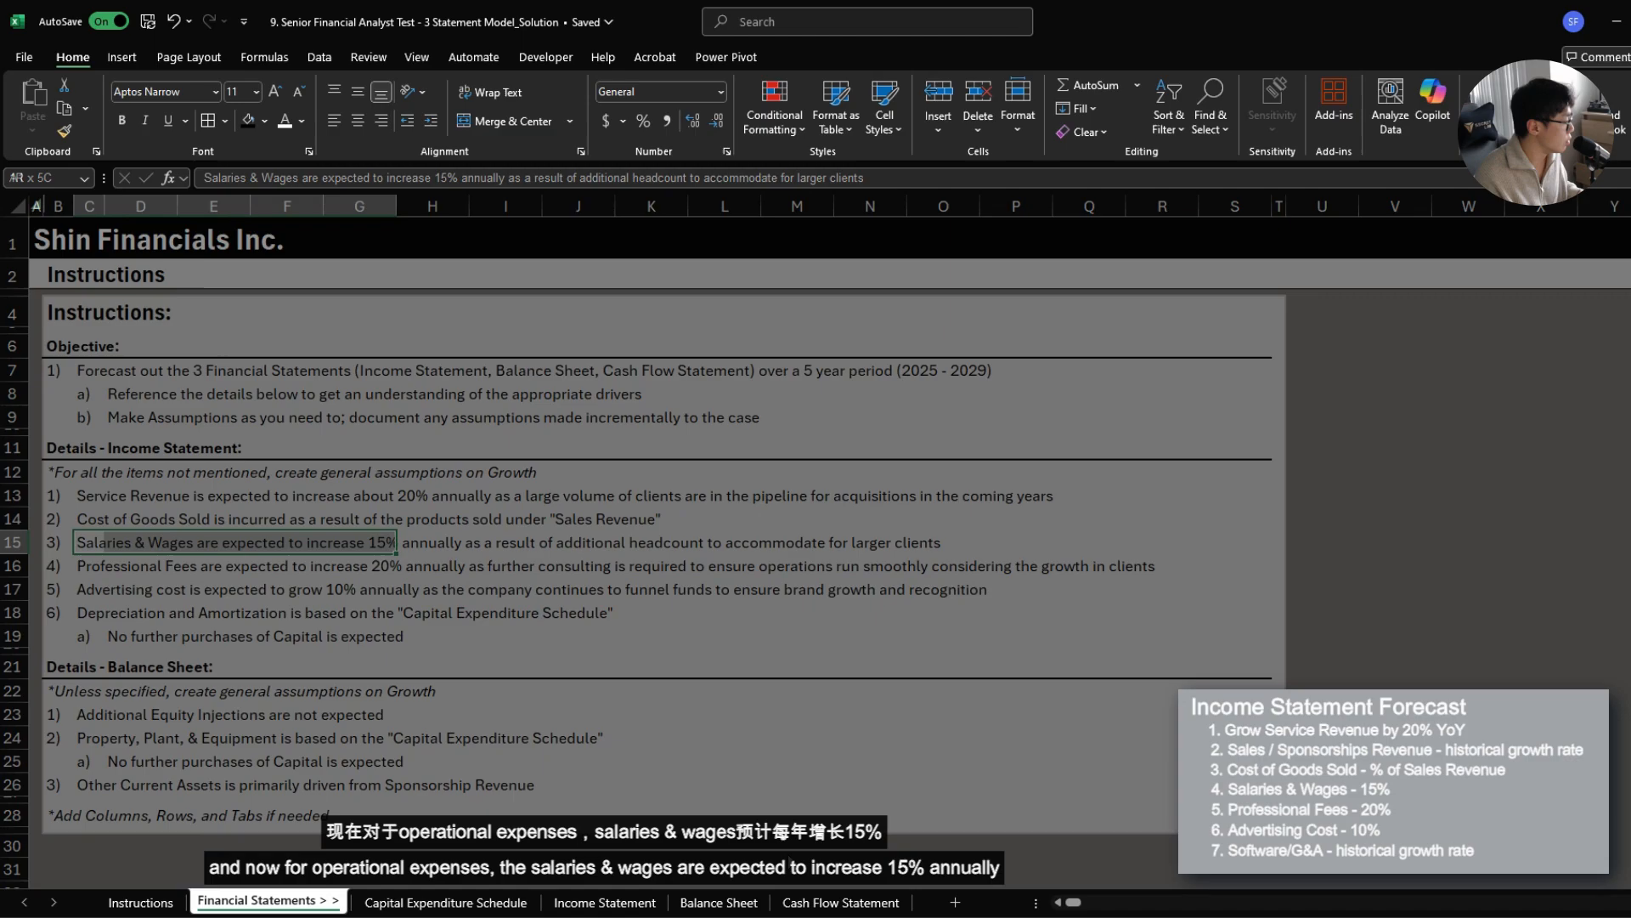
{"action": "left_click", "coordinate": [605, 903]}
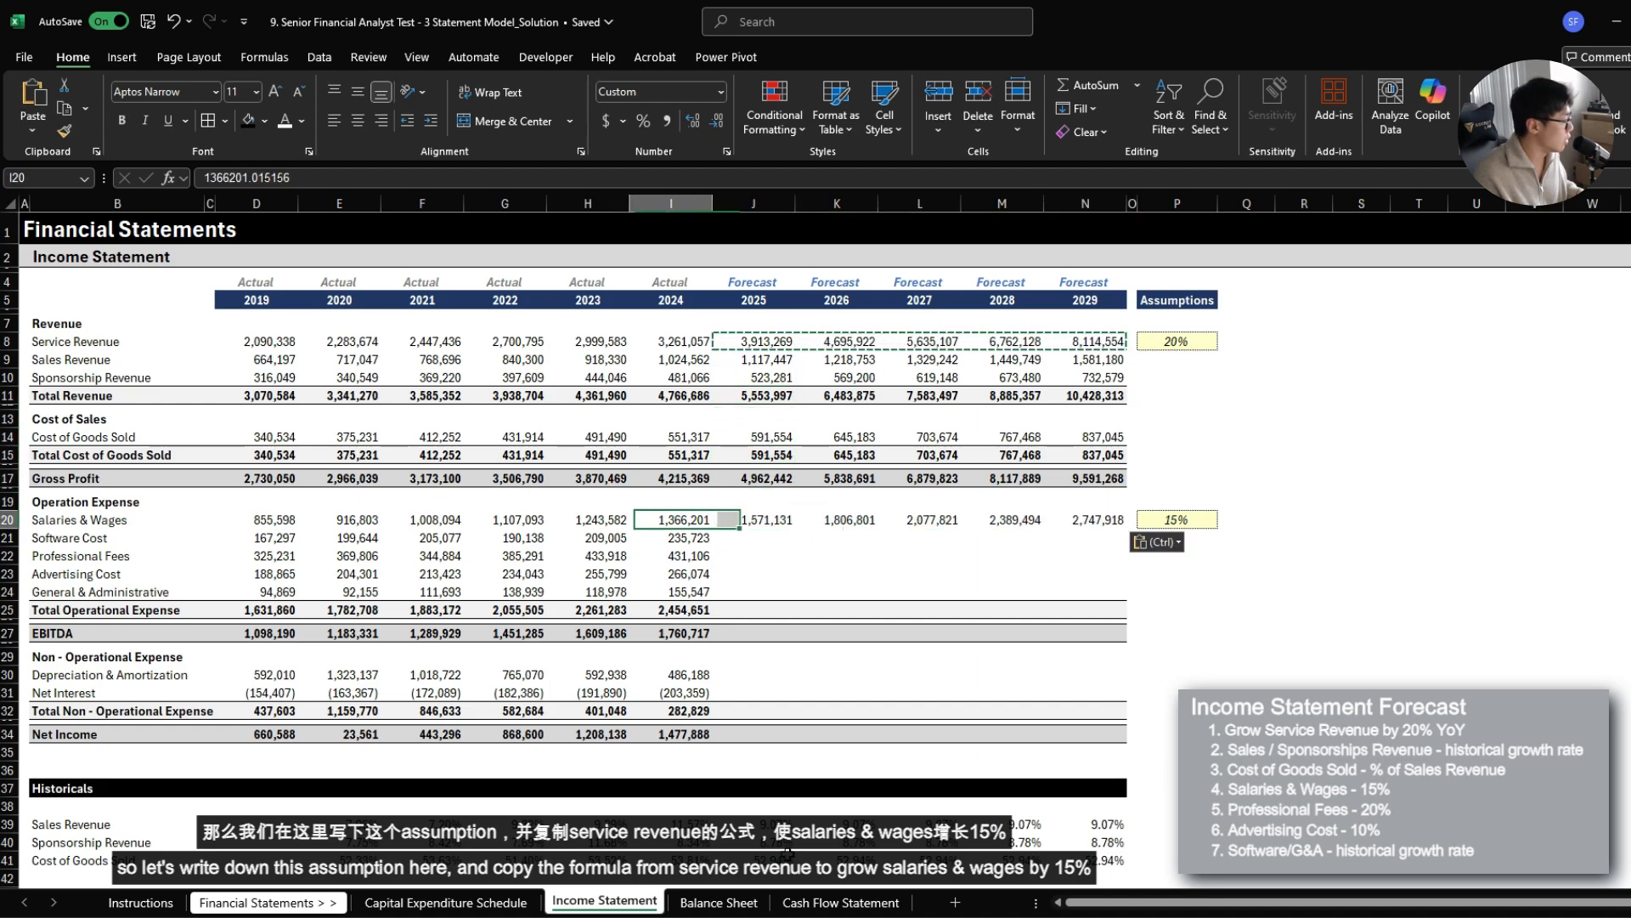
{"action": "left_click", "coordinate": [1176, 520]}
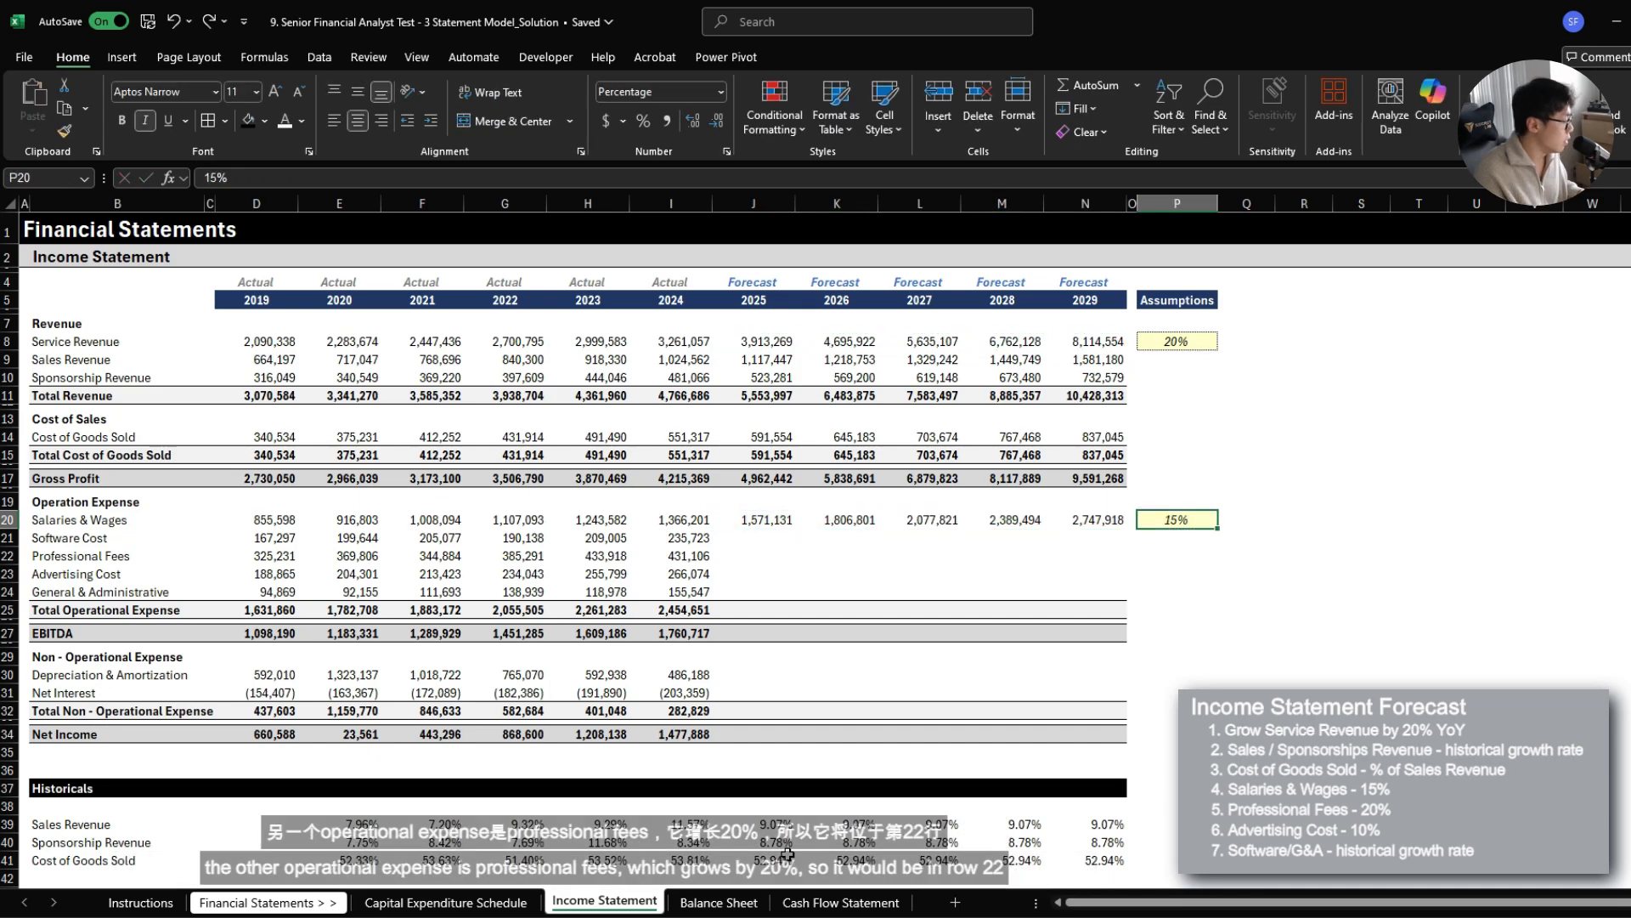
{"action": "left_click", "coordinate": [141, 900]}
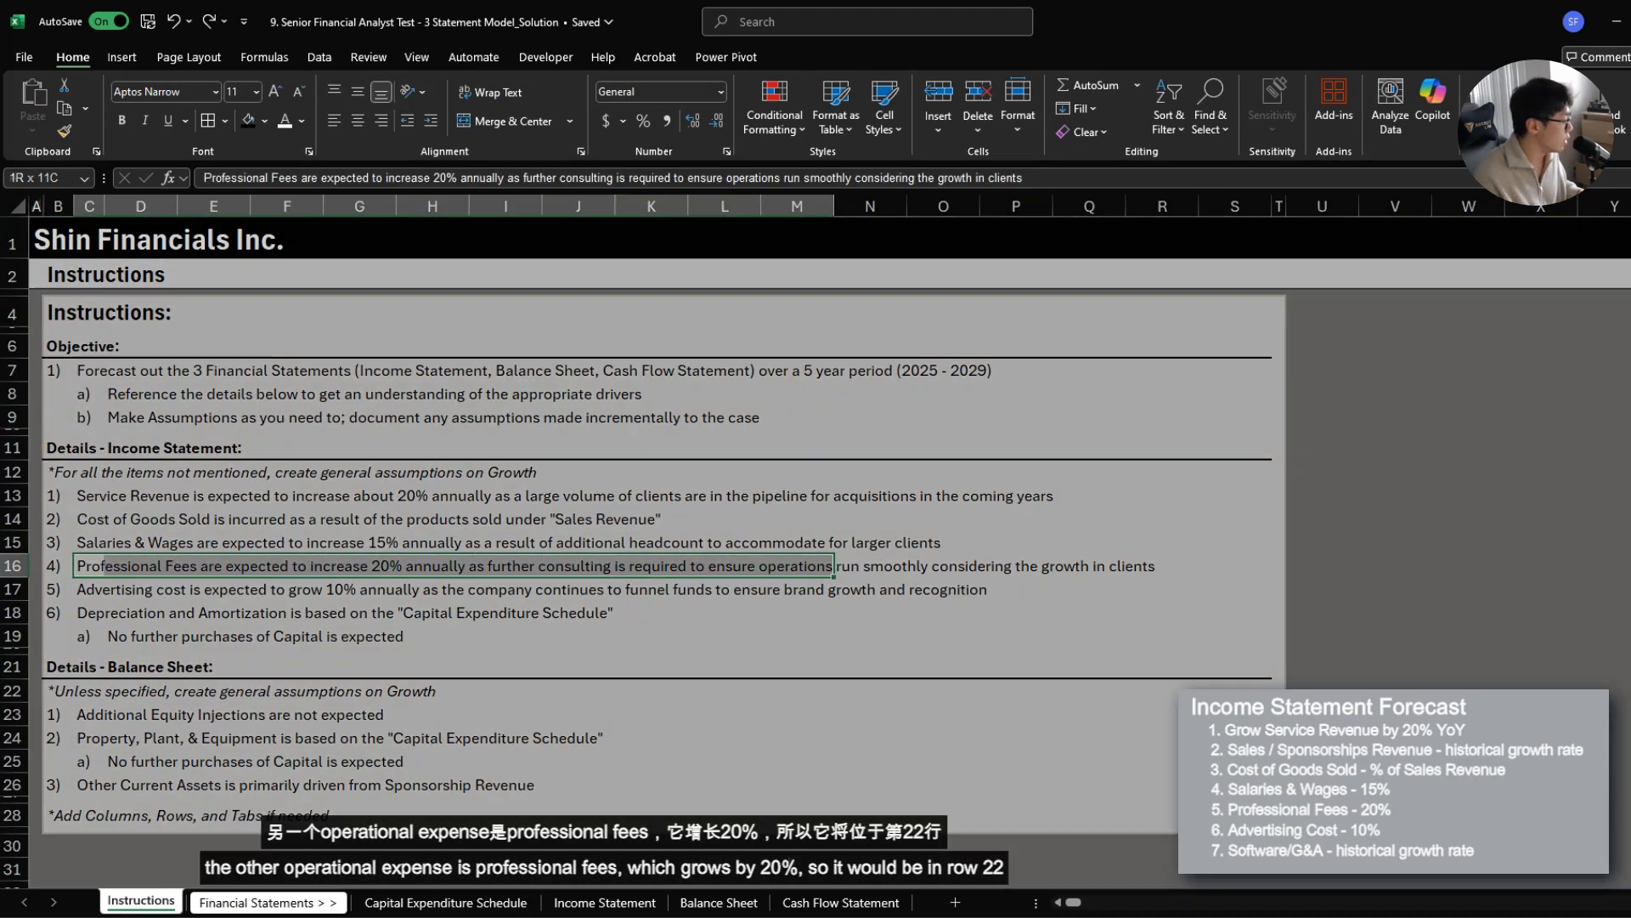
{"action": "left_click", "coordinate": [605, 902]}
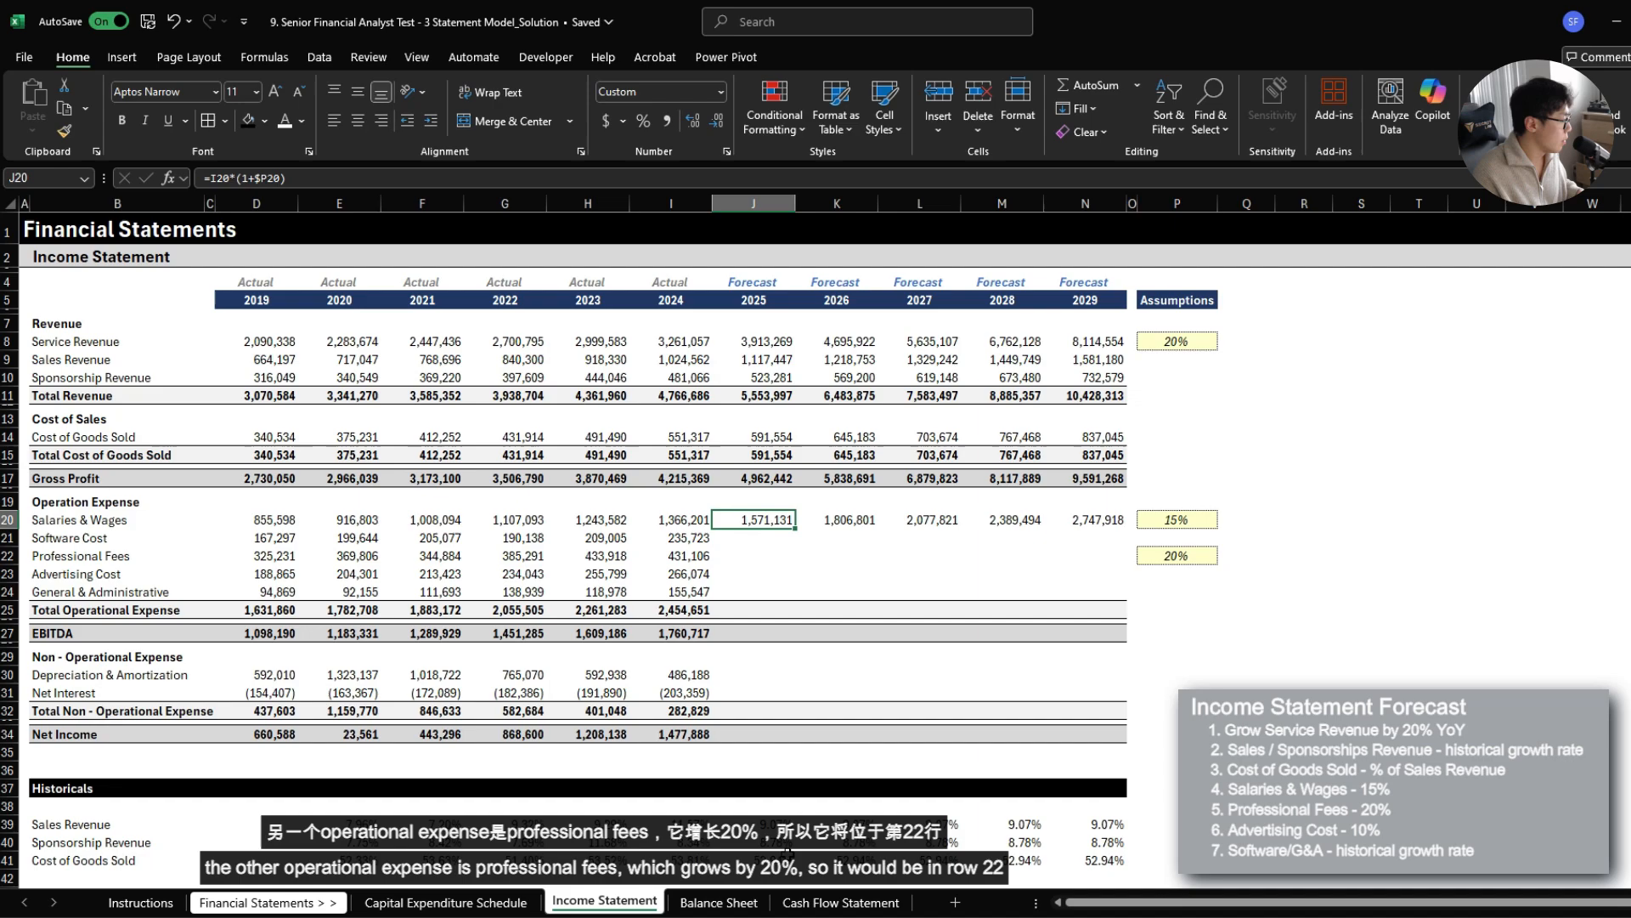
Forecast Advertising Cost 2025–2029 as =I23*(1+$P23) at 10% growth, filled through N23.
{"action": "left_click", "coordinate": [141, 902]}
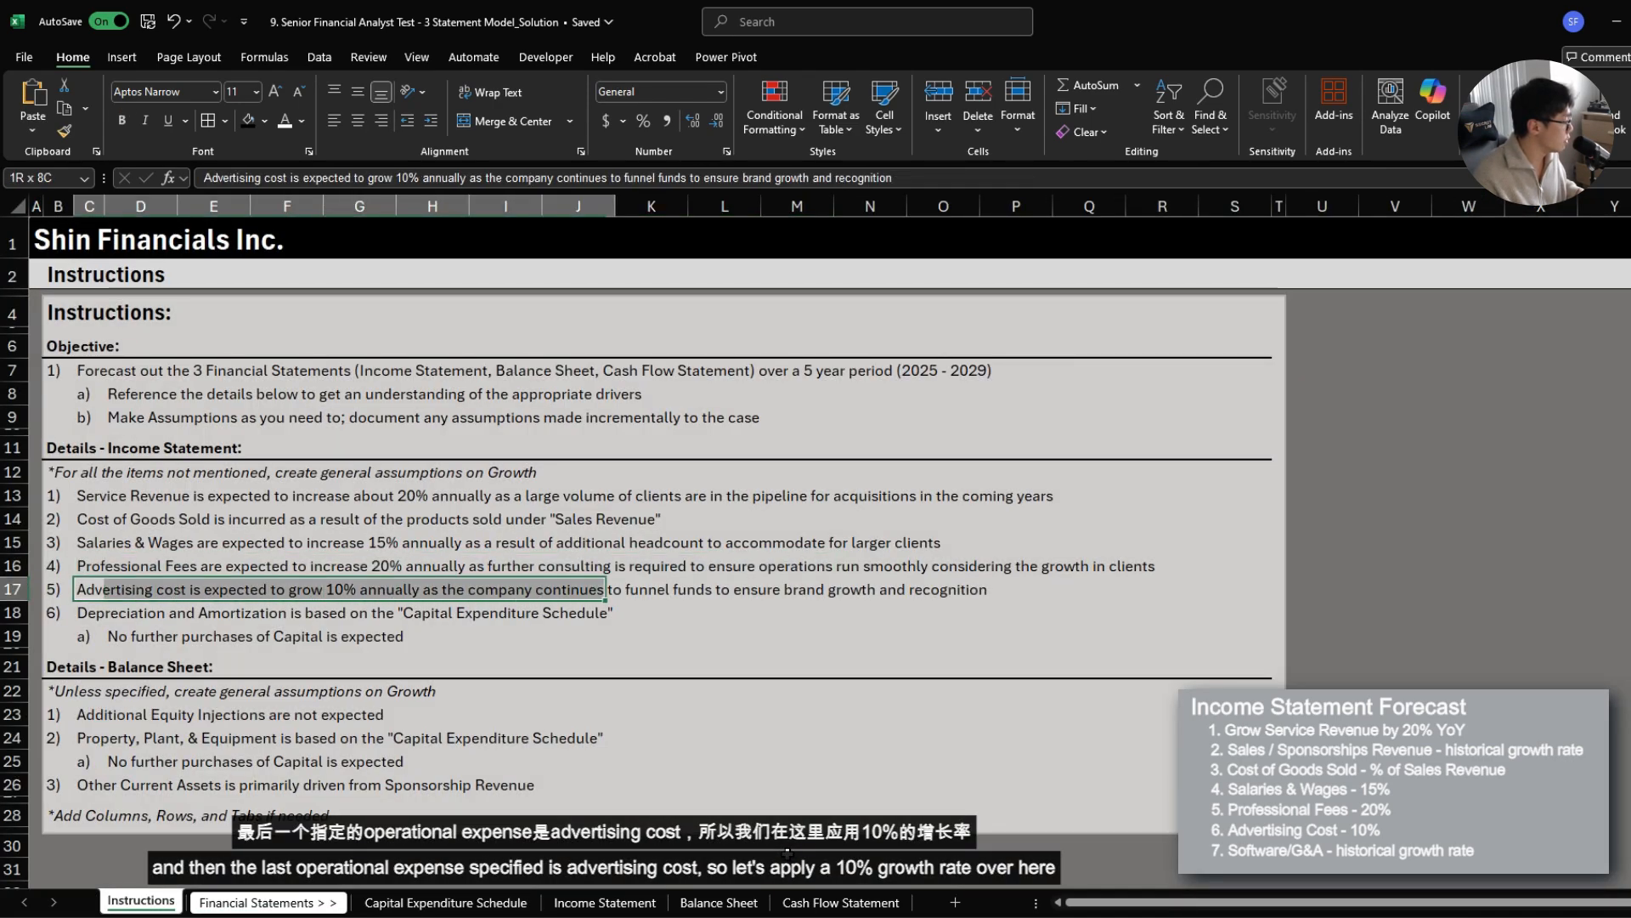
{"action": "left_click", "coordinate": [604, 902]}
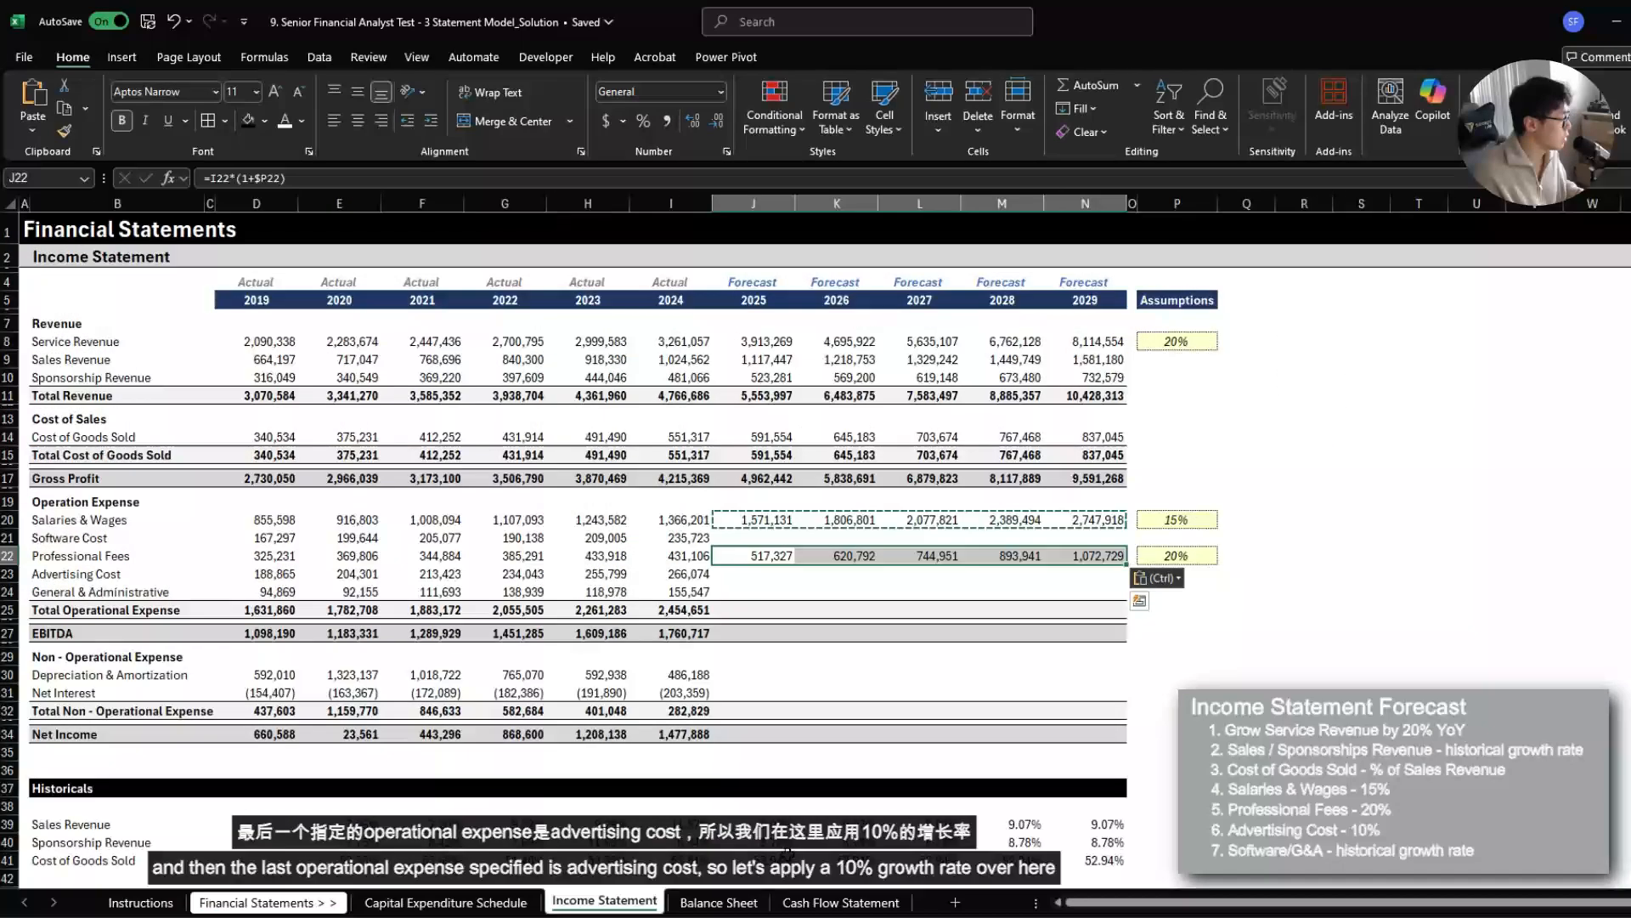
{"action": "left_click", "coordinate": [1176, 566]}
{"action": "type", "text": "10"}
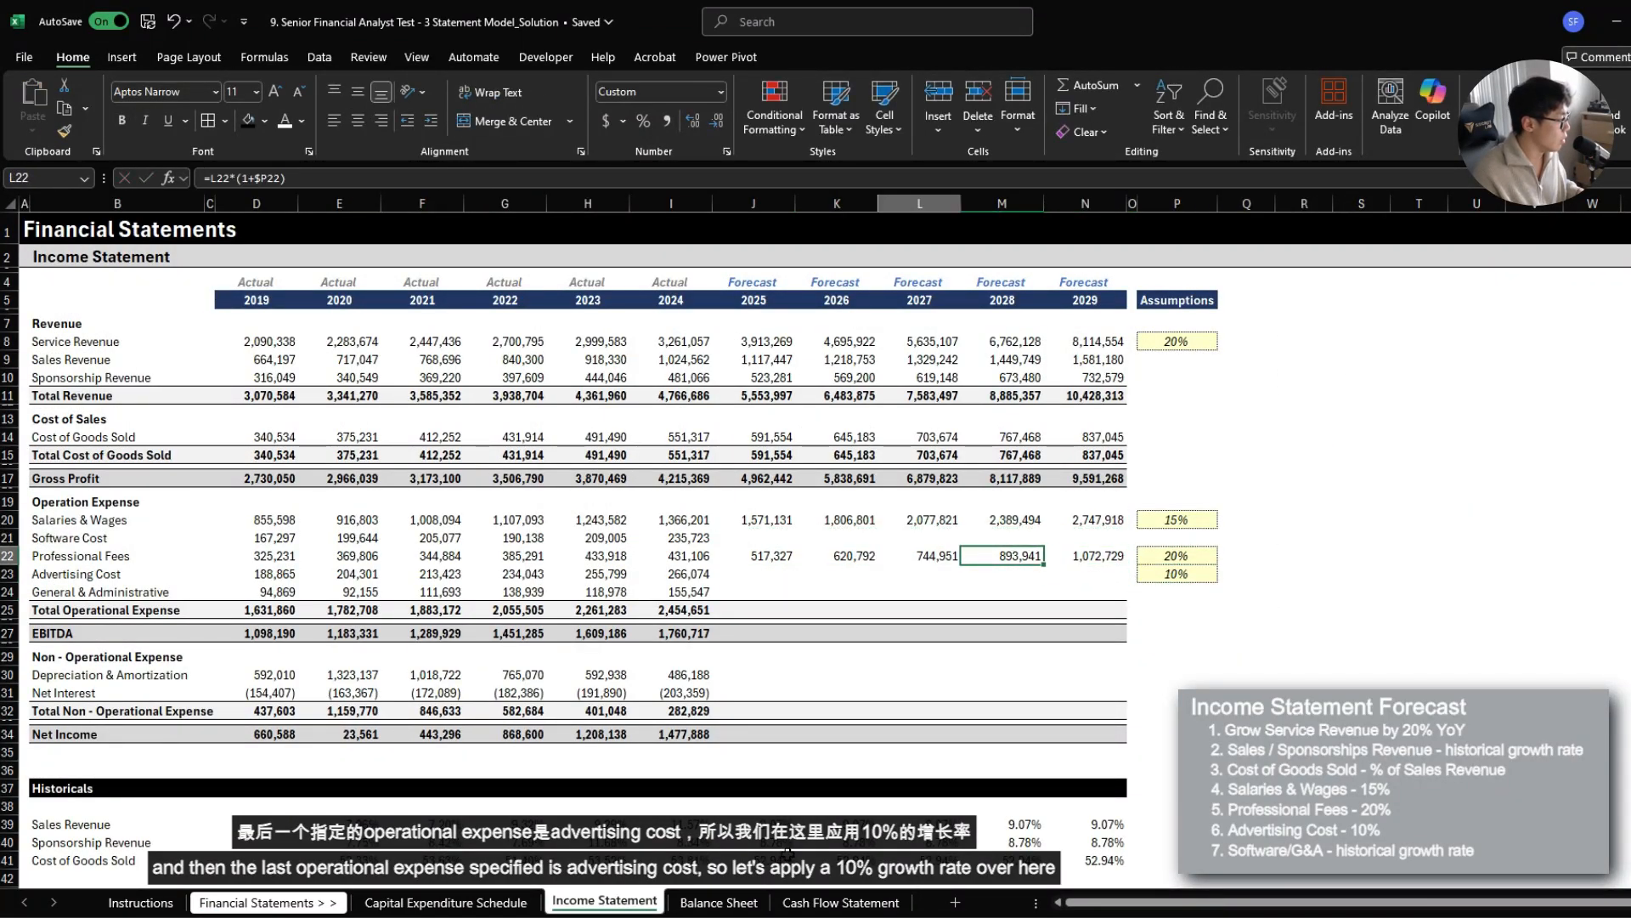
{"action": "key", "text": "ctrl+v"}
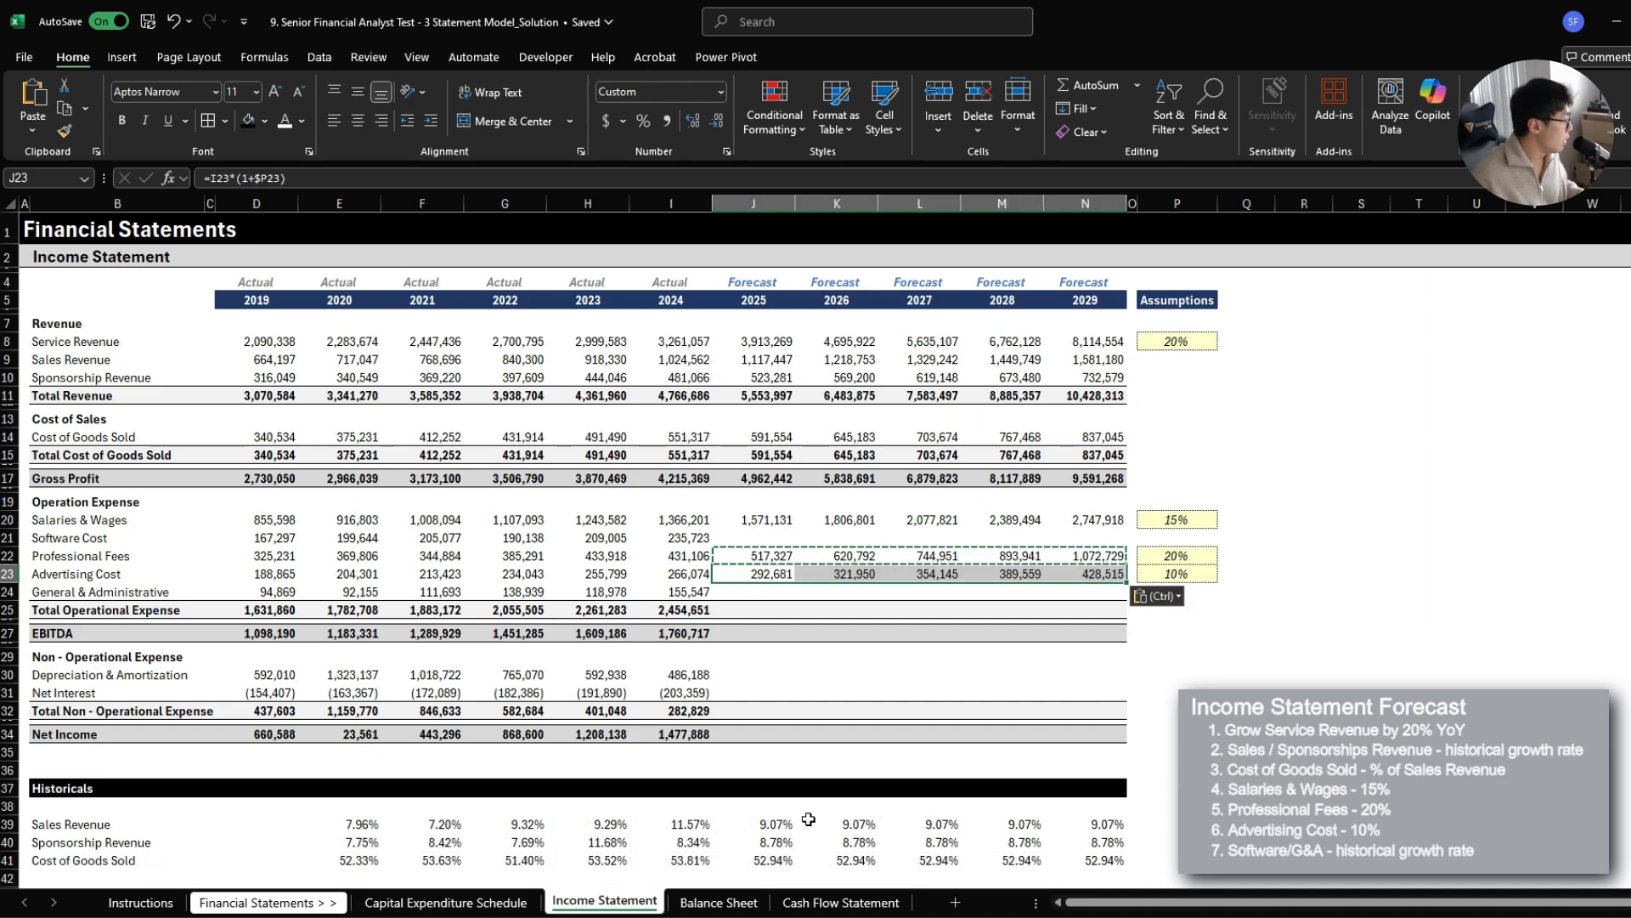
Forecast Software Cost and G&A at 7.50% and 11.82% growth, completing Total Operational Expense and EBITDA (=N17-N25).
{"action": "left_click", "coordinate": [72, 822]}
{"action": "type", "text": "=E22"}
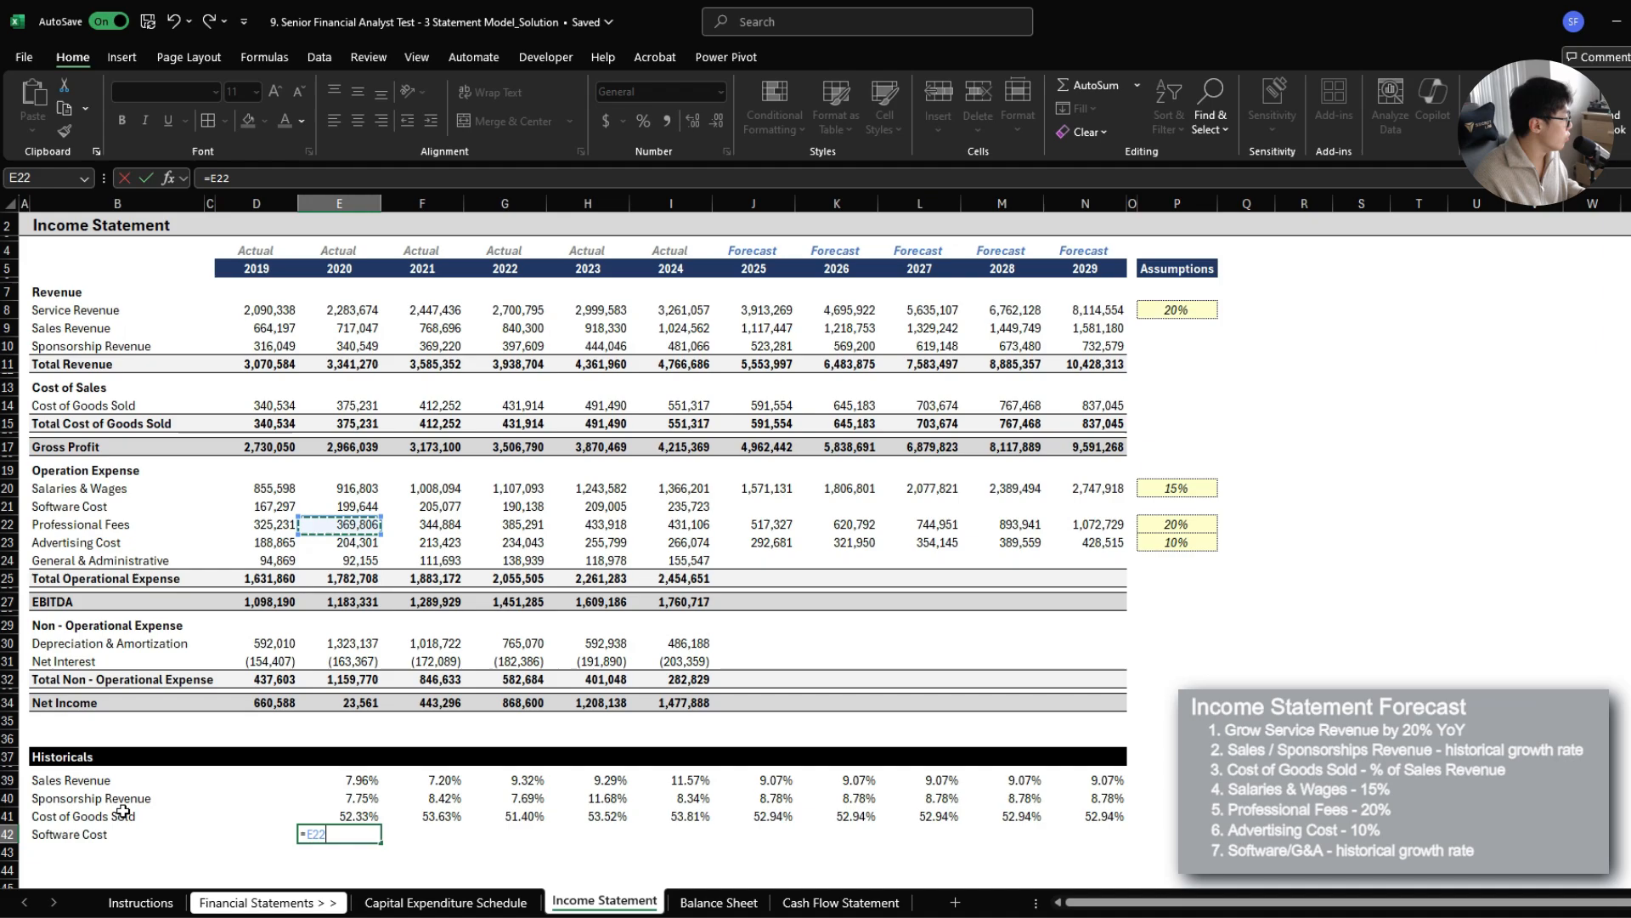
{"action": "left_click", "coordinate": [339, 507]}
{"action": "type", "text": "="}
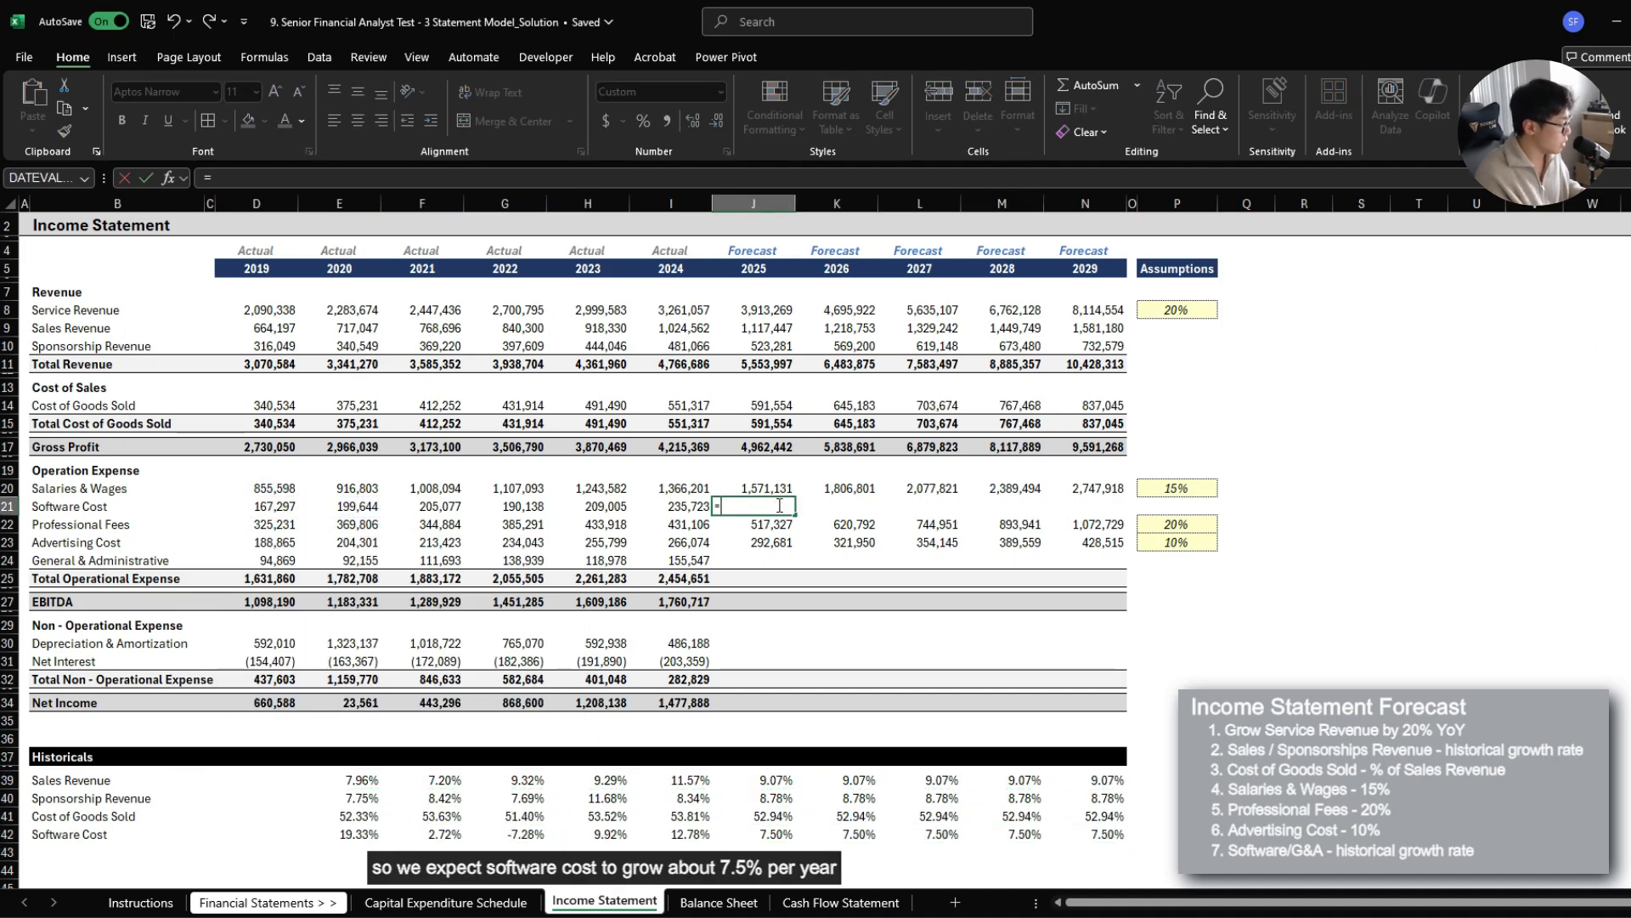
{"action": "type", "text": "I21*(1+"}
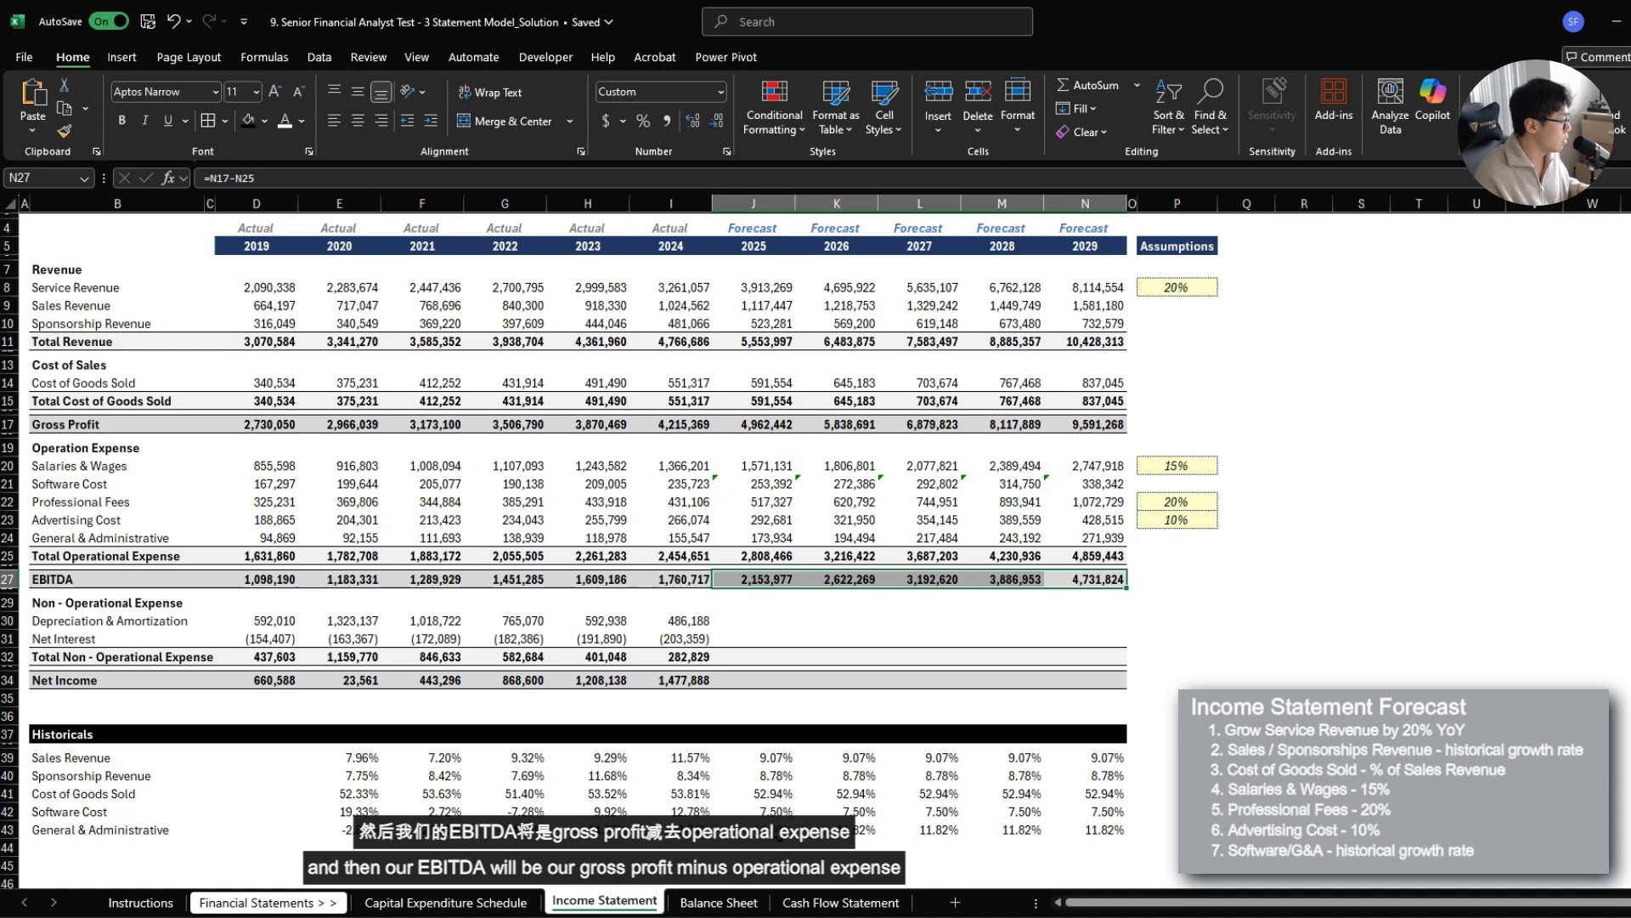
{"action": "left_click", "coordinate": [836, 620]}
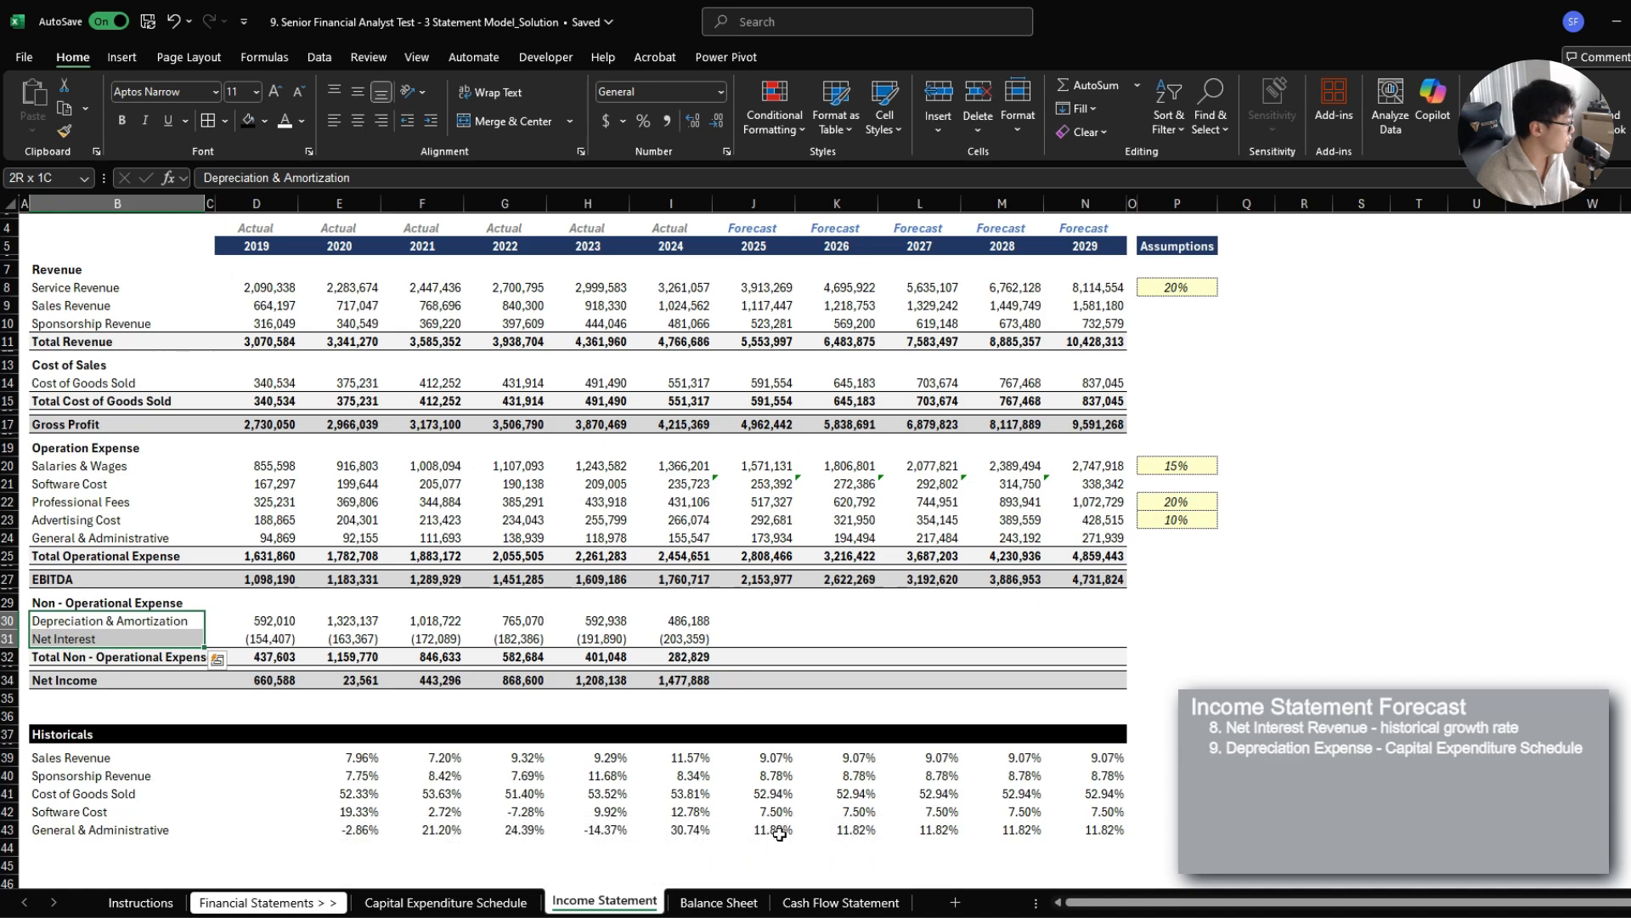
Forecast Net Interest 2025–2029 as =I31*(1+J44) at 5.66% growth, then check 2024 depreciation.
{"action": "left_click", "coordinate": [113, 620]}
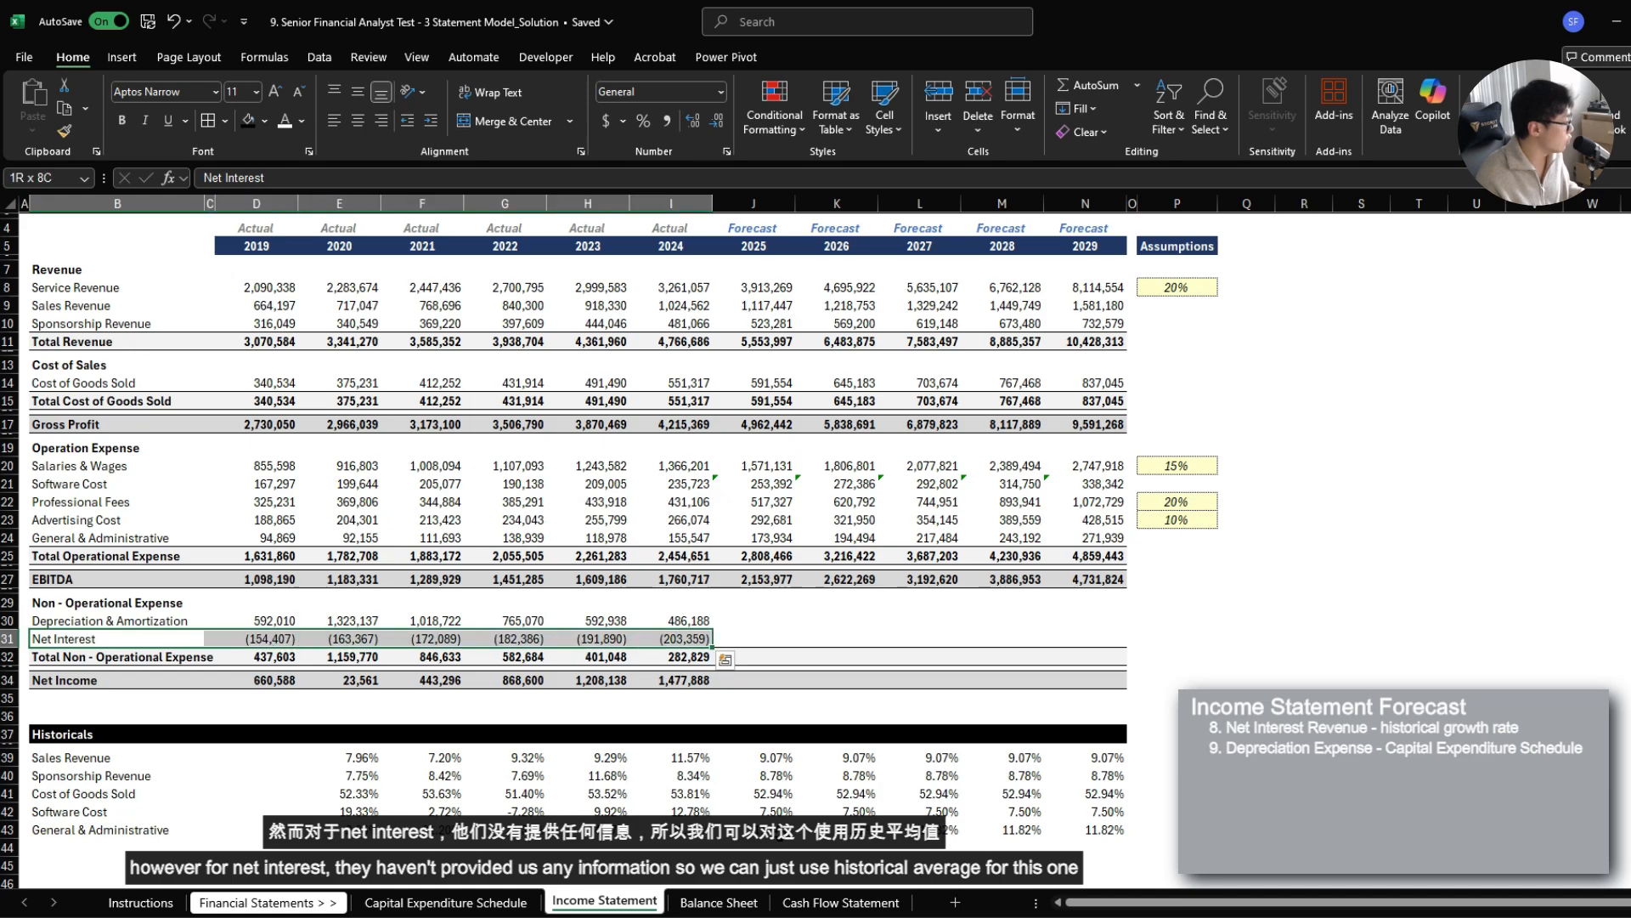
{"action": "left_click", "coordinate": [68, 757]}
{"action": "type", "text": "=I31*(1+J44"}
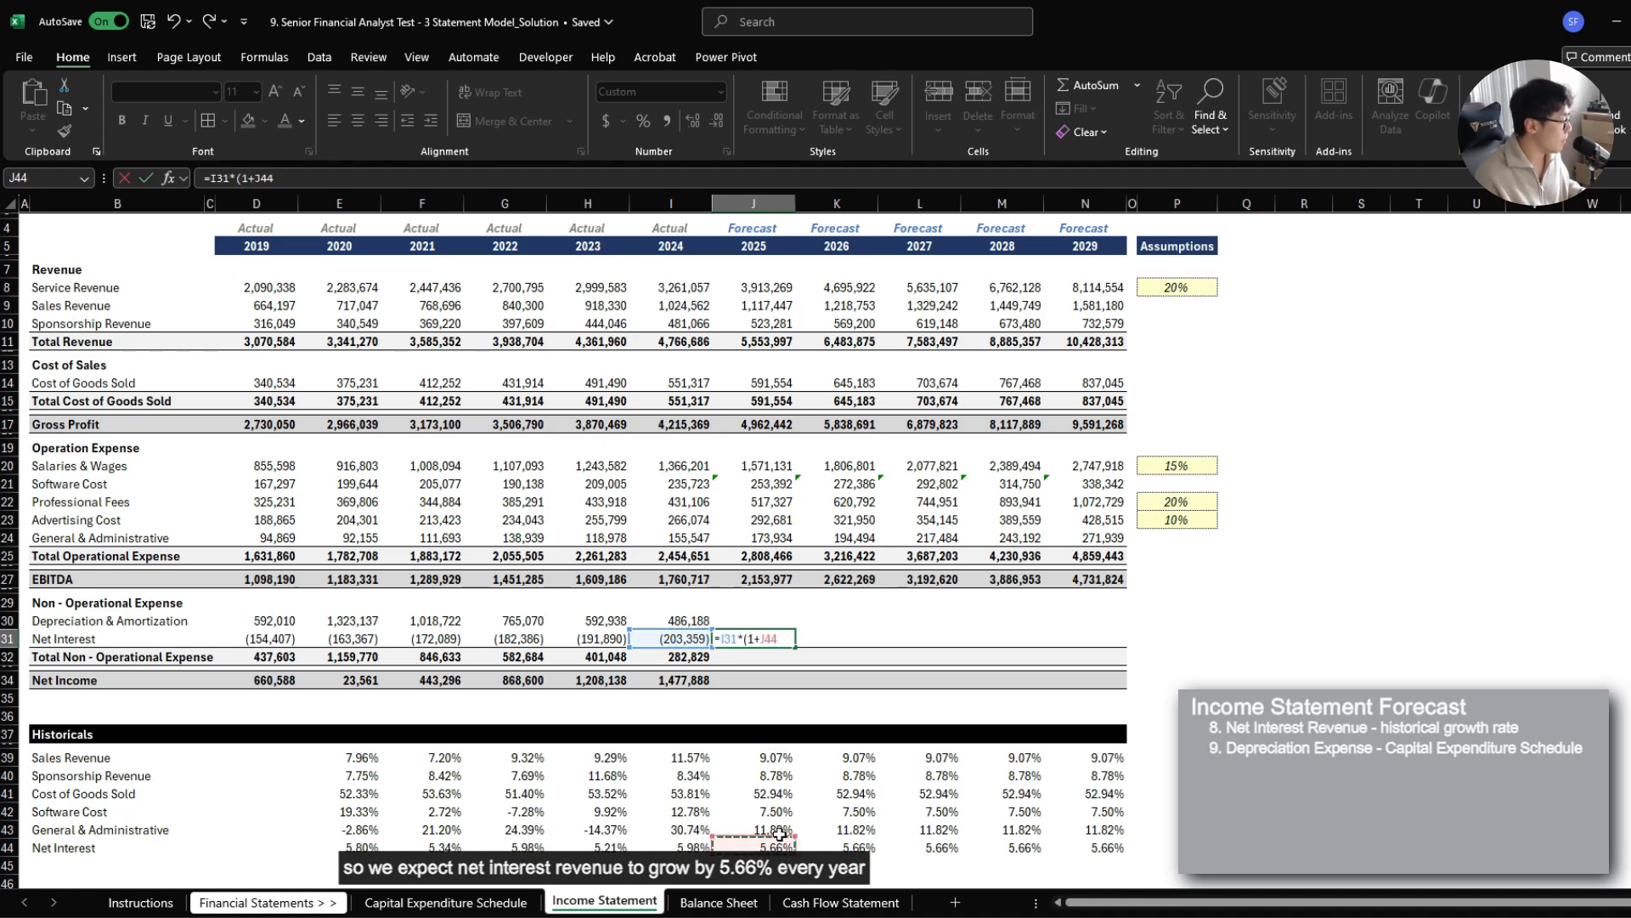
{"action": "key", "text": "Return"}
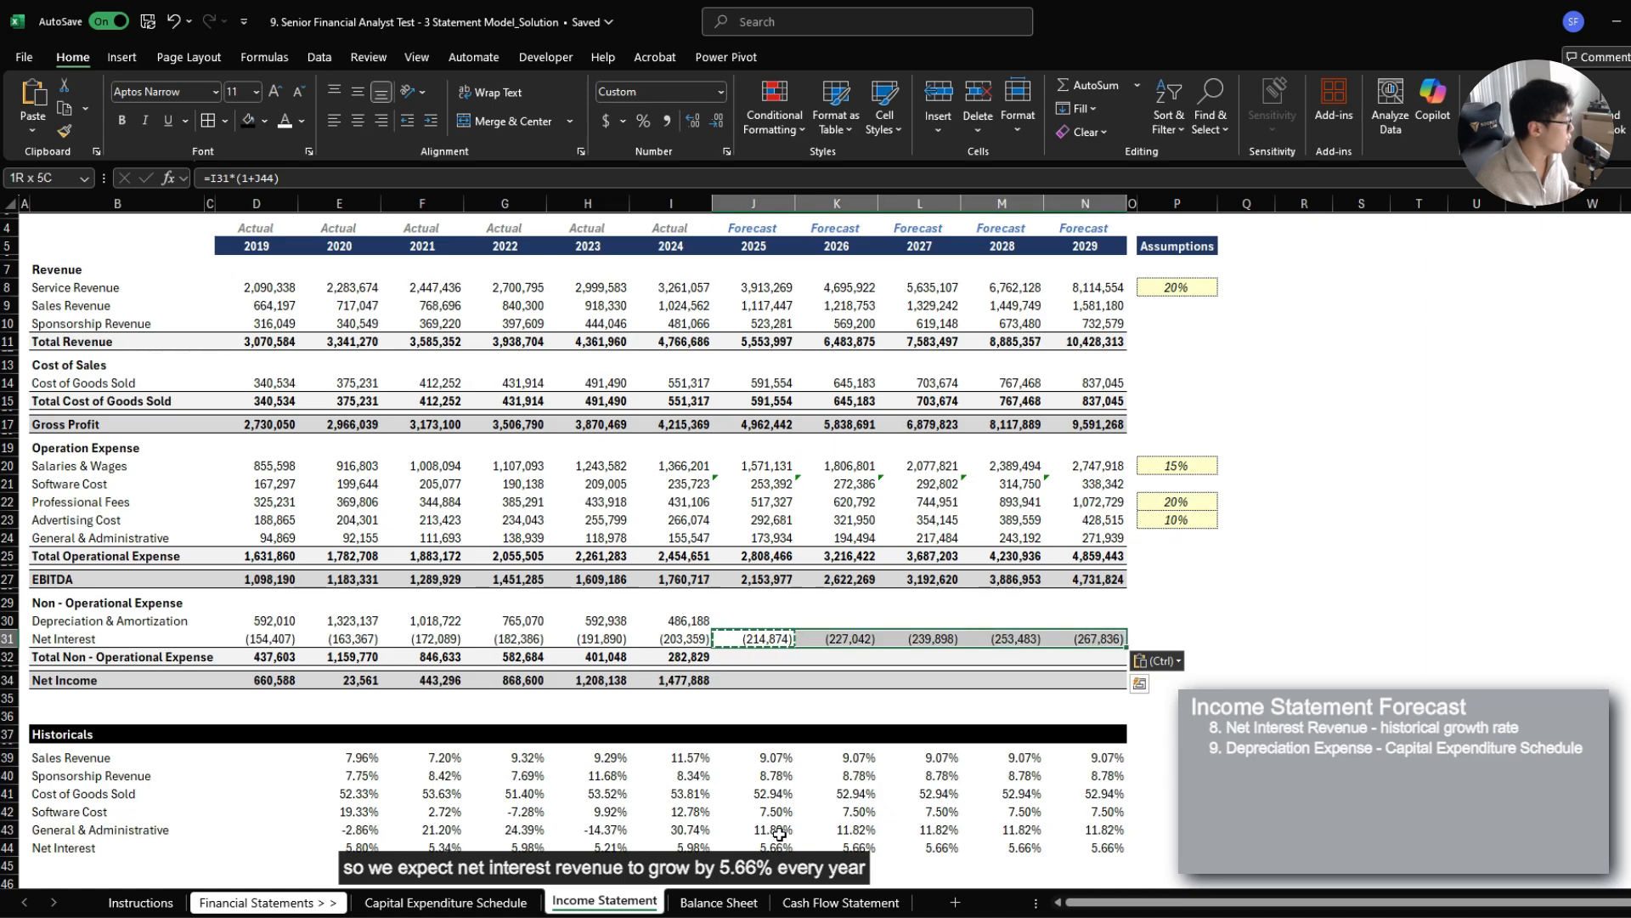
{"action": "left_click", "coordinate": [669, 620]}
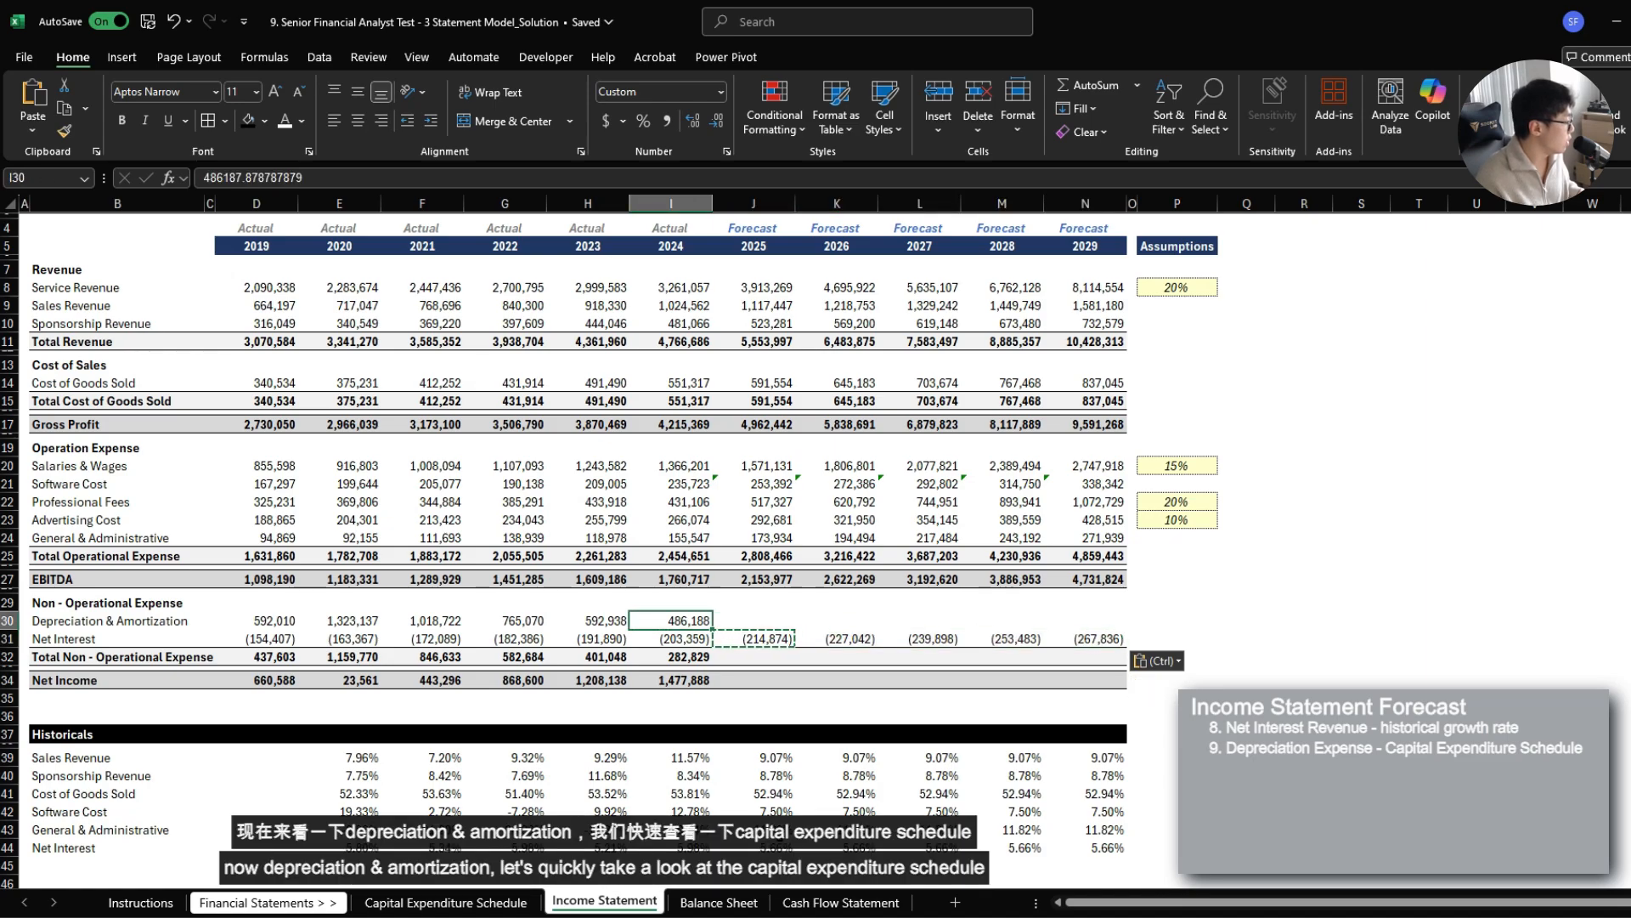
{"action": "left_click", "coordinate": [443, 903]}
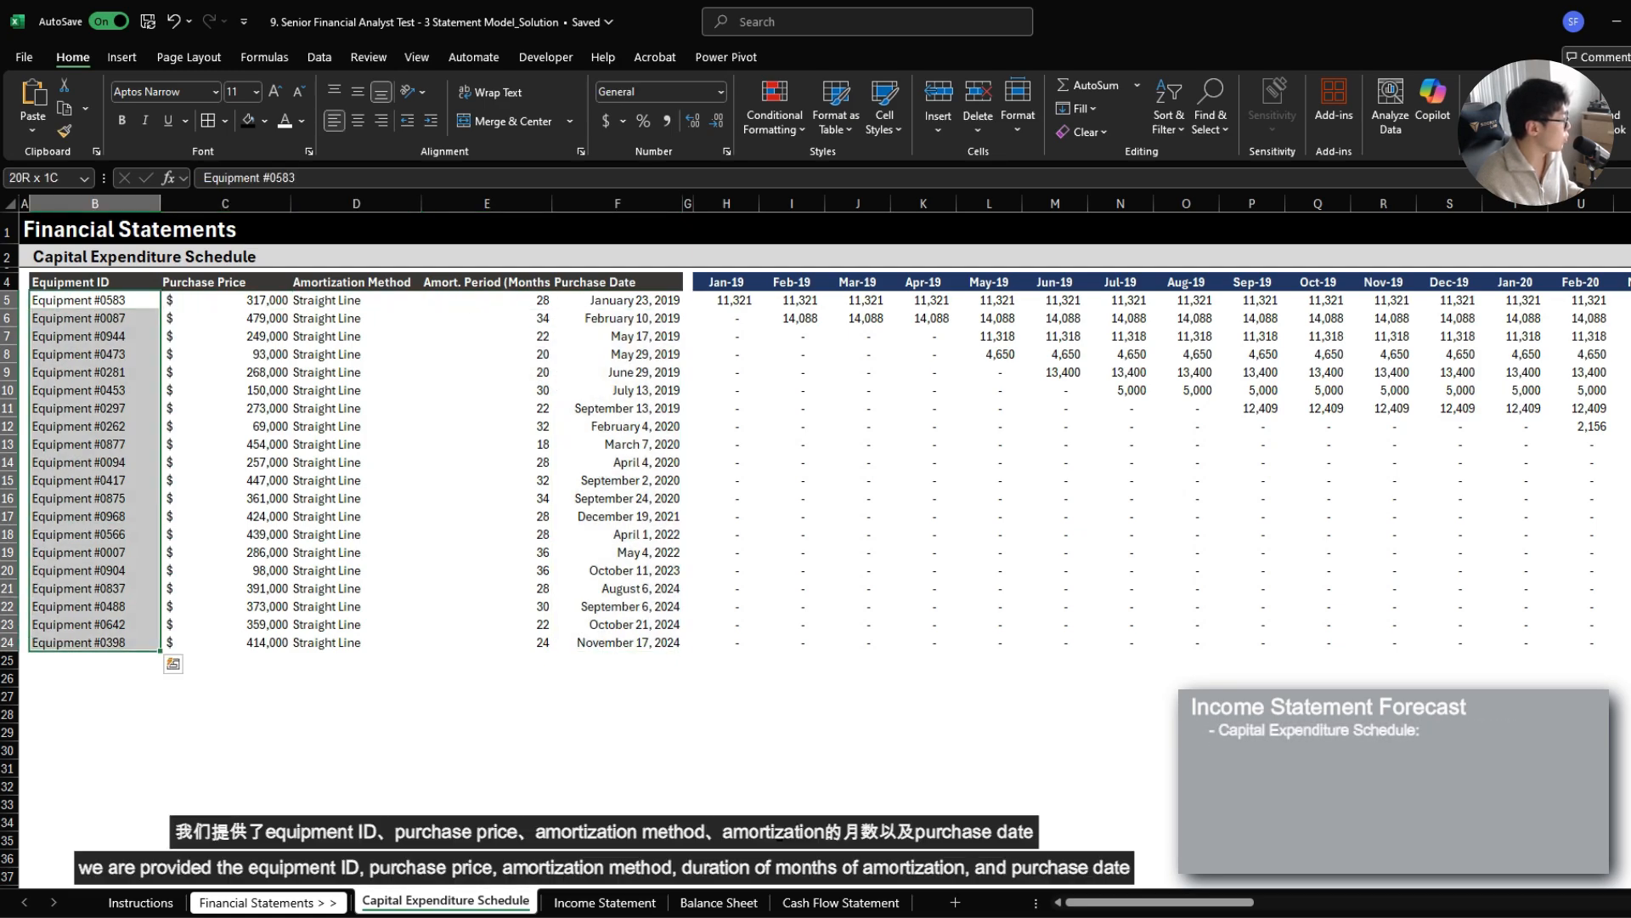
Inspect amortization periods, purchase dates and hard-coded monthly depreciation through Dec-24.
{"action": "left_click", "coordinate": [355, 299]}
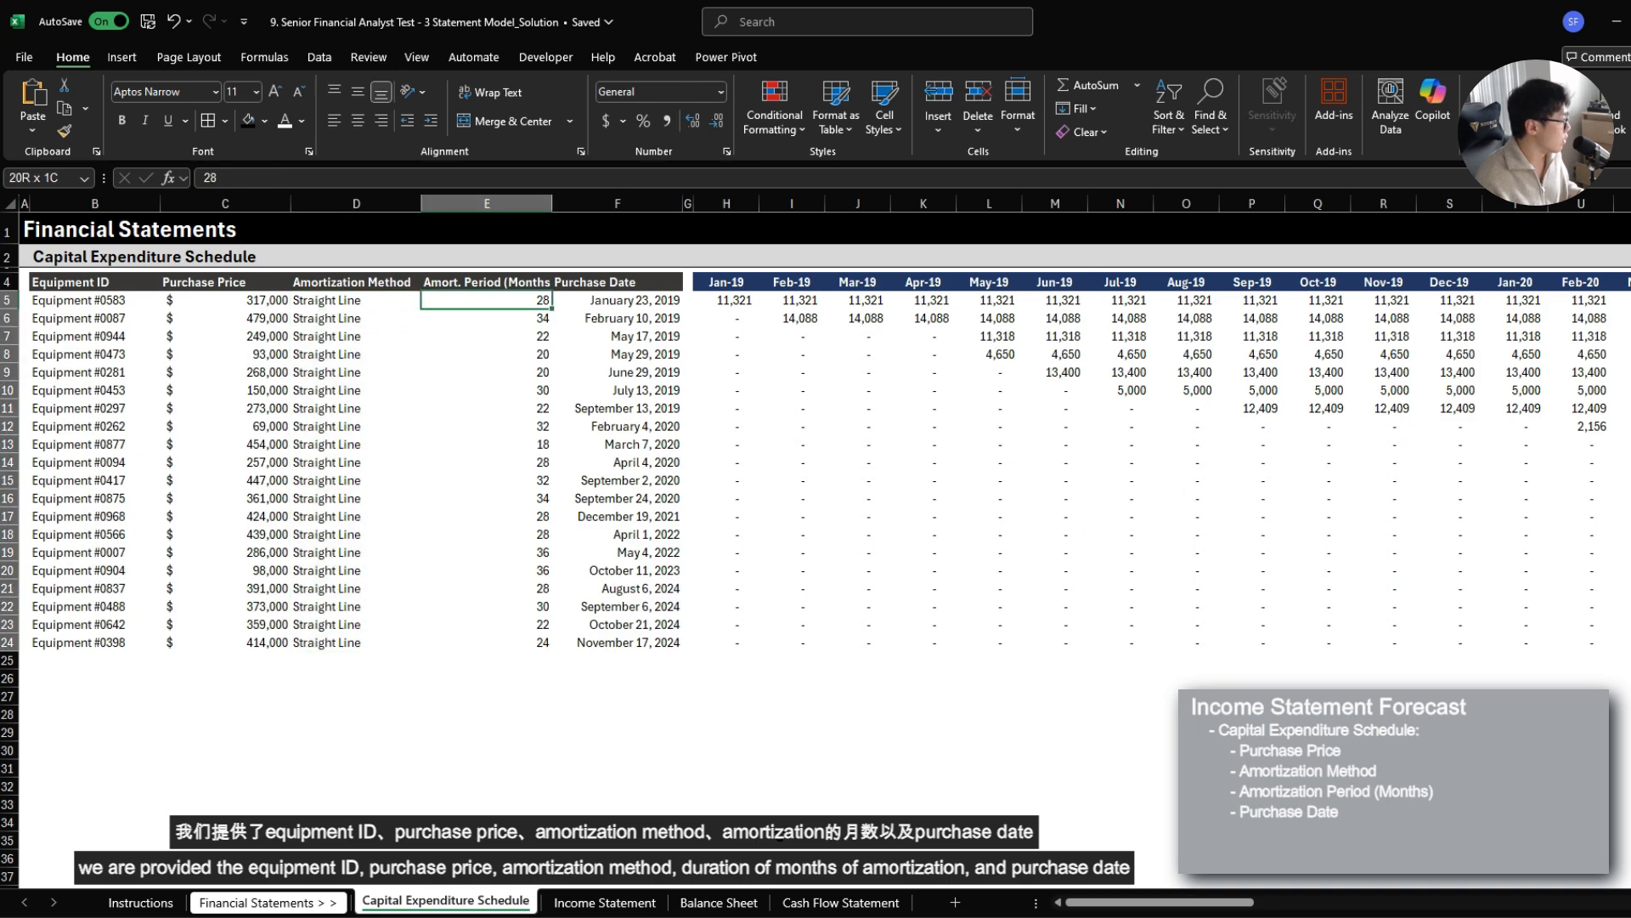
{"action": "left_click", "coordinate": [617, 299]}
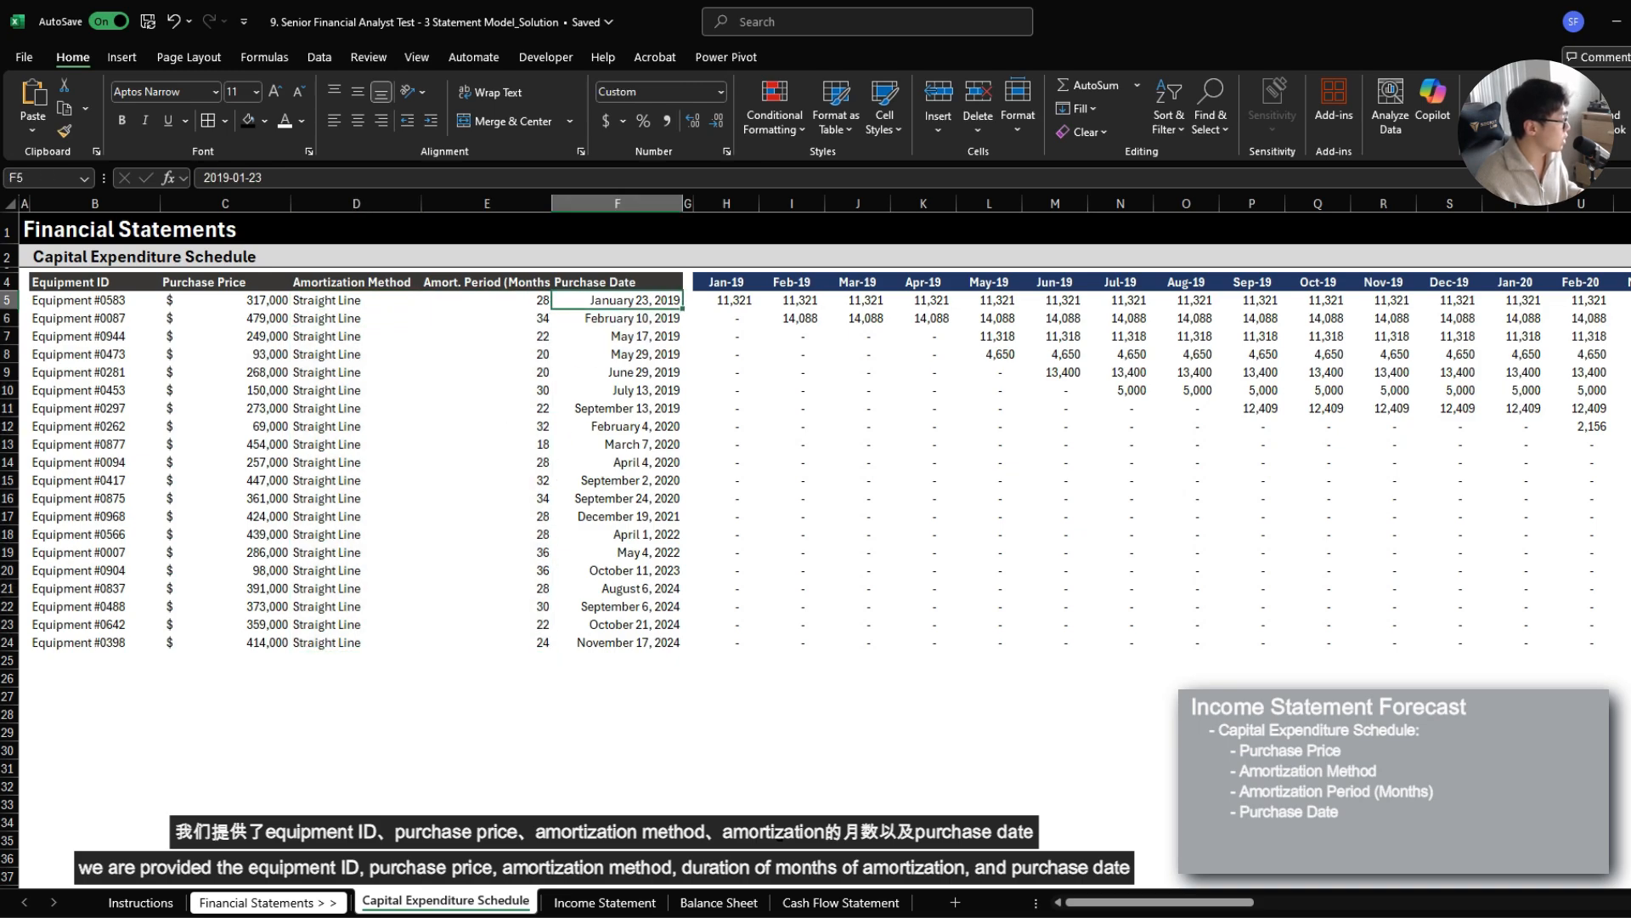
{"action": "left_click", "coordinate": [715, 301]}
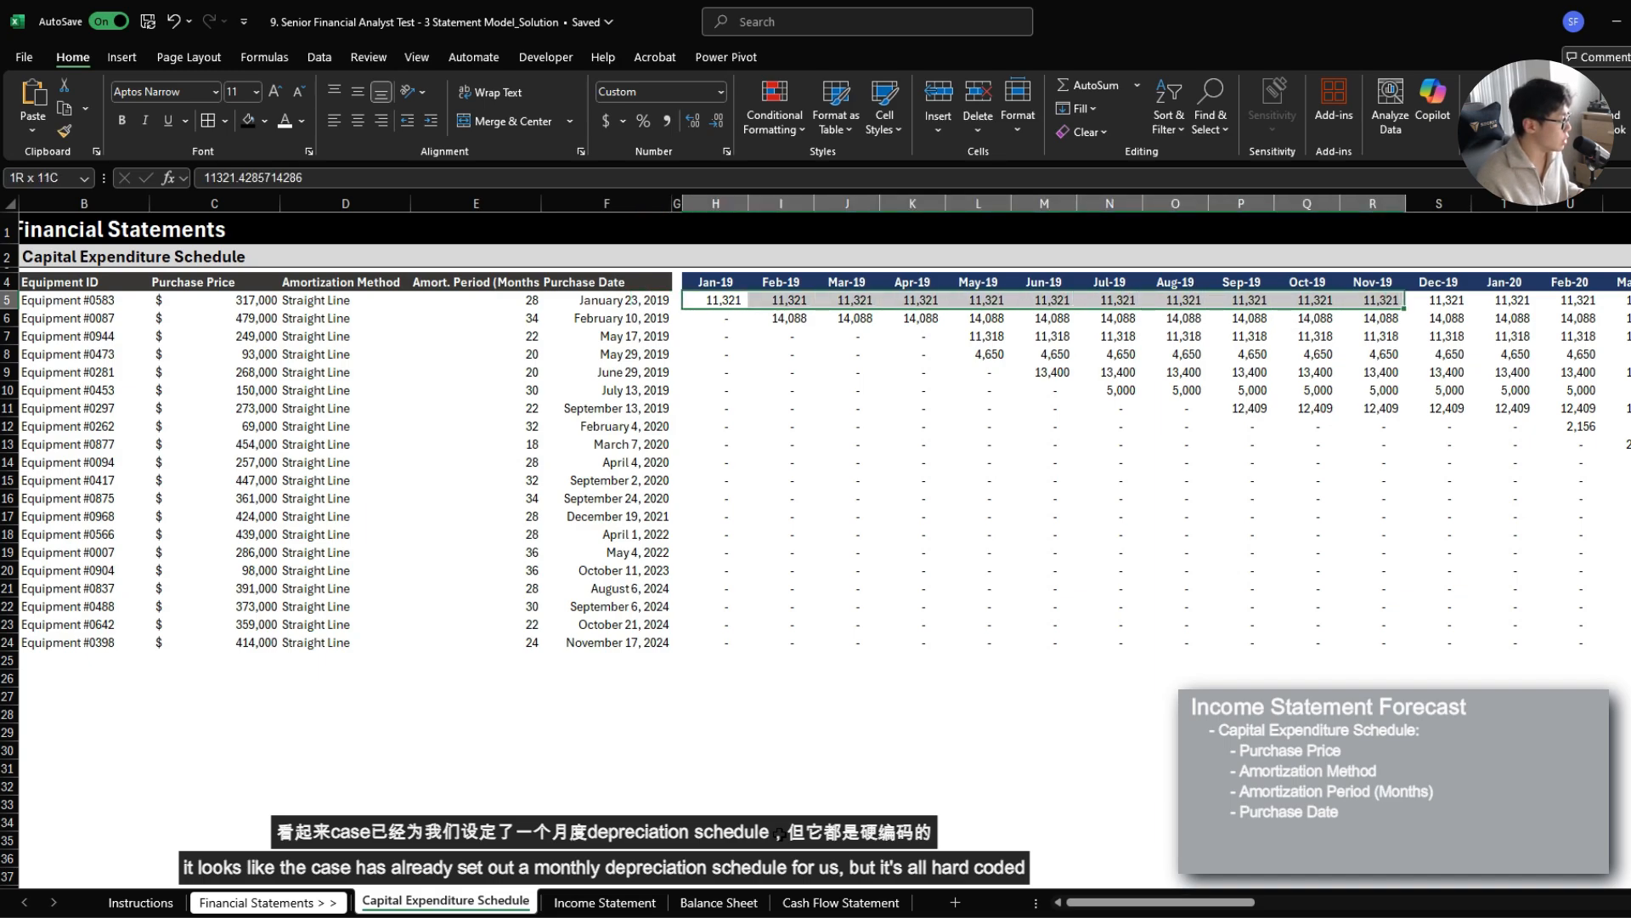
{"action": "left_click", "coordinate": [1174, 318]}
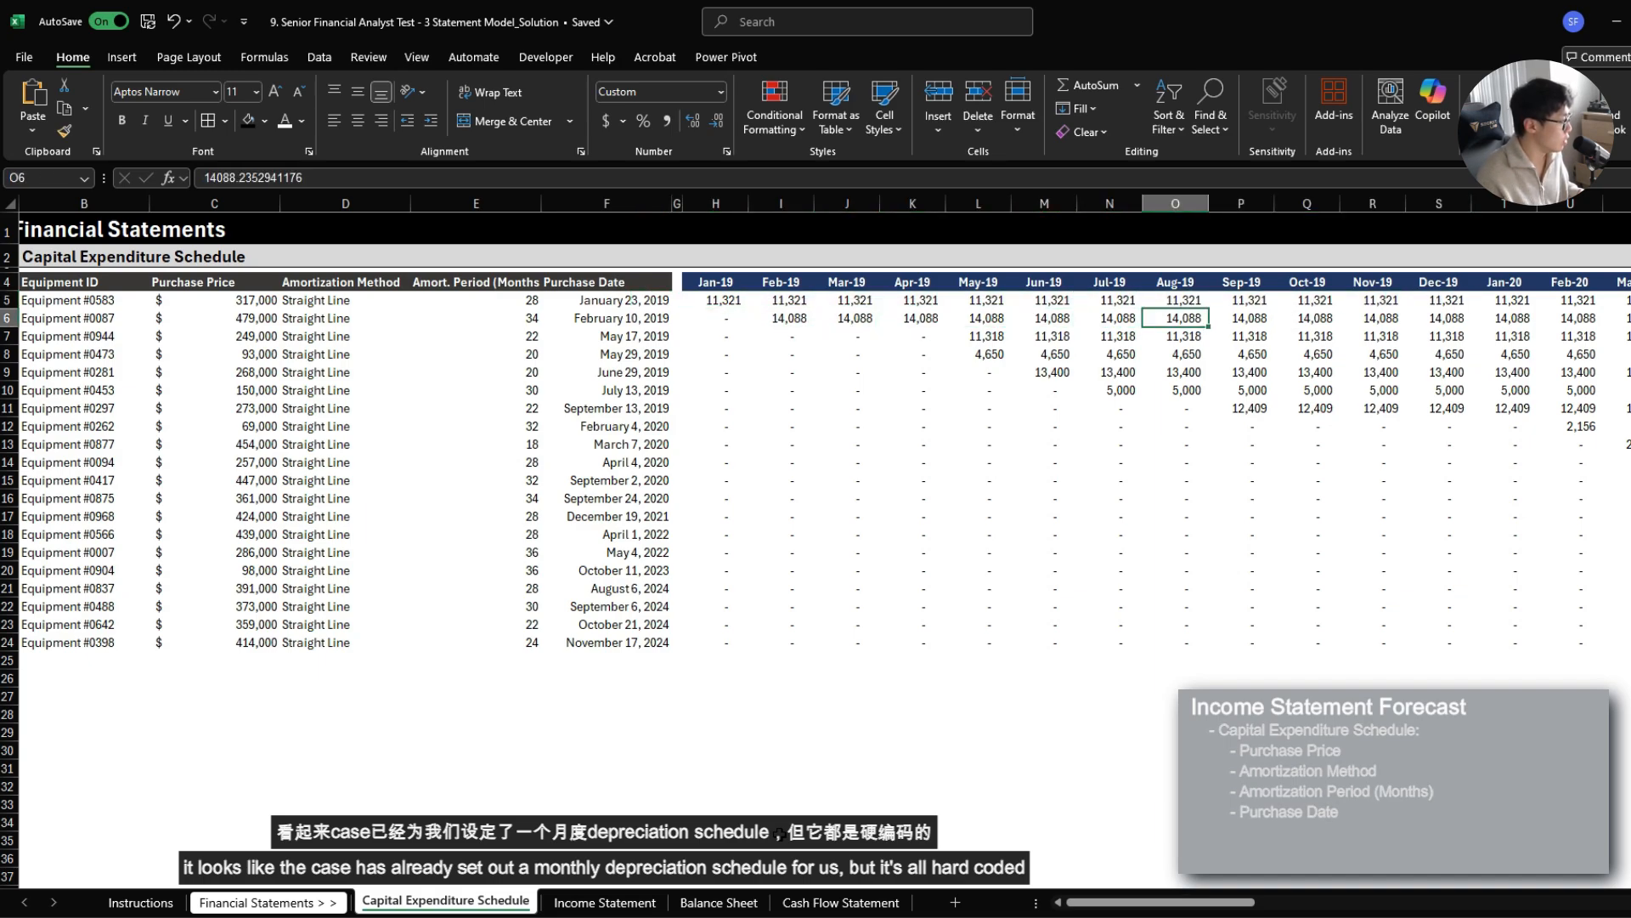
{"action": "left_click", "coordinate": [1560, 642]}
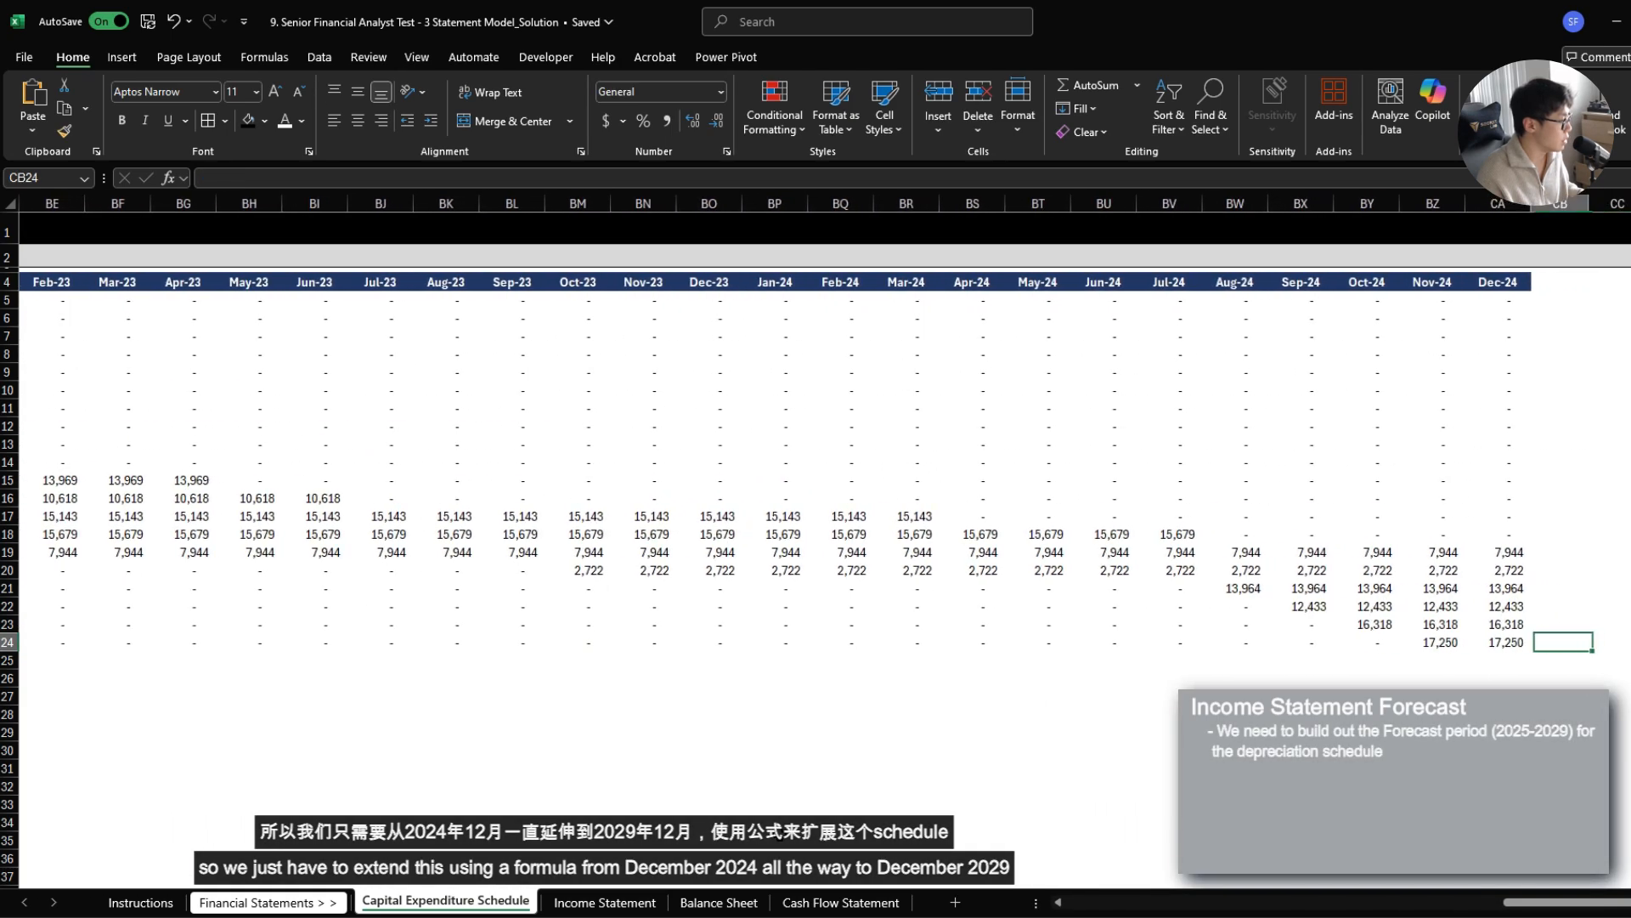
Insert two blank columns after Purchase Date for monthly depreciation amount and end date.
{"action": "left_click", "coordinate": [1503, 281]}
{"action": "type", "text": "=EOMONTH(CA4,1)"}
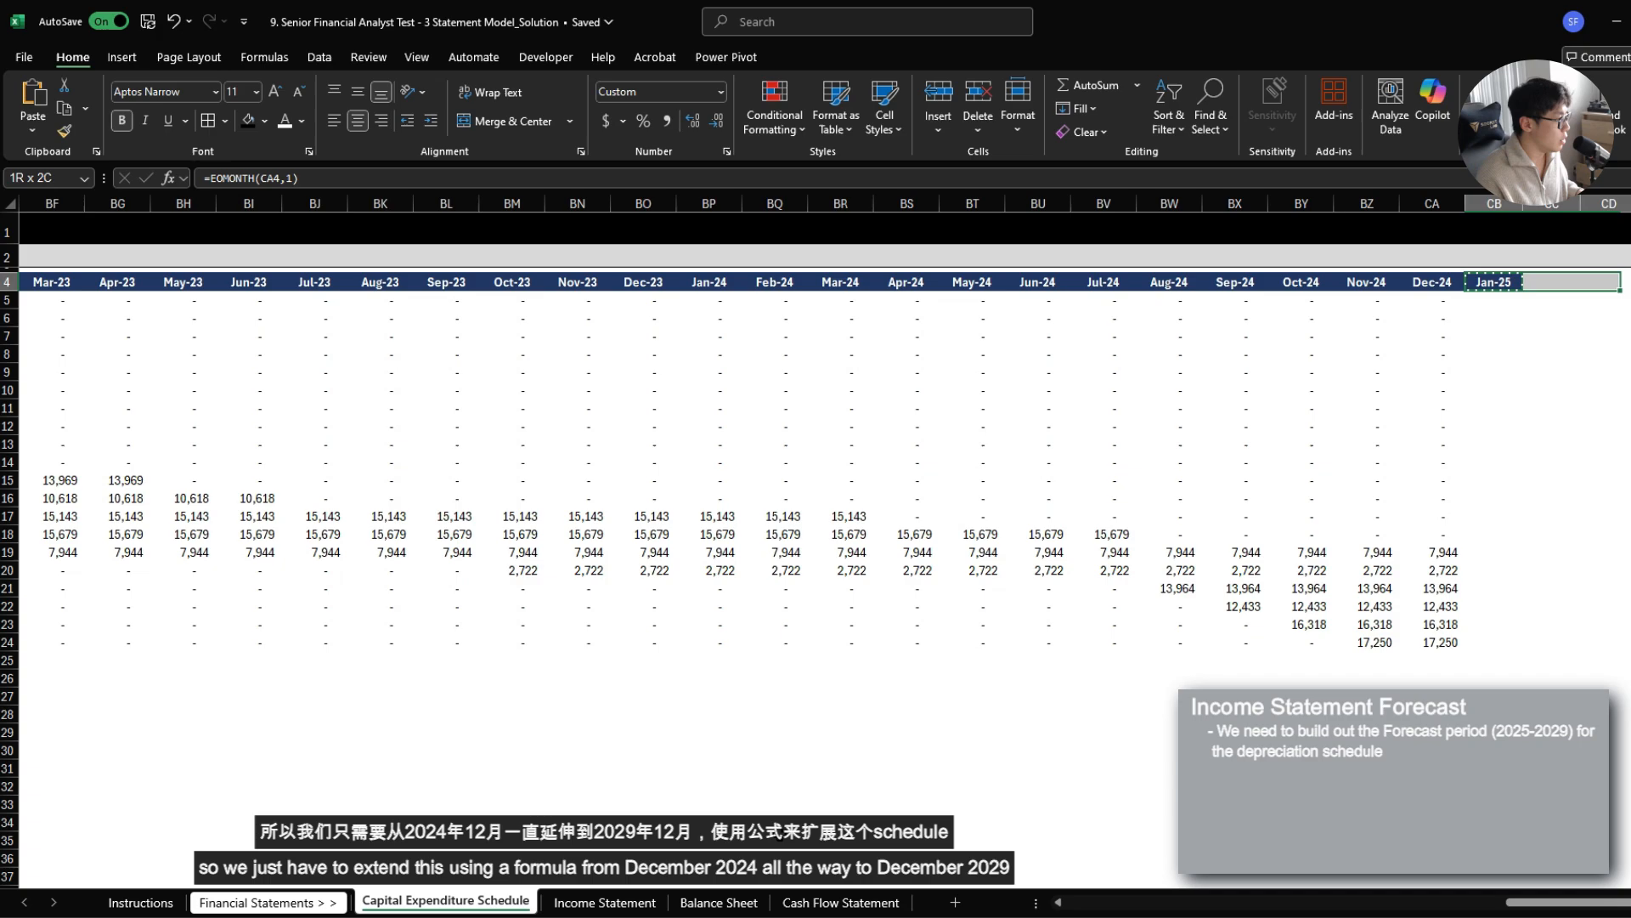
{"action": "scroll", "scroll_direction": "right", "scroll_amount": 3}
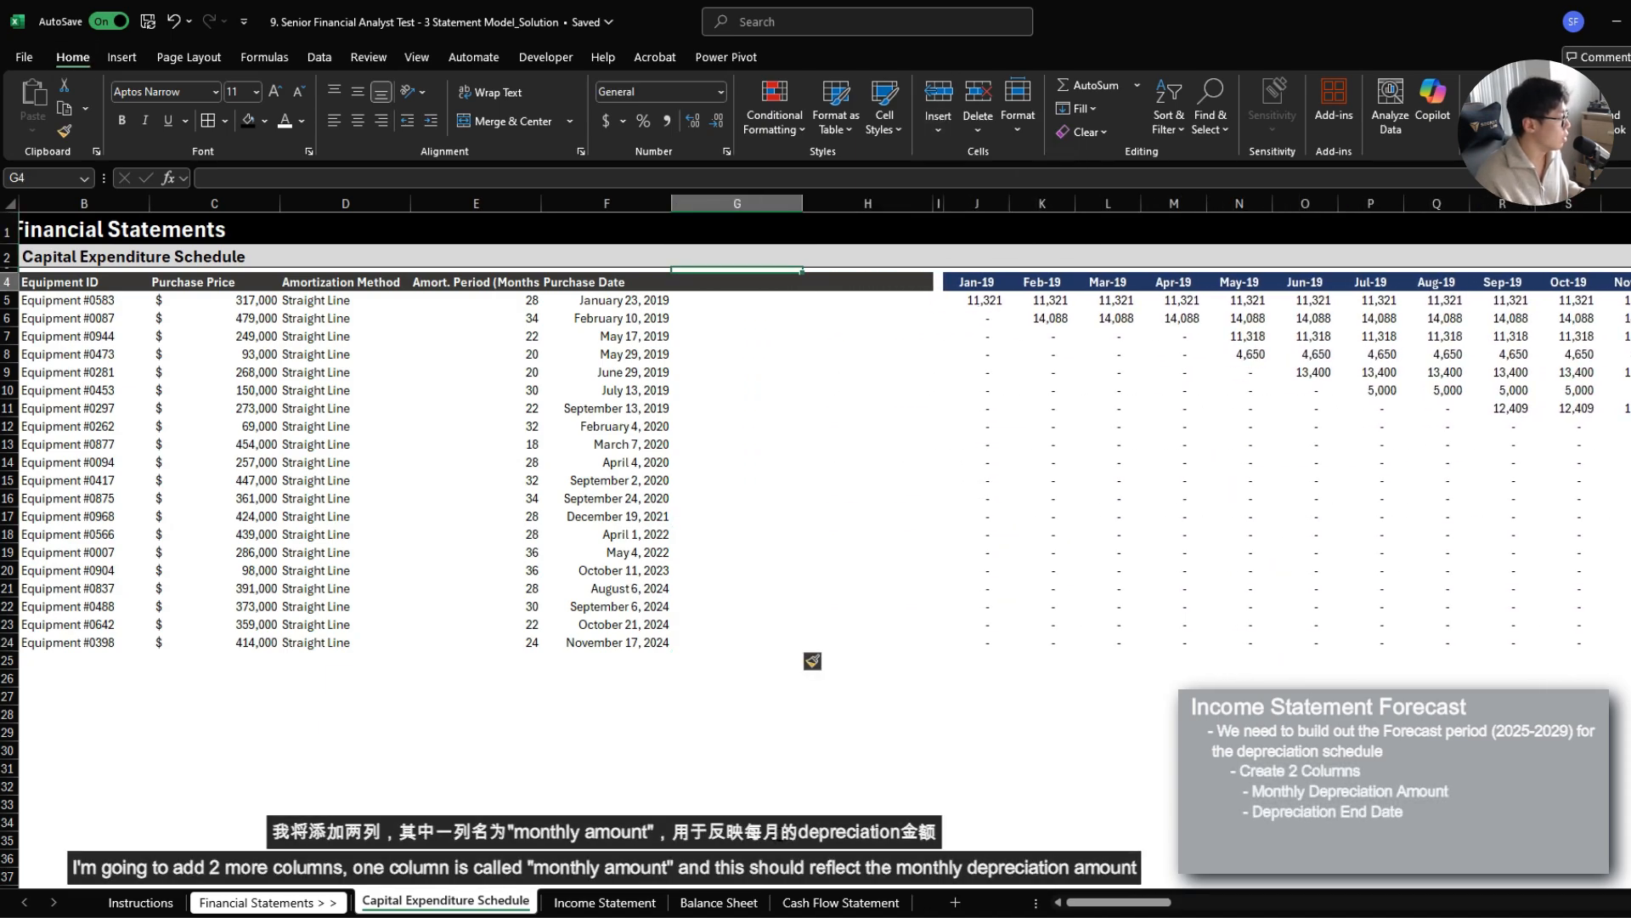
Label H4 'Monthly Amount' and compute purchase price ÷ amortization period (=C5/E5) down to H24.
{"action": "left_click", "coordinate": [866, 281]}
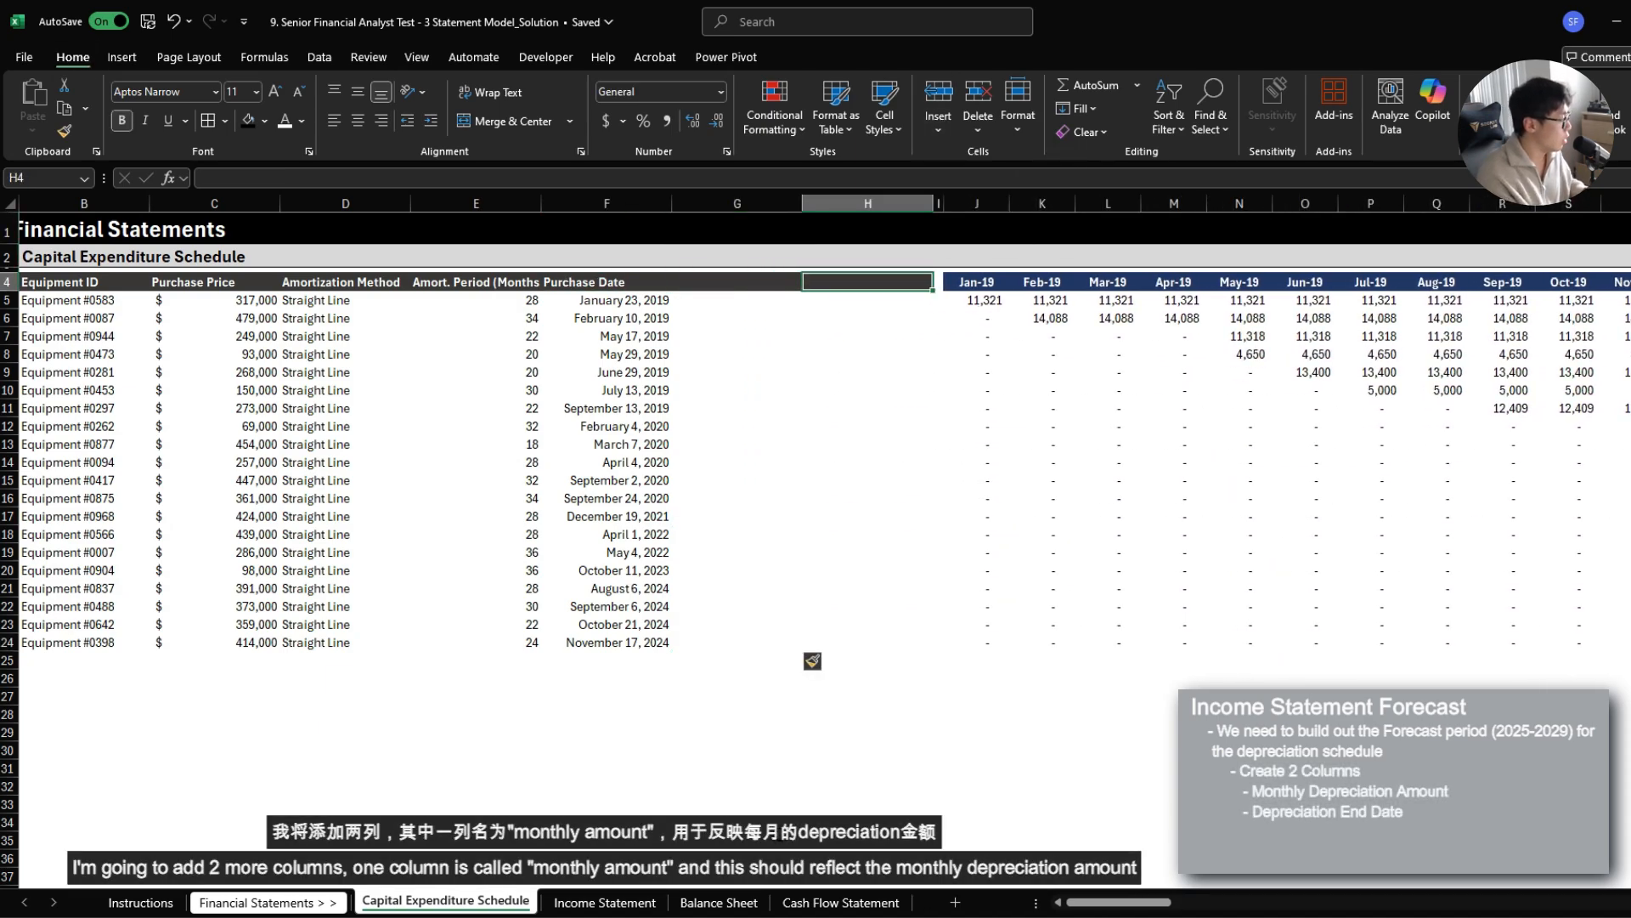
{"action": "type", "text": "Monthly Amount"}
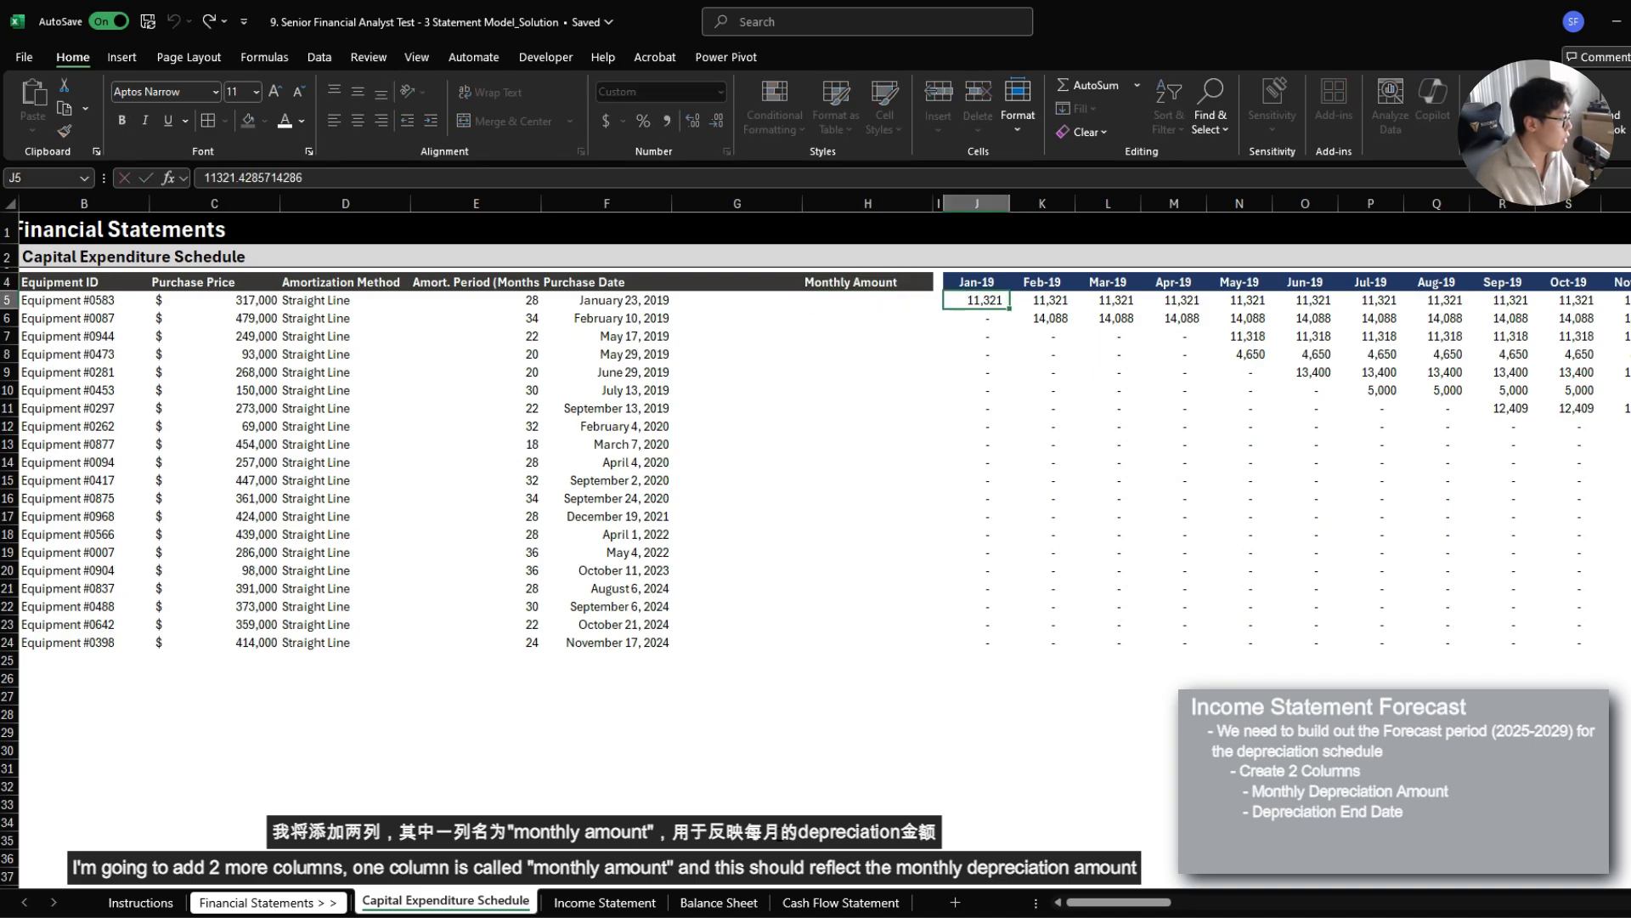
{"action": "left_click", "coordinate": [1369, 318]}
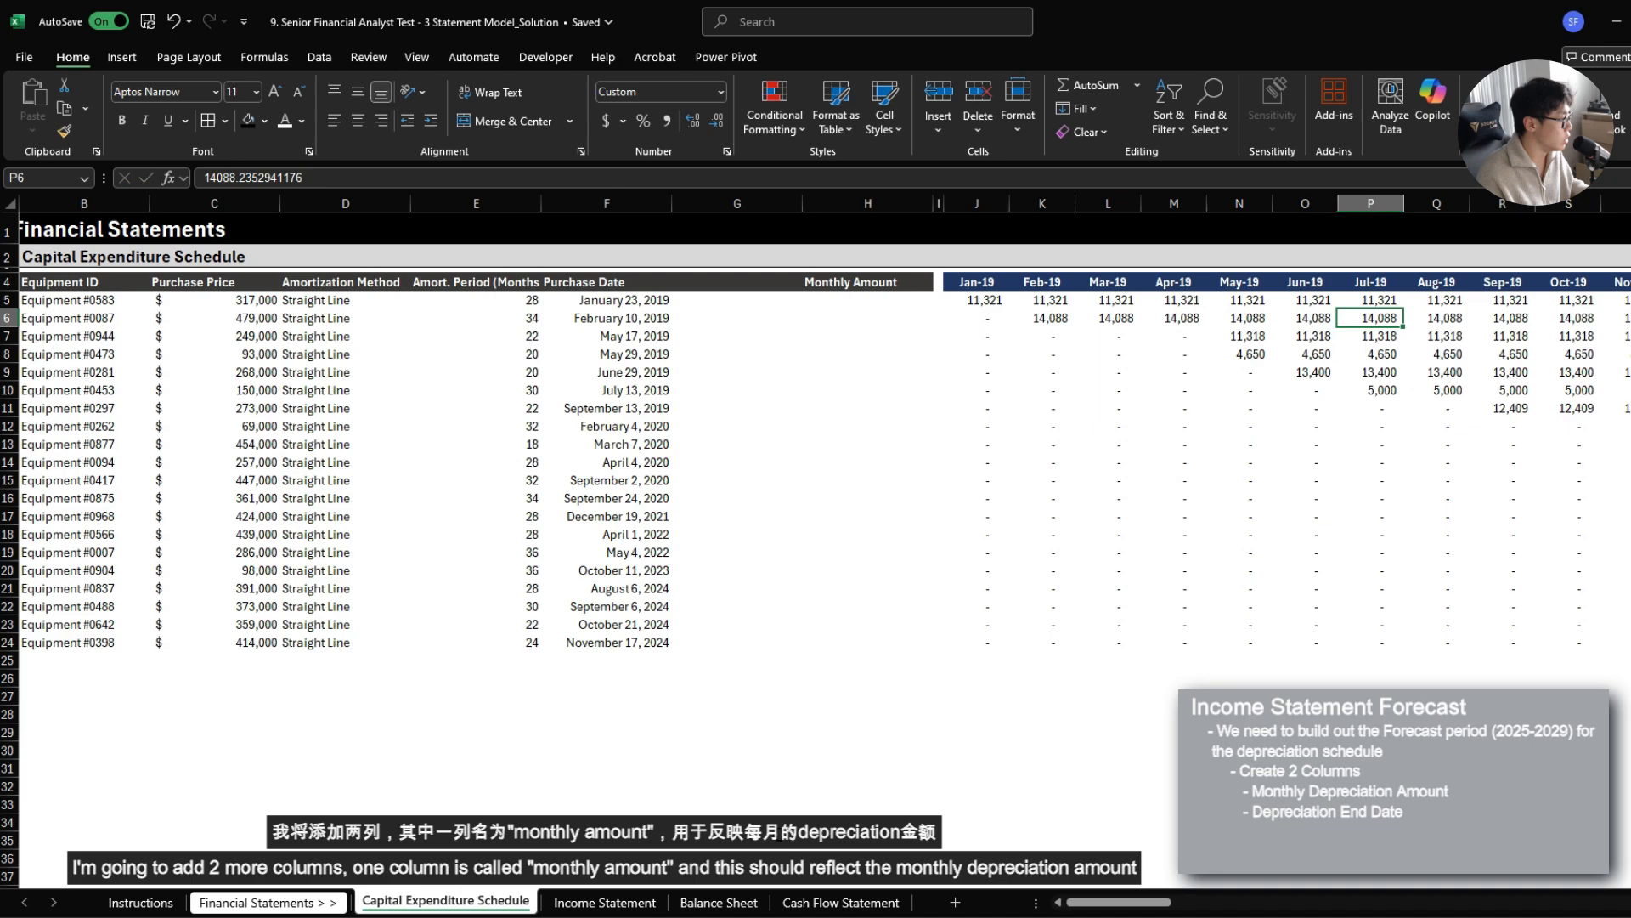
{"action": "left_click", "coordinate": [867, 299]}
{"action": "type", "text": "=C5"}
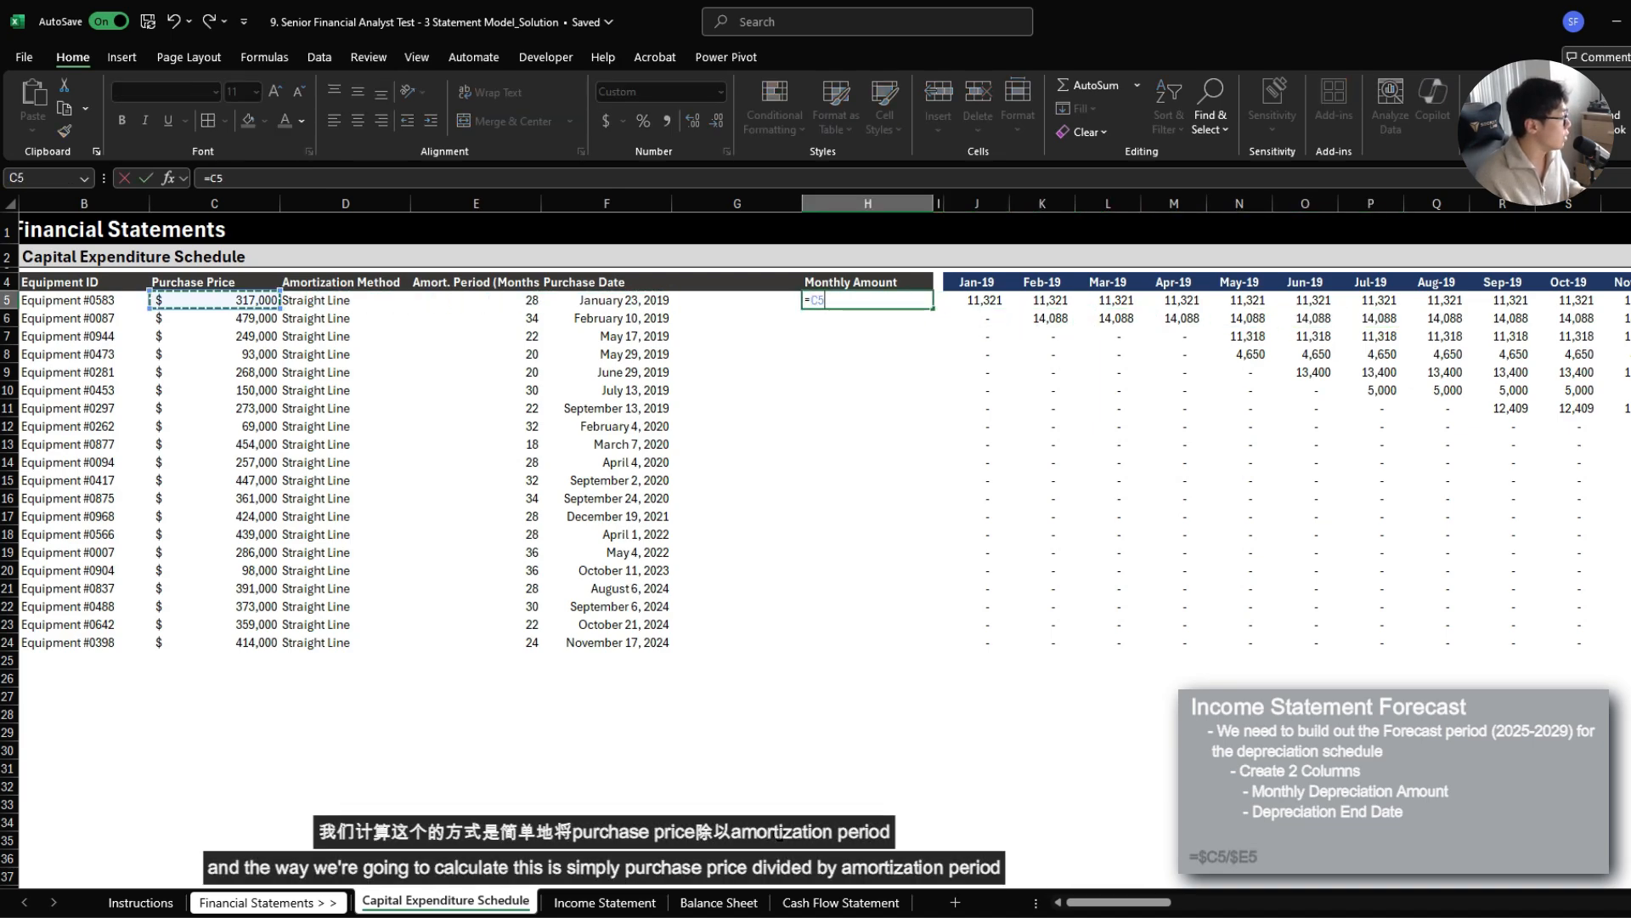
{"action": "key", "text": "Return"}
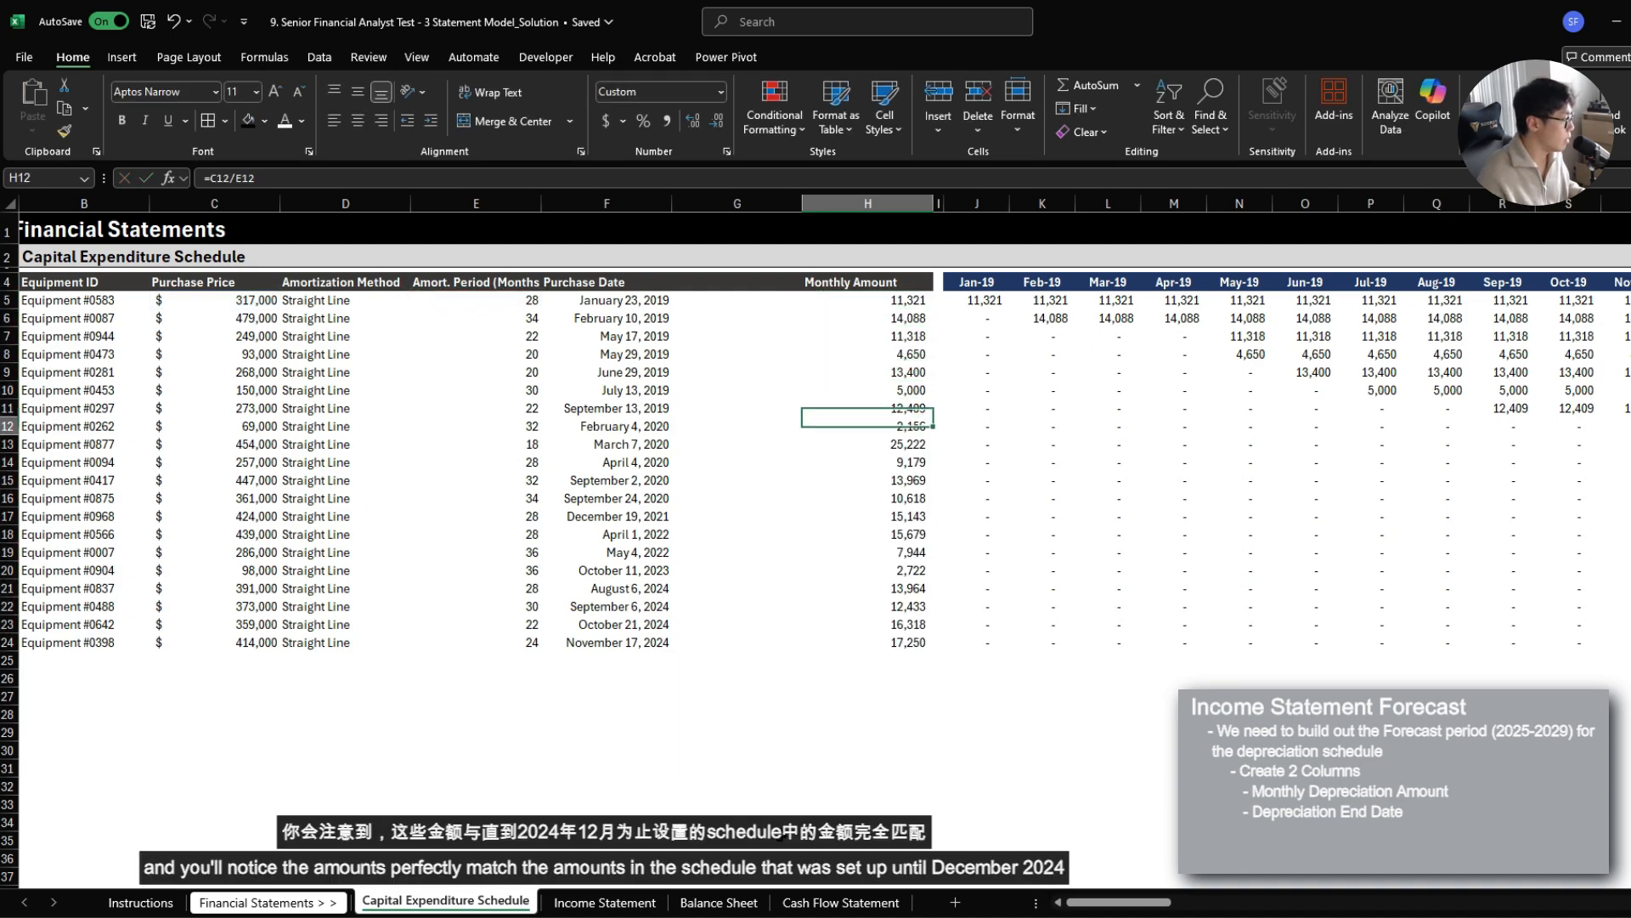
{"action": "left_click", "coordinate": [1574, 408]}
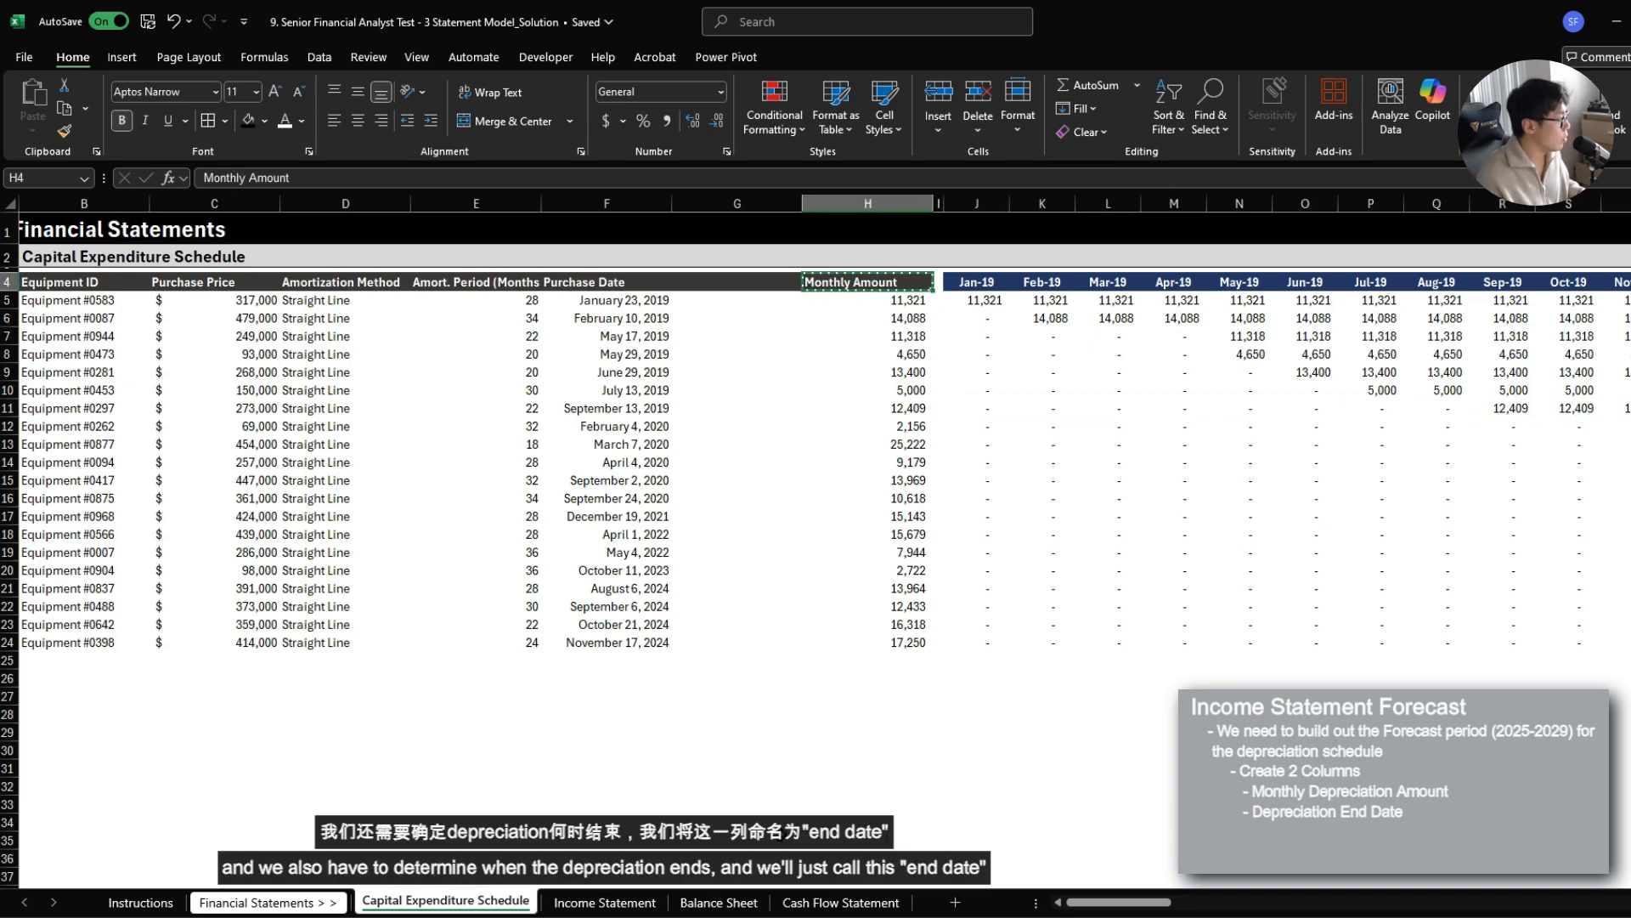
Review the first asset's monthly amount, purchase date and January 2019 scheduled amount before building the end date.
{"action": "left_click", "coordinate": [736, 281]}
{"action": "type", "text": "End Date"}
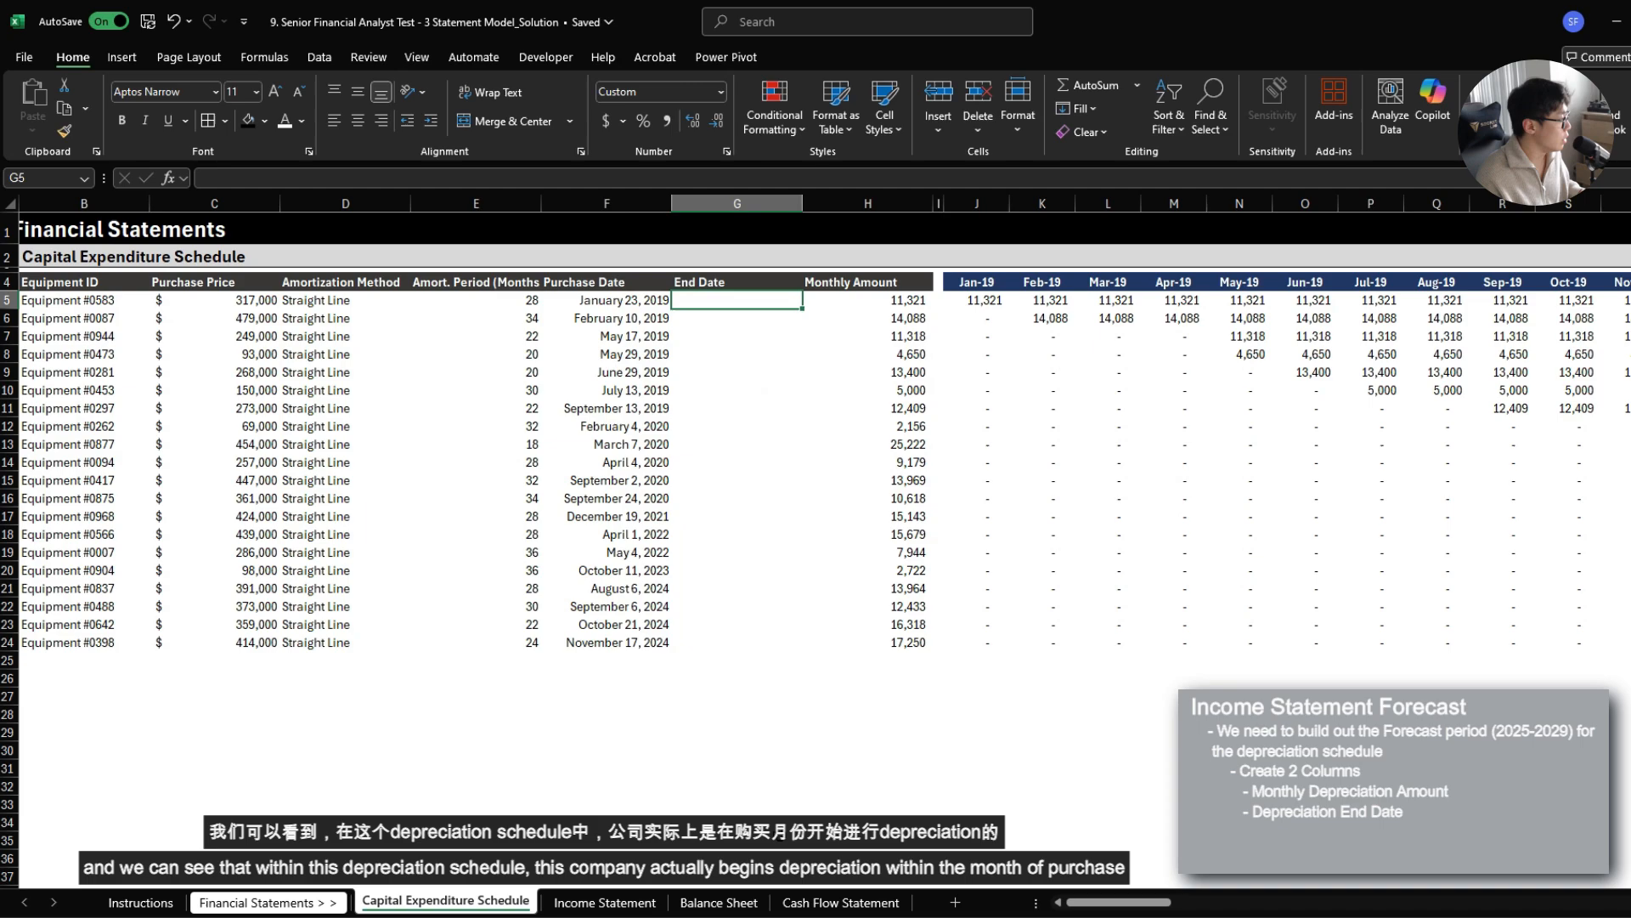
{"action": "left_click", "coordinate": [867, 299]}
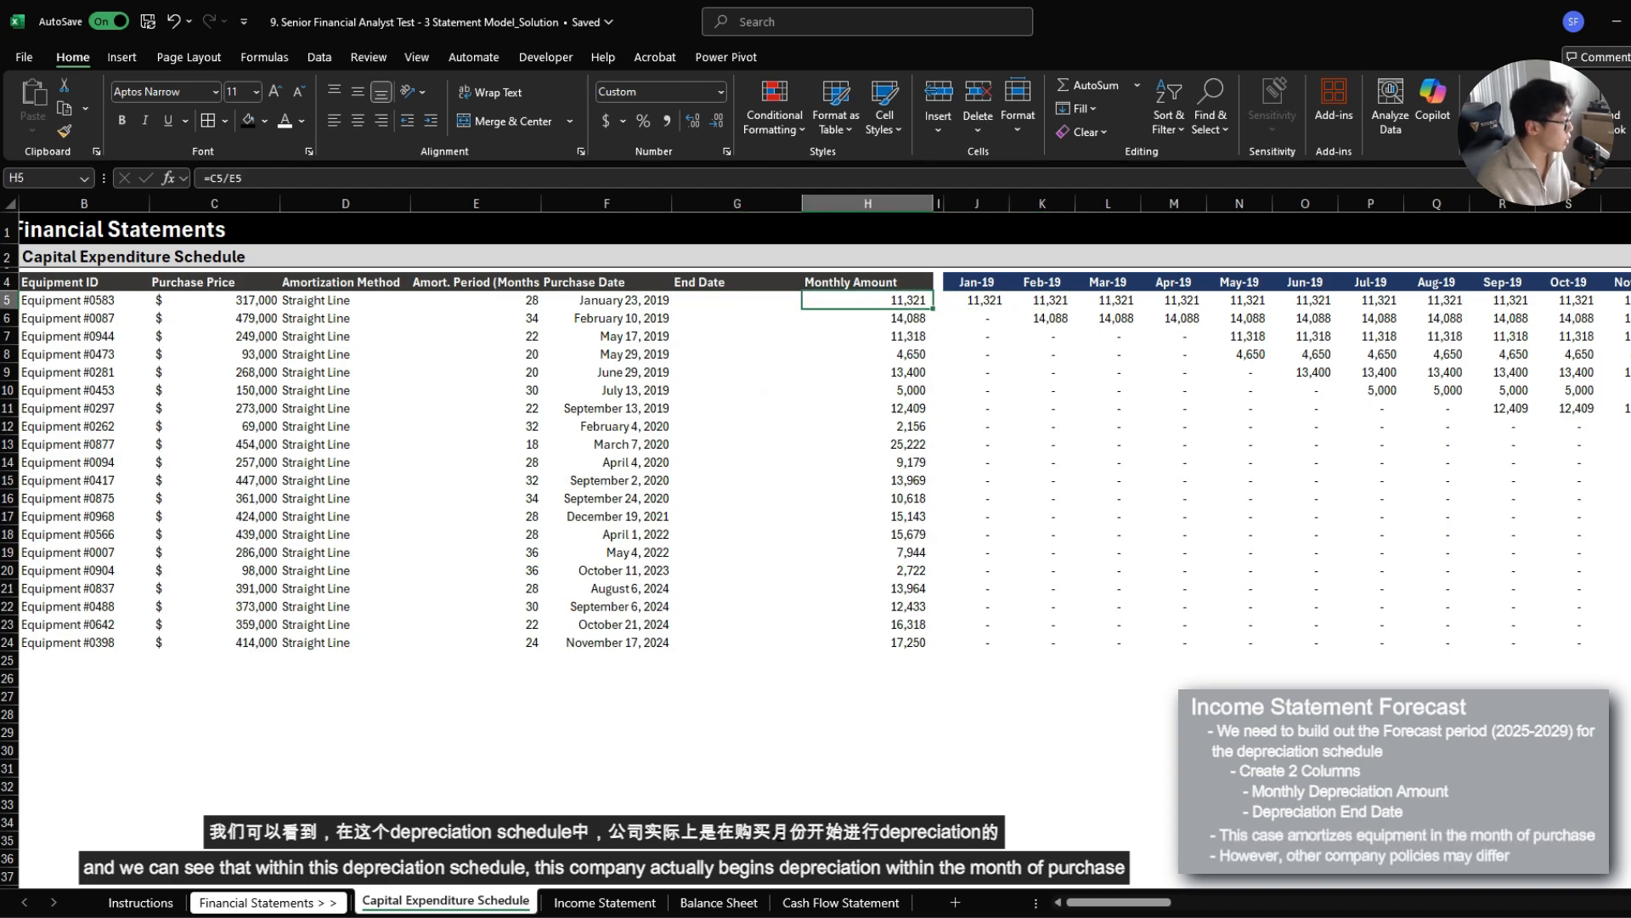
{"action": "left_click", "coordinate": [736, 299]}
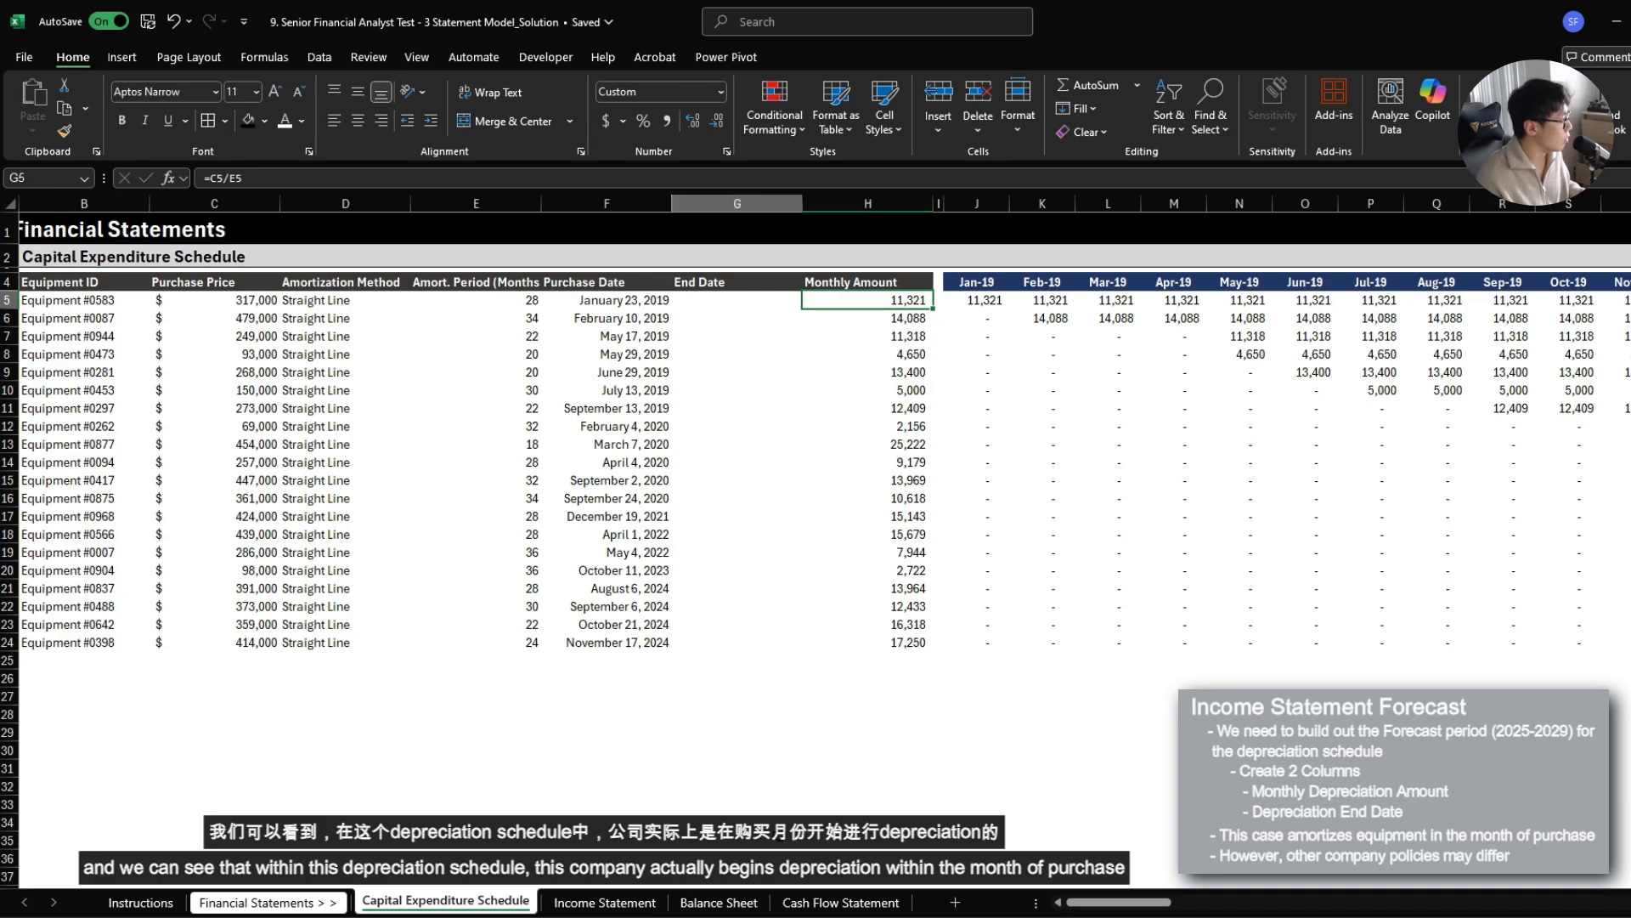
{"action": "left_click", "coordinate": [624, 301]}
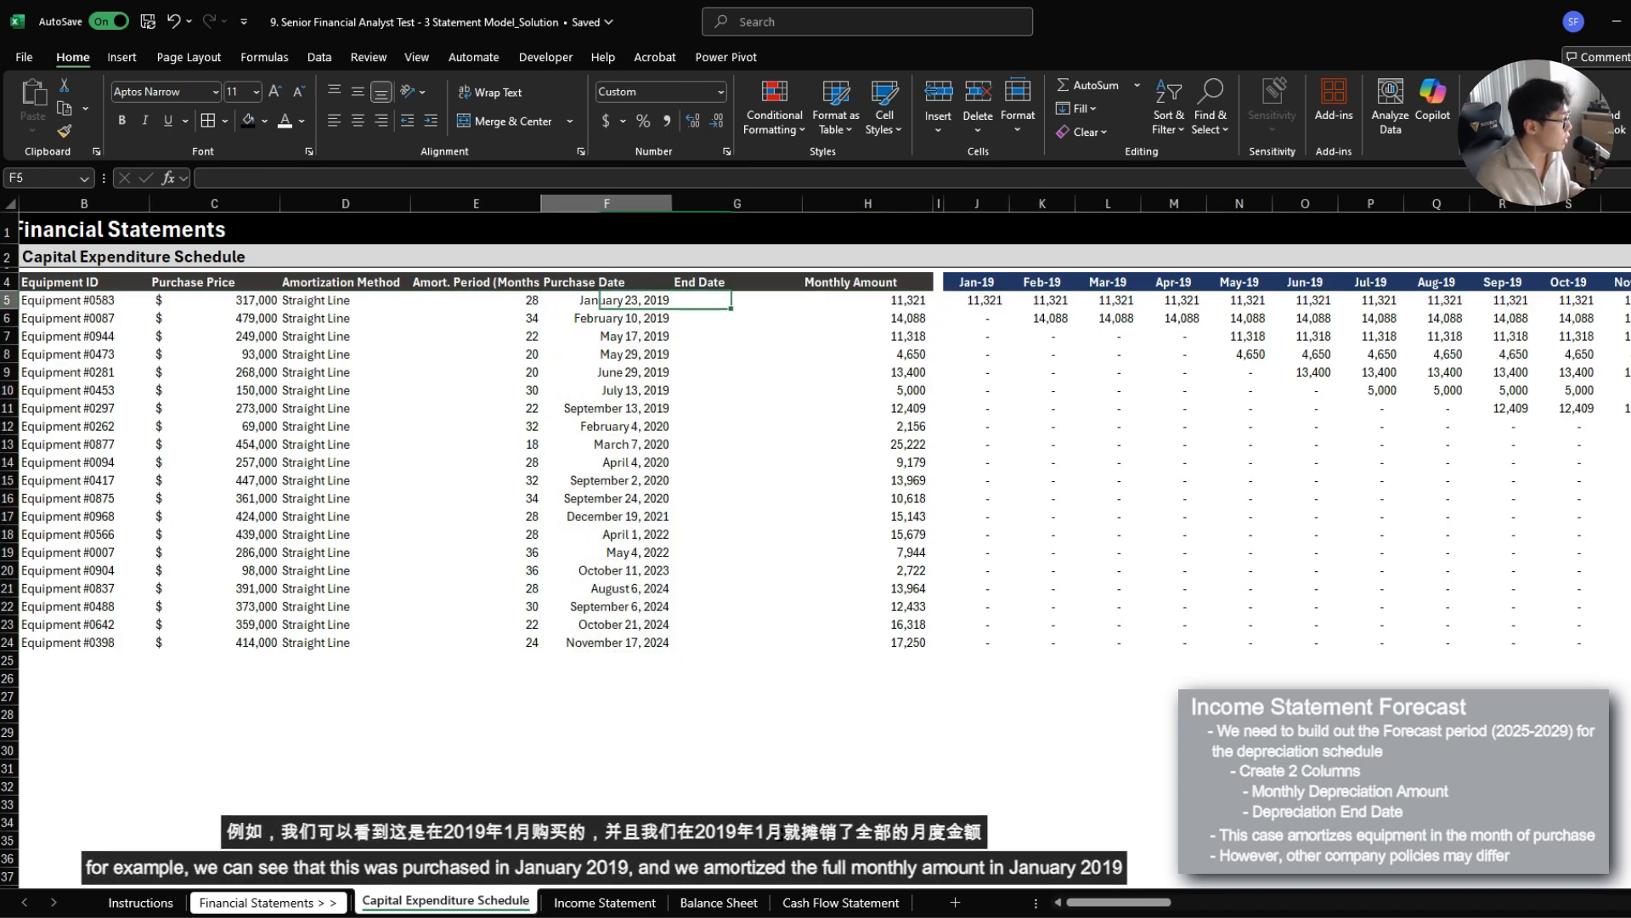
{"action": "left_click", "coordinate": [976, 299]}
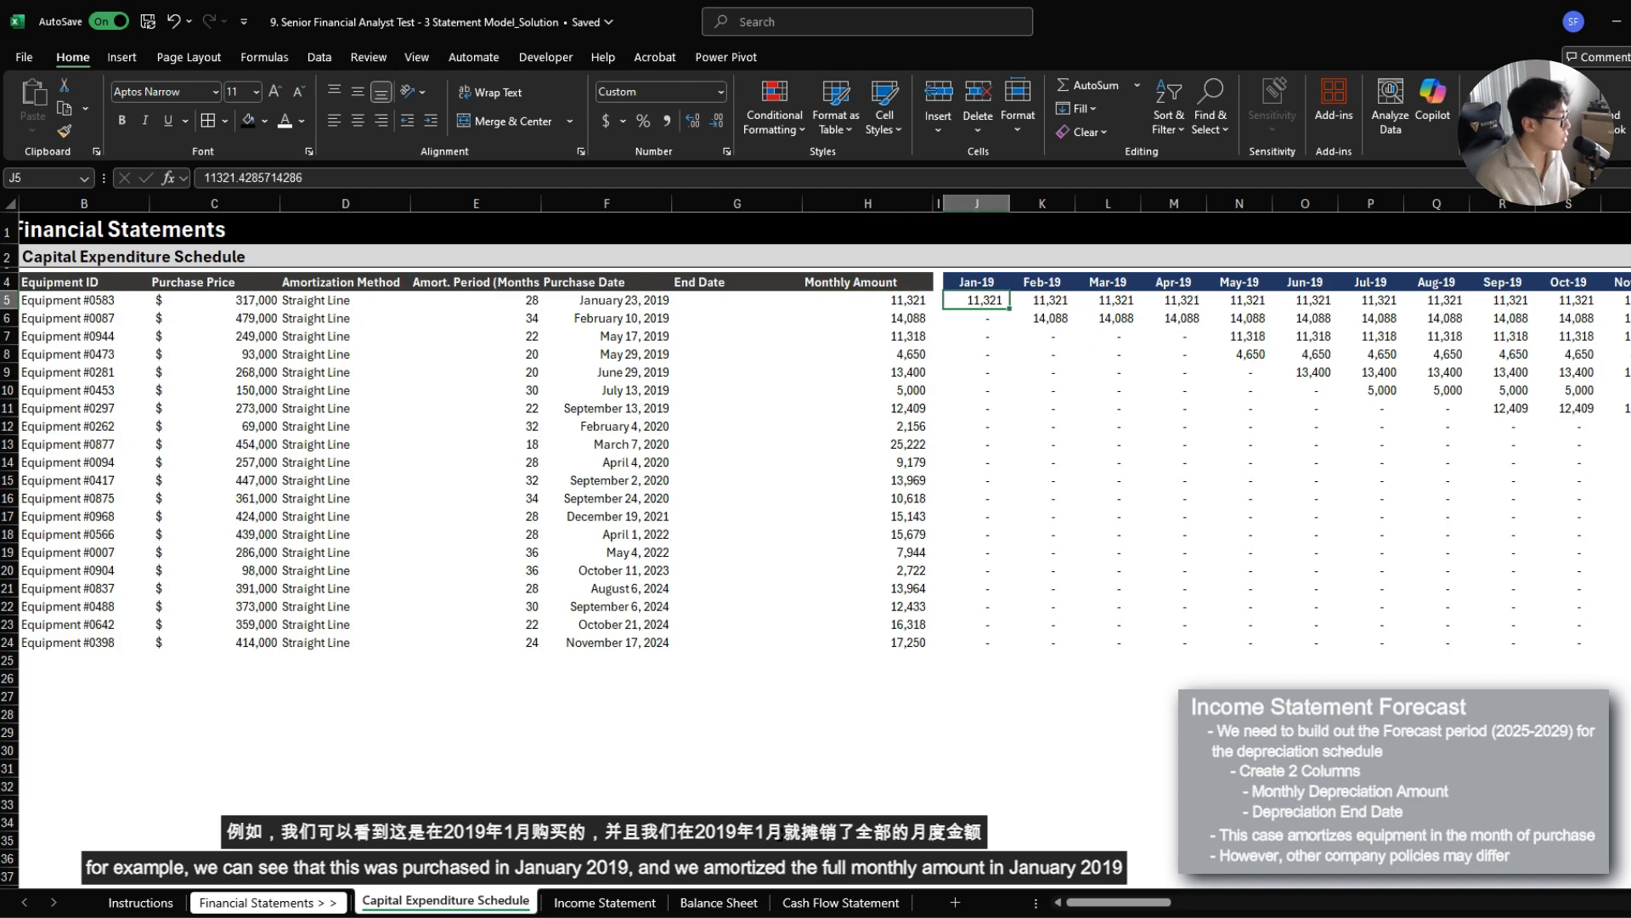
{"action": "left_click", "coordinate": [975, 281]}
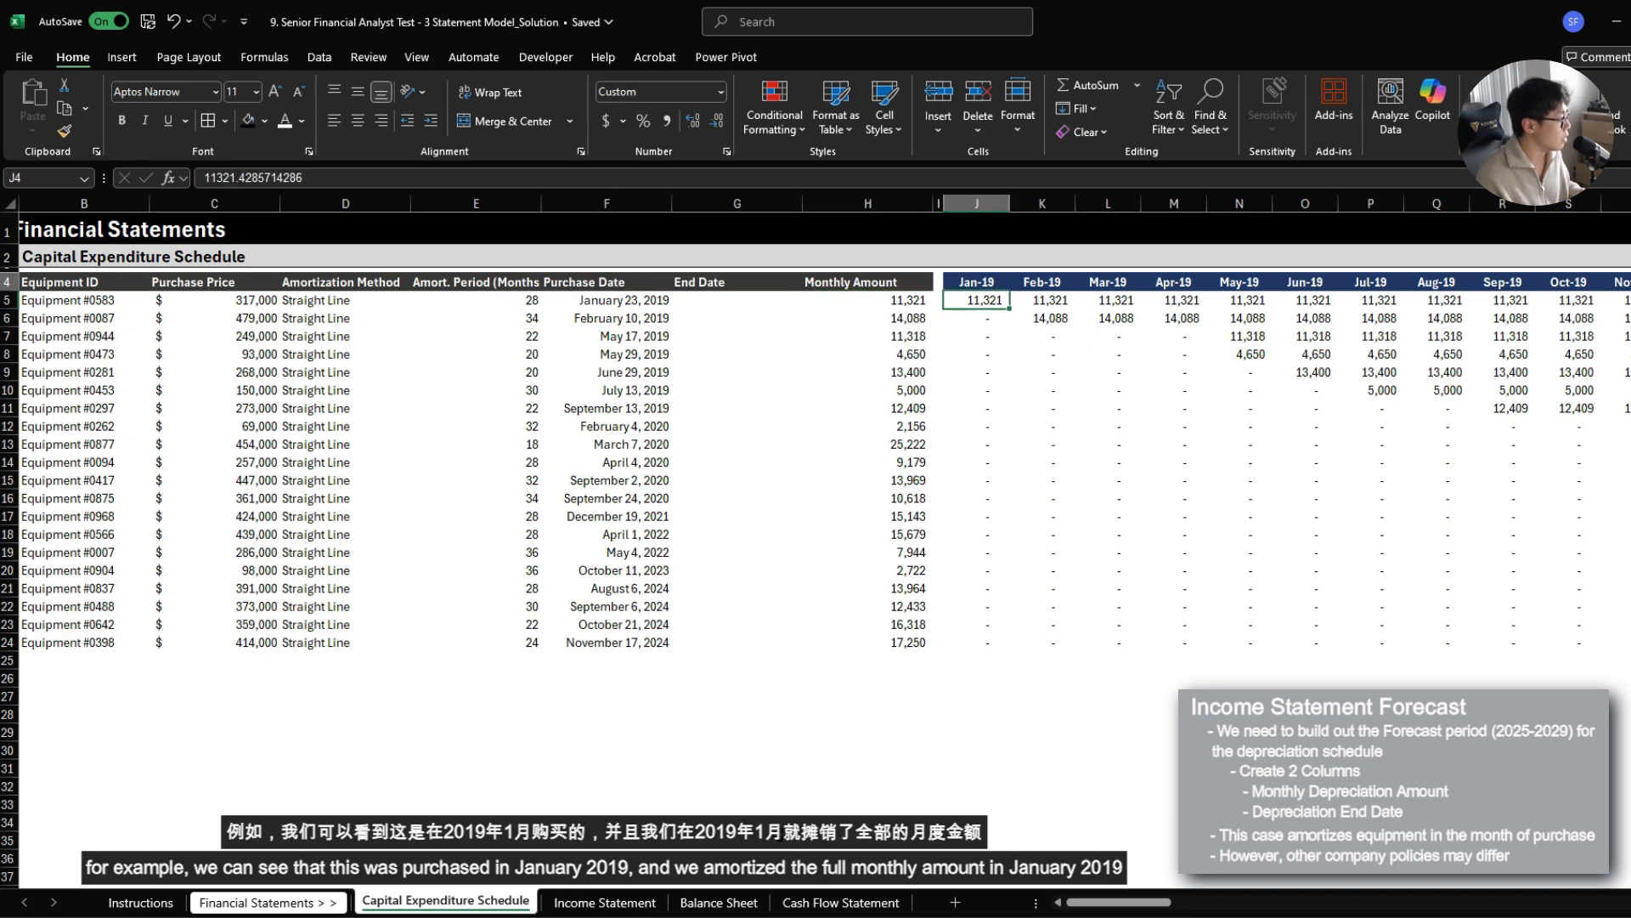
Enter =EOMONTH(F5,E5-1) in G5 so the purchase month counts as the first amortization month.
{"action": "left_click", "coordinate": [736, 299]}
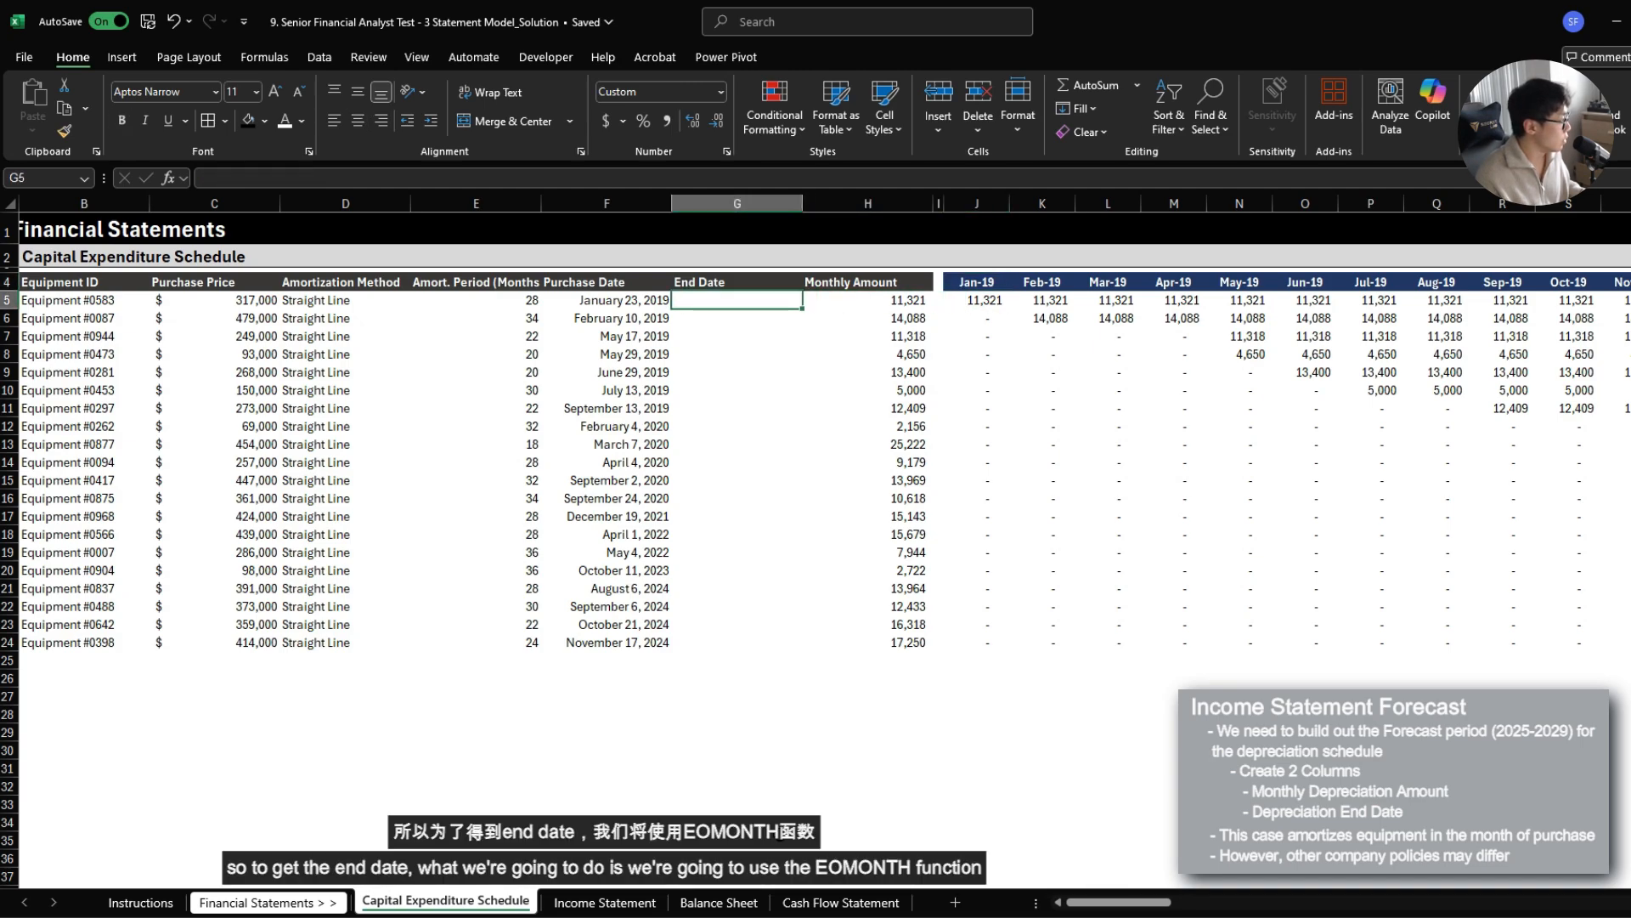
{"action": "type", "text": "=EOMONTH(F5"}
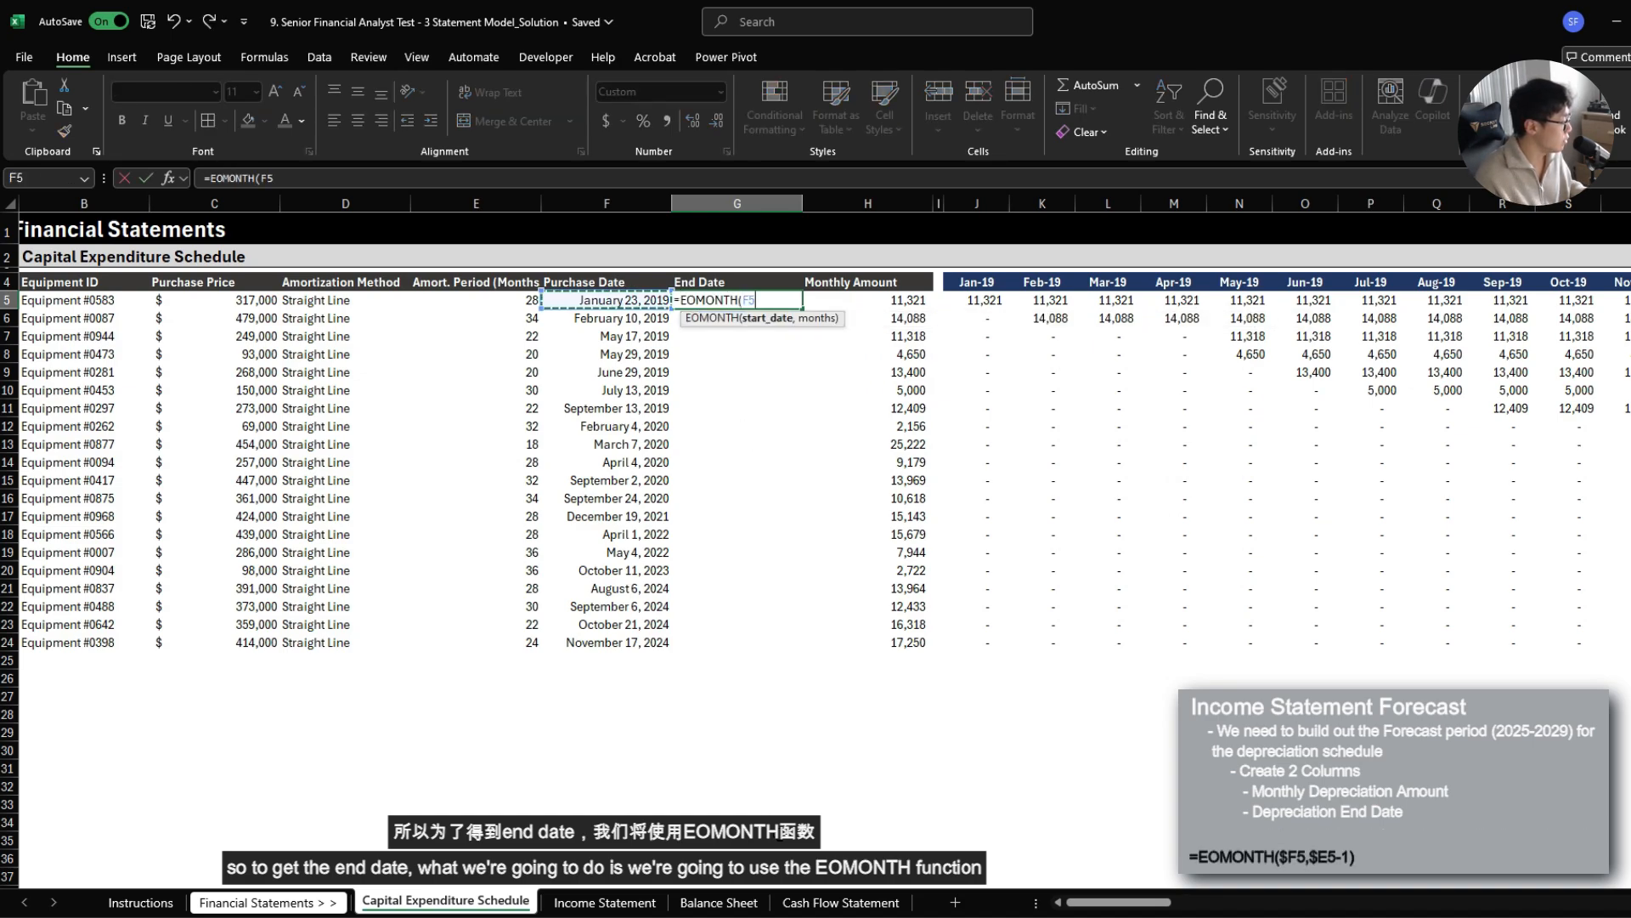
{"action": "type", "text": ","}
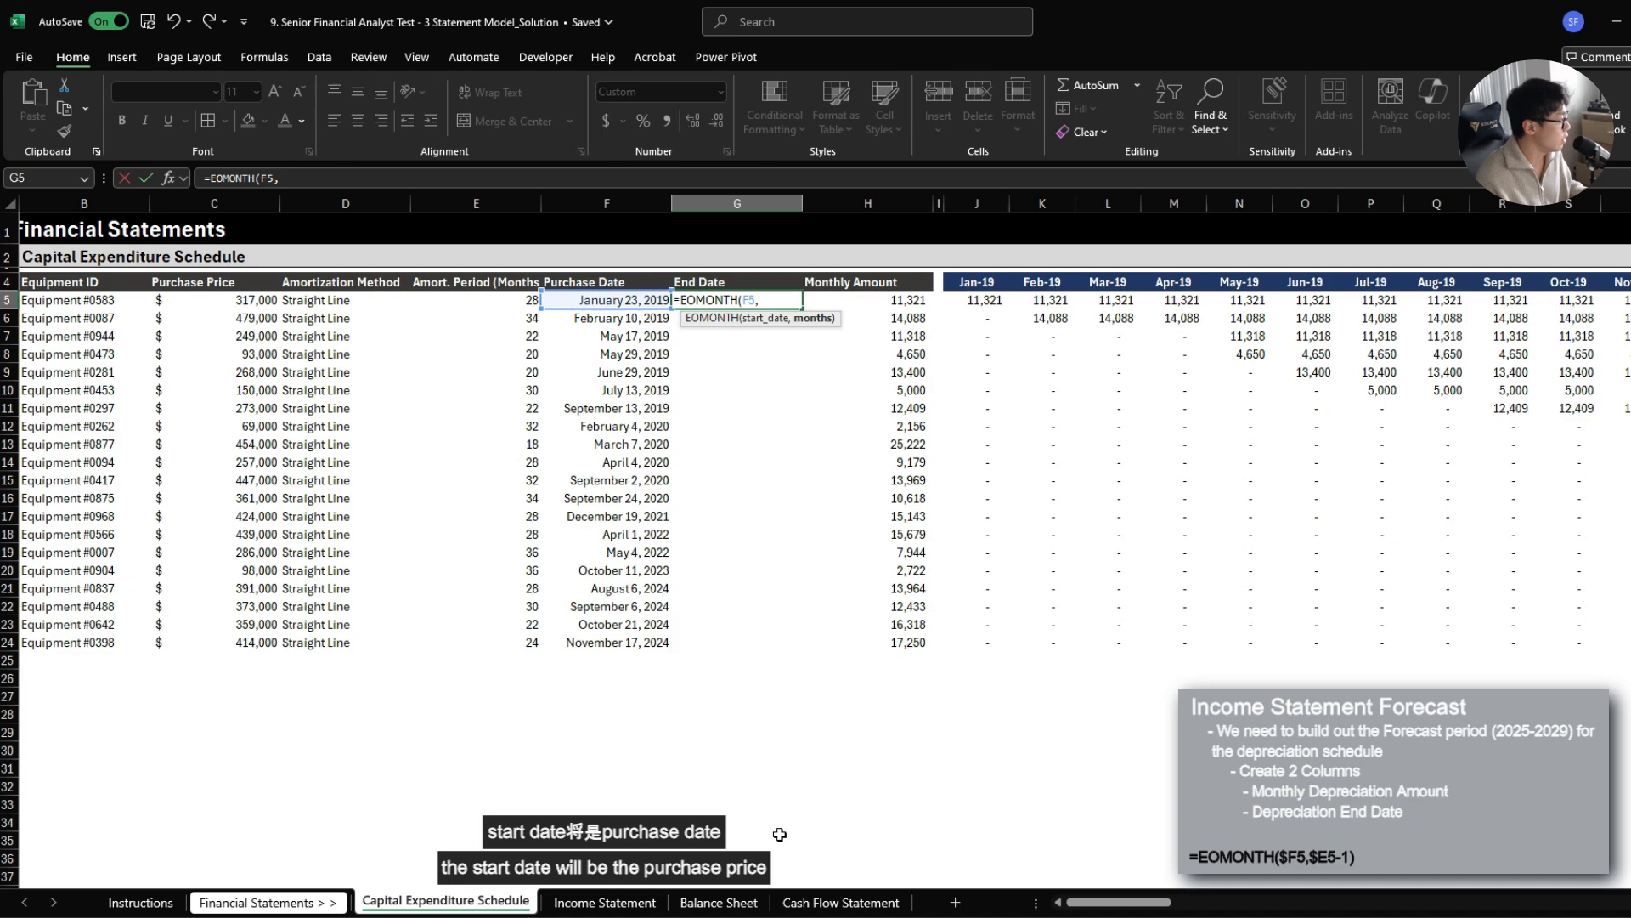
{"action": "left_click", "coordinate": [476, 299]}
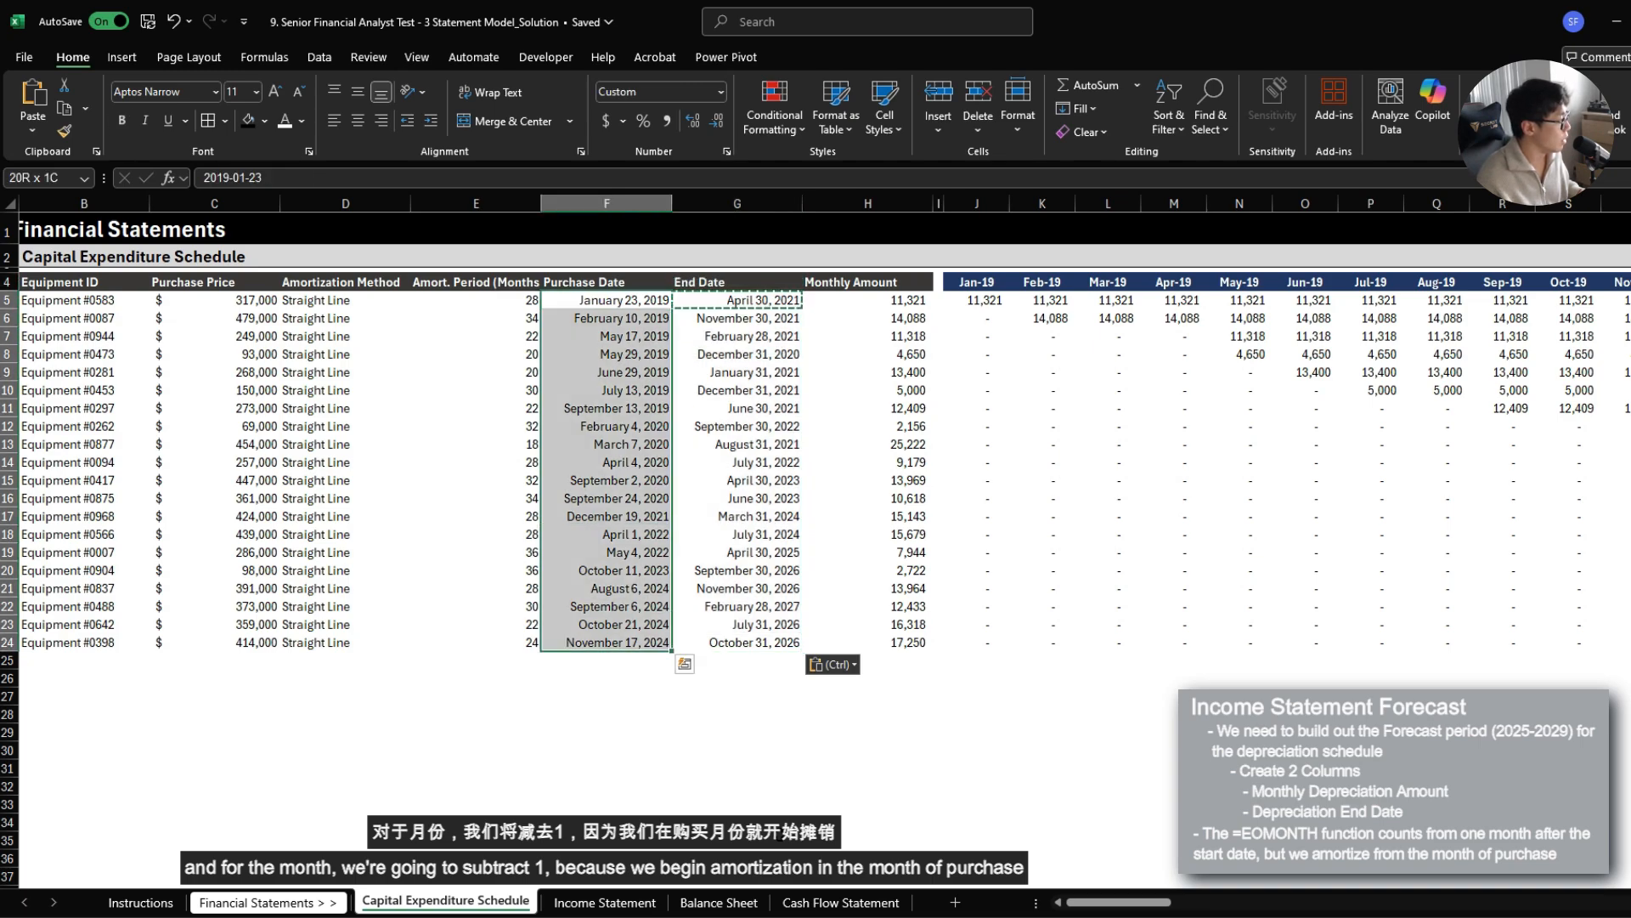
Fill the End Date formula down to G24 and verify April 30, 2021 matches the first asset's last scheduled month.
{"action": "left_click", "coordinate": [736, 301]}
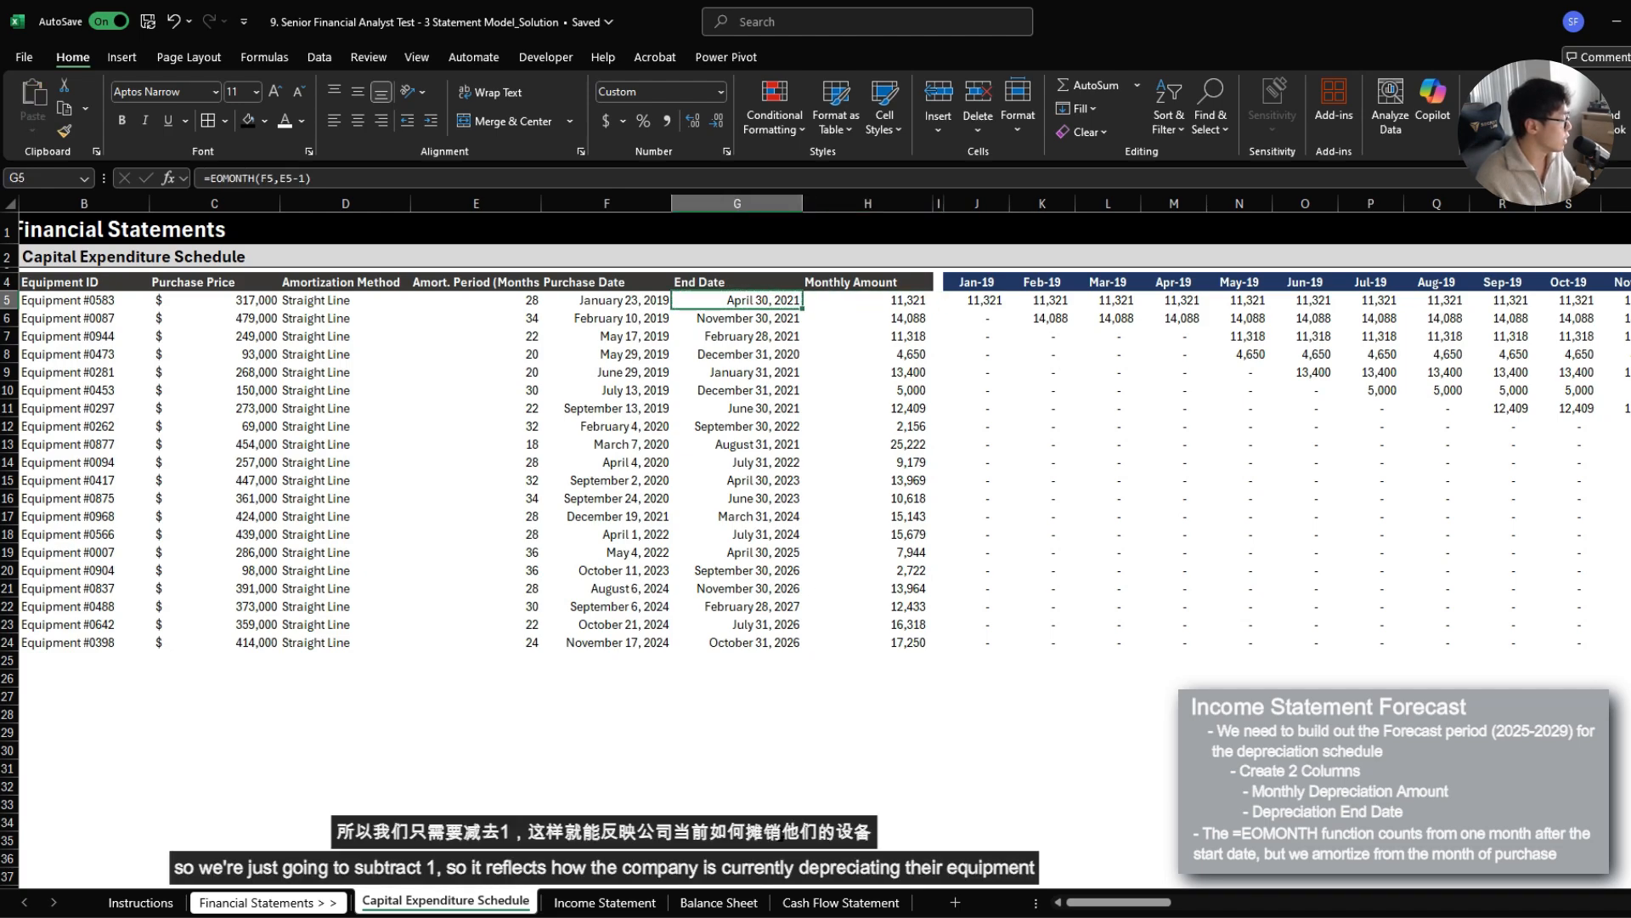
{"action": "left_click", "coordinate": [736, 334]}
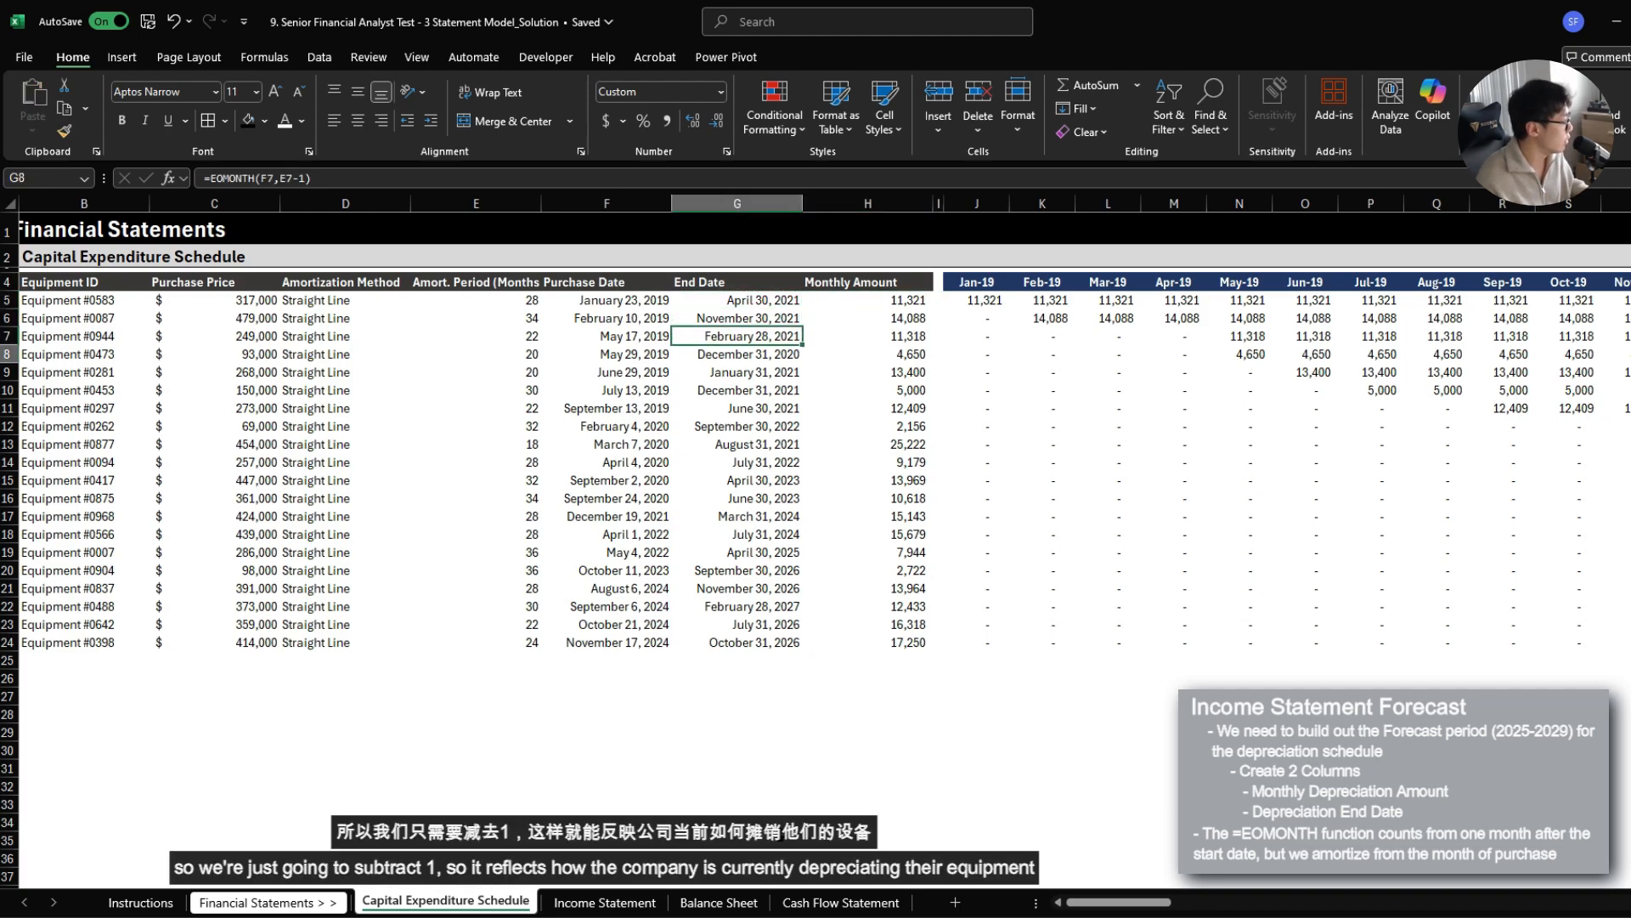
{"action": "left_click", "coordinate": [735, 354]}
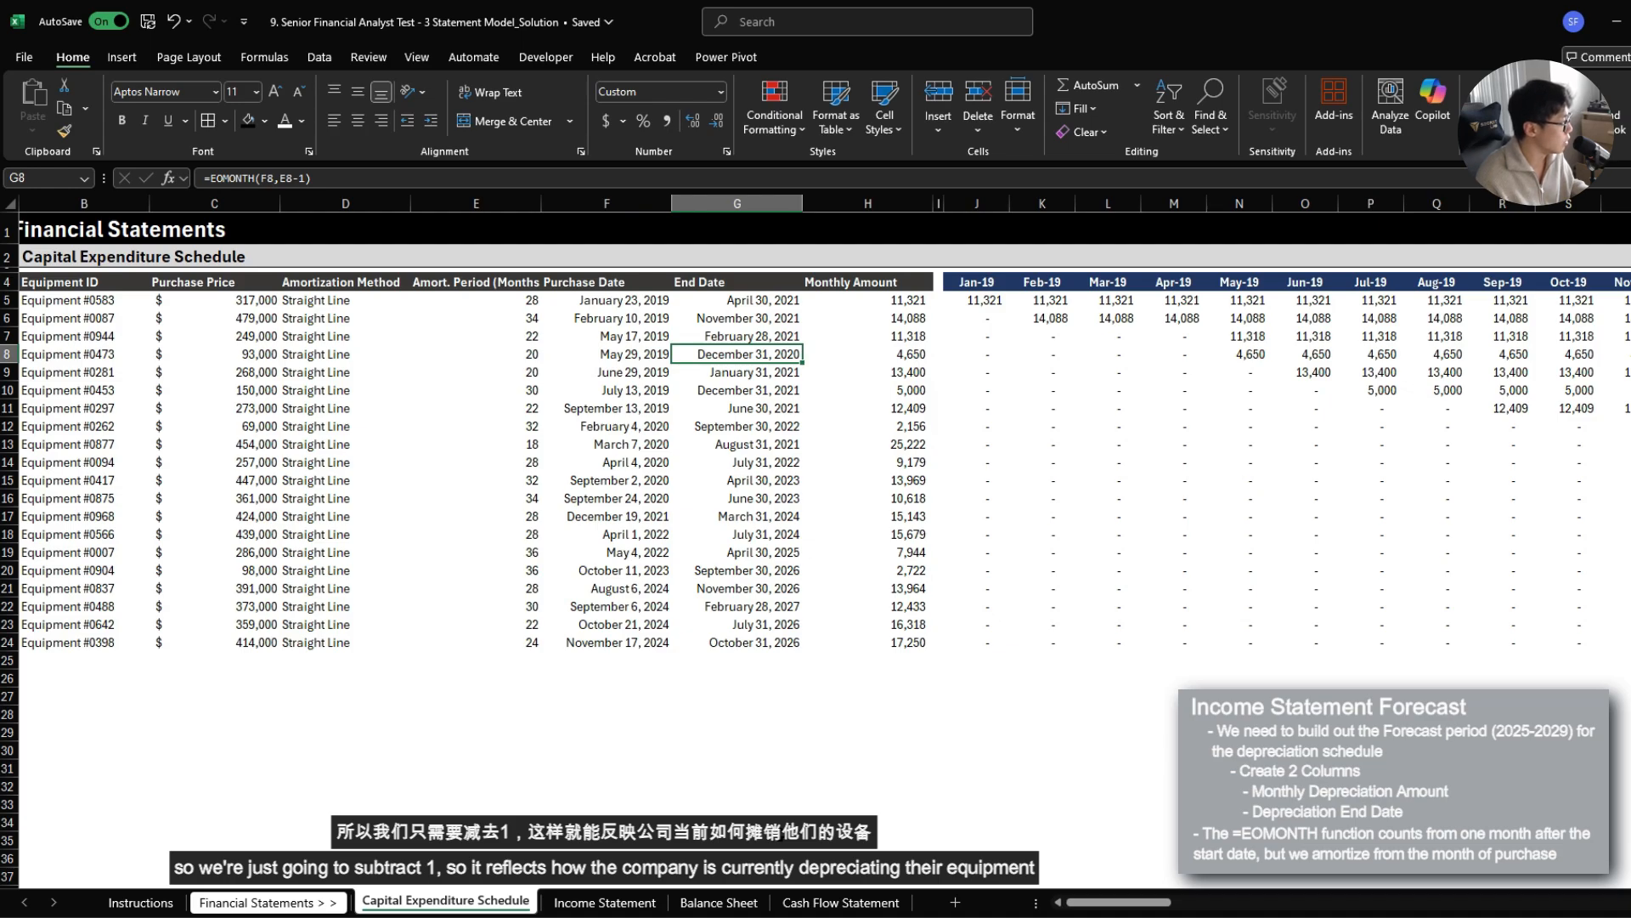
{"action": "left_click", "coordinate": [750, 301]}
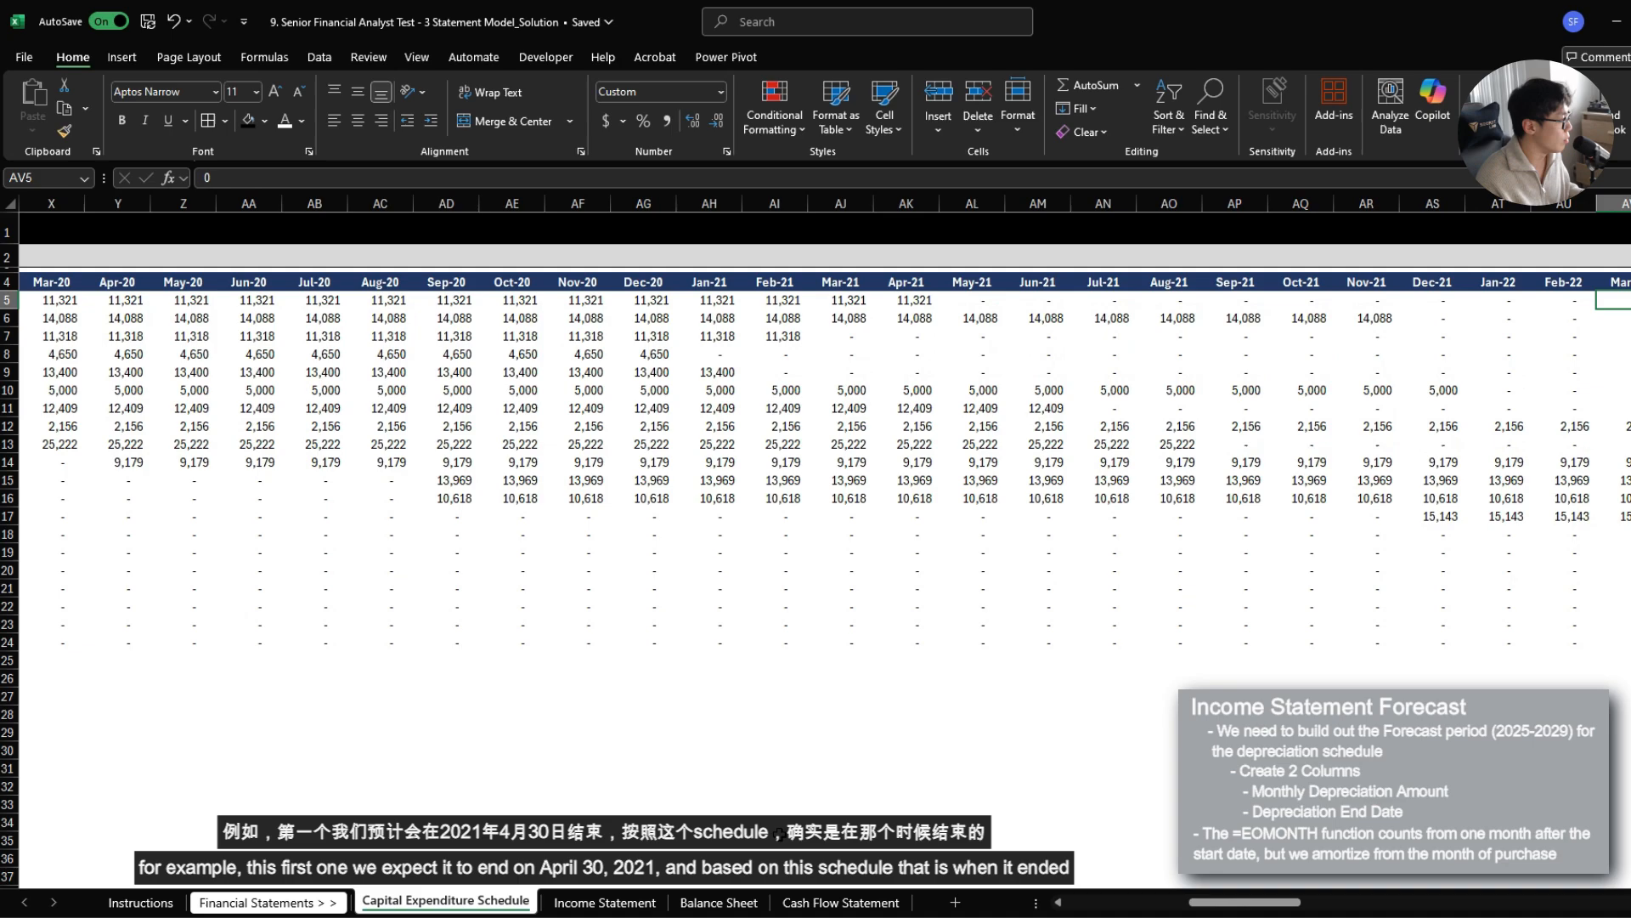
{"action": "scroll", "scroll_direction": "right", "scroll_amount": 3}
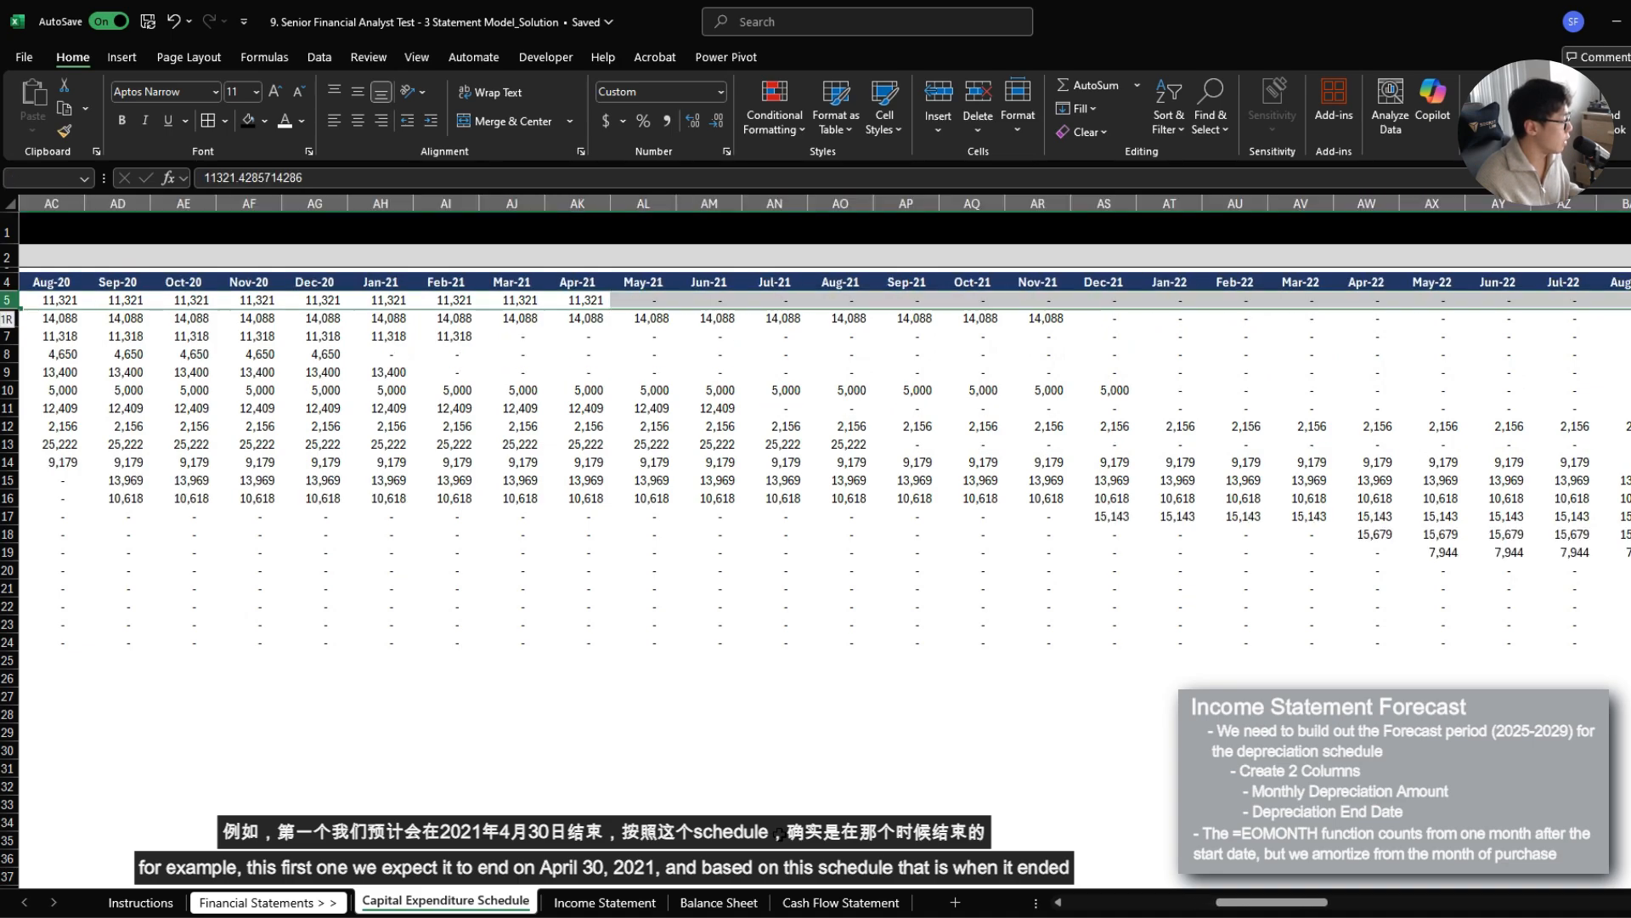
{"action": "left_click", "coordinate": [576, 299]}
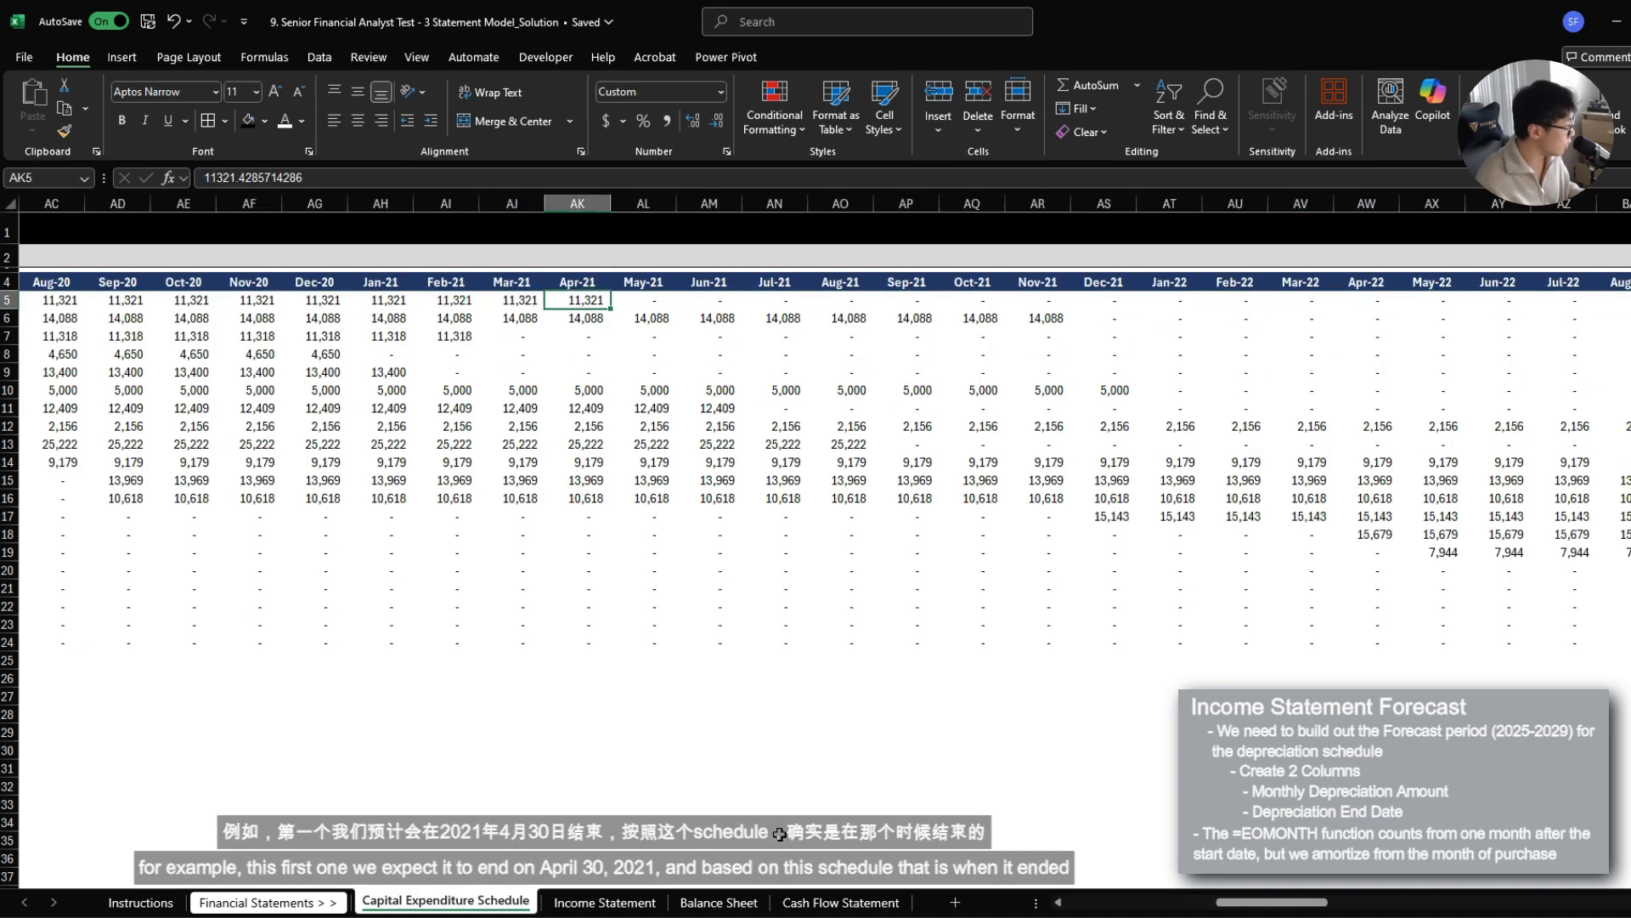
Freeze panes at column I and enter =IF(AND(CD$4>=$F5,CD$4<=$G5),$H5,0) in CD5, filled across and down from Jan-25.
{"action": "left_click", "coordinate": [416, 58]}
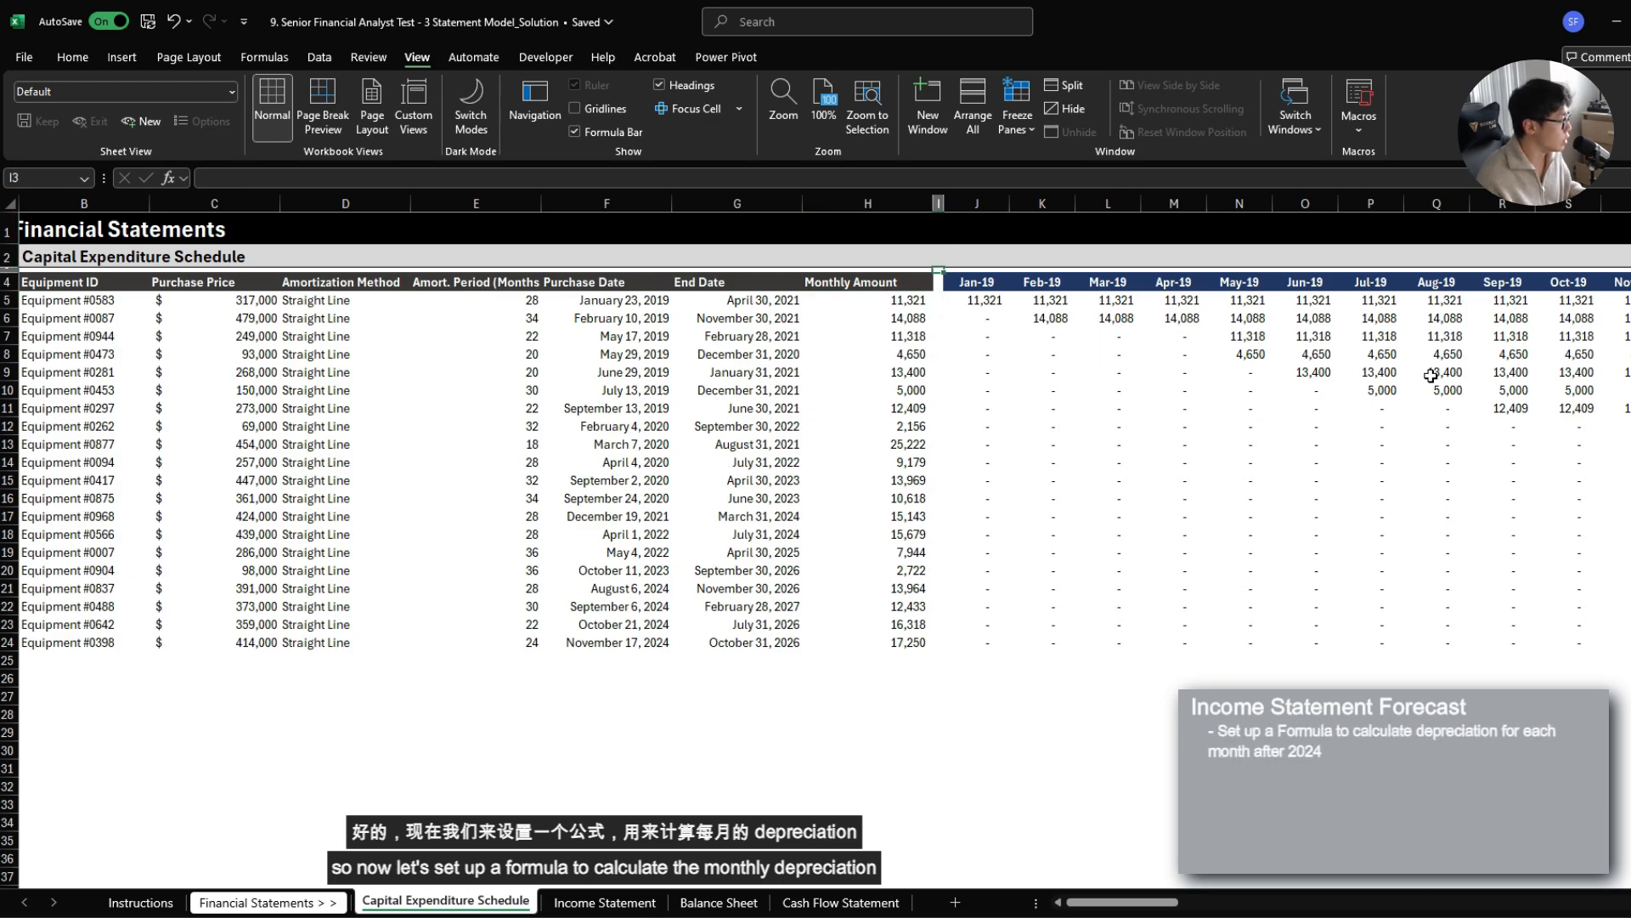
{"action": "scroll", "scroll_direction": "right", "scroll_amount": 3}
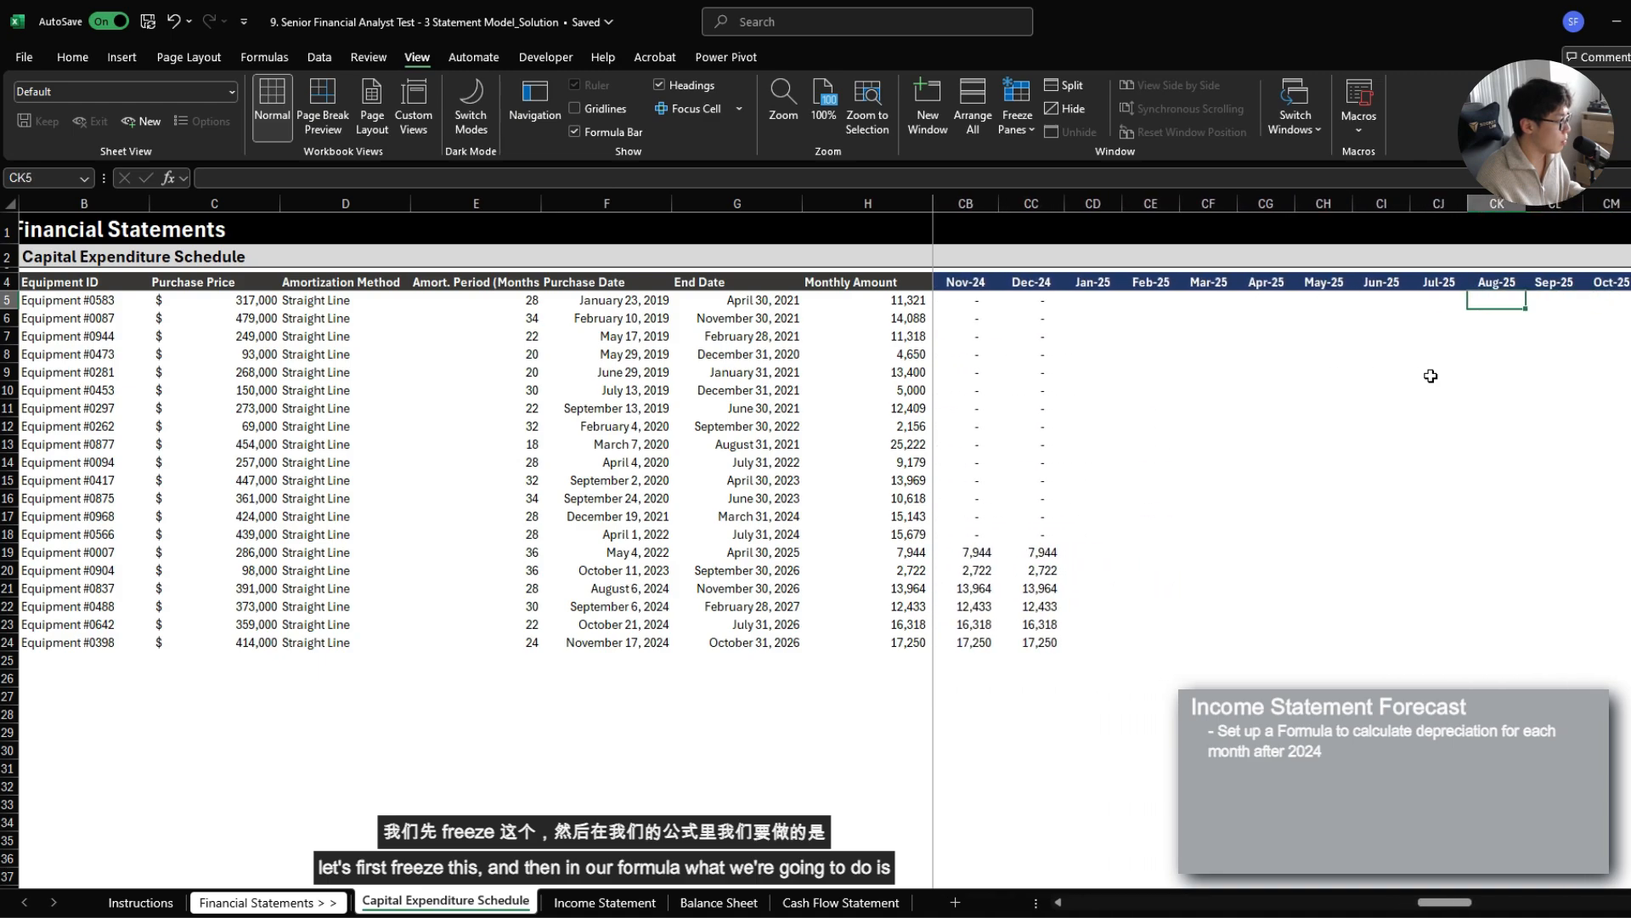
{"action": "left_click", "coordinate": [1093, 299]}
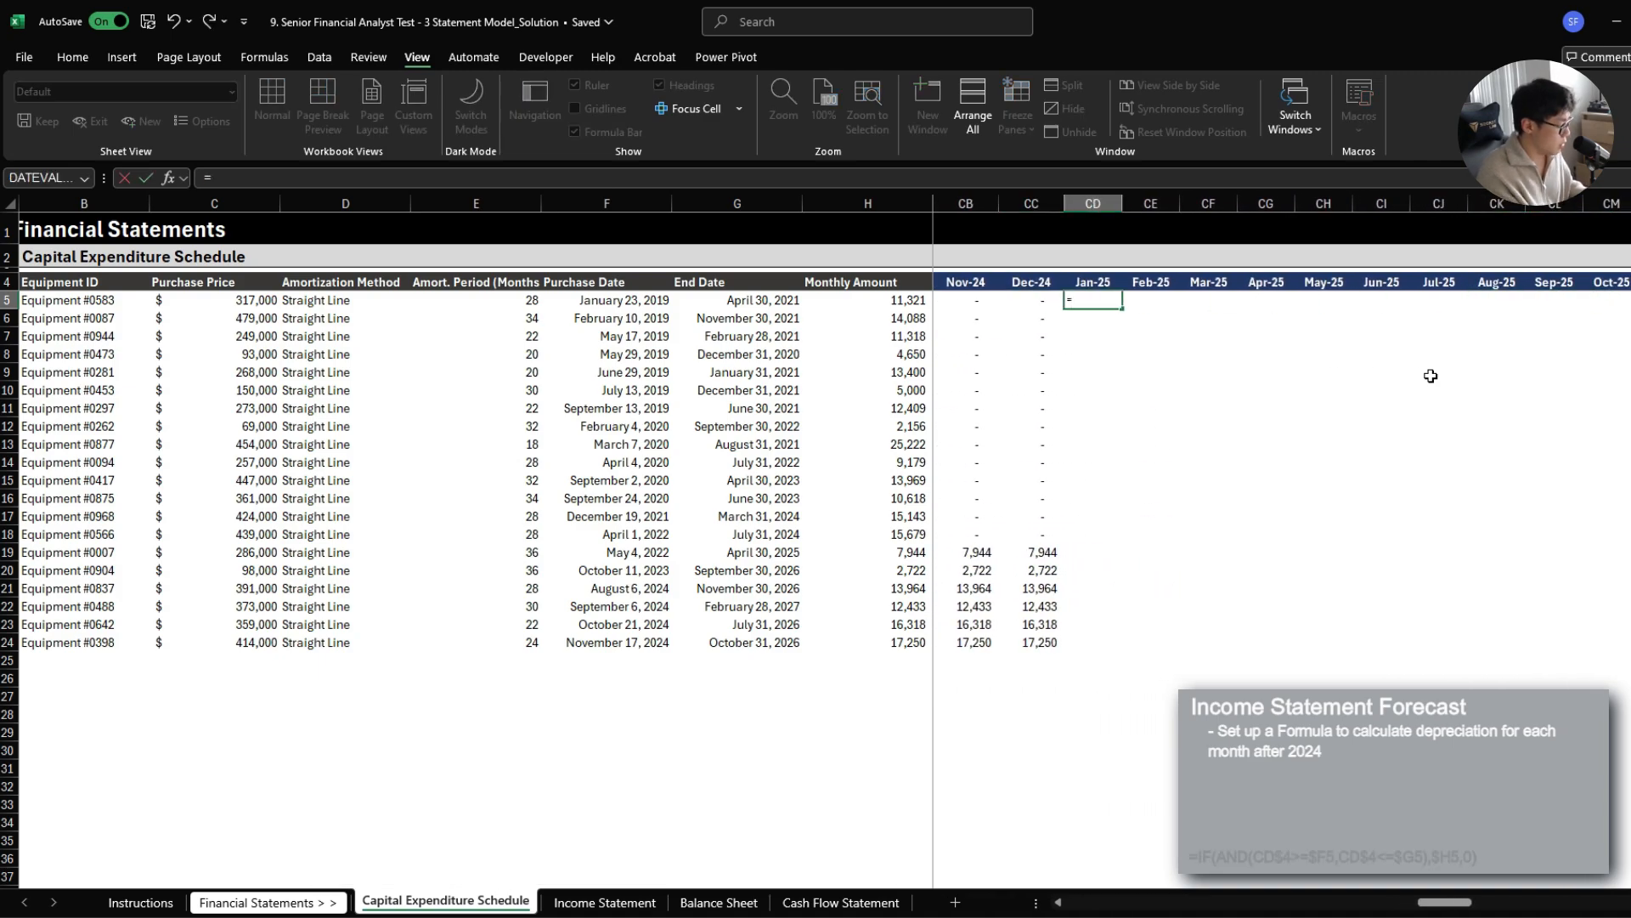
{"action": "type", "text": "IF(AND("}
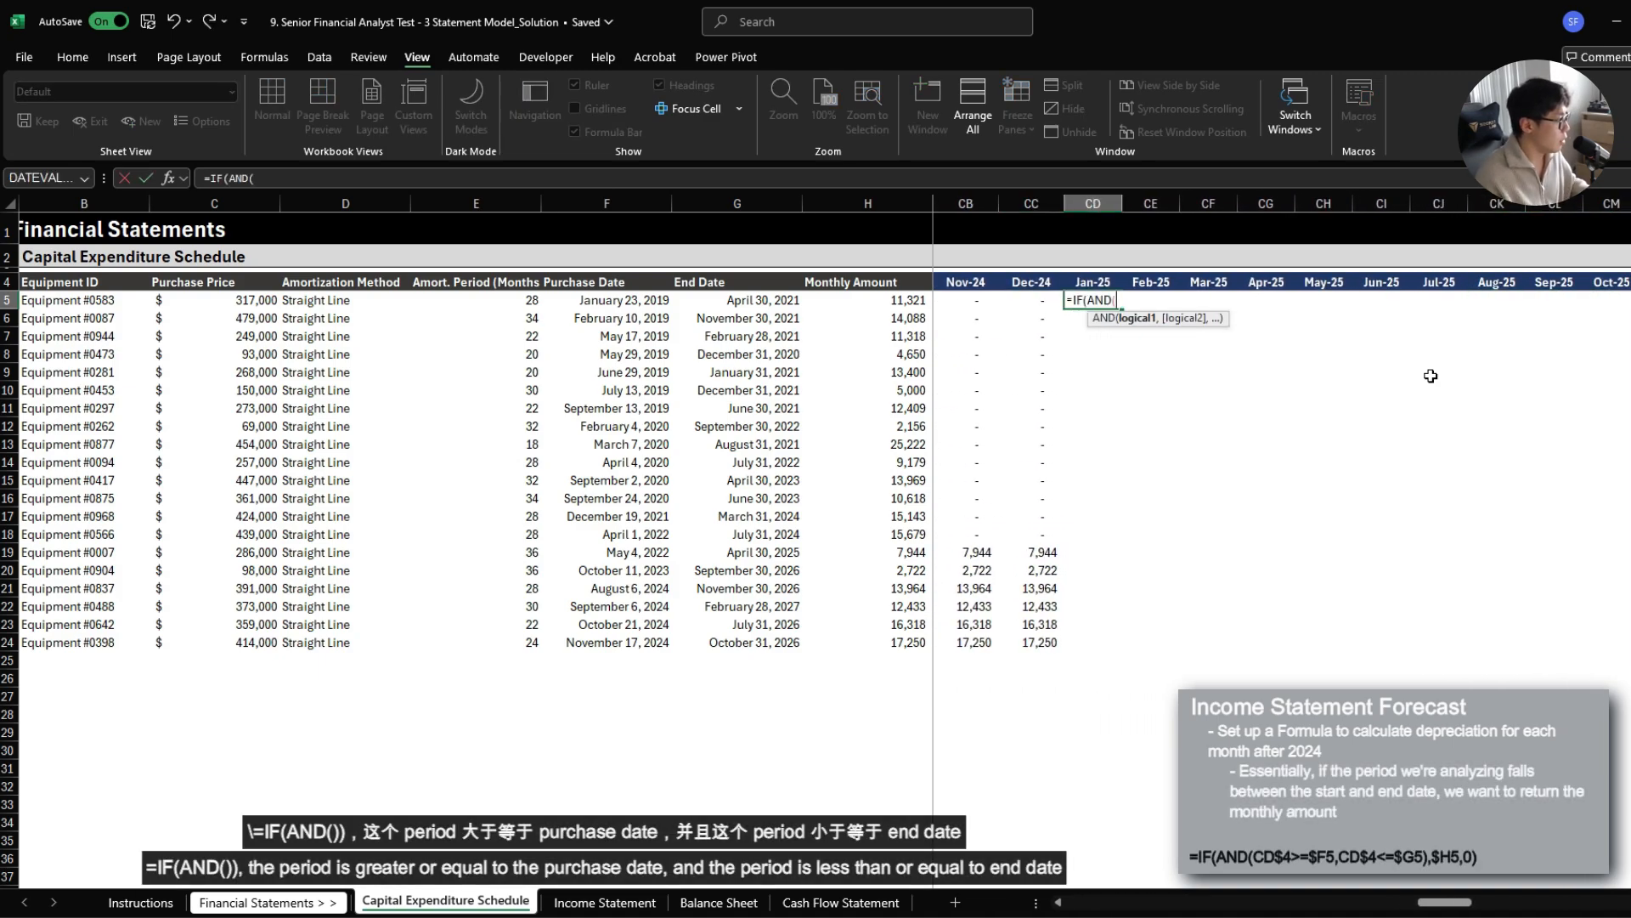
{"action": "type", "text": "CD$4>="}
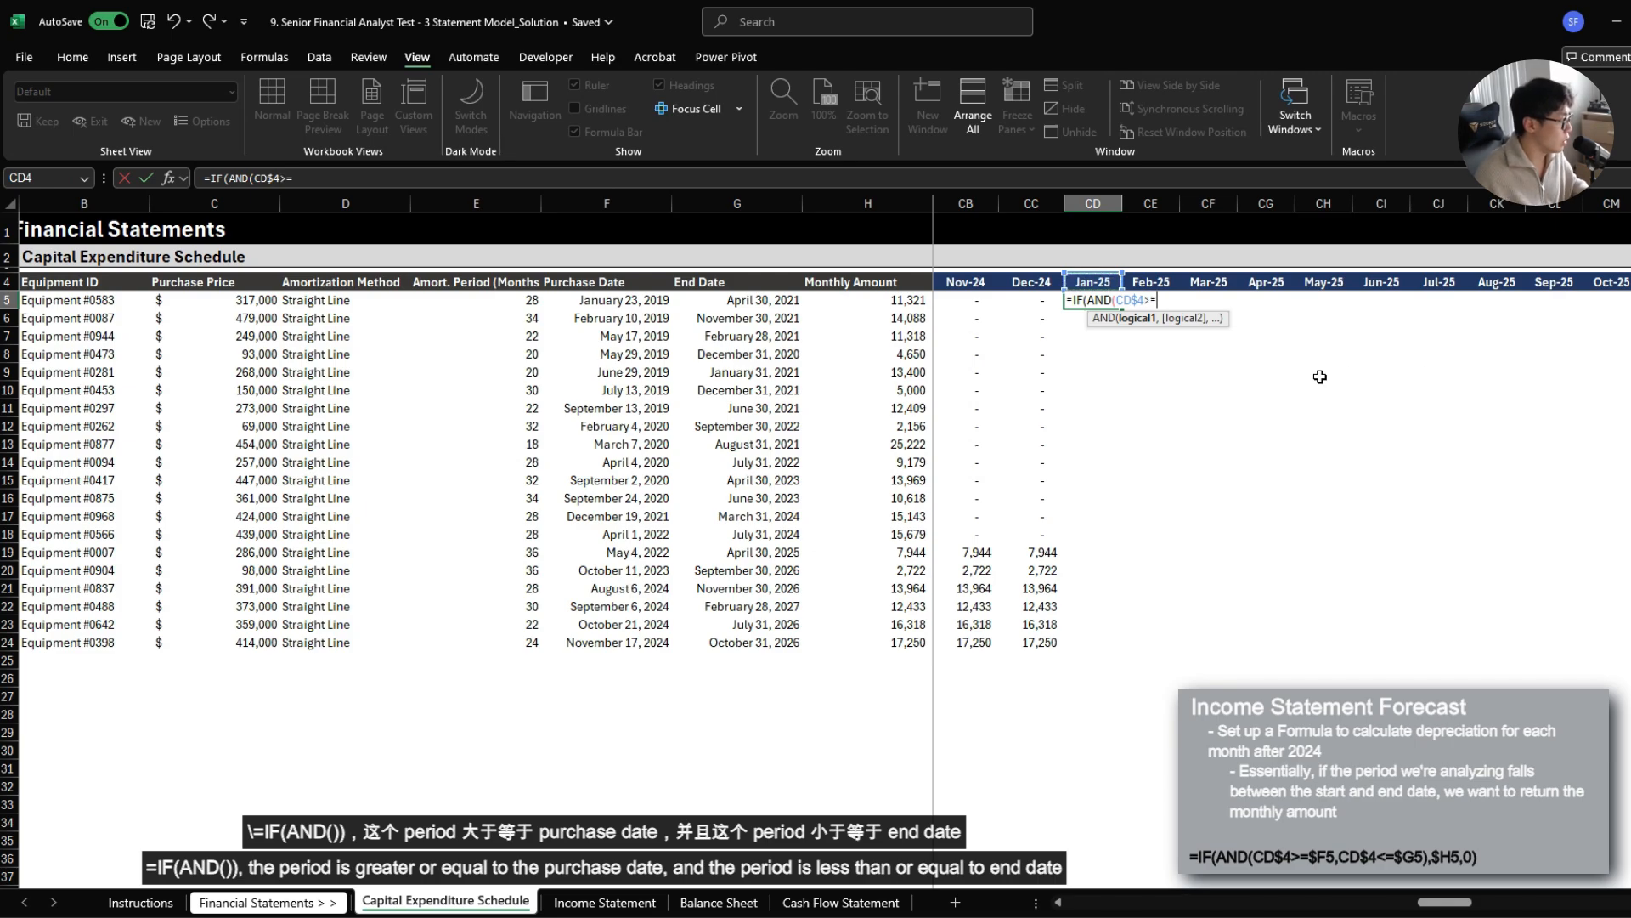
{"action": "left_click", "coordinate": [604, 299]}
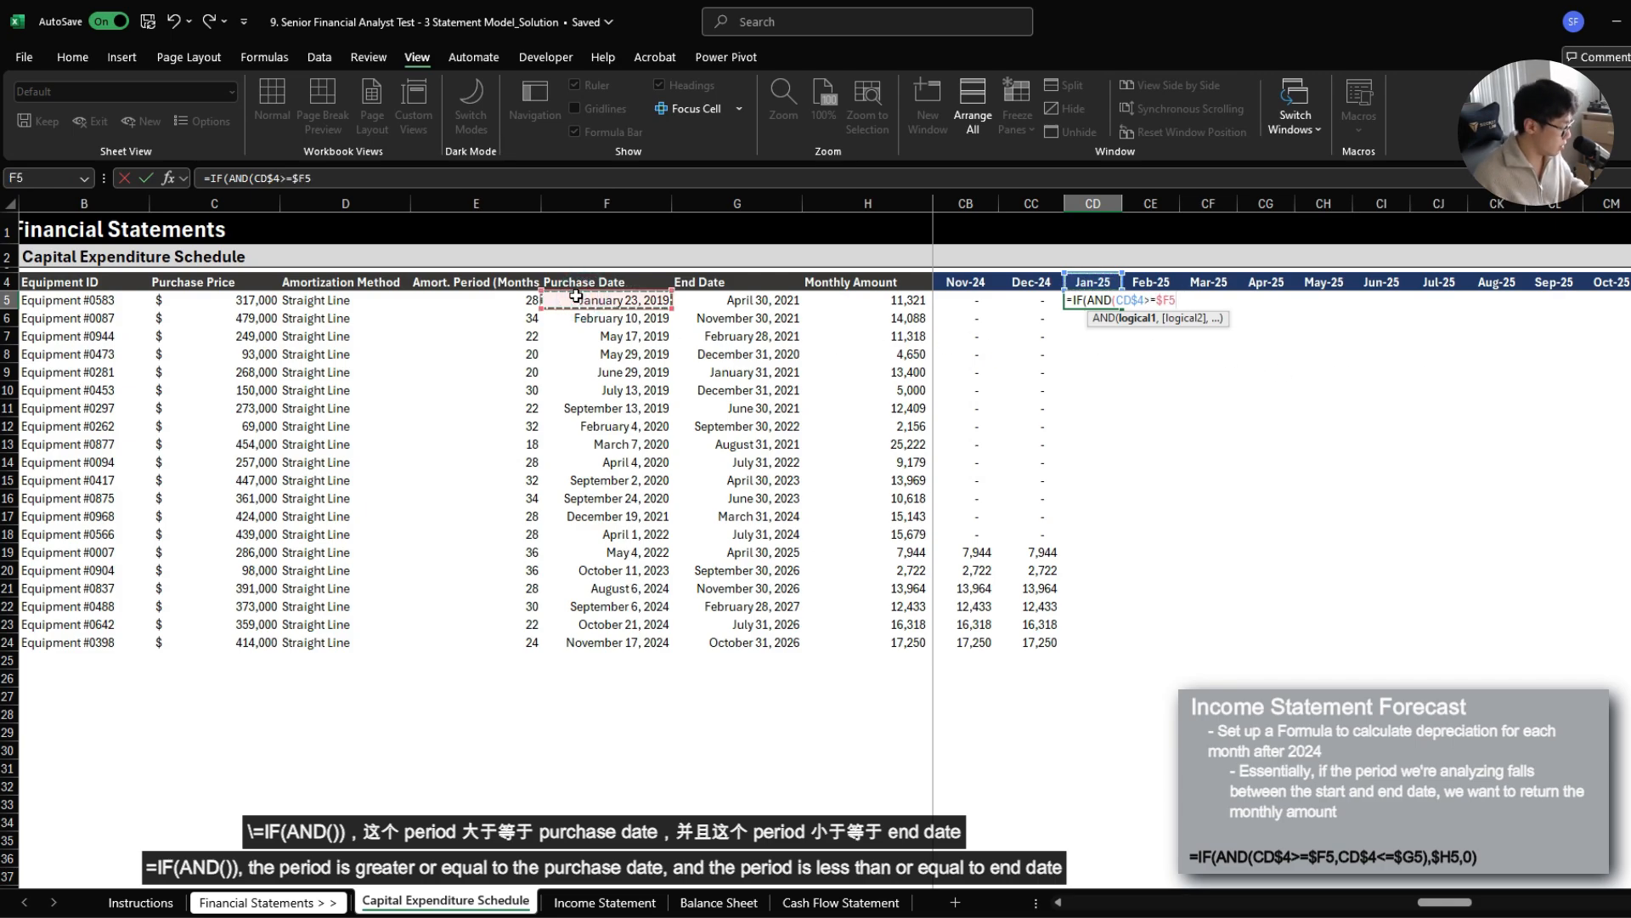
{"action": "type", "text": ",CD$4<"}
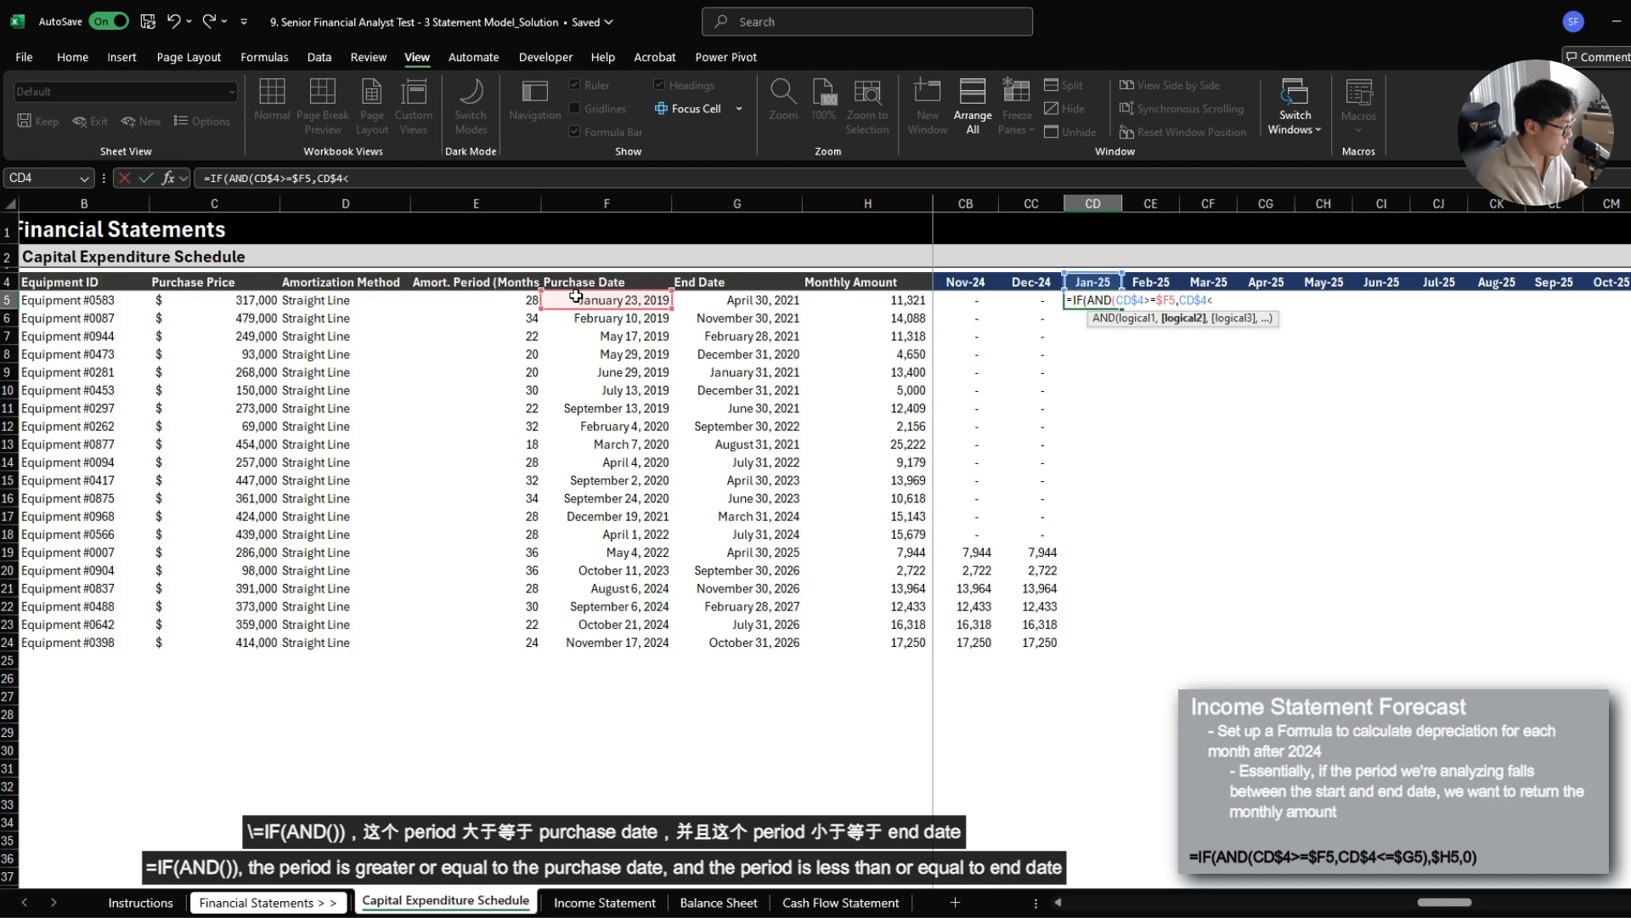
{"action": "left_click", "coordinate": [735, 299]}
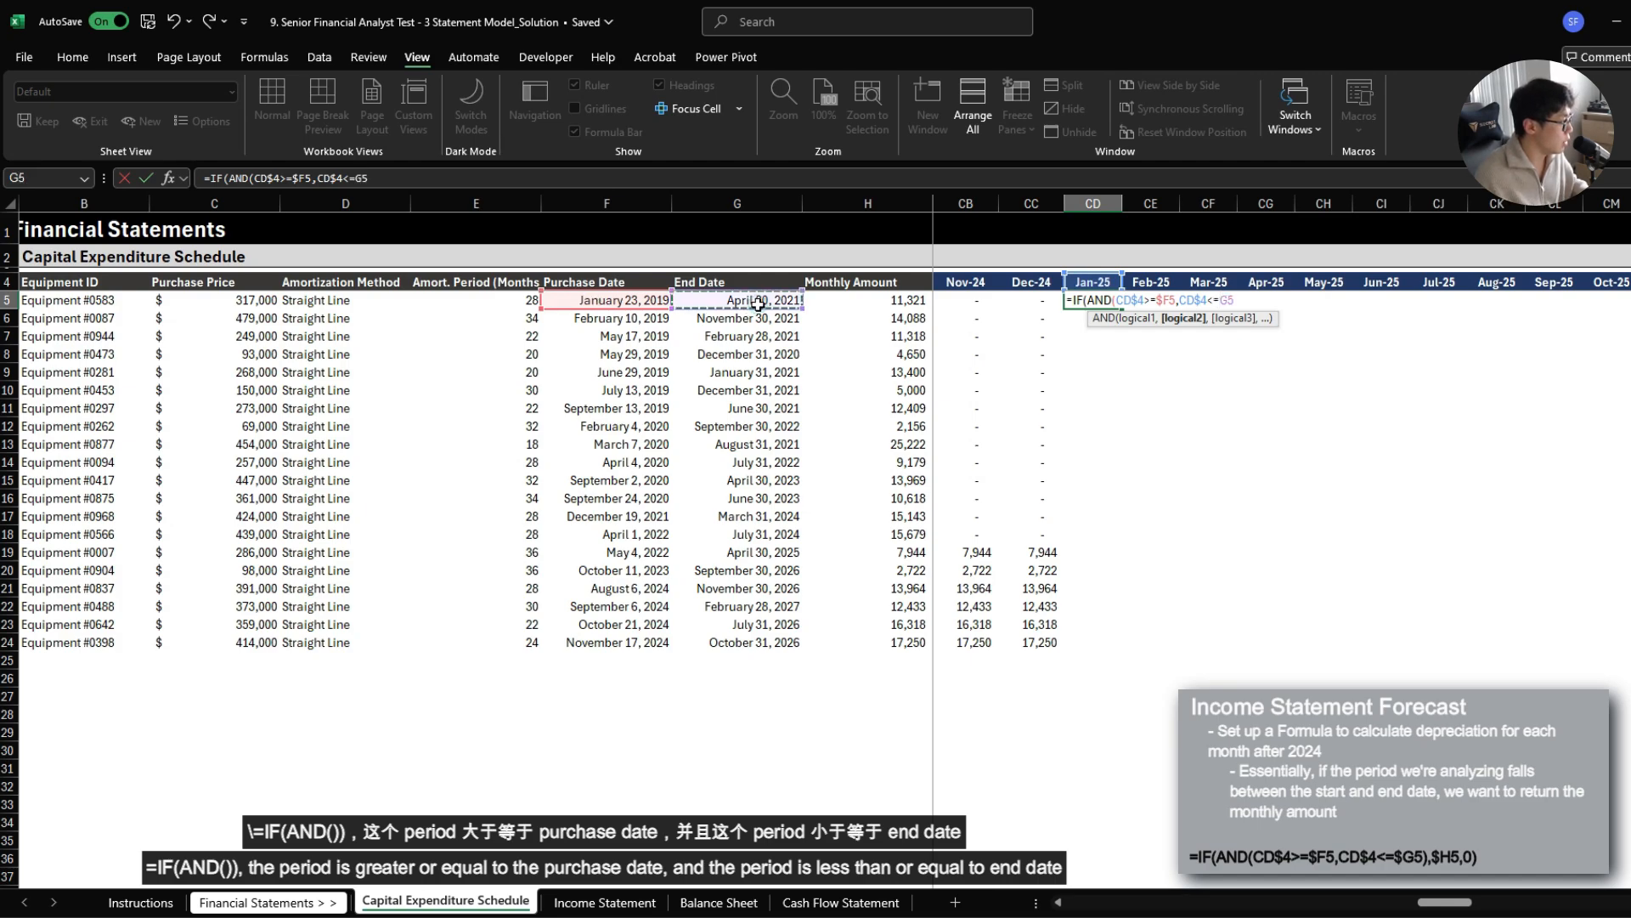
{"action": "type", "text": "),"}
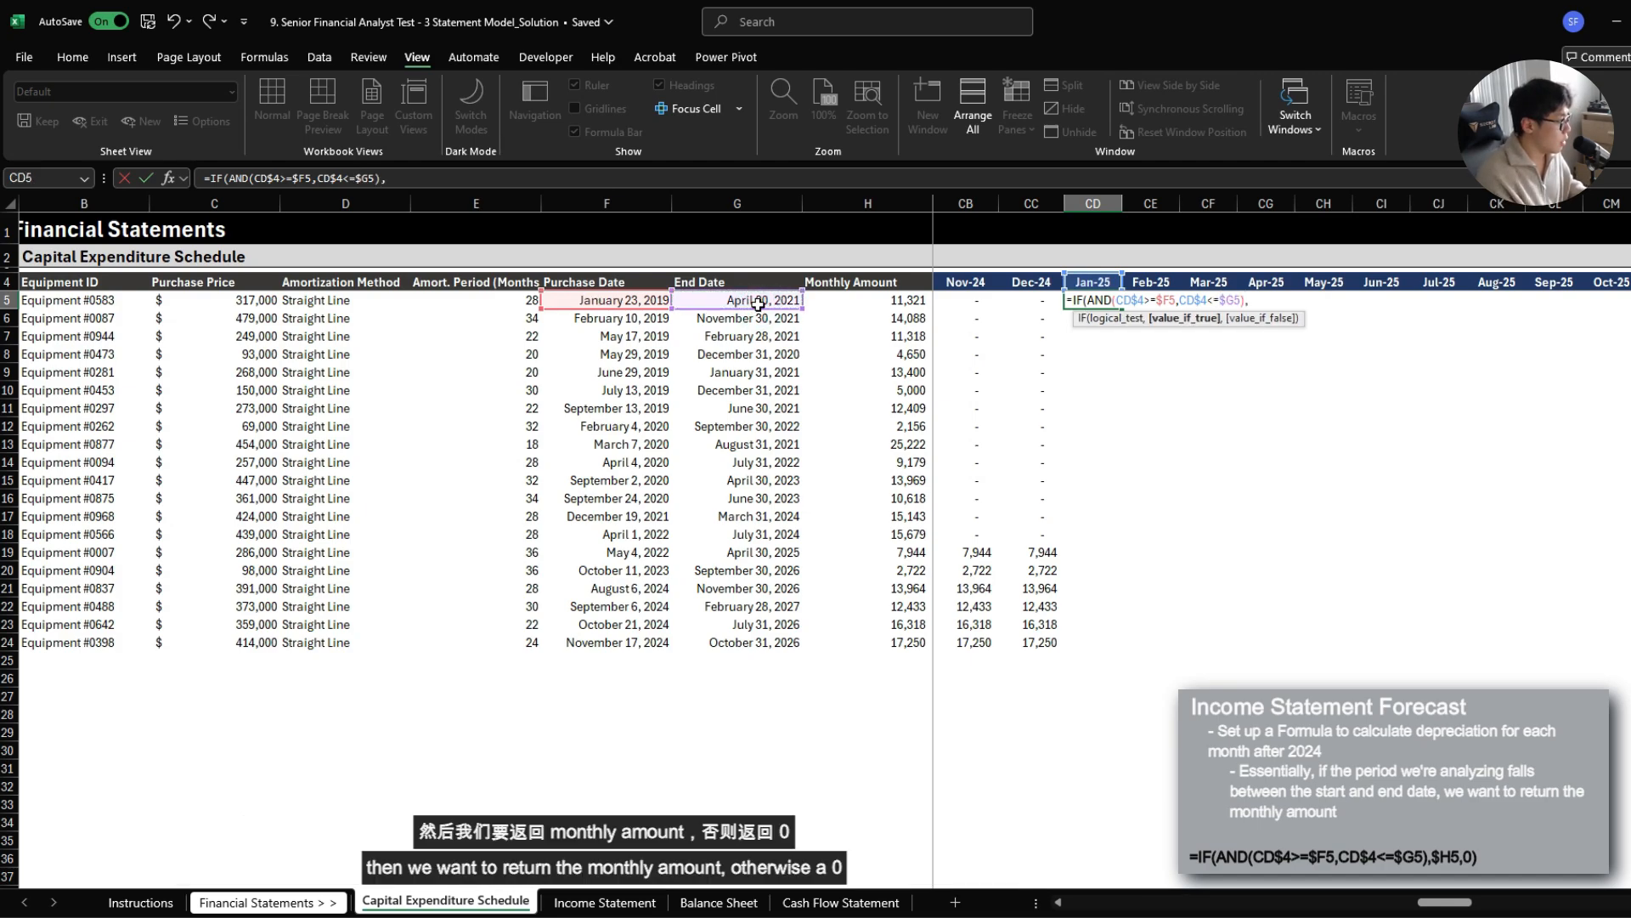
{"action": "left_click", "coordinate": [866, 301]}
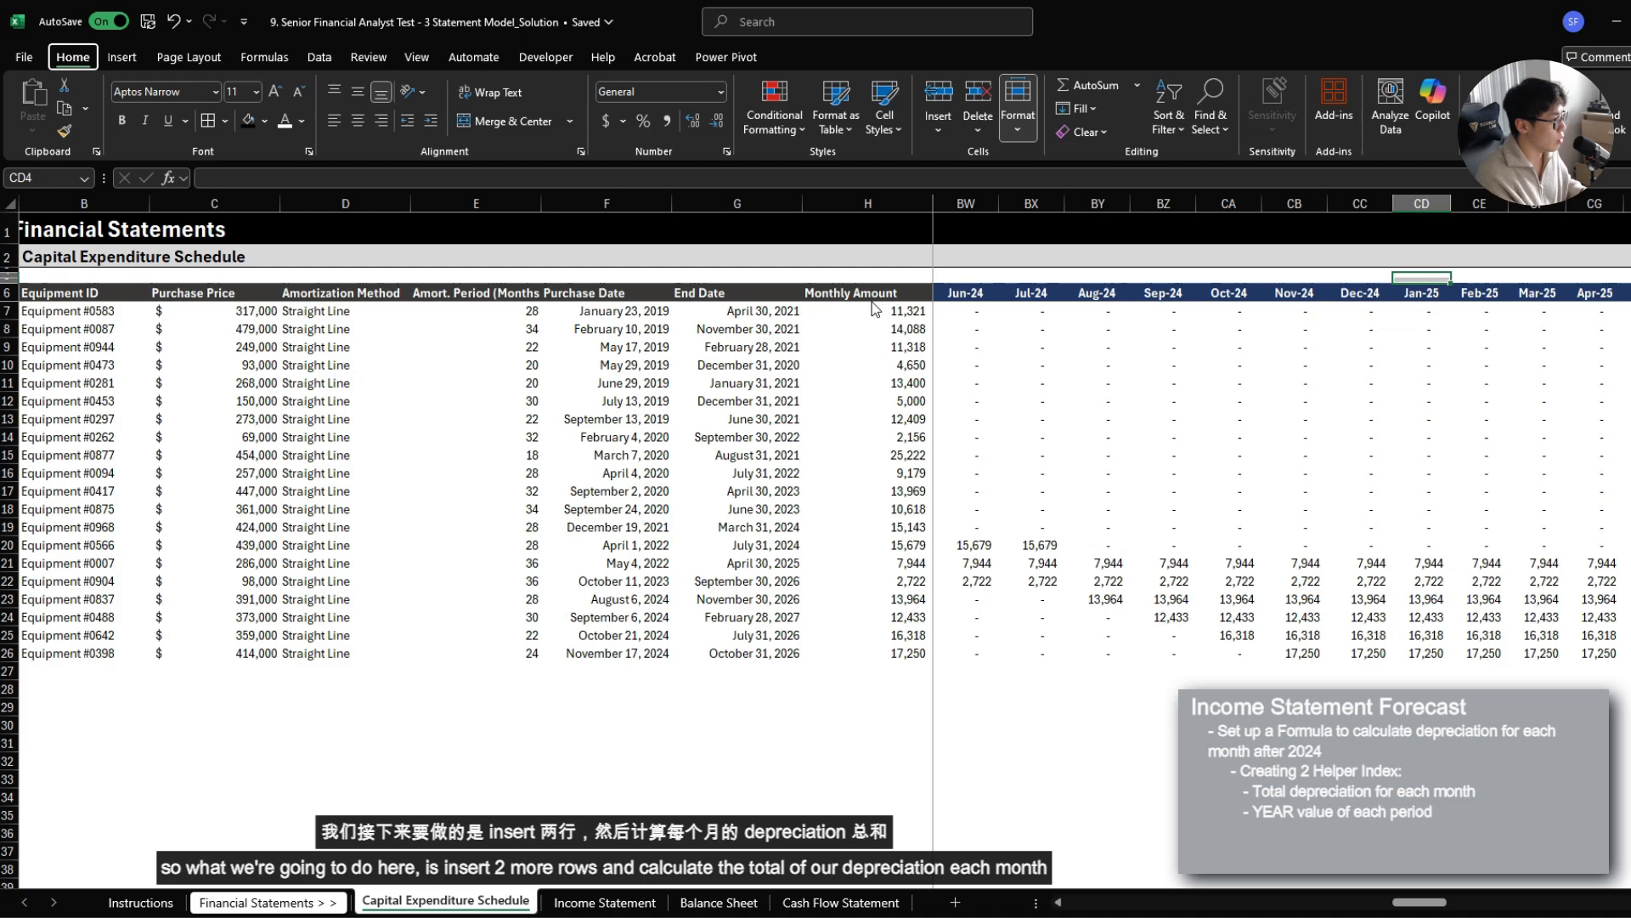
Add a SUM row of monthly depreciation totals and a =YEAR(CD6) row above the month headers, filled across.
{"action": "type", "text": "=sum"}
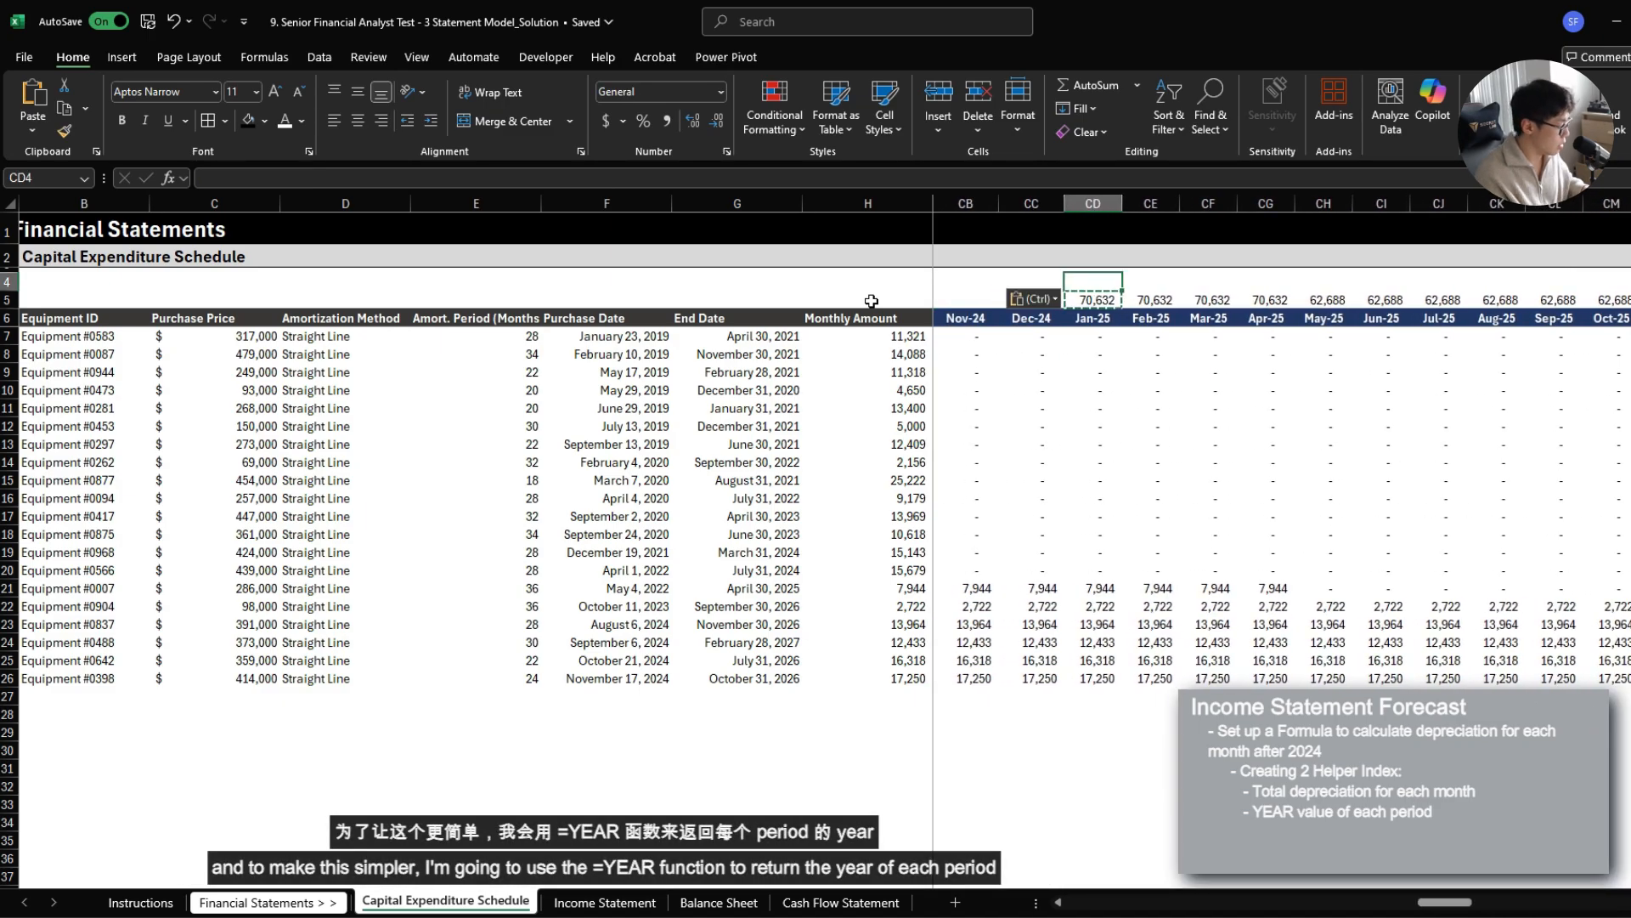
{"action": "type", "text": "=YEAR(CD6"}
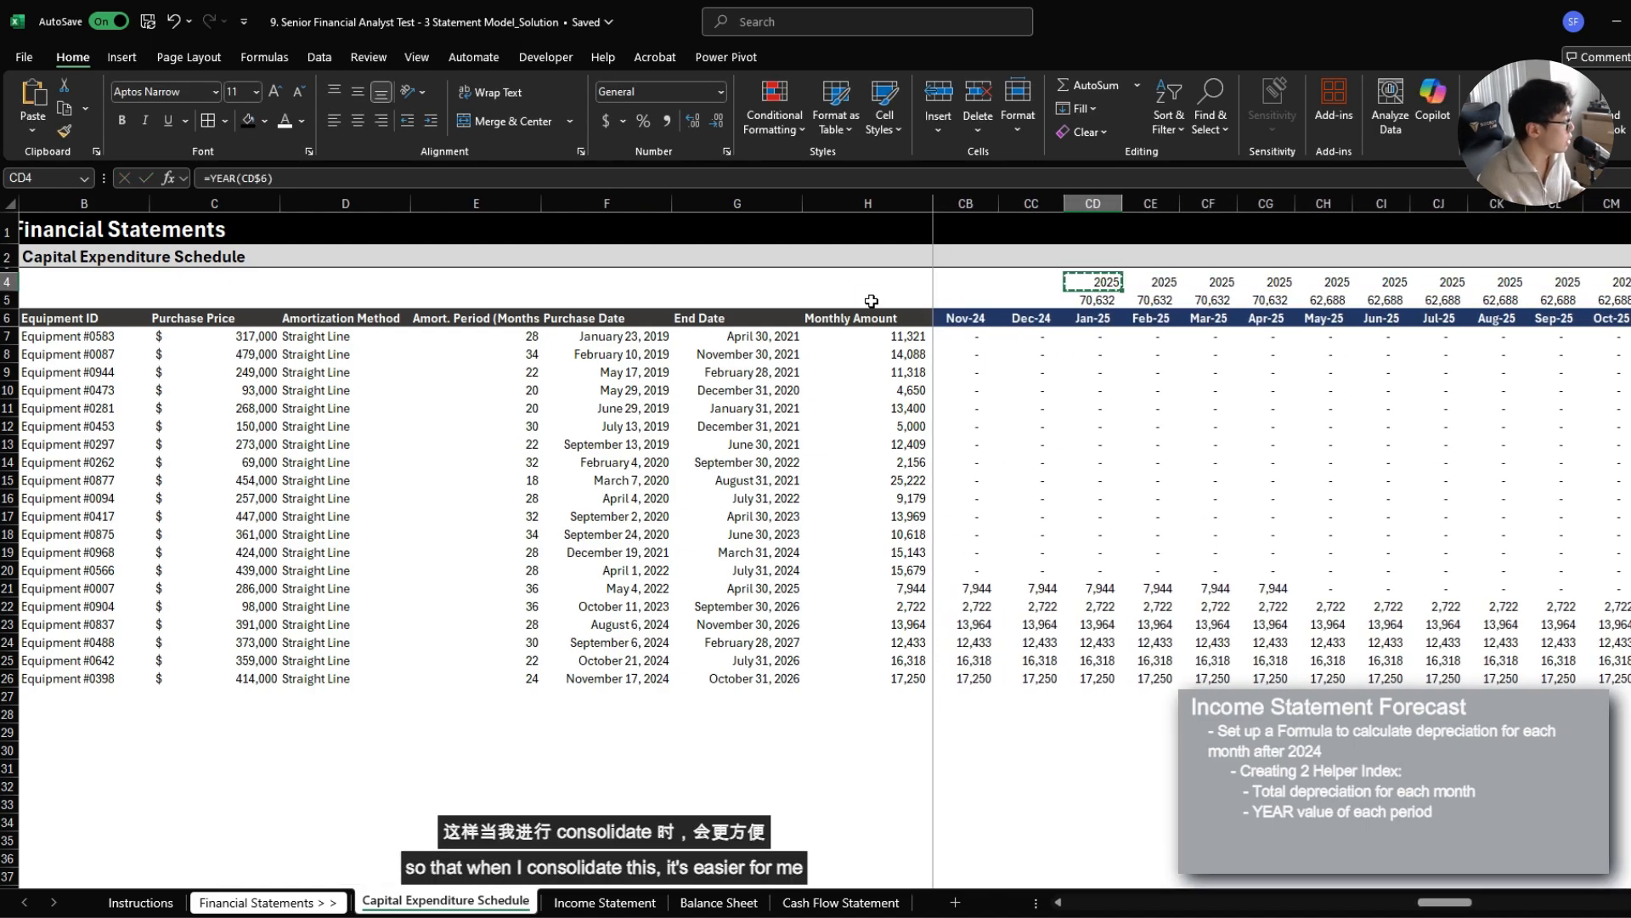
{"action": "left_click", "coordinate": [603, 902]}
{"action": "type", "text": "=SUMIFS("}
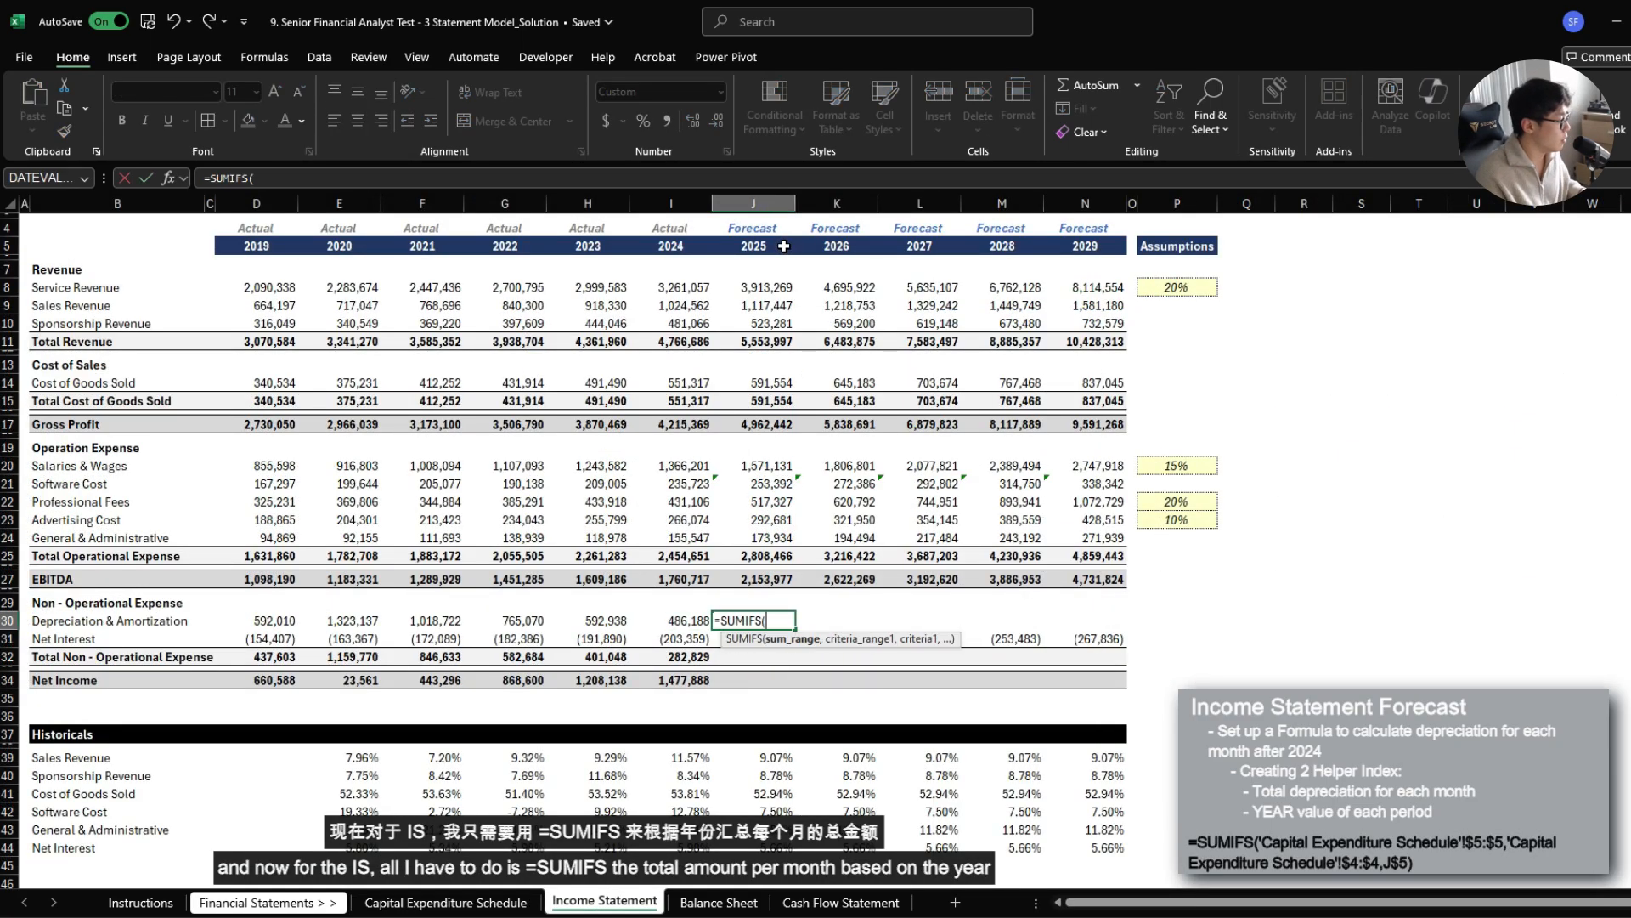
Forecast 2025–2029 Depreciation & Amortization in row 30 via SUMIFS on the capex totals by year, completing Net Income through 2029.
{"action": "left_click", "coordinate": [443, 902]}
{"action": "type", "text": "'Capital Expenditure Schedule'!$5:$5,'Capital Expenditure Schedule'!$4:$4,"}
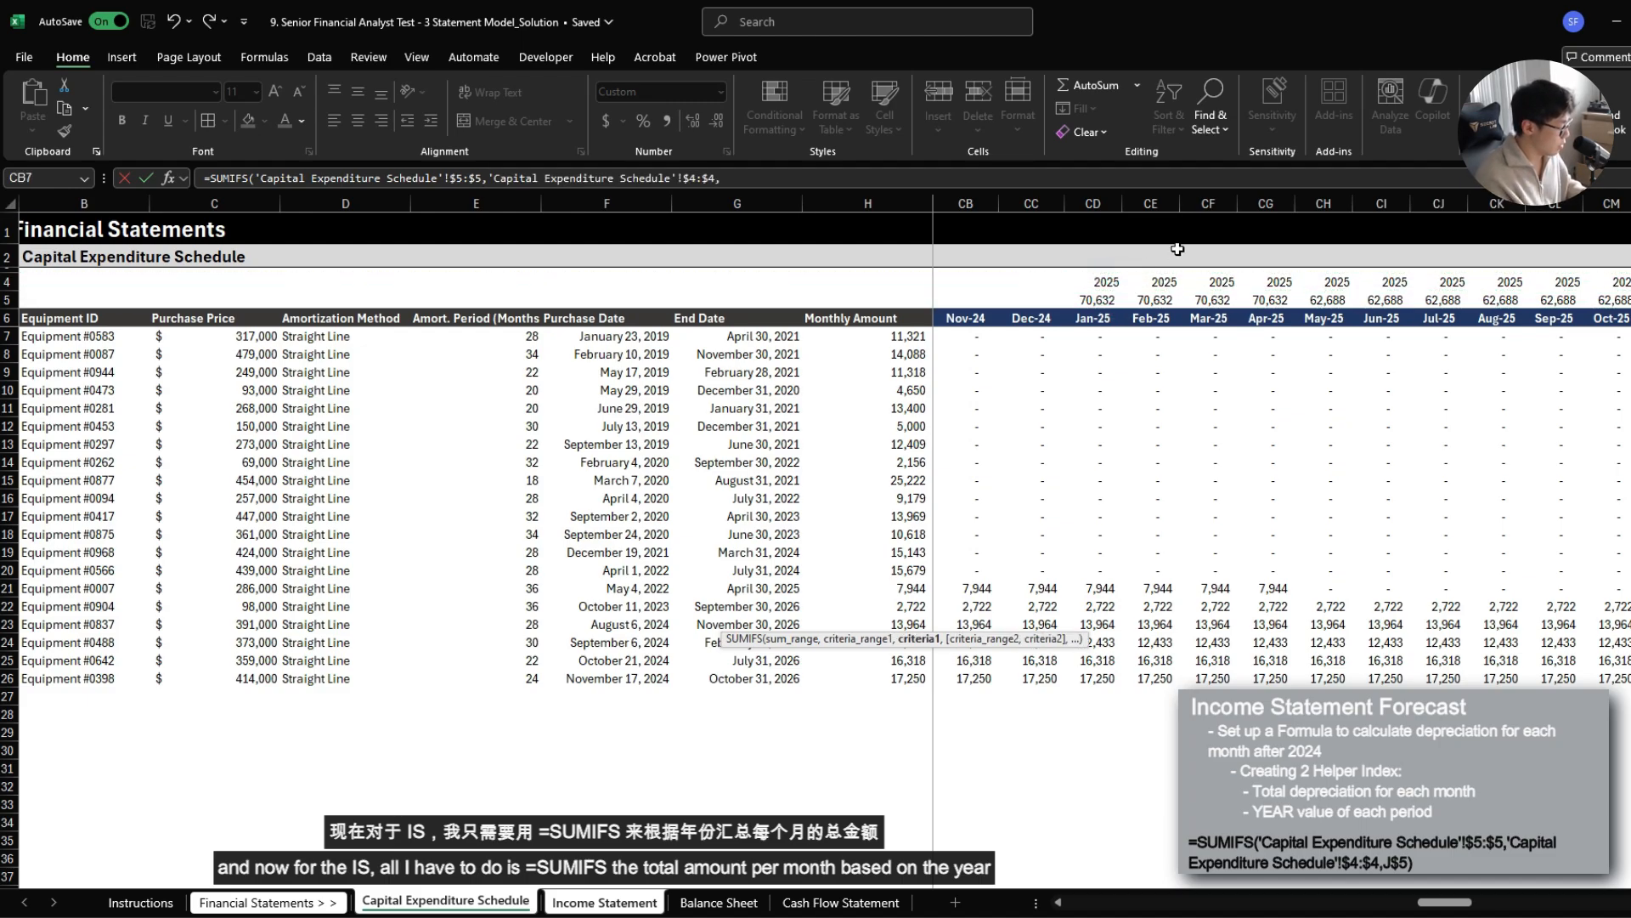
{"action": "left_click", "coordinate": [605, 902]}
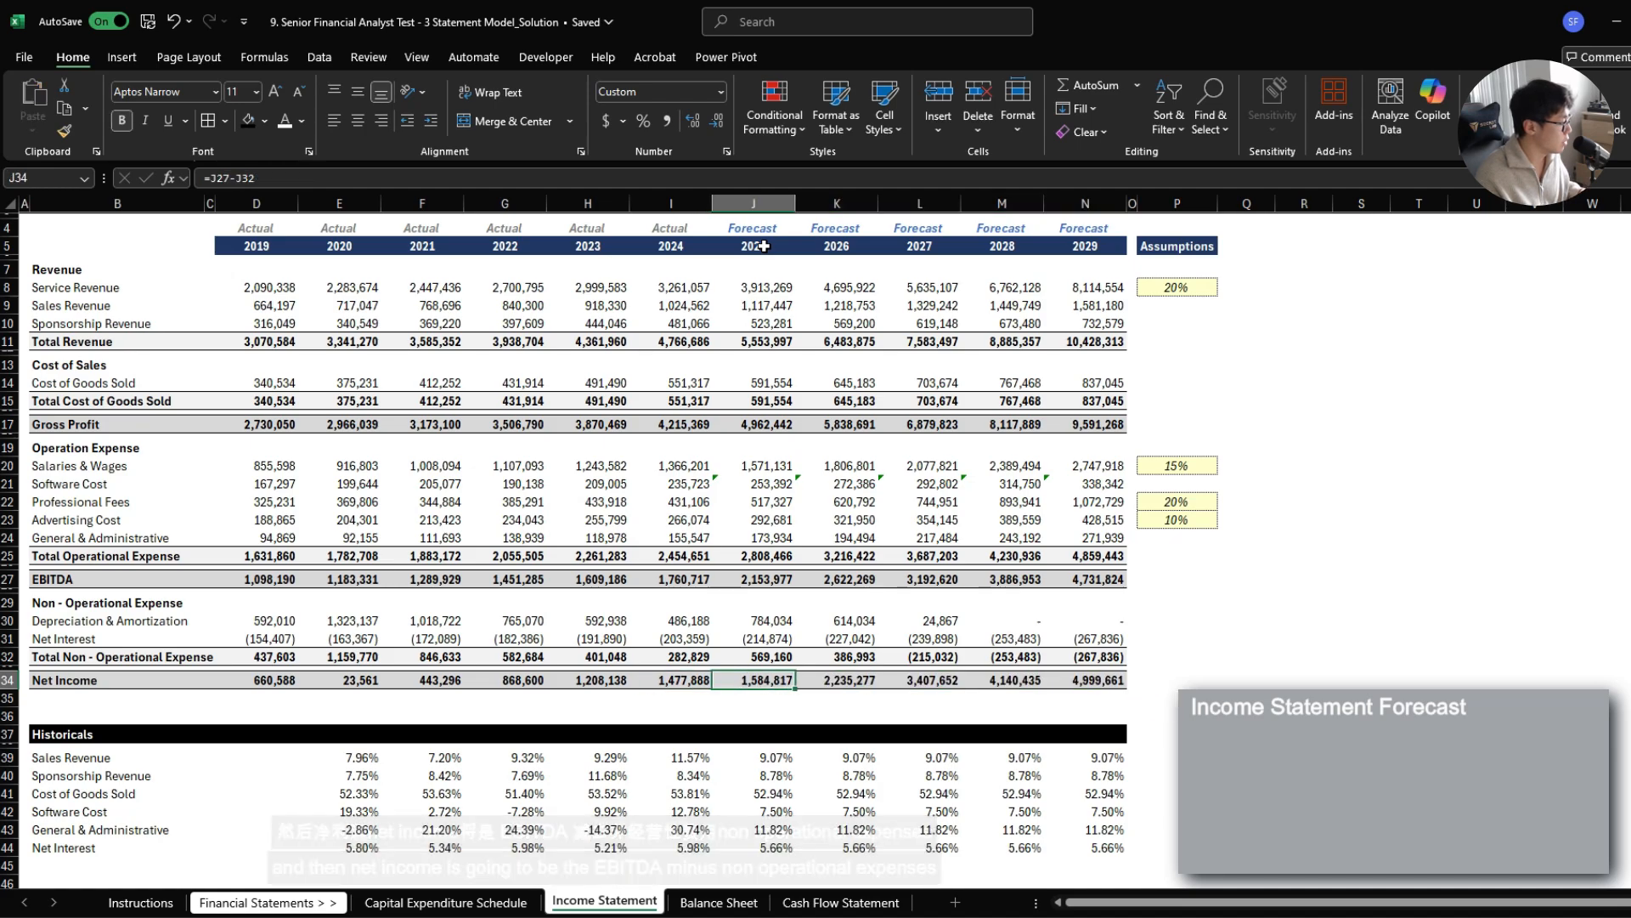
{"action": "left_click", "coordinate": [1086, 680]}
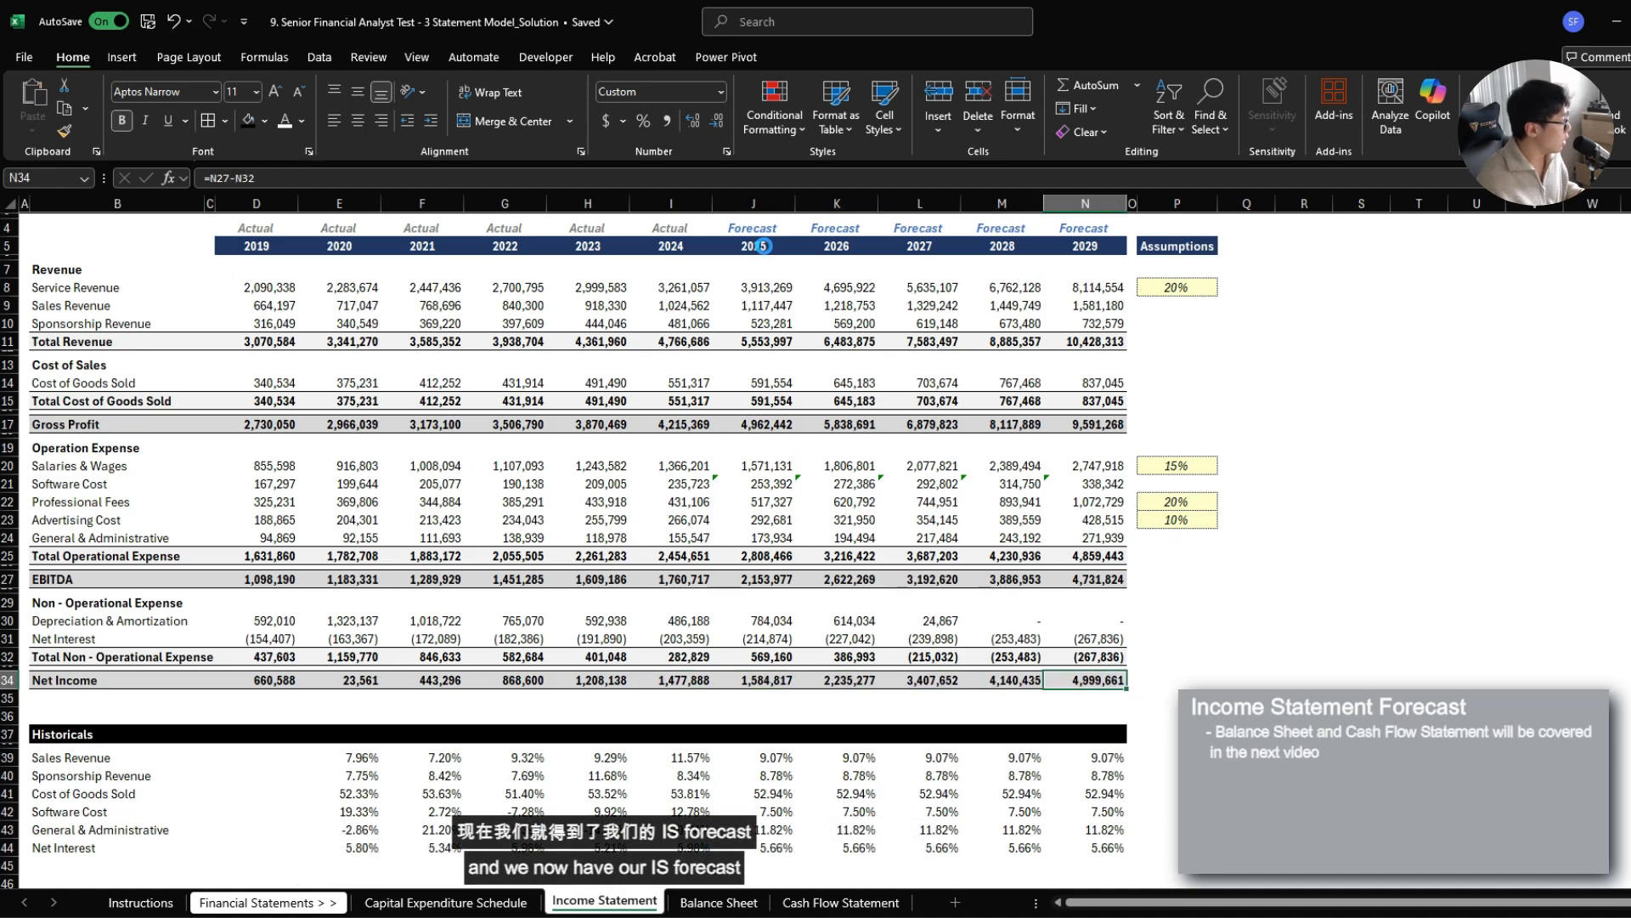
{"action": "mouse_move", "coordinate": [752, 245]}
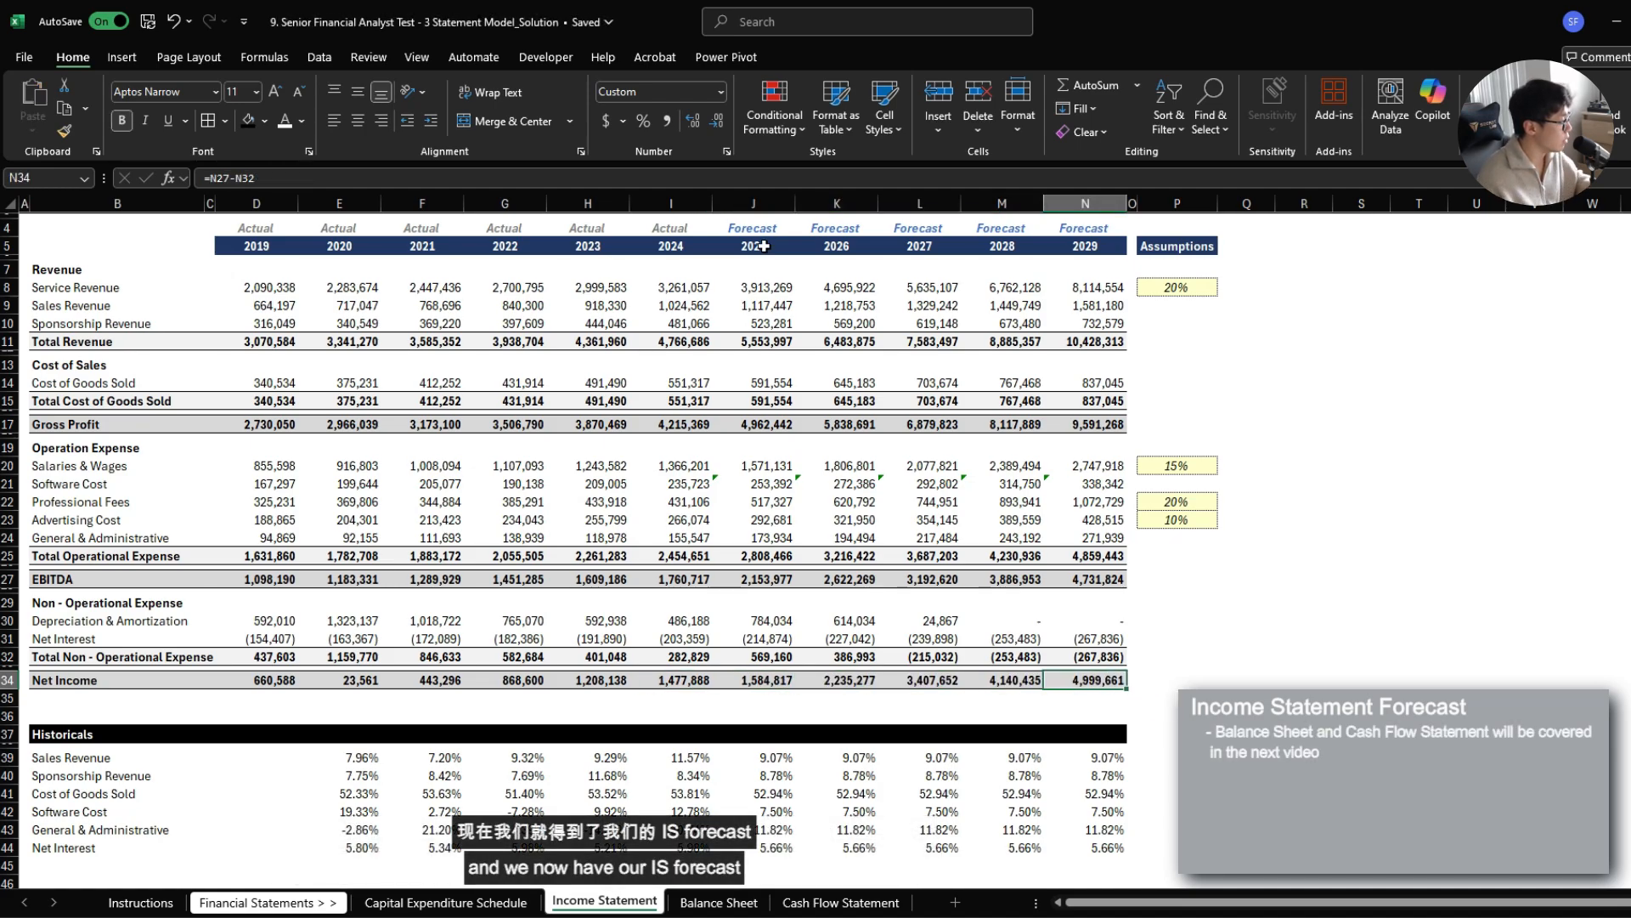